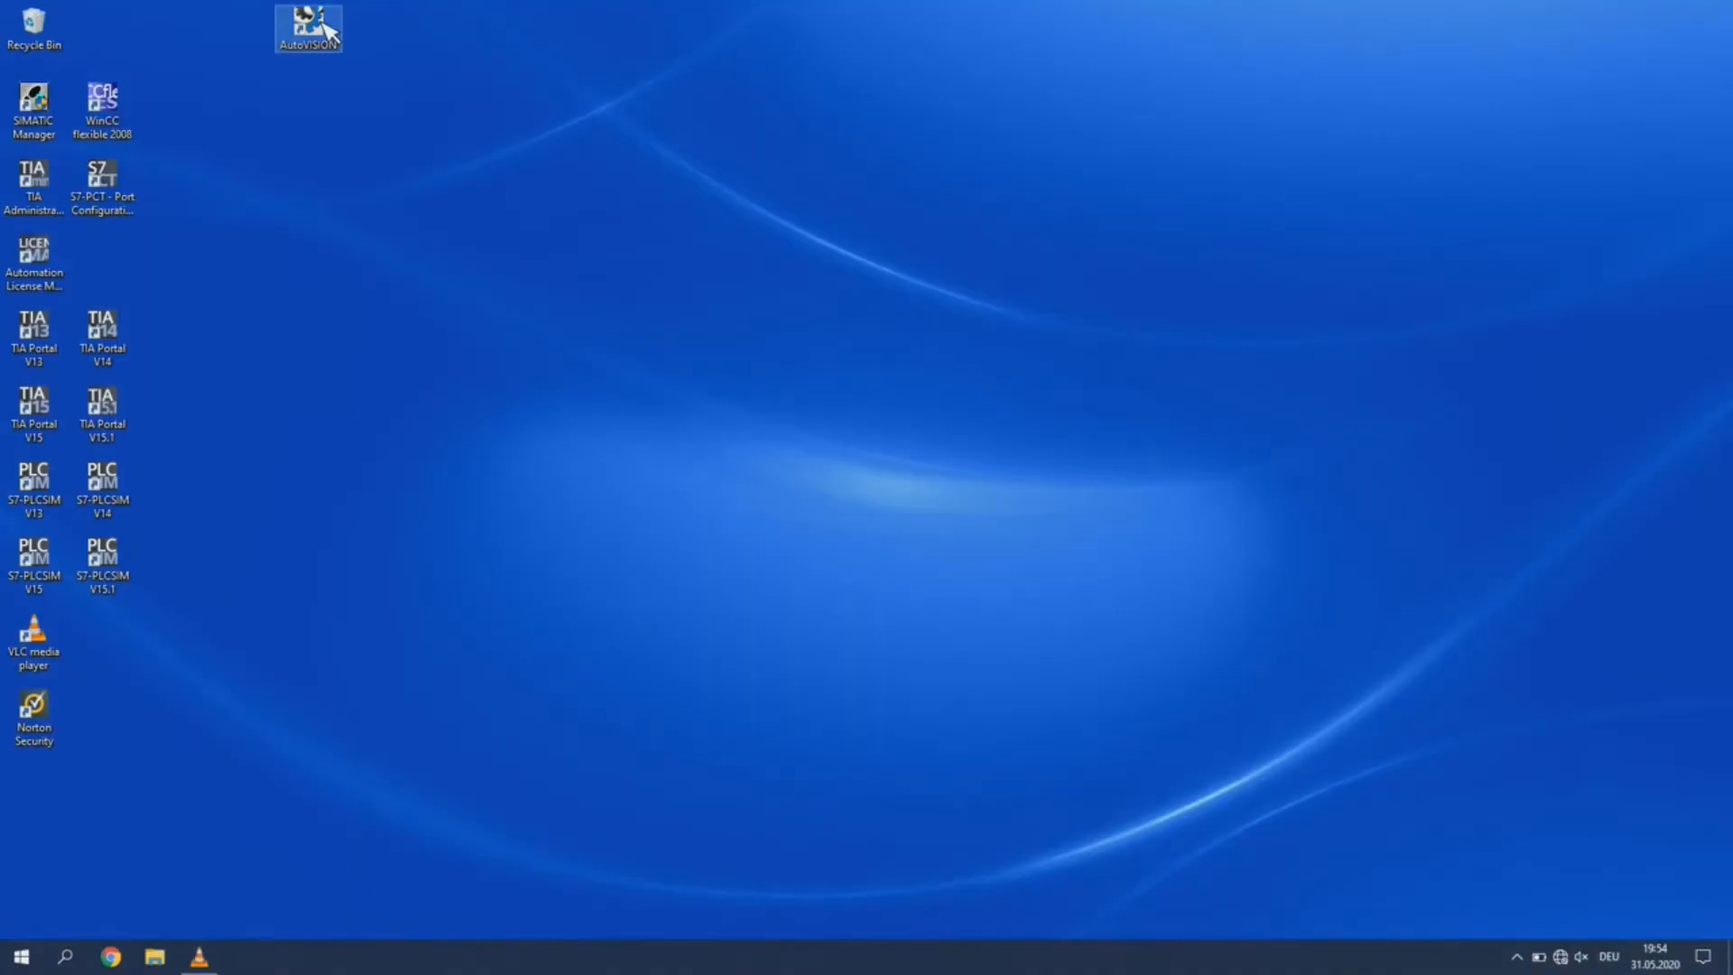
Launch AutoVISION, connect to the F430-F3B8A16 camera and view its subnet status
double_click(308, 28)
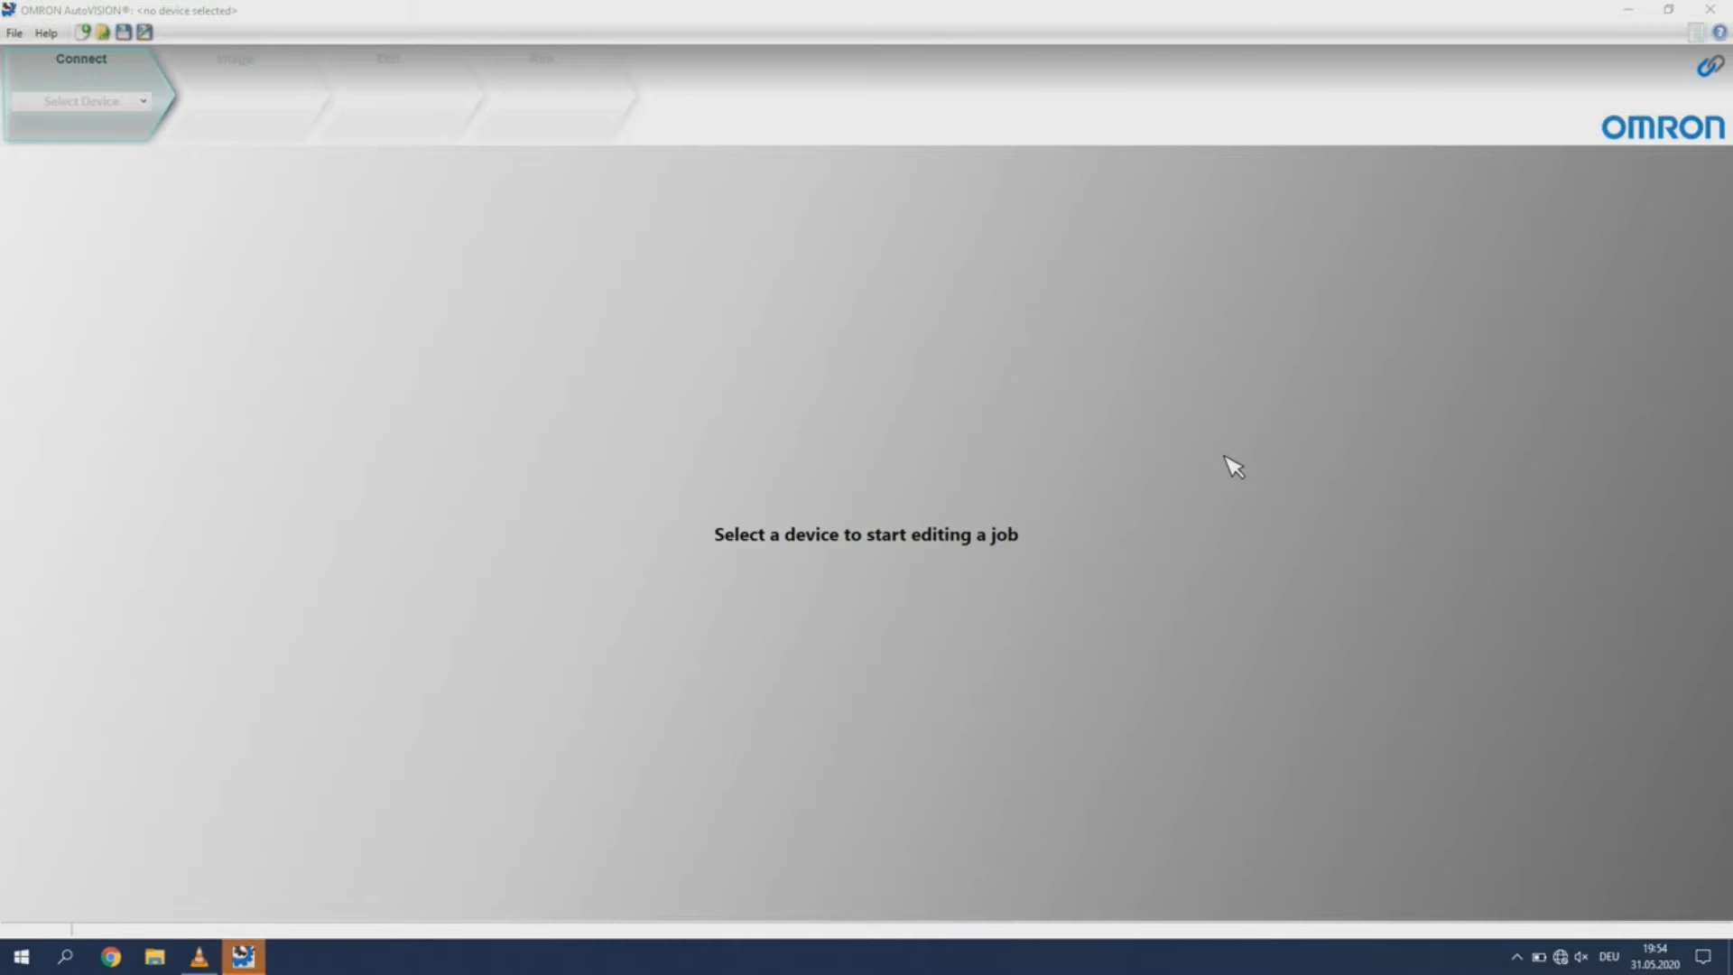
click(83, 100)
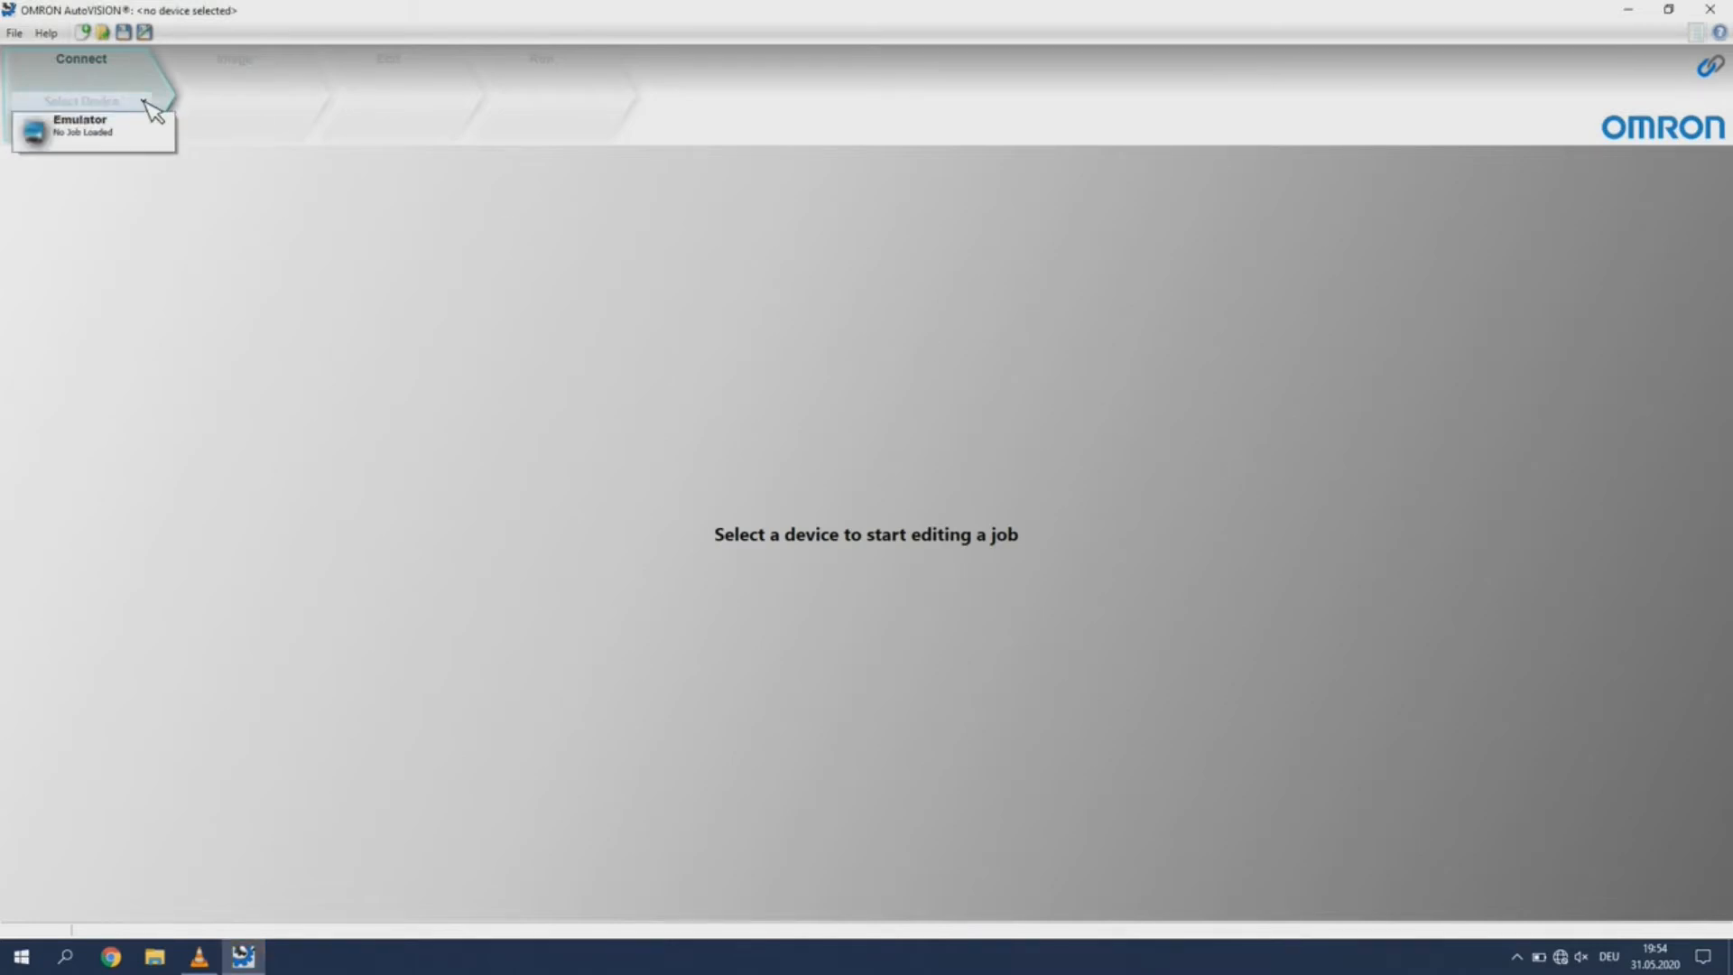
click(94, 125)
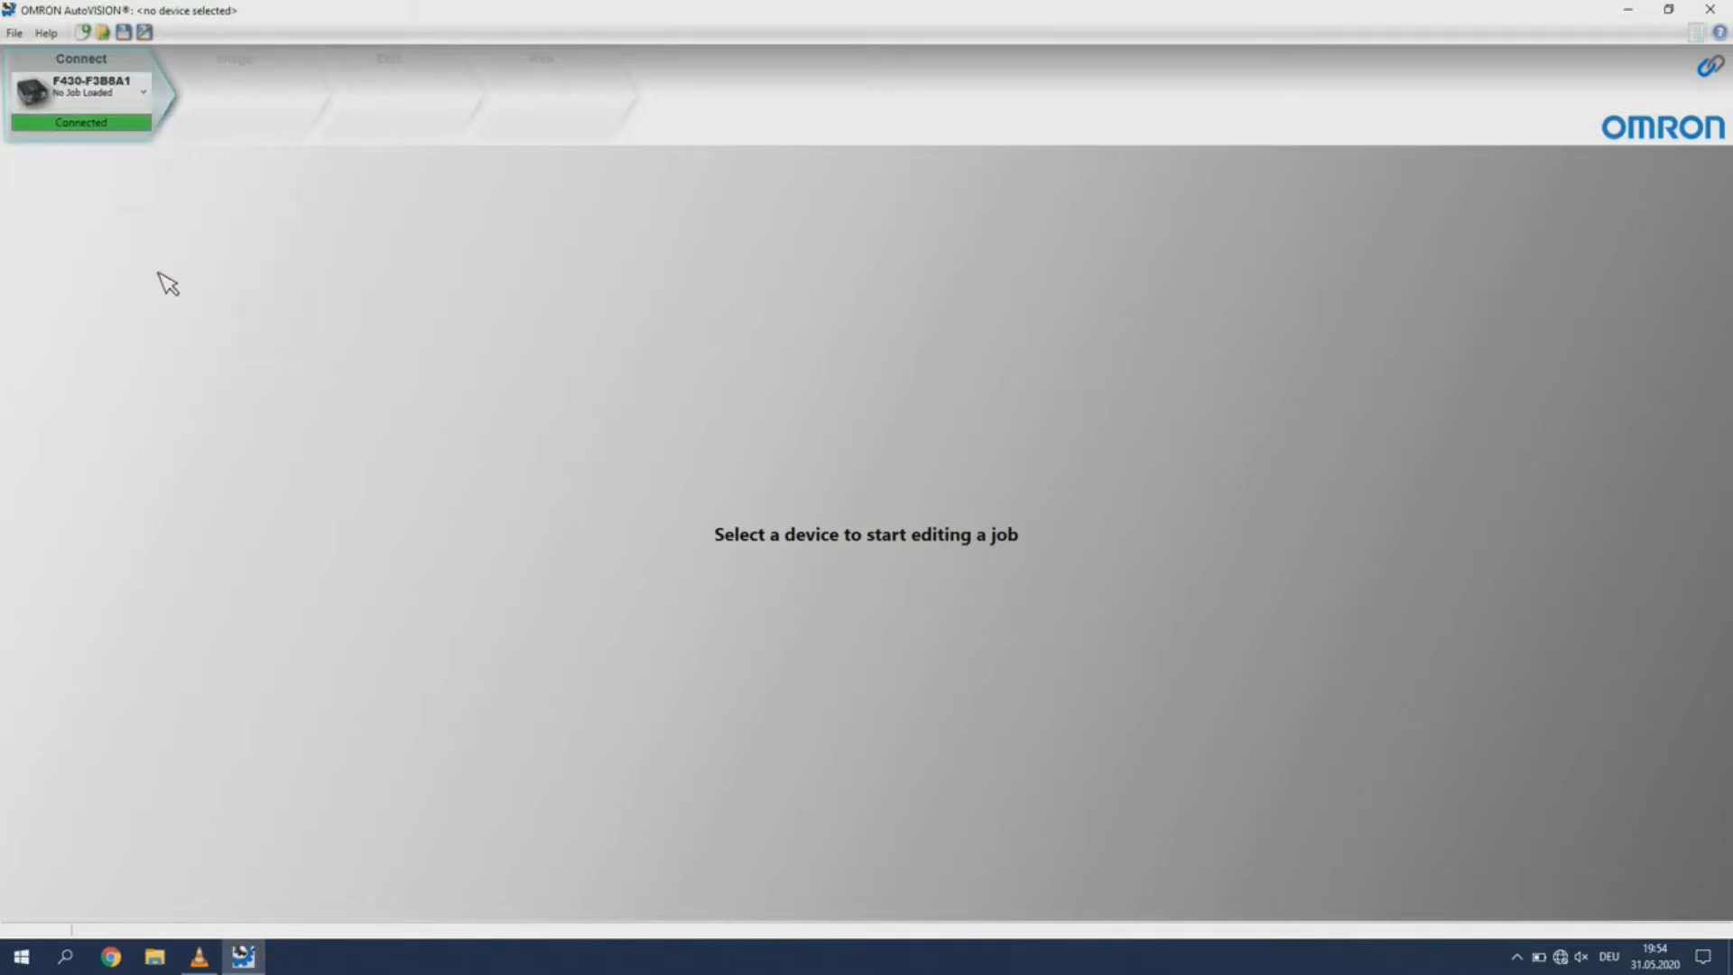
click(83, 88)
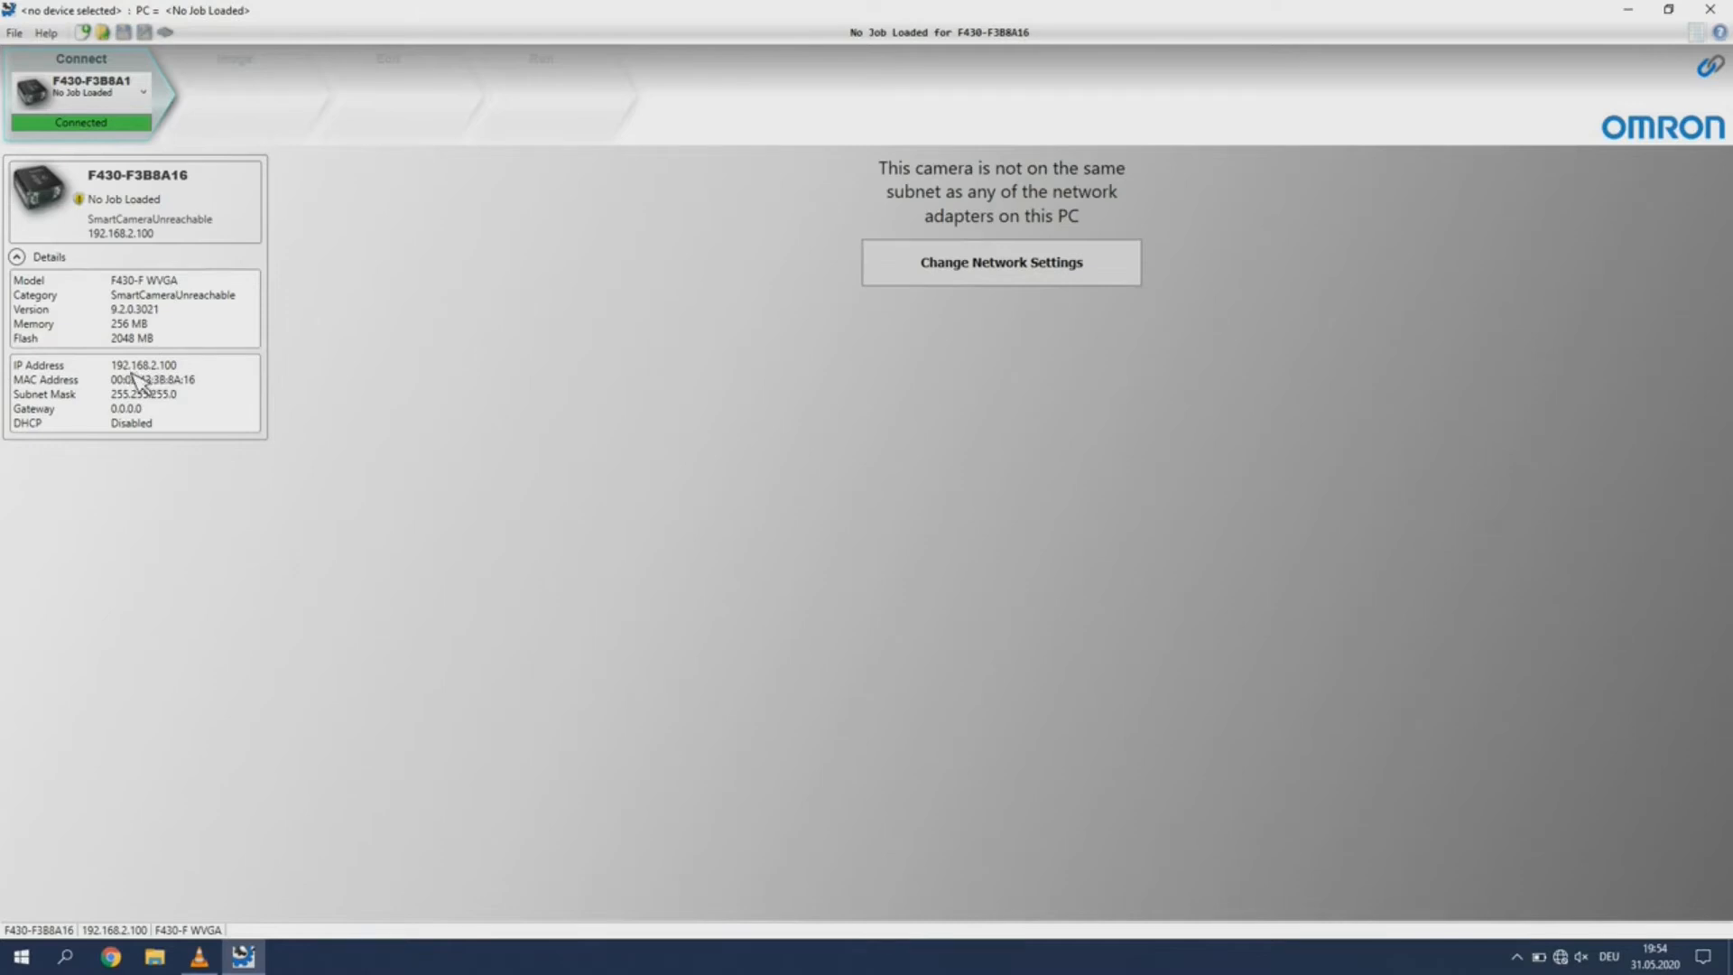
mouse_move(1569, 934)
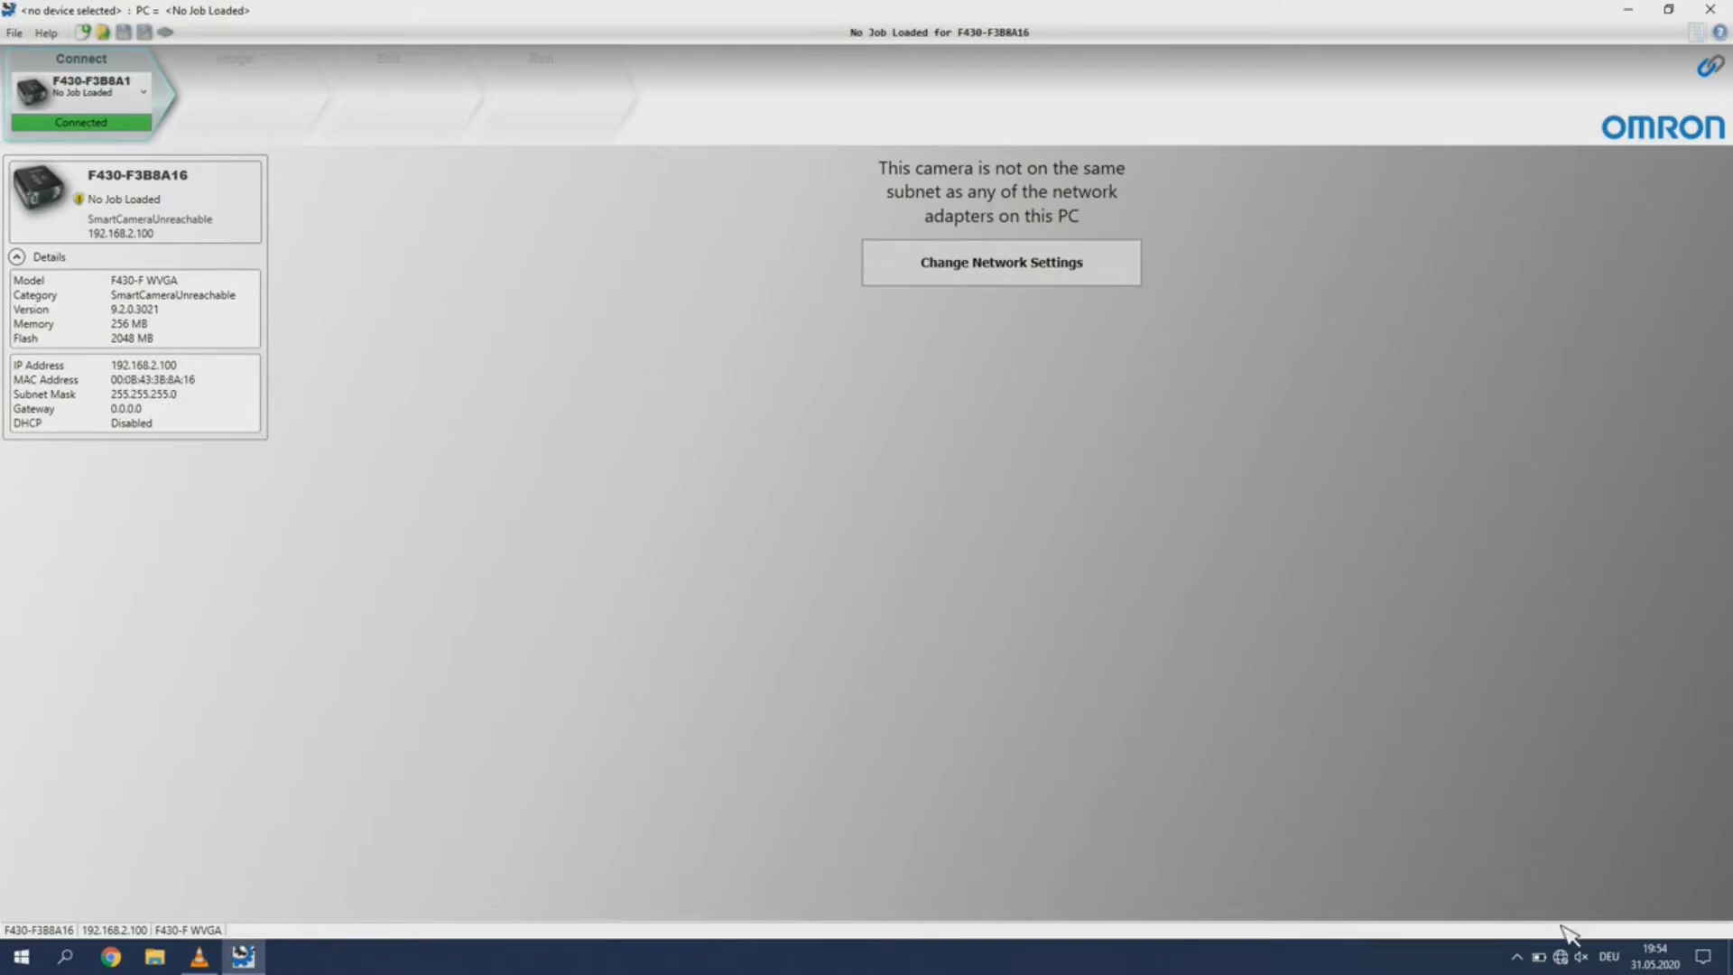
Open the Local Area Connection adapter's properties in Windows network settings
click(1557, 956)
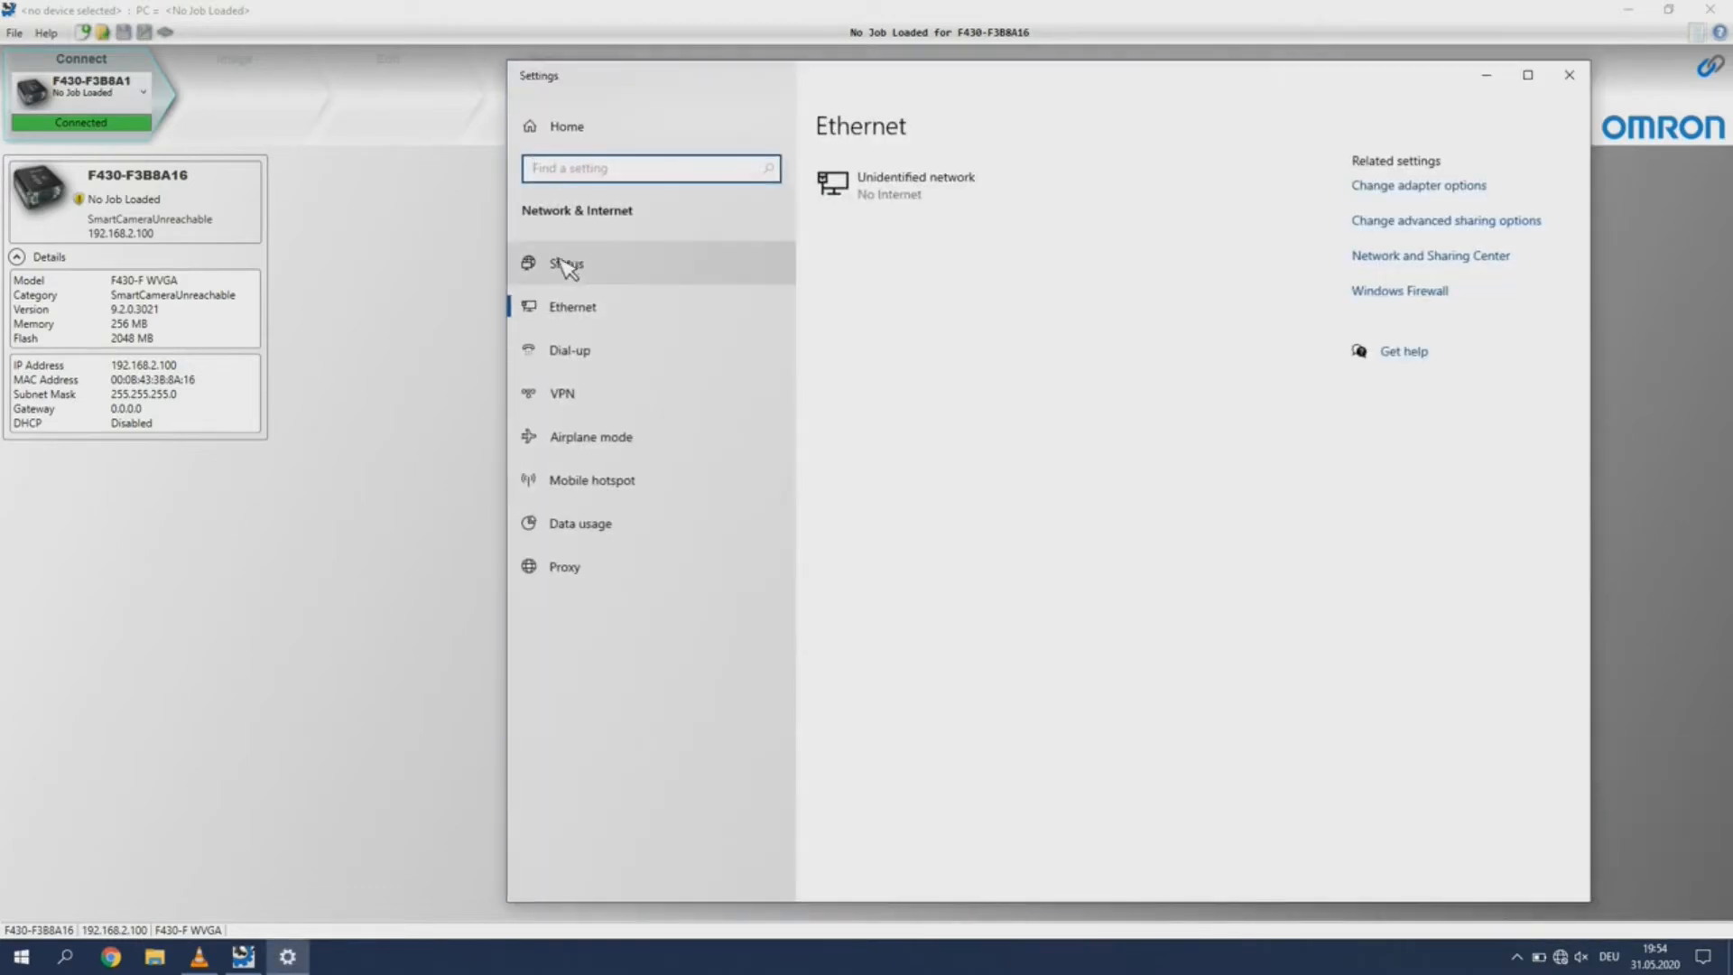
click(1418, 184)
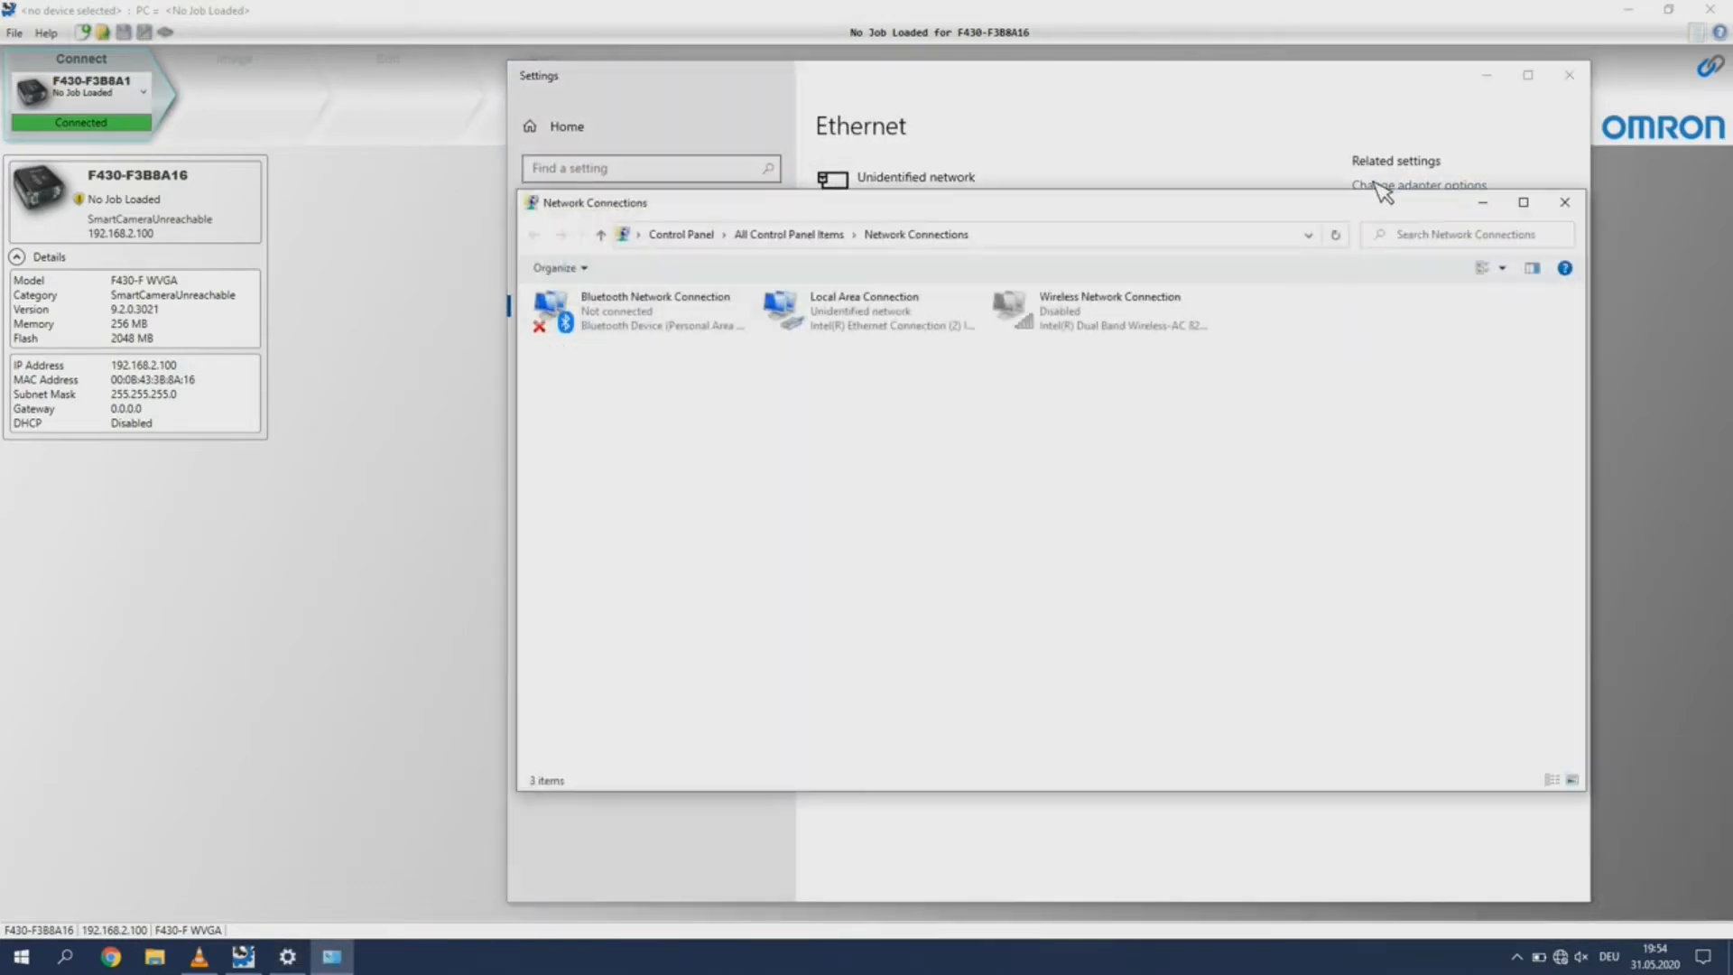
double_click(863, 310)
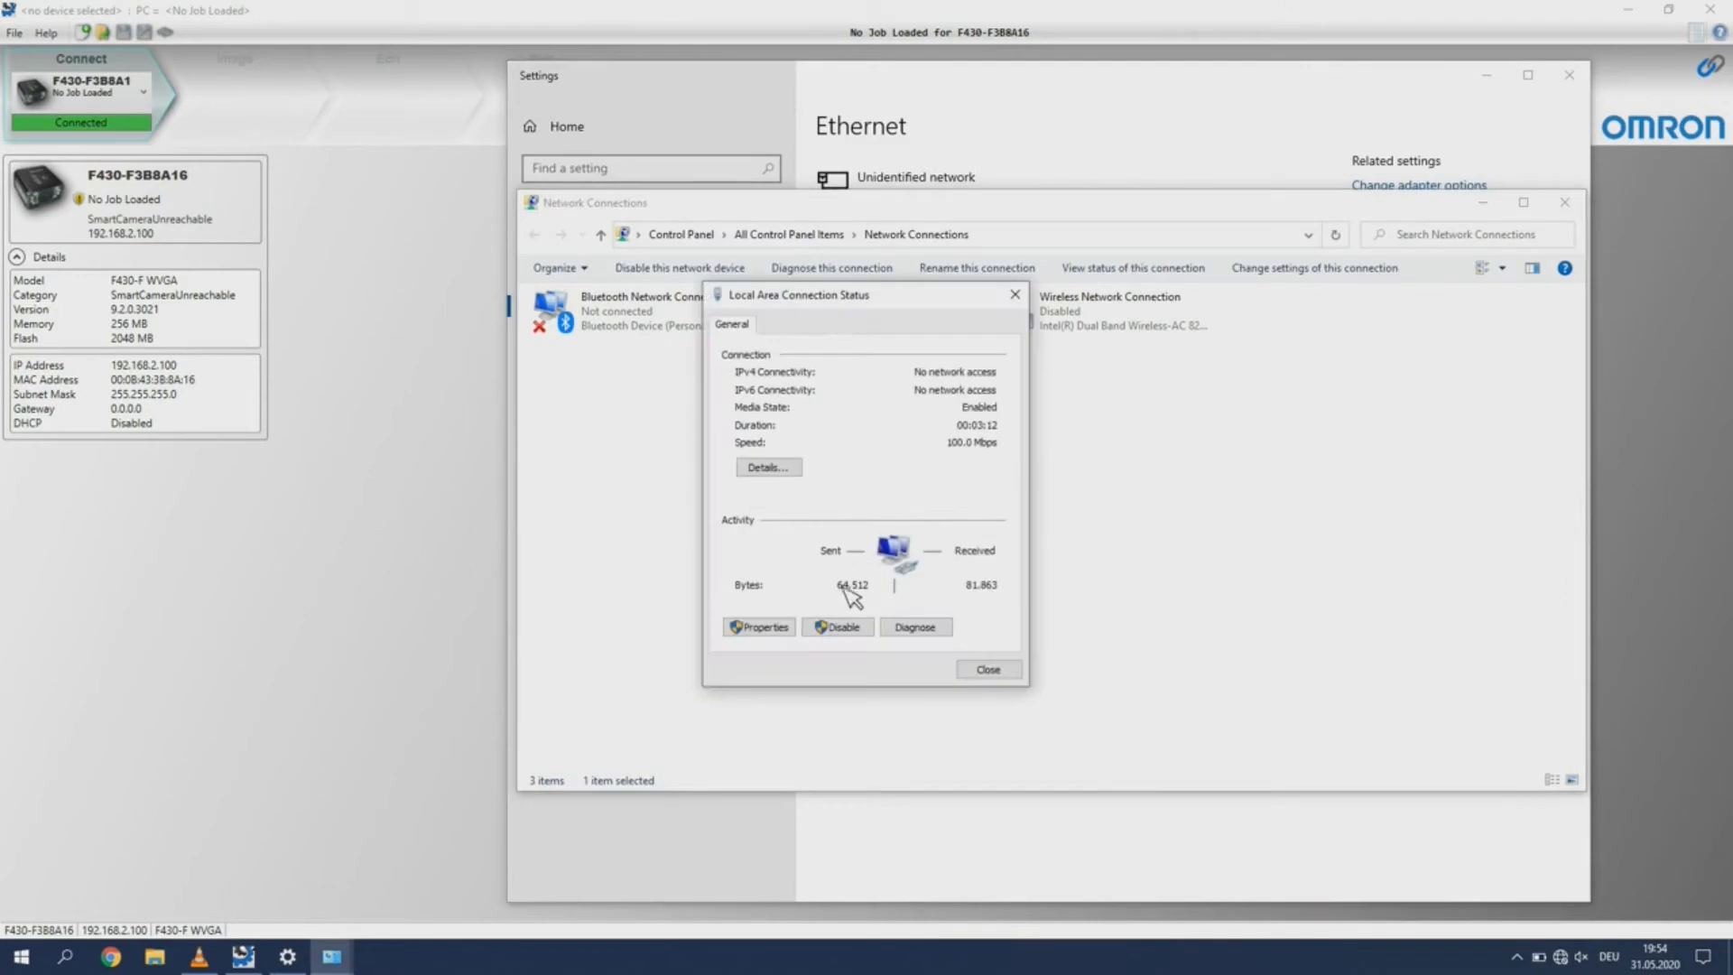
click(758, 626)
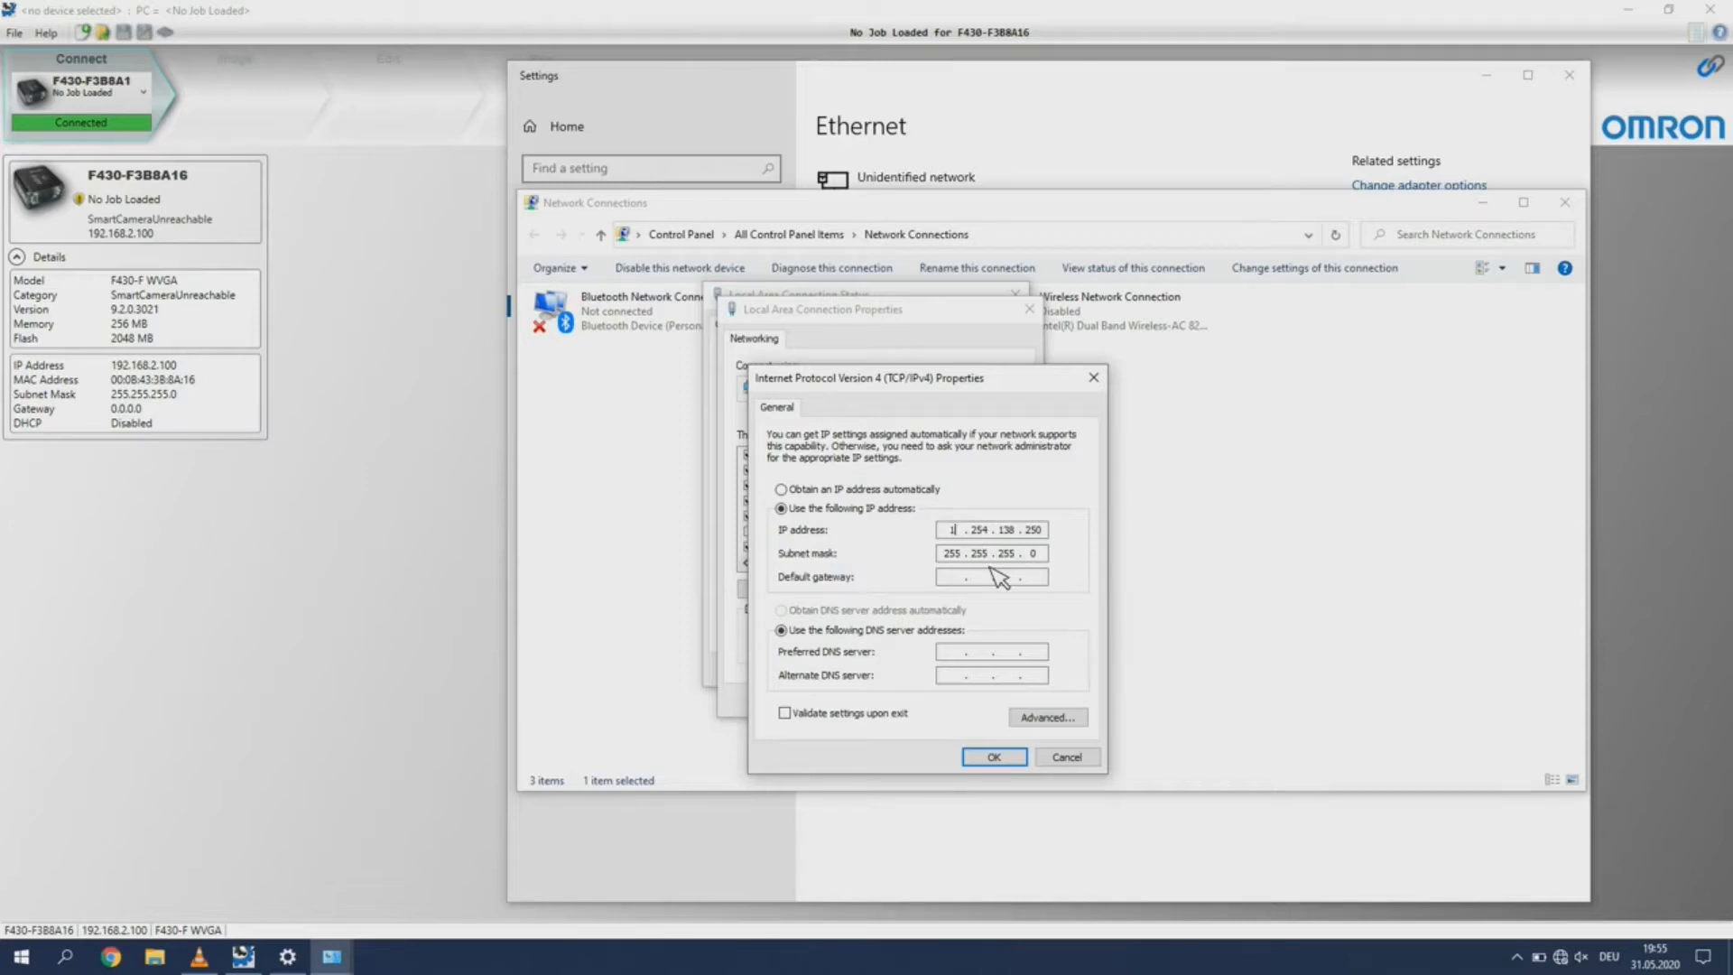
Set static IPv4 address 192.168.2.250 with mask 255.255.255.0 and close the dialogs
text(192)
click(977, 530)
text(168)
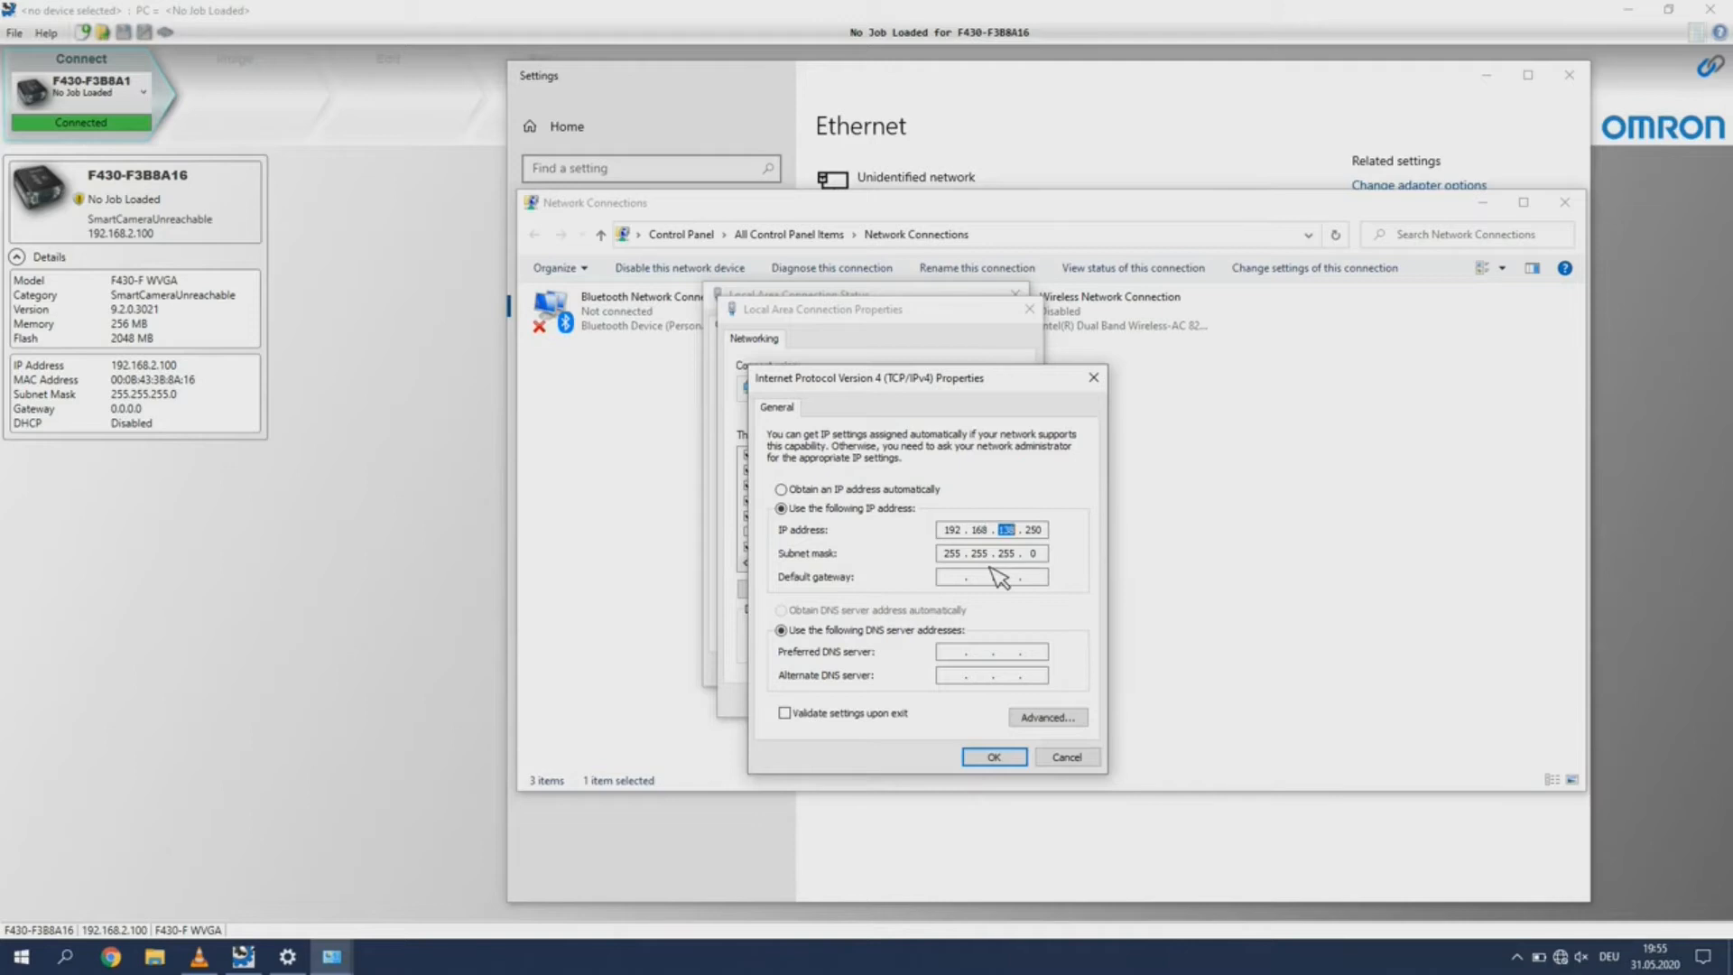
text(2)
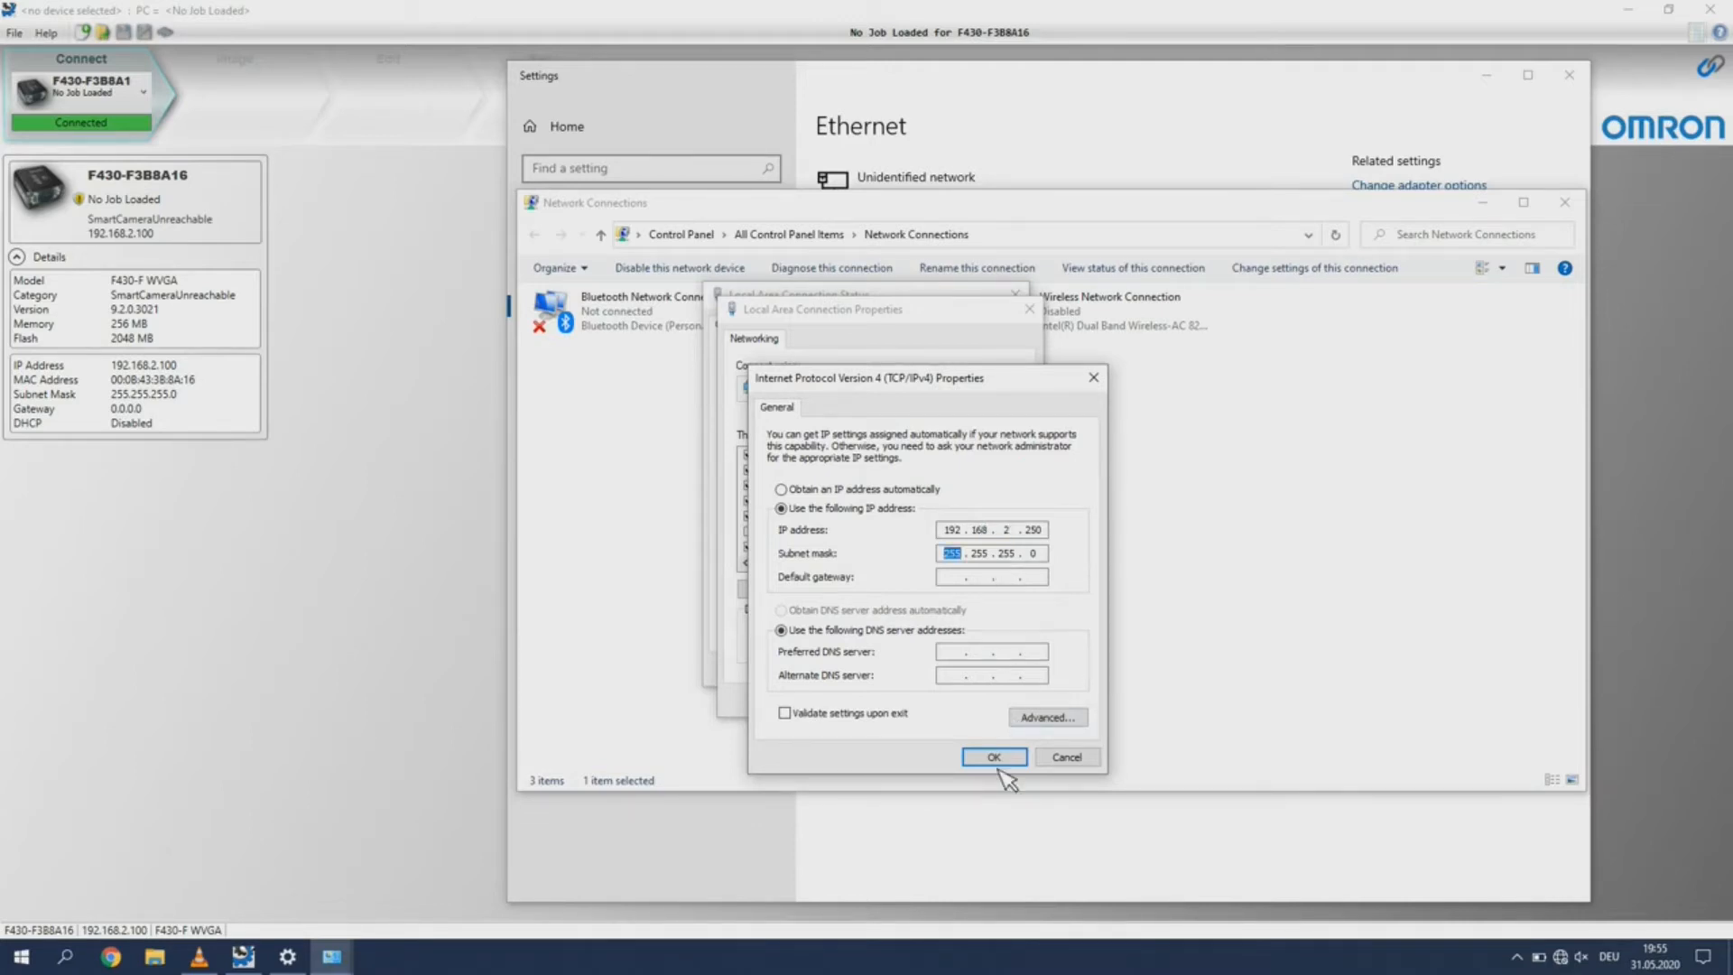
click(991, 757)
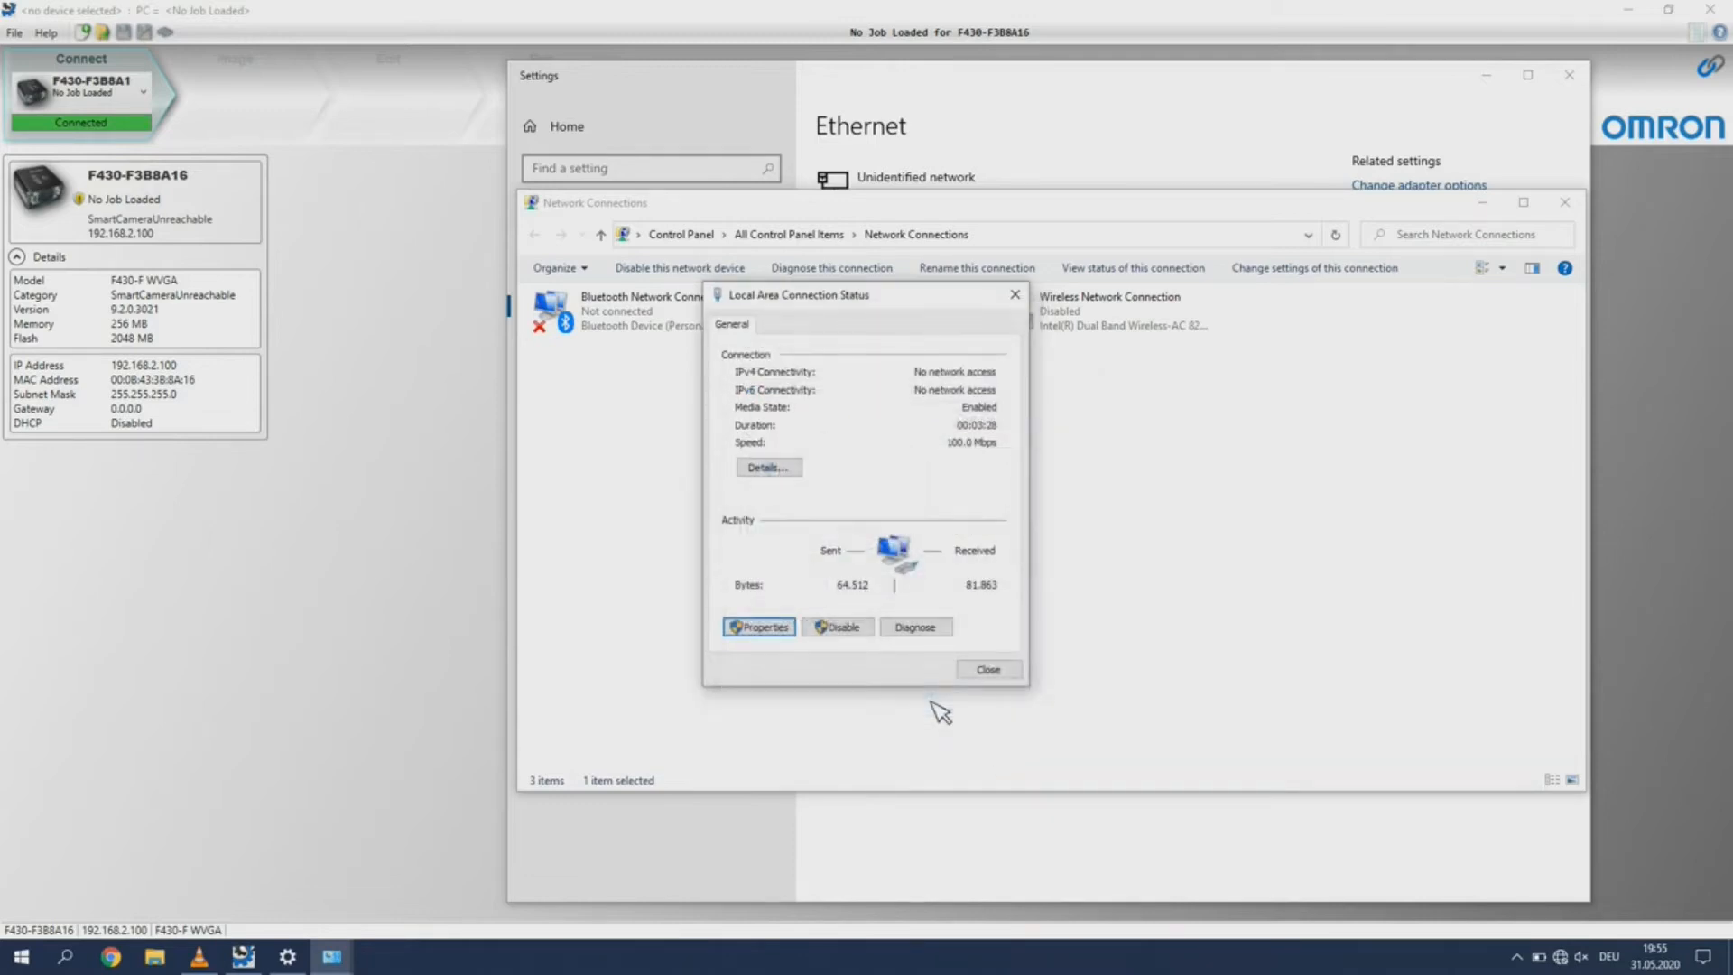
click(986, 669)
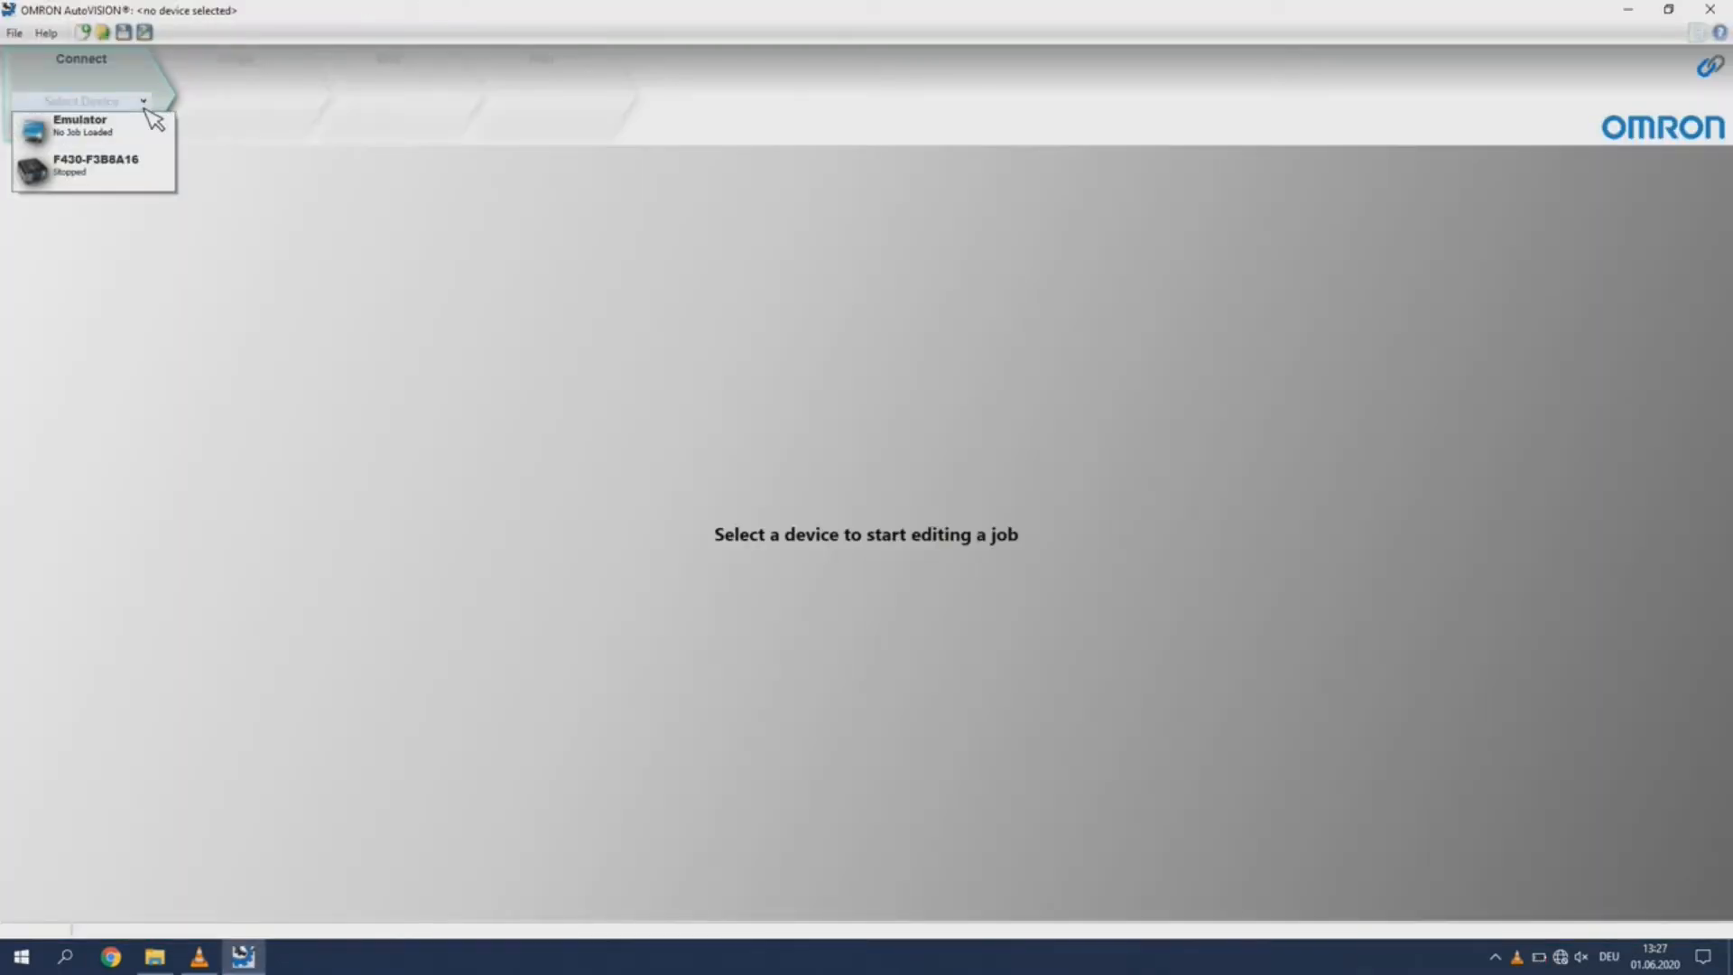
Connect to the F430 camera at 192.168.2.100, review details and Industrial Protocol, then cancel
click(95, 163)
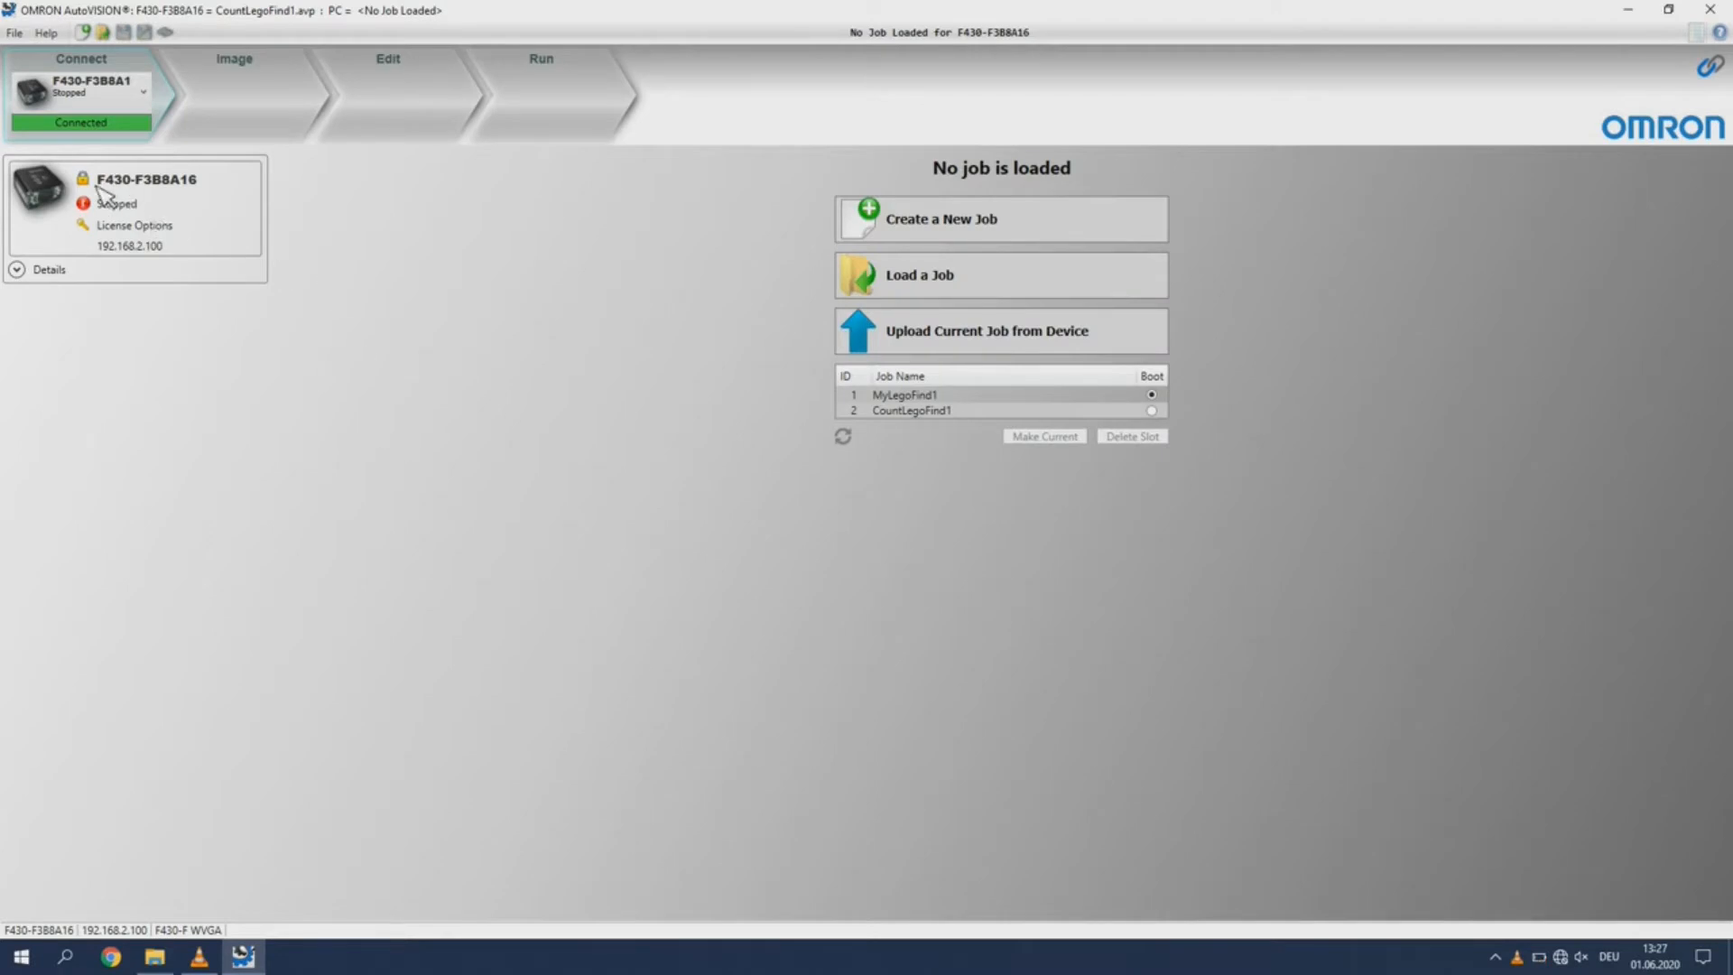
click(83, 177)
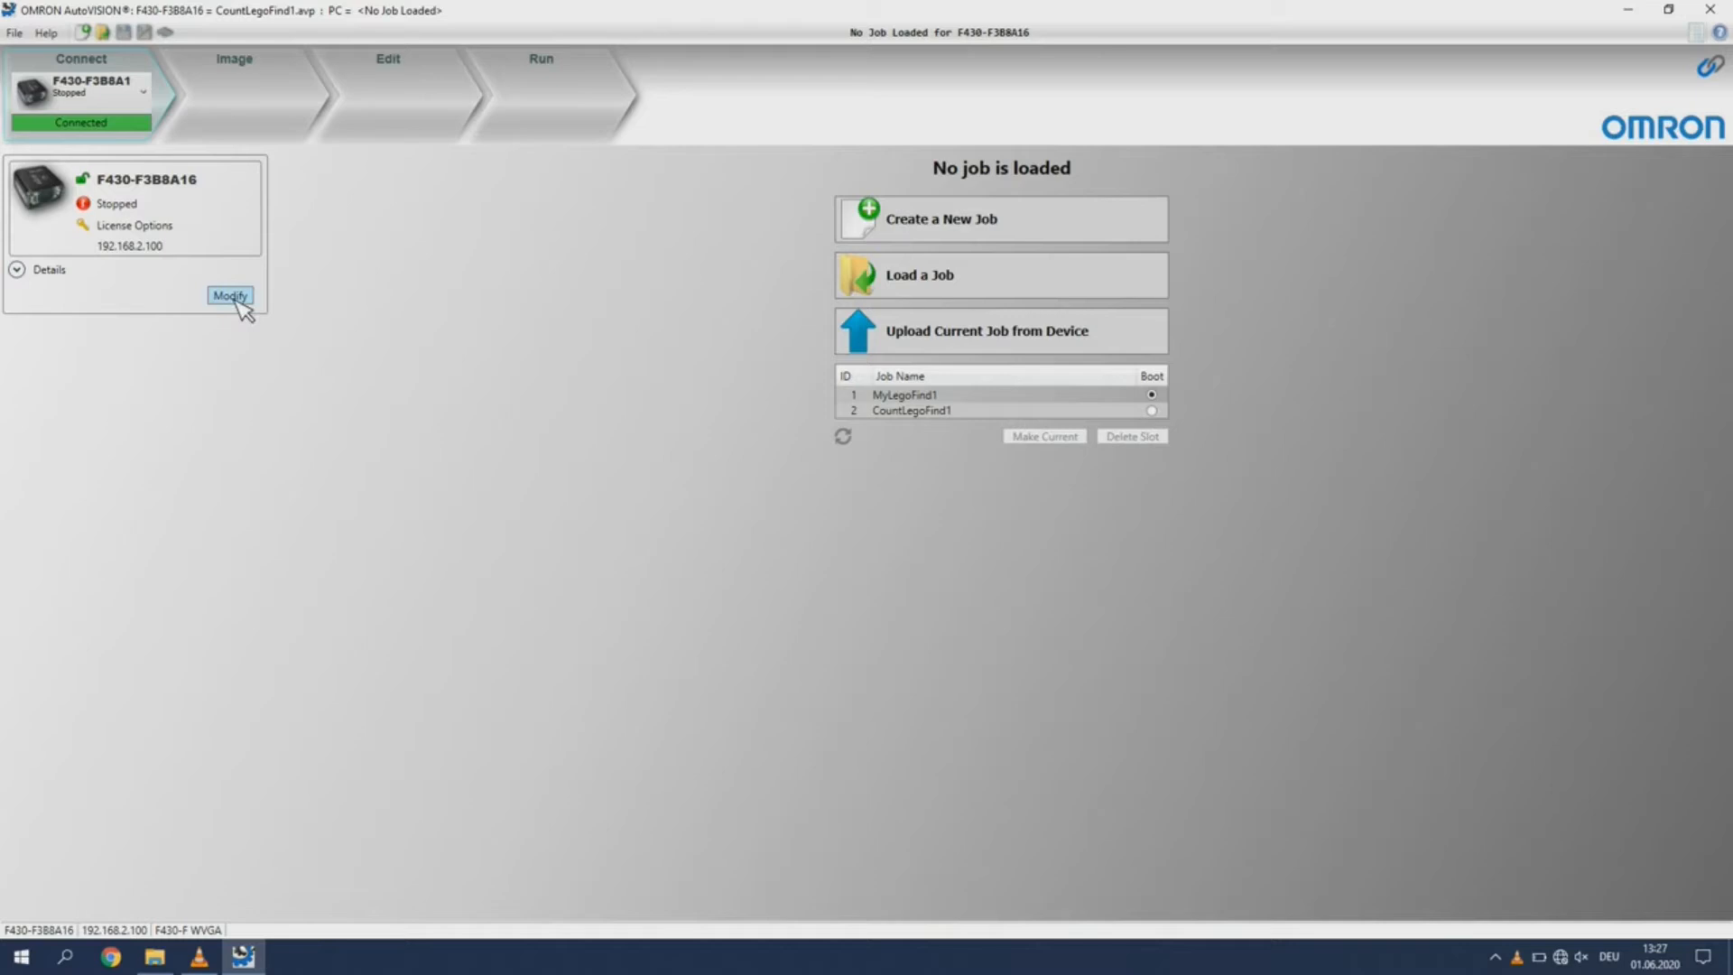
click(228, 295)
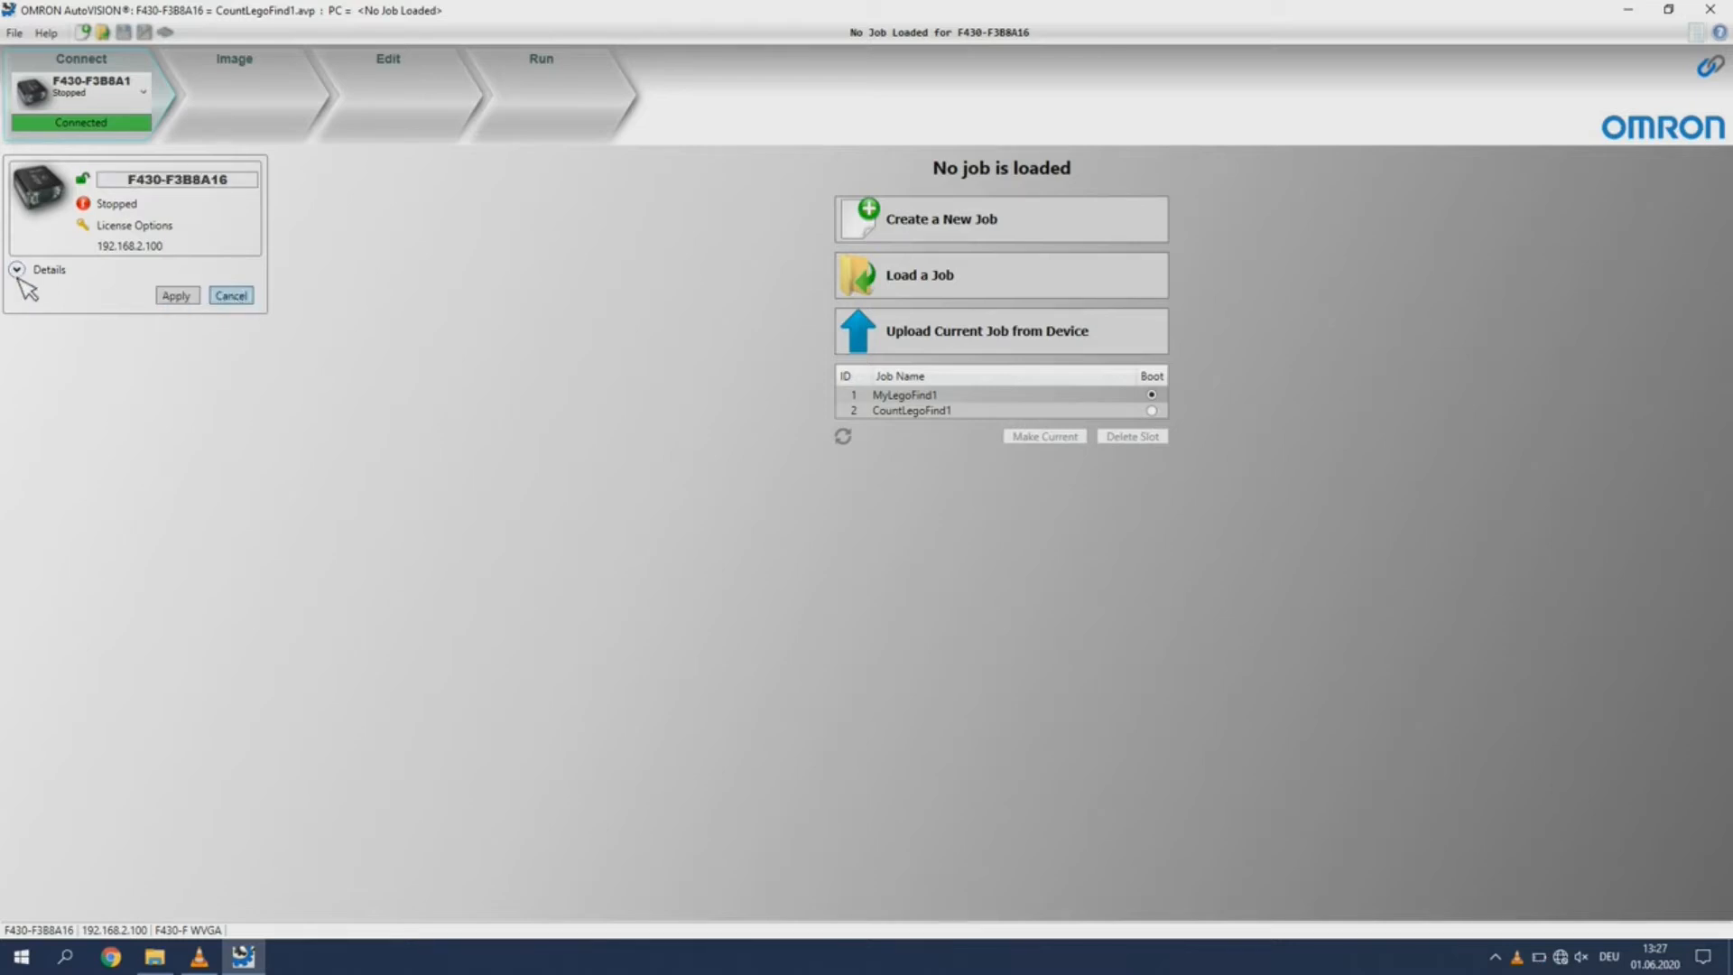
click(17, 269)
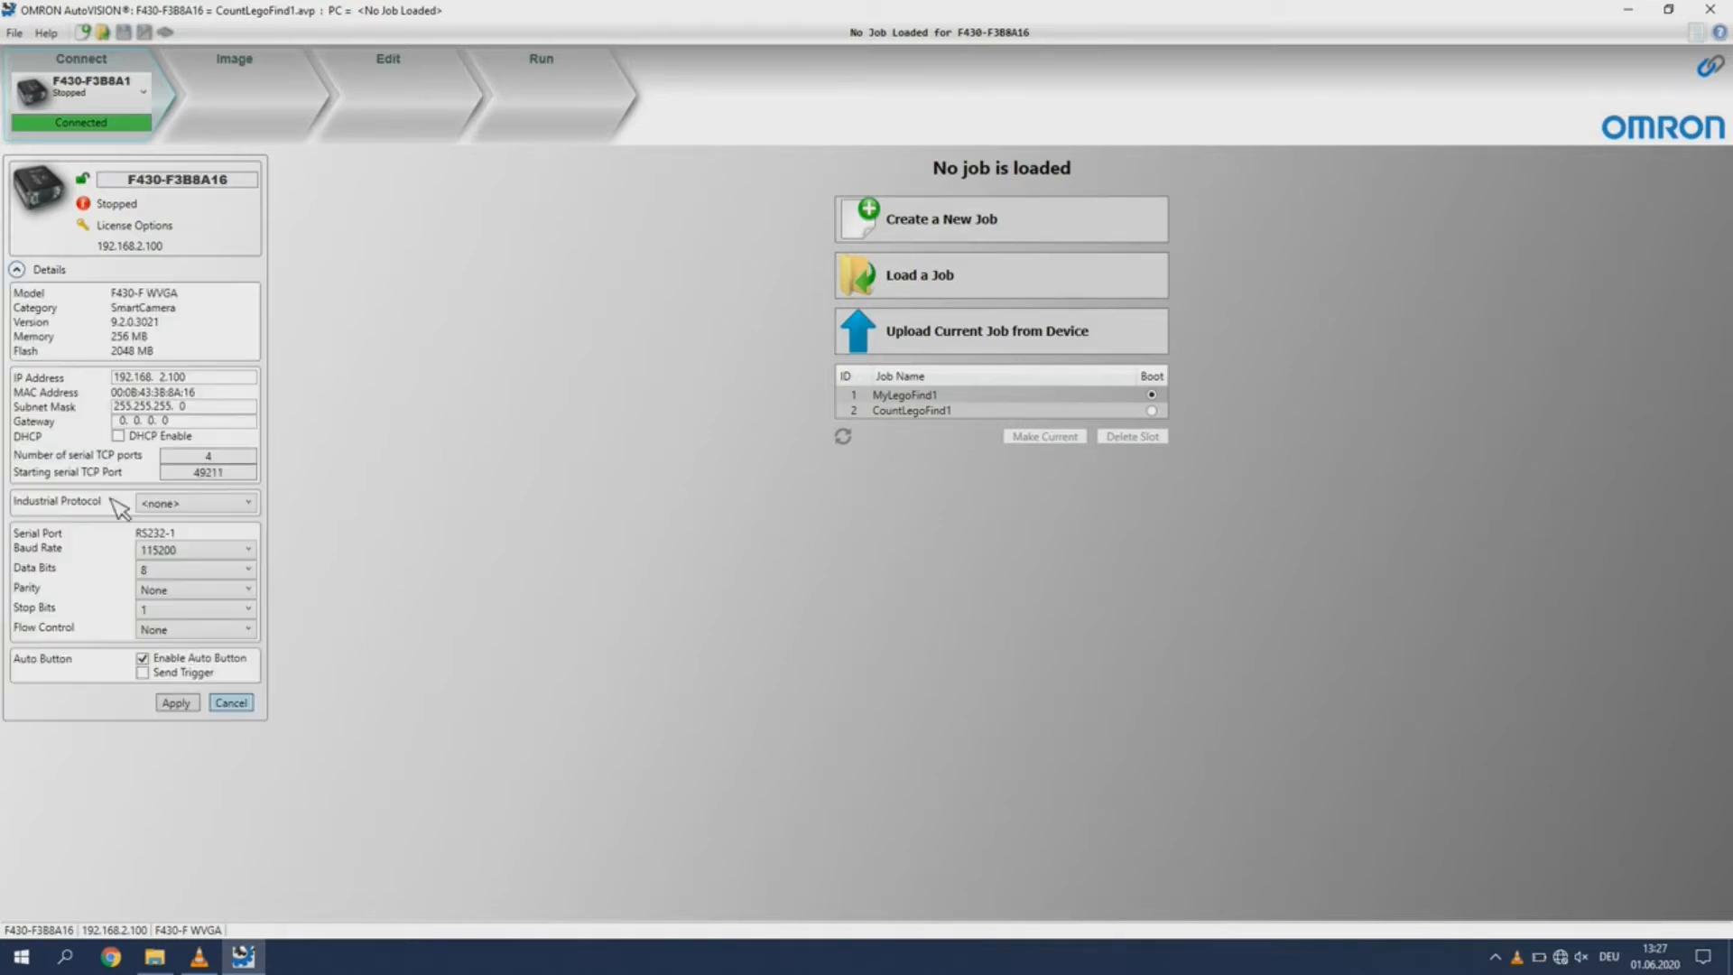
mouse_move(196, 523)
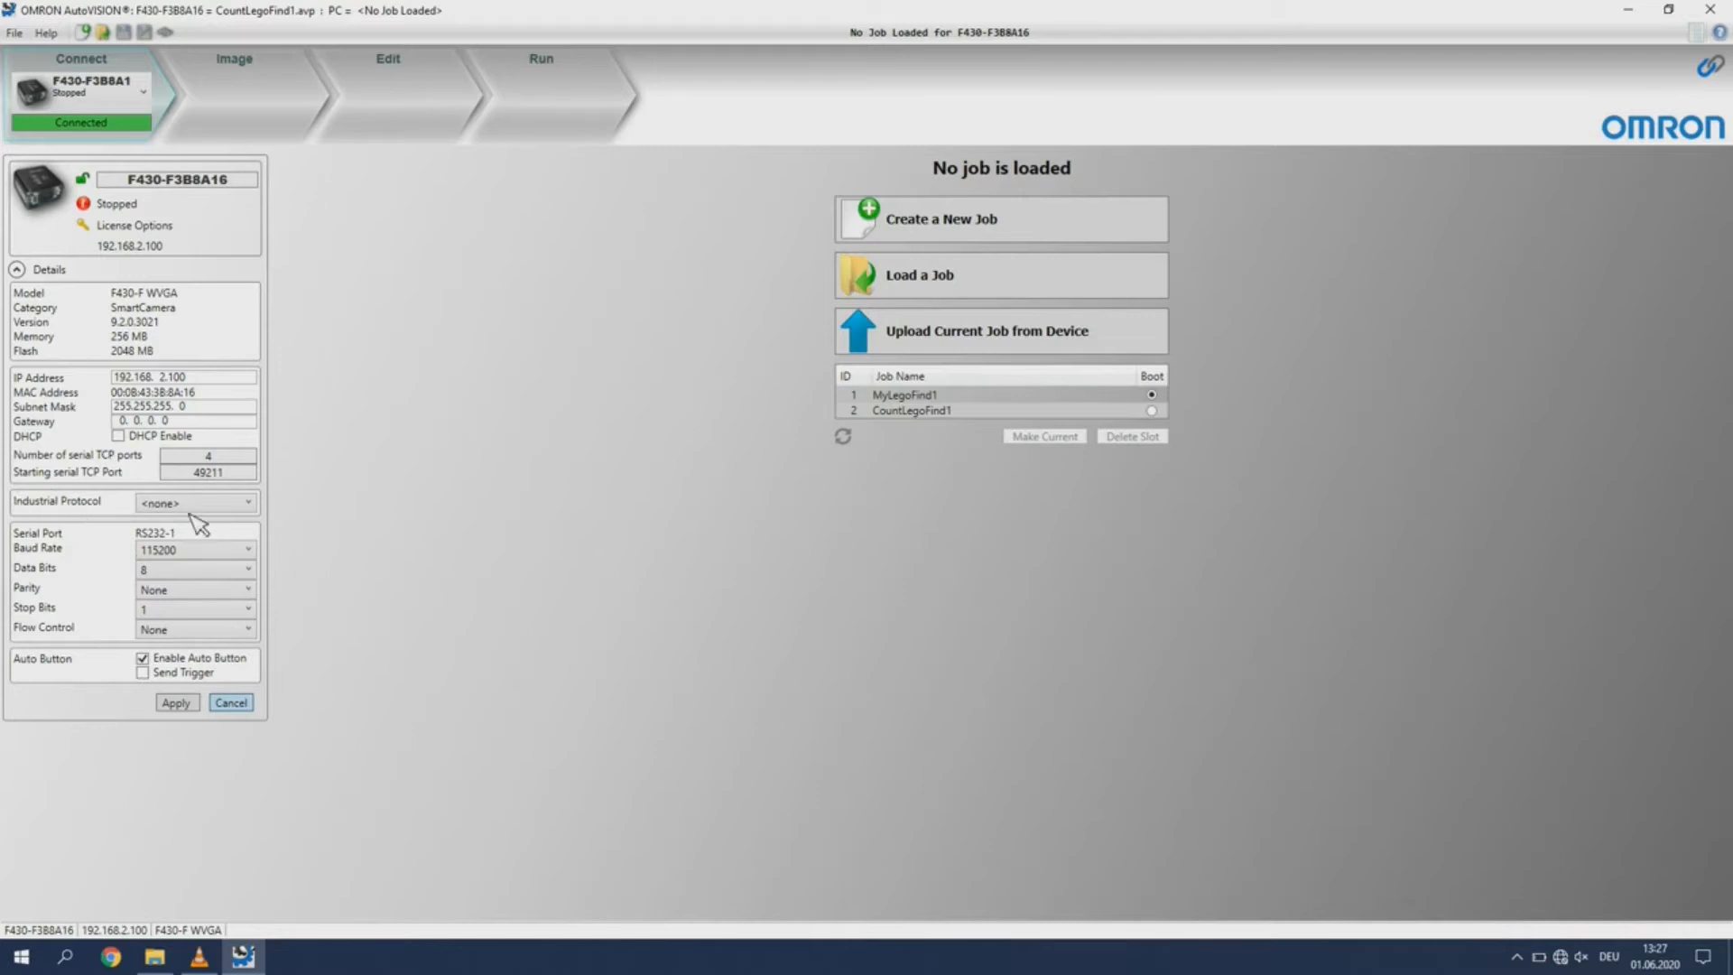
click(247, 502)
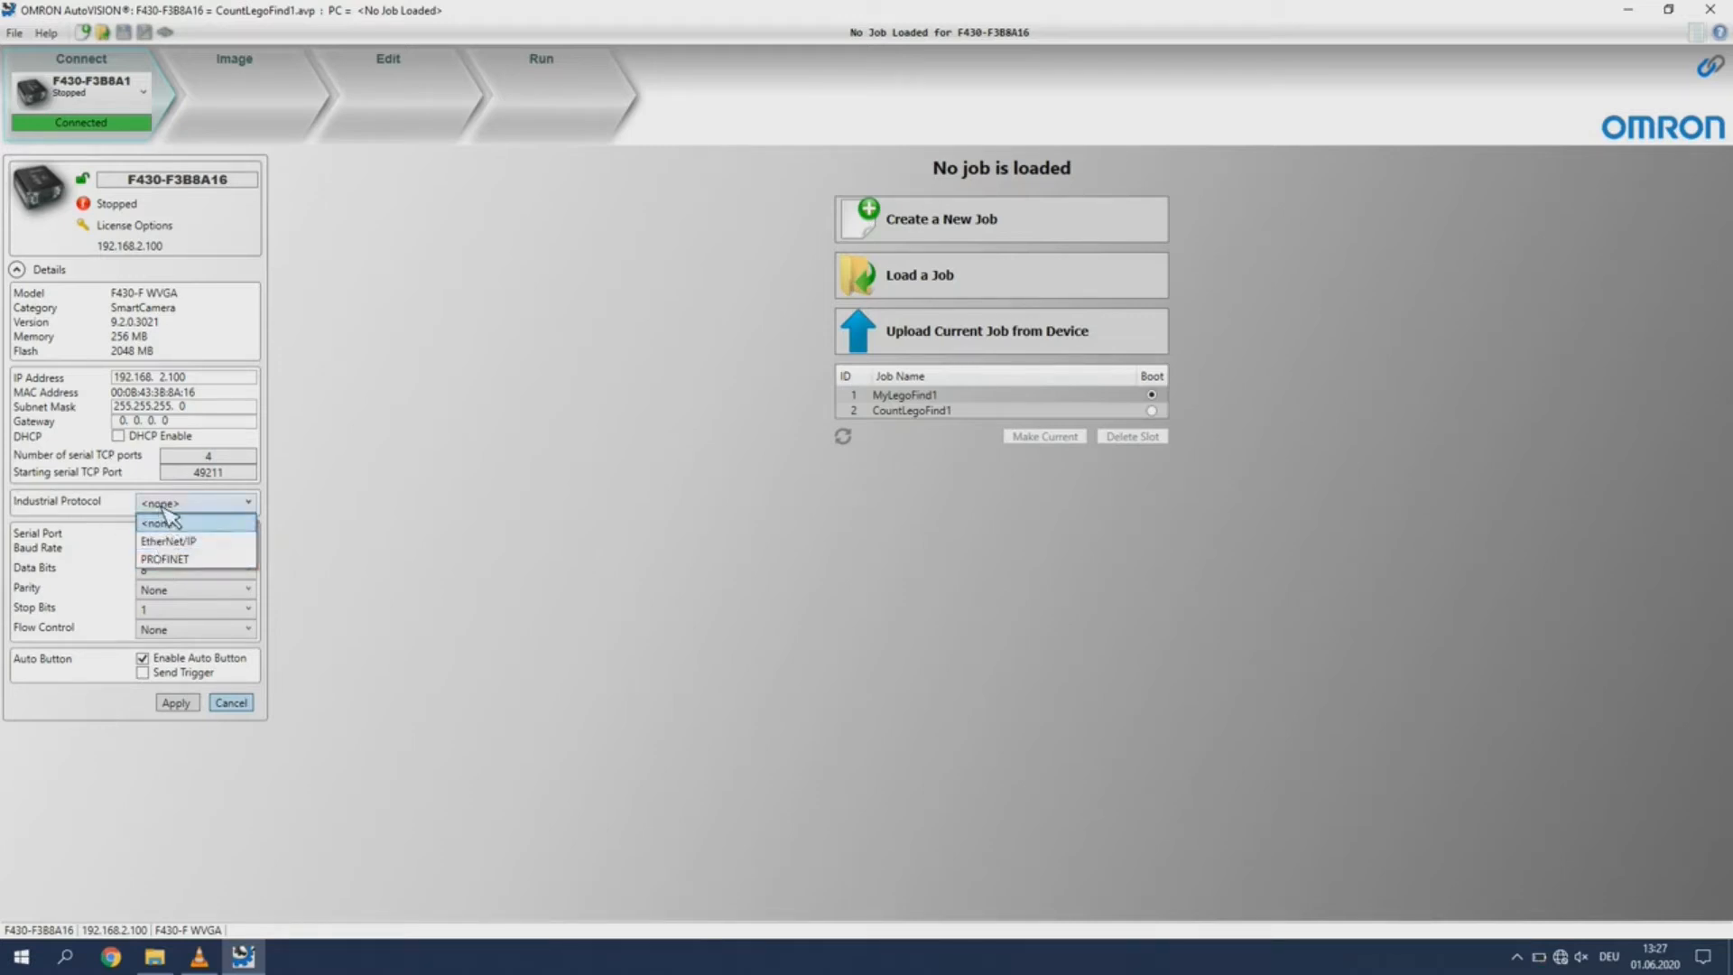
click(158, 504)
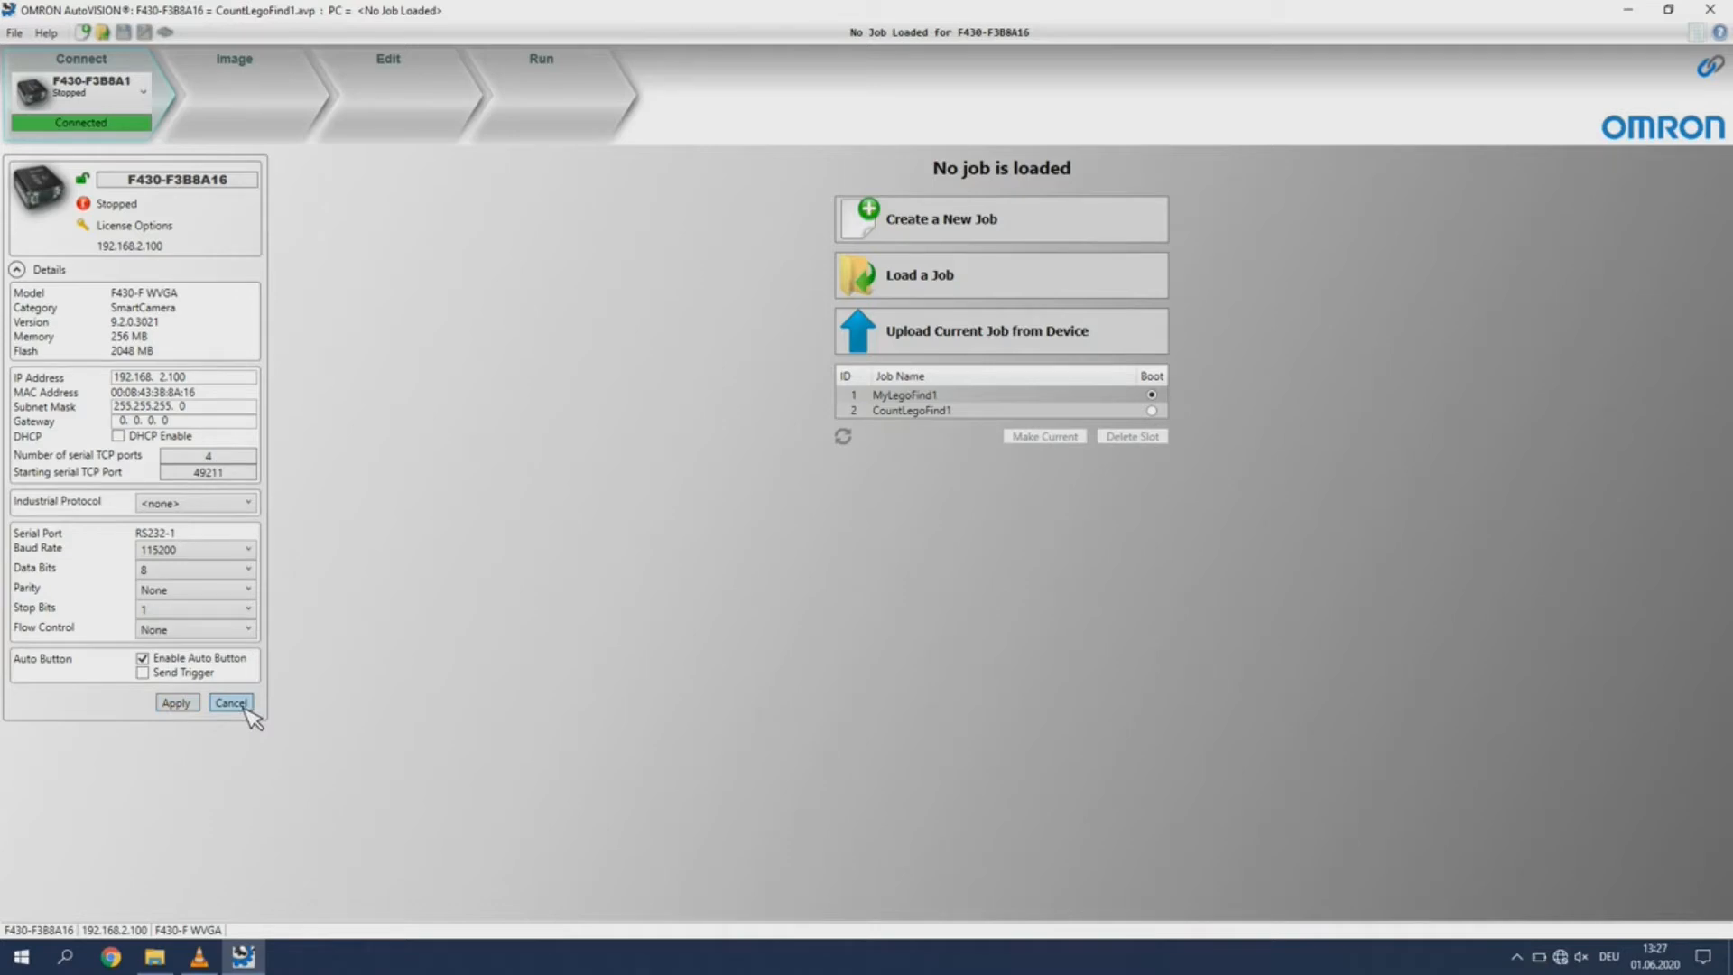
click(230, 703)
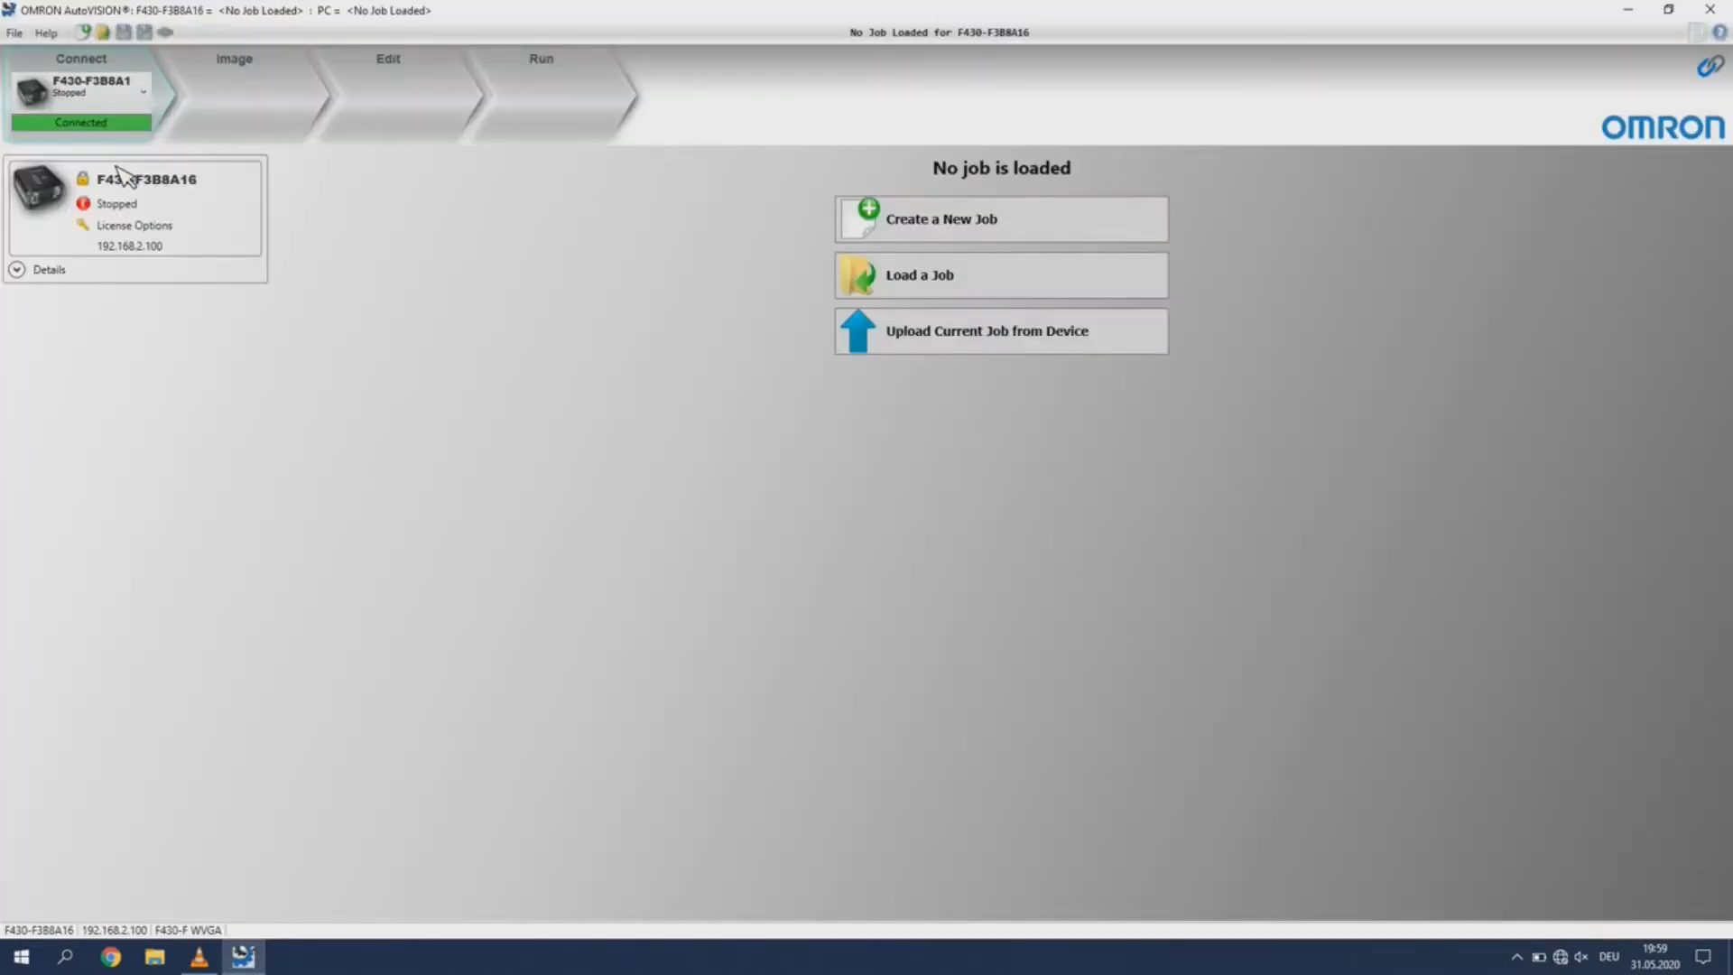
mouse_move(984, 392)
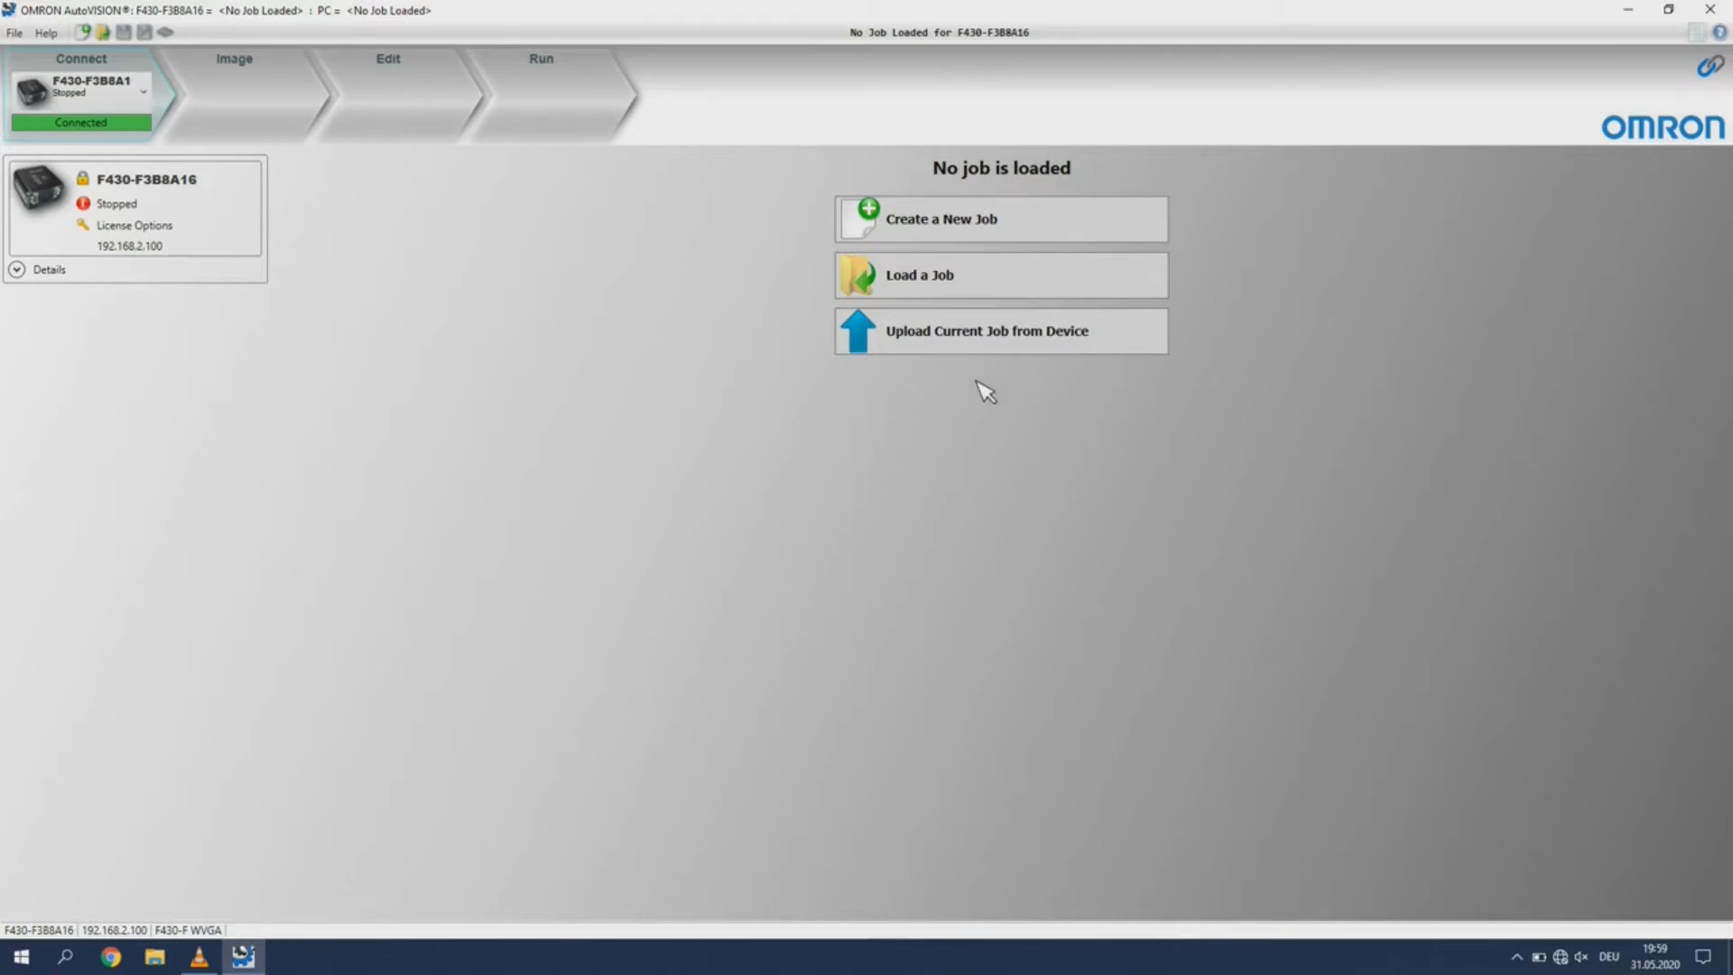
mouse_move(896, 384)
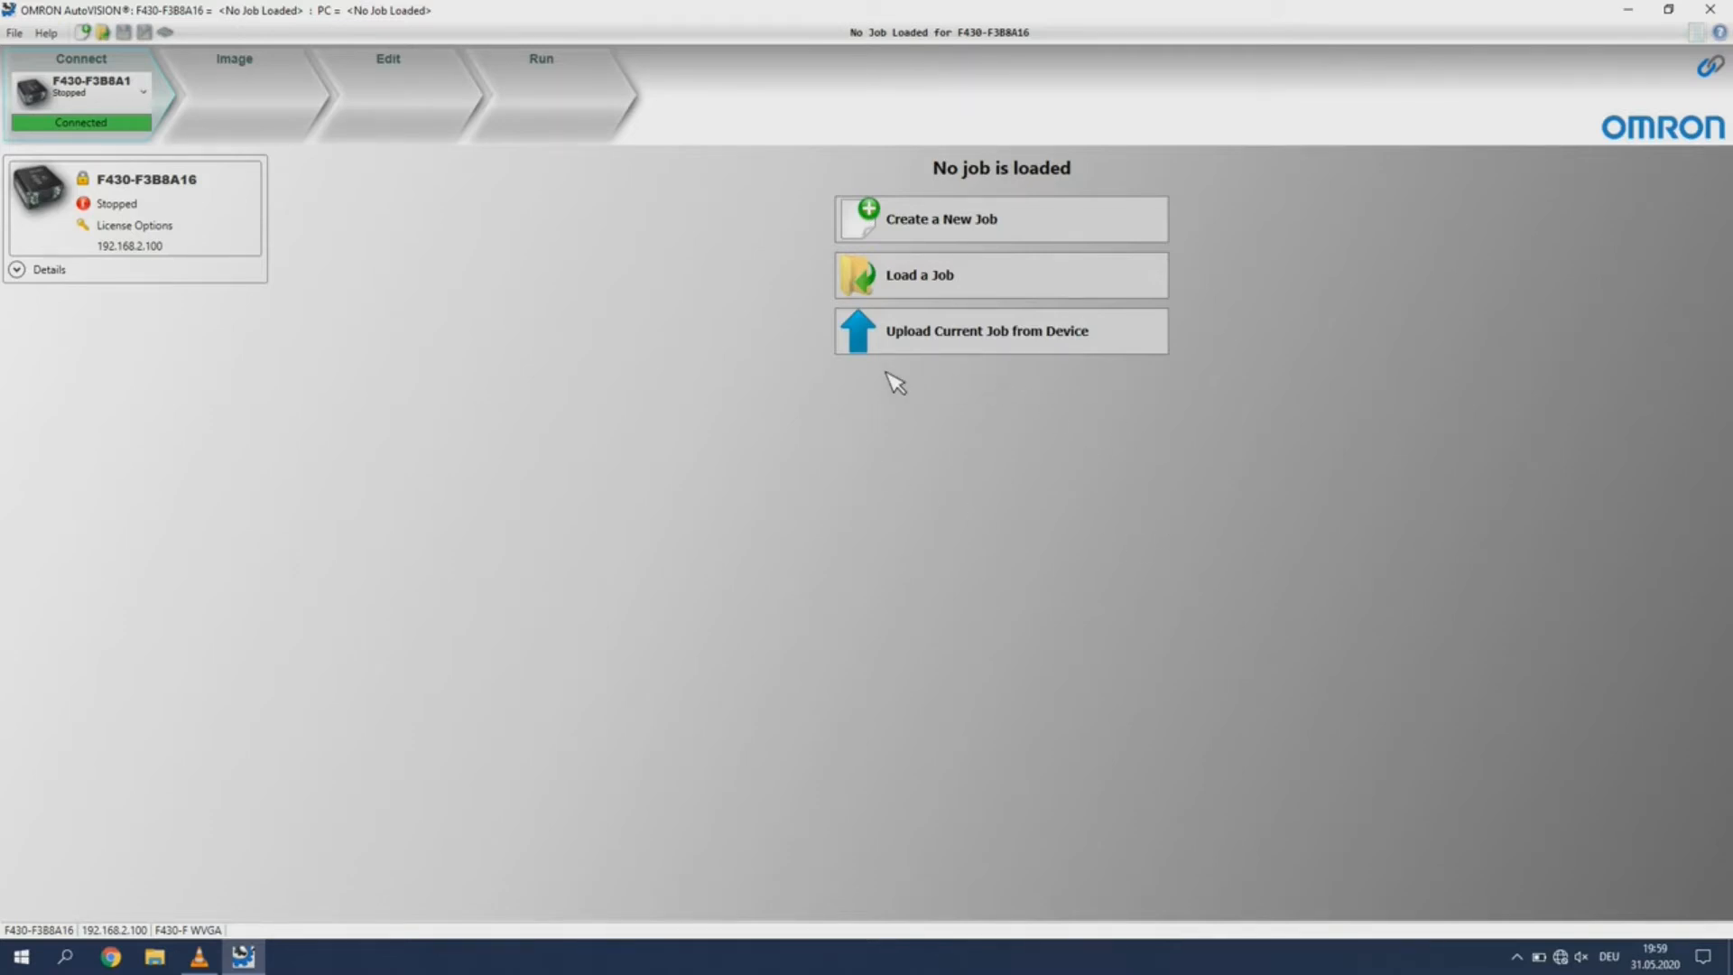
mouse_move(1014, 299)
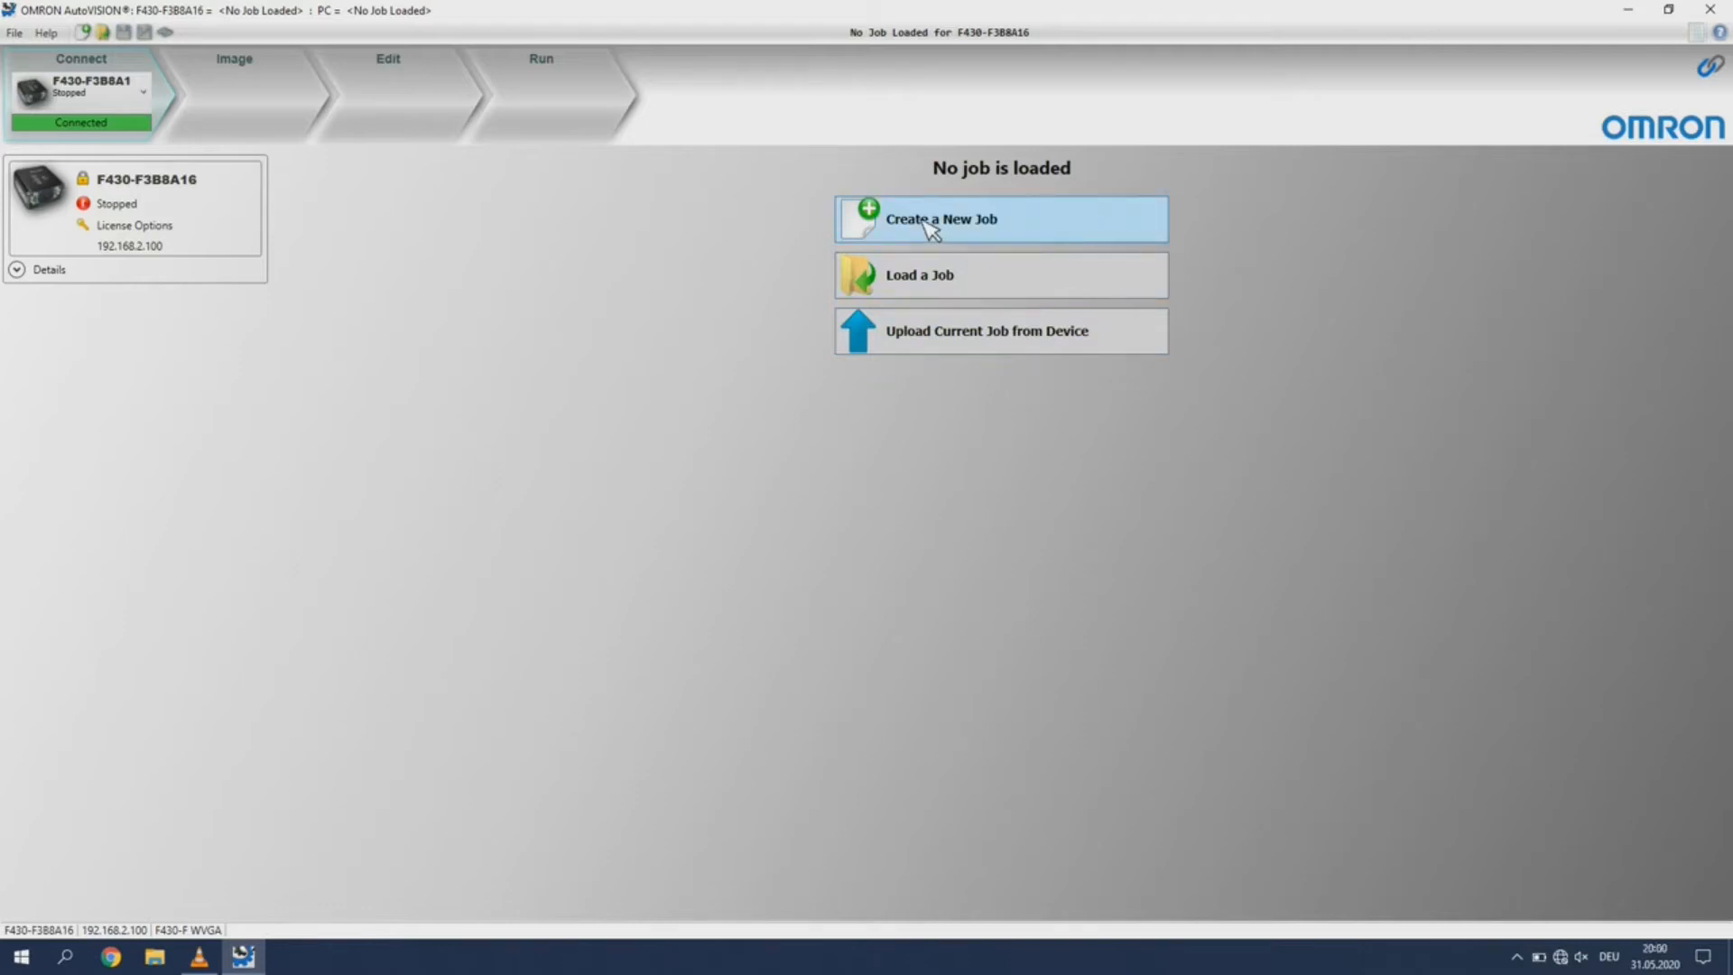
Create a new job on the F430 camera from the Connect page
click(943, 217)
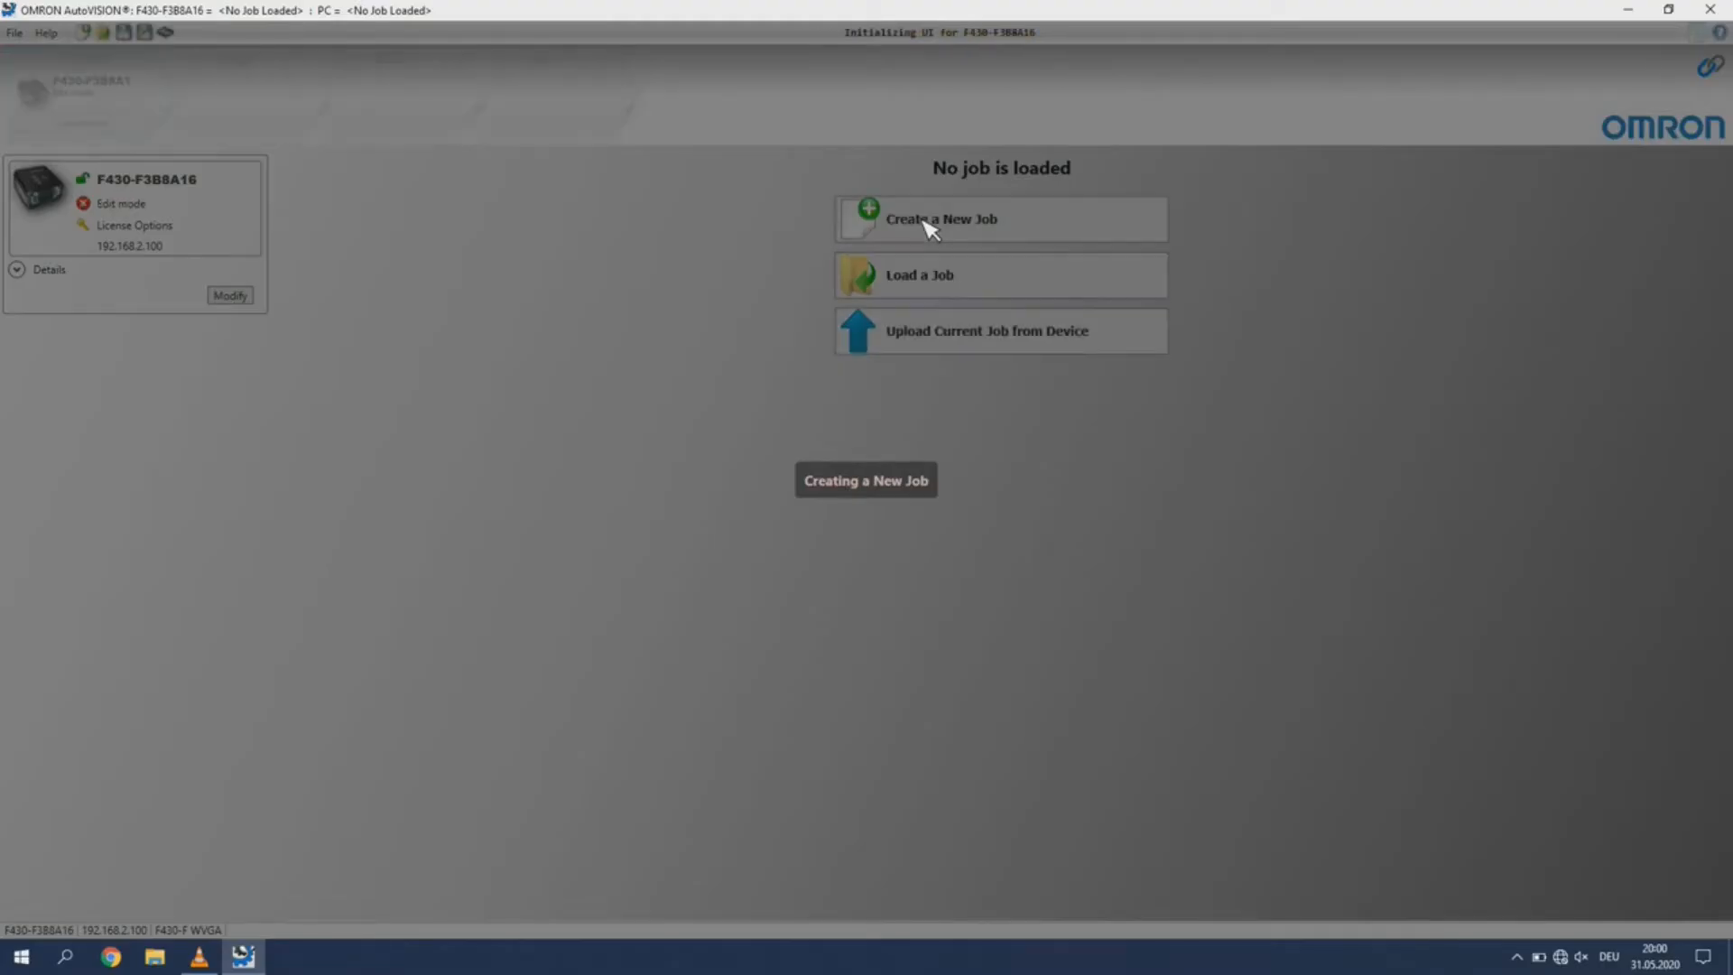
click(941, 217)
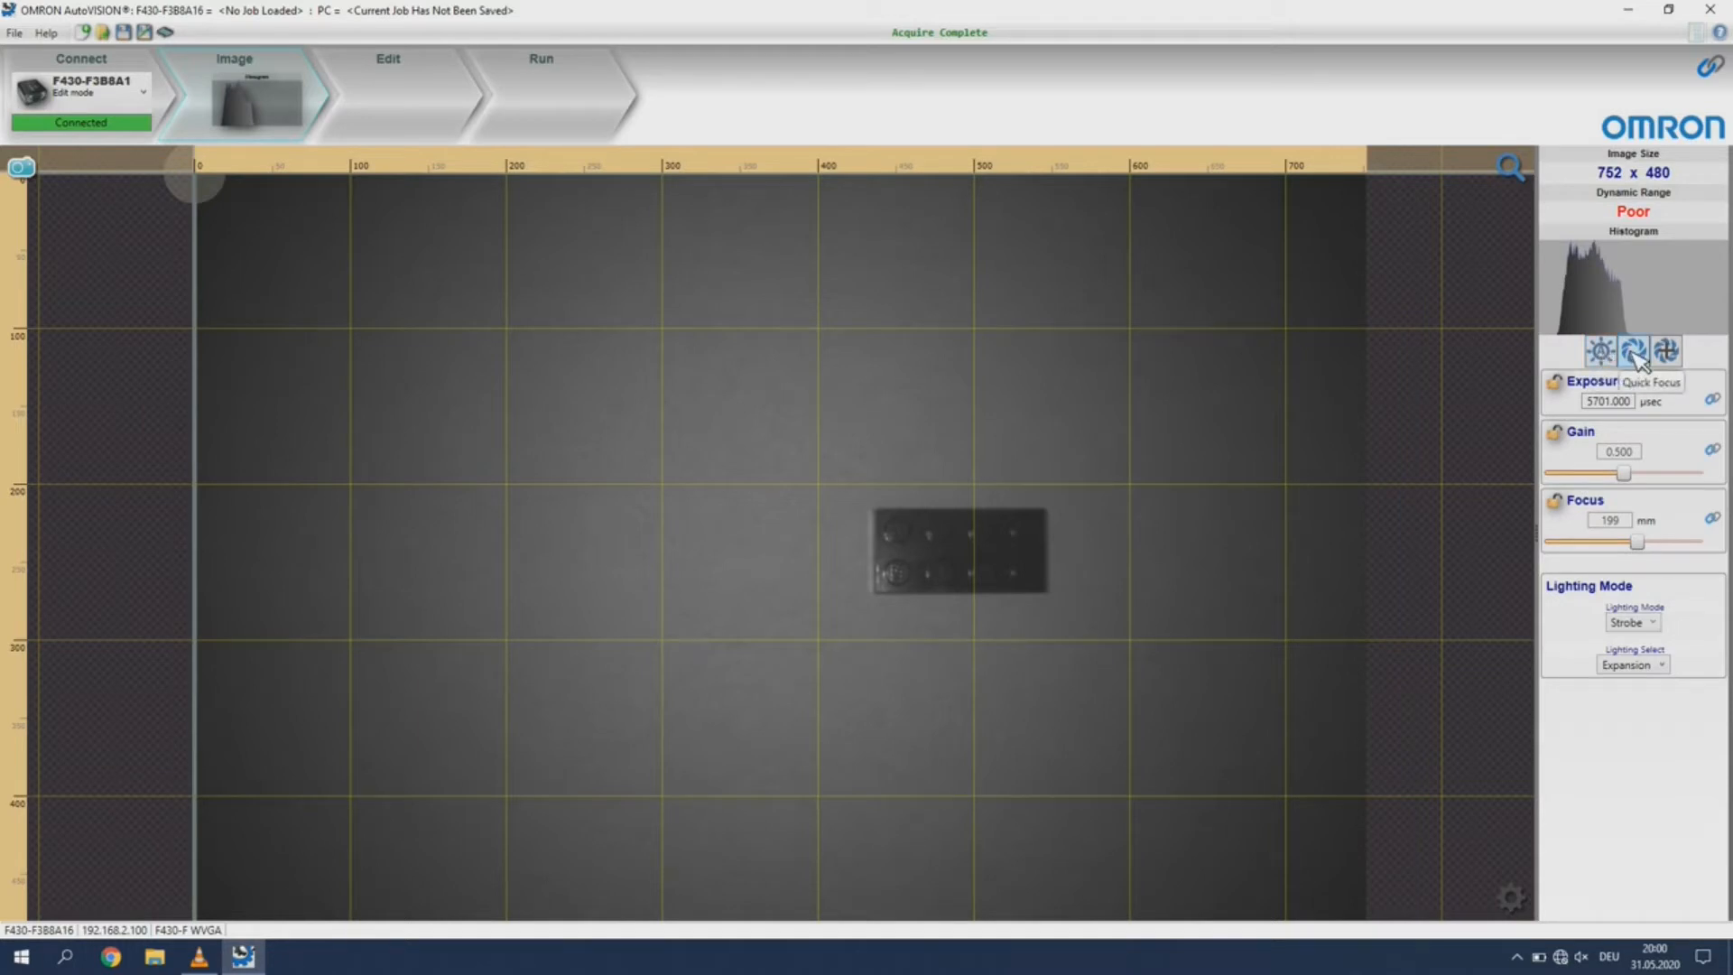
mouse_move(1600, 351)
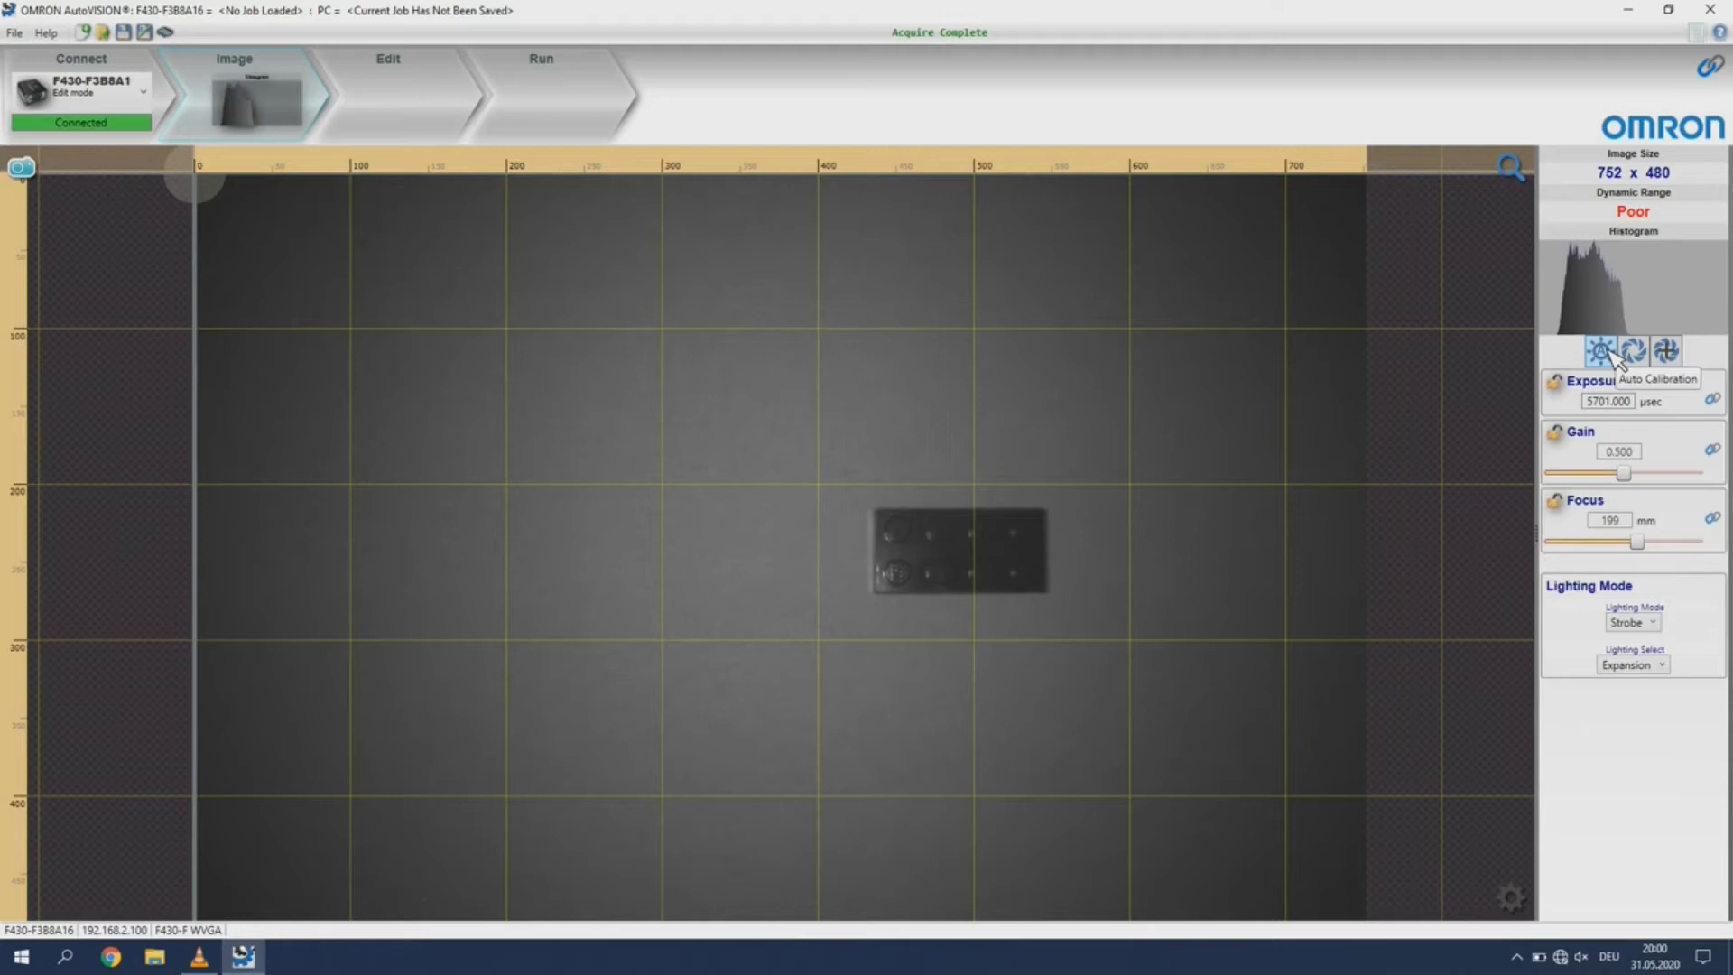
Auto-calibrate the image, experiment with the gain and focus sliders, then re-calibrate
click(1599, 351)
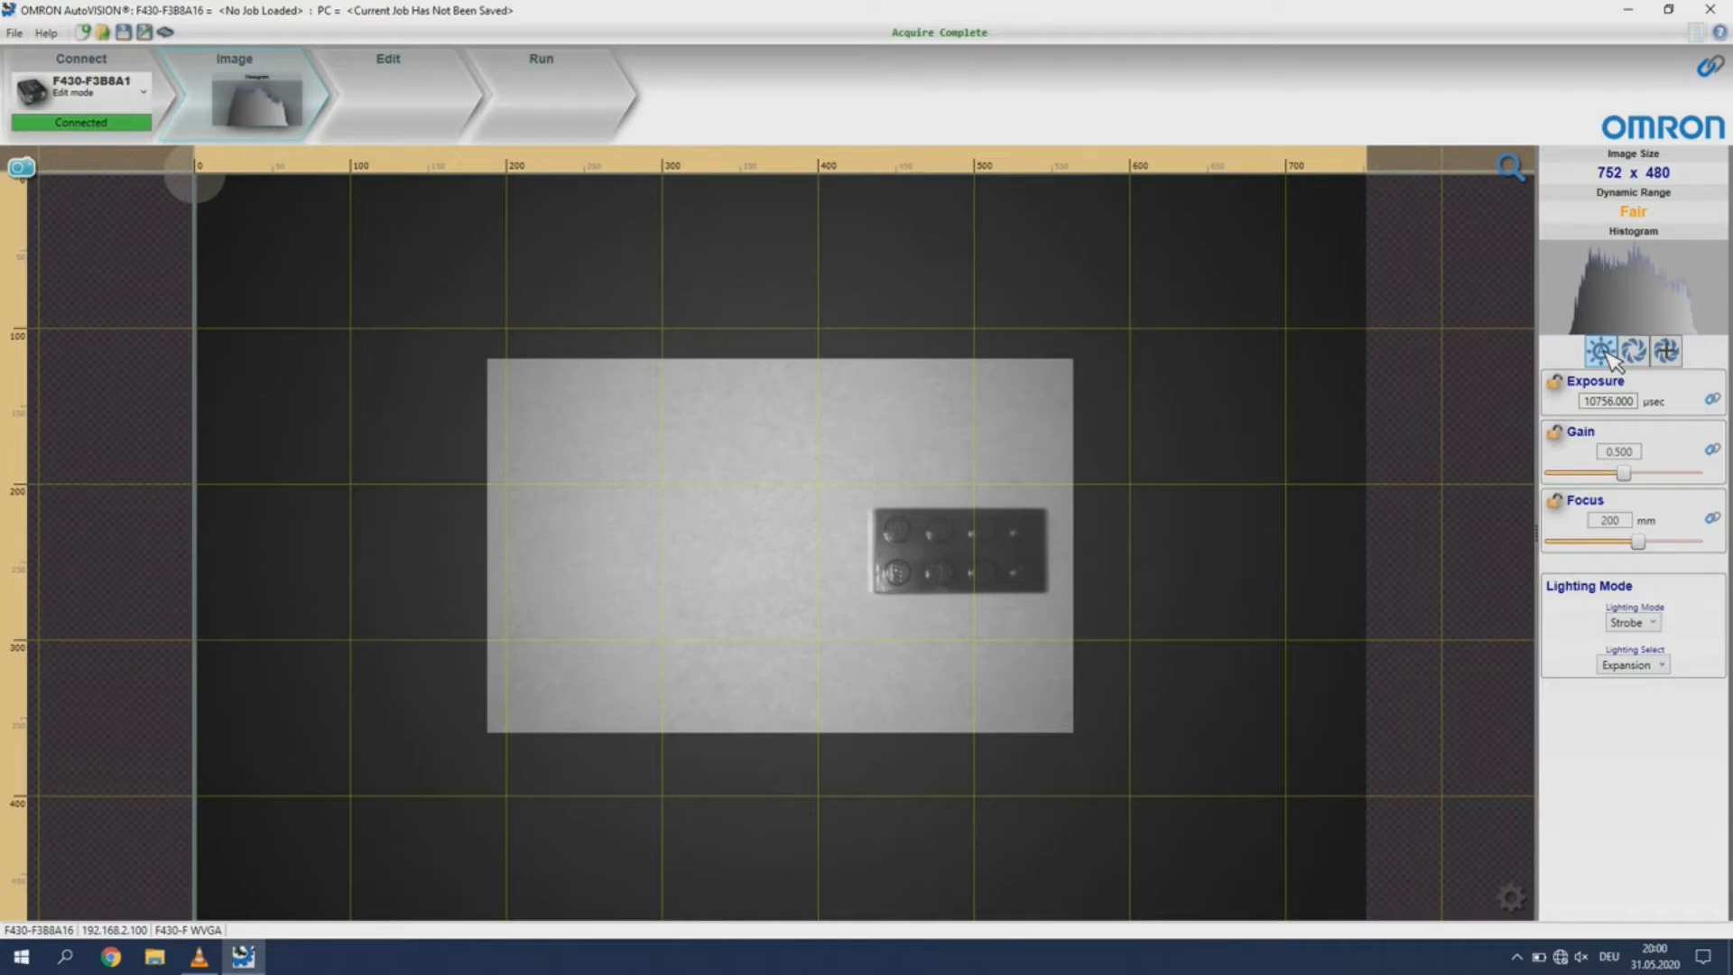
mouse_move(1614, 428)
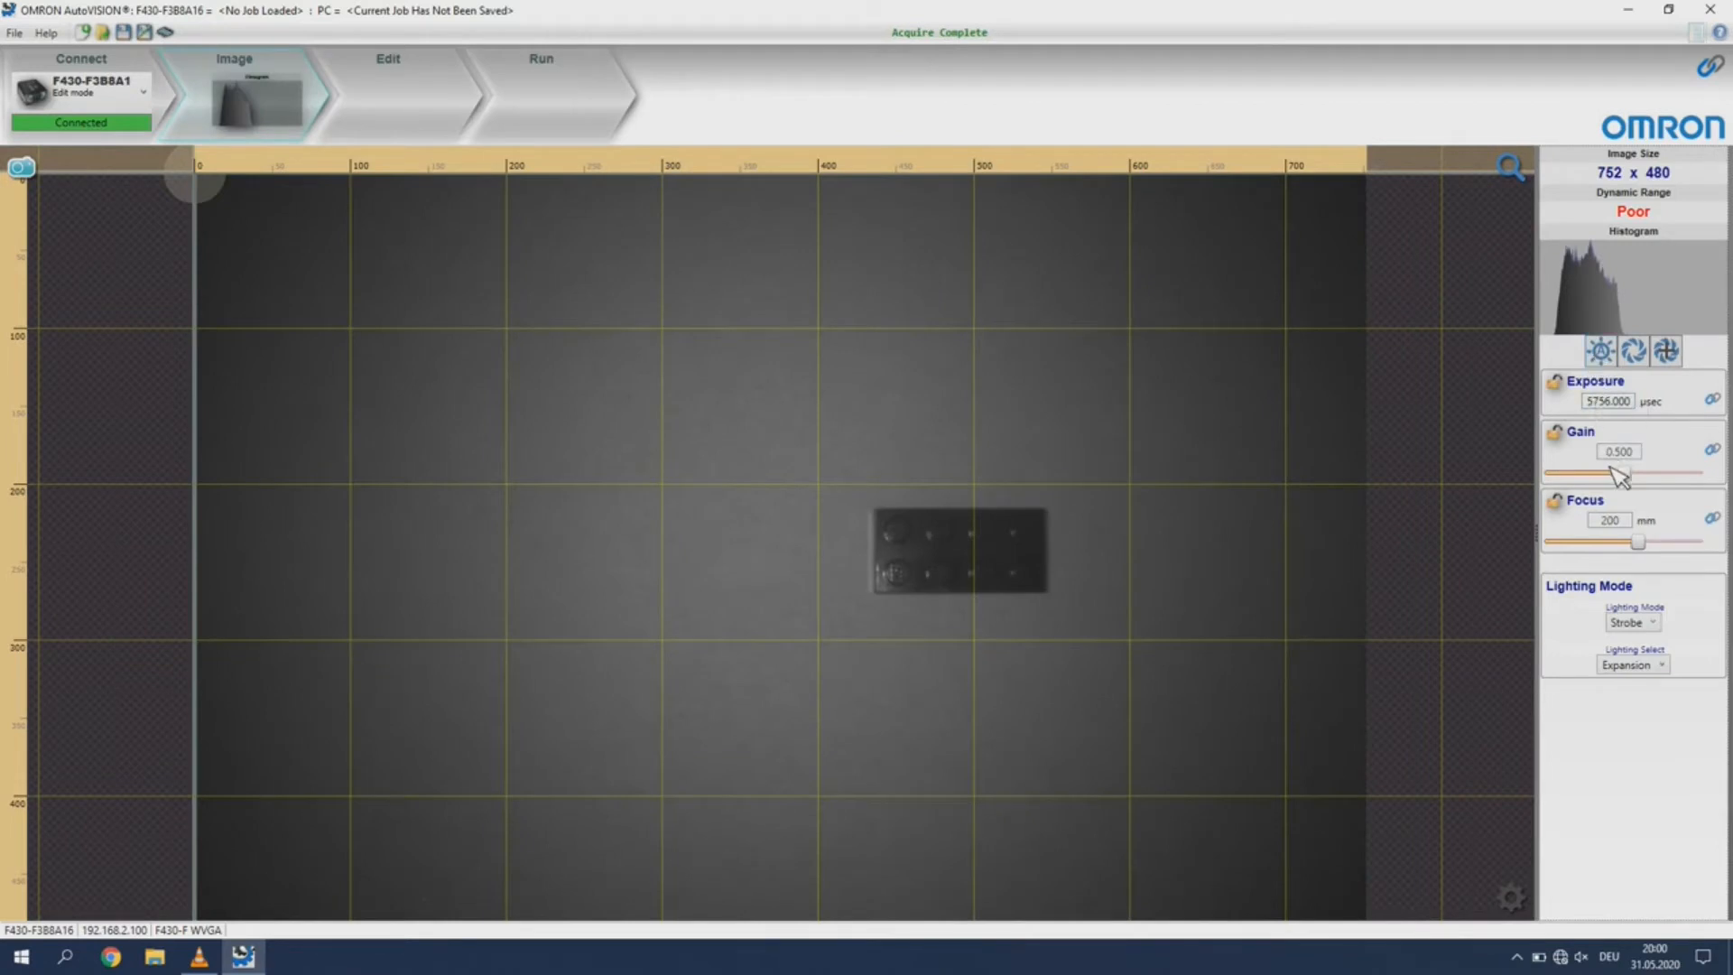
drag(1617, 473, 1642, 473)
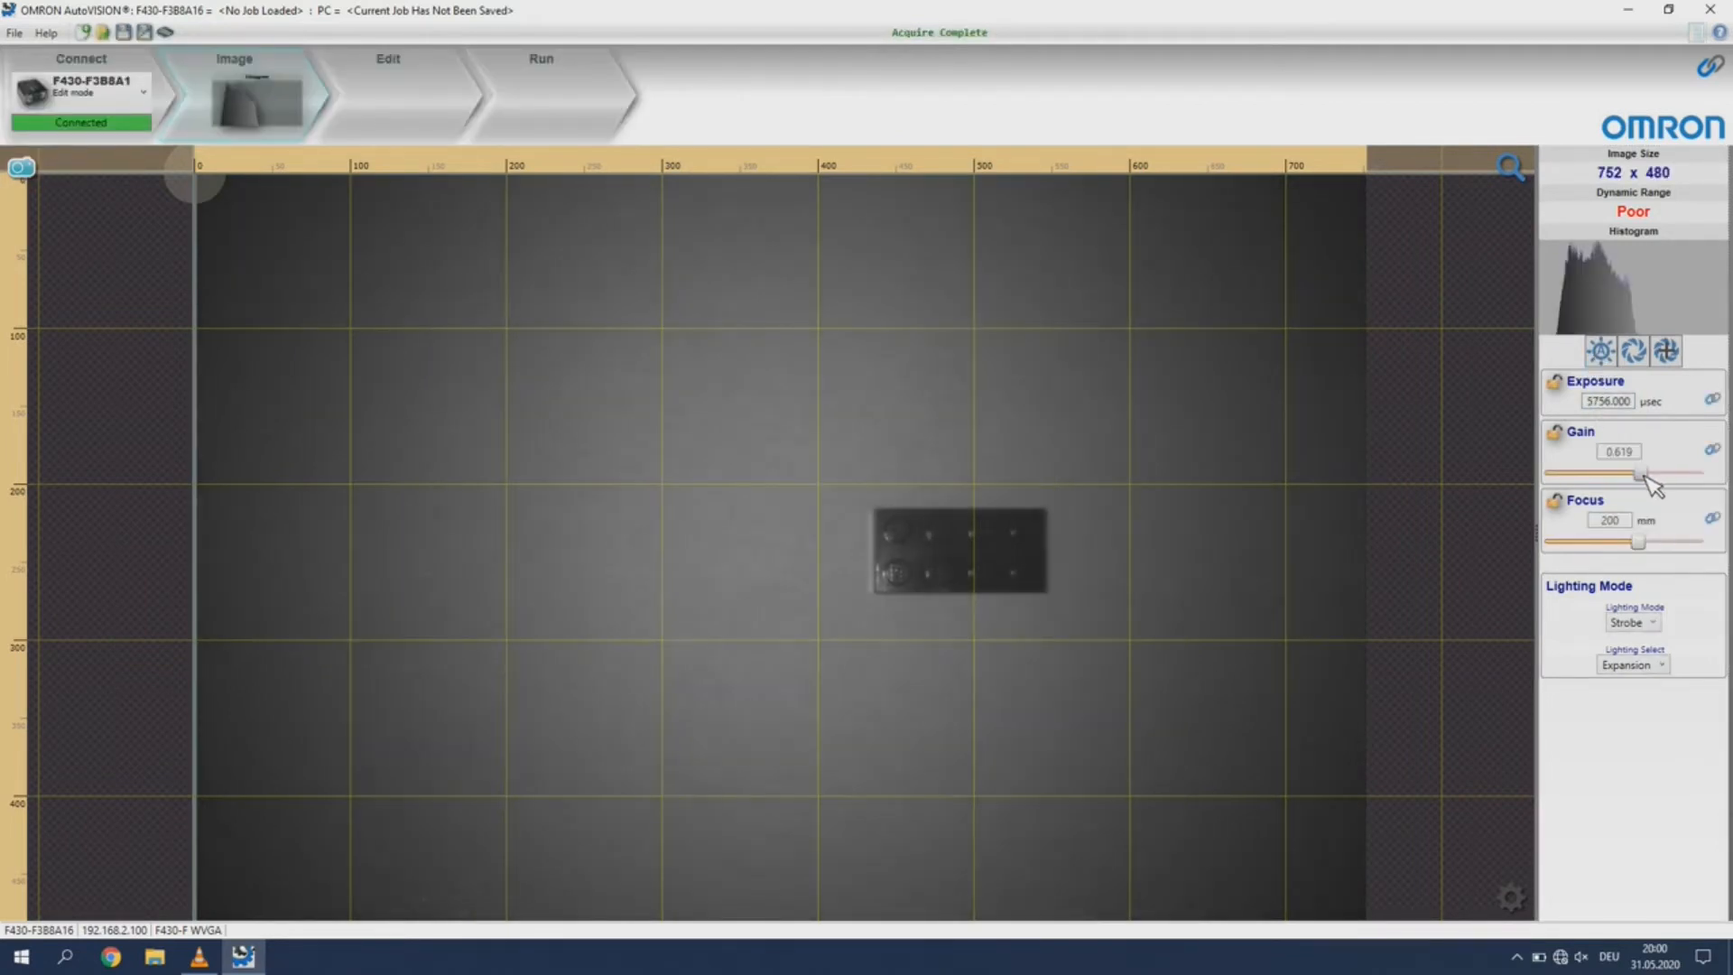
drag(1646, 473, 1591, 473)
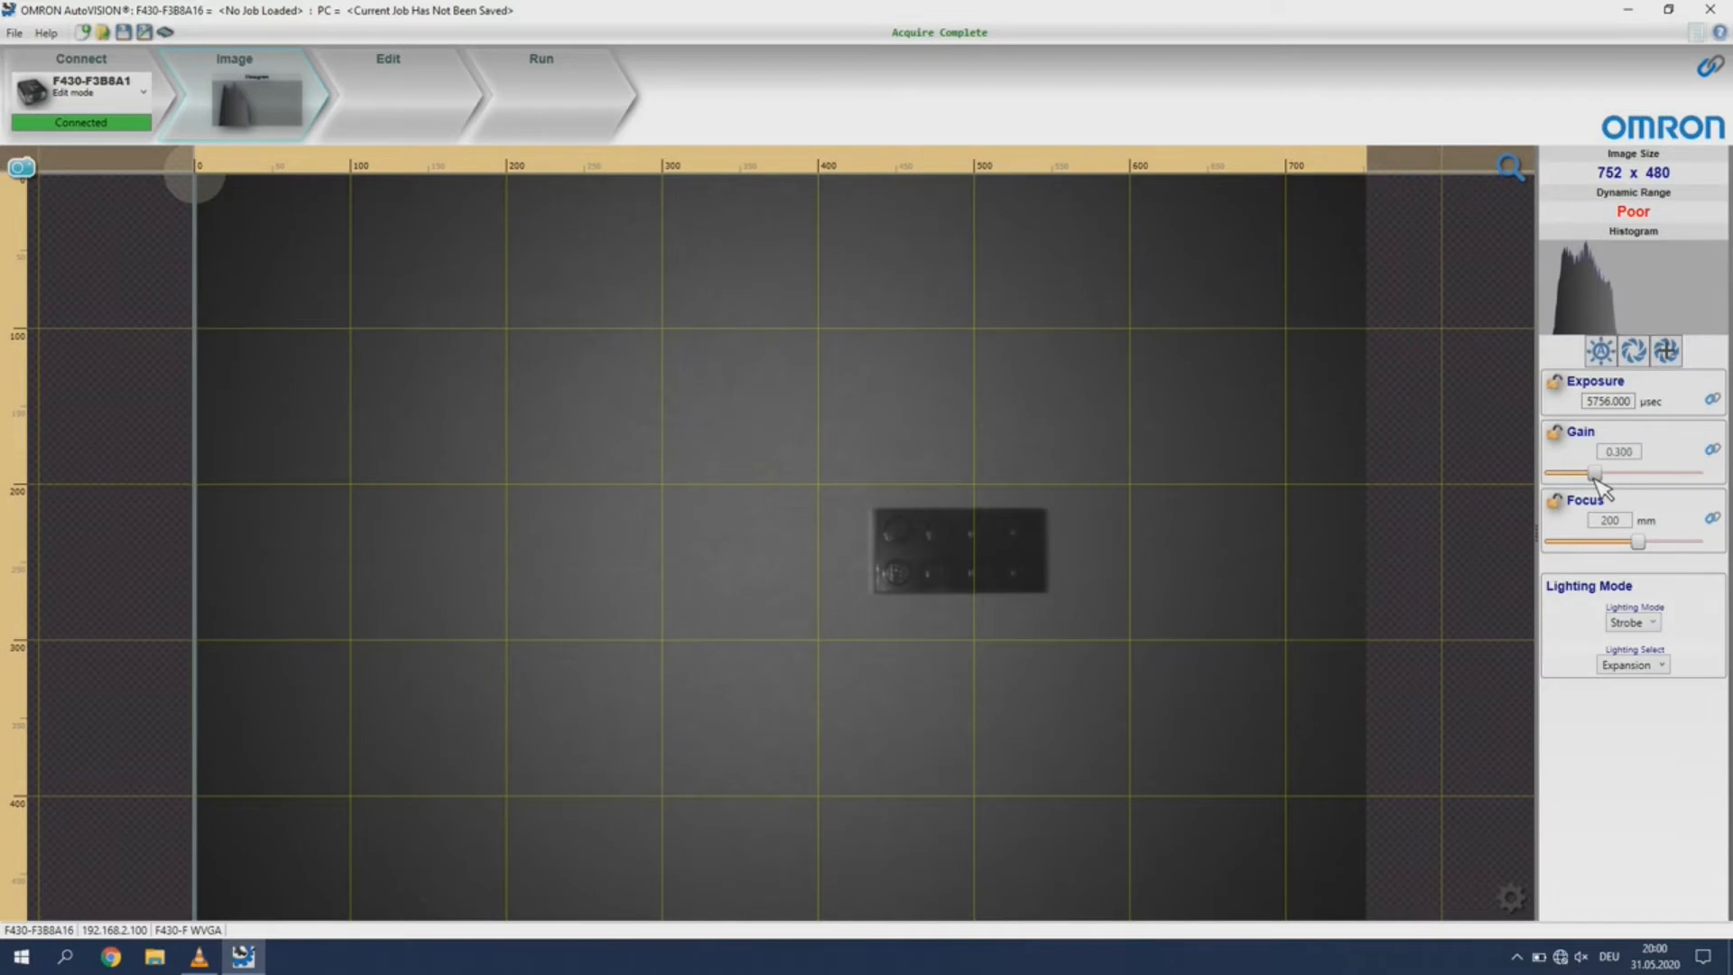
drag(1591, 473, 1621, 473)
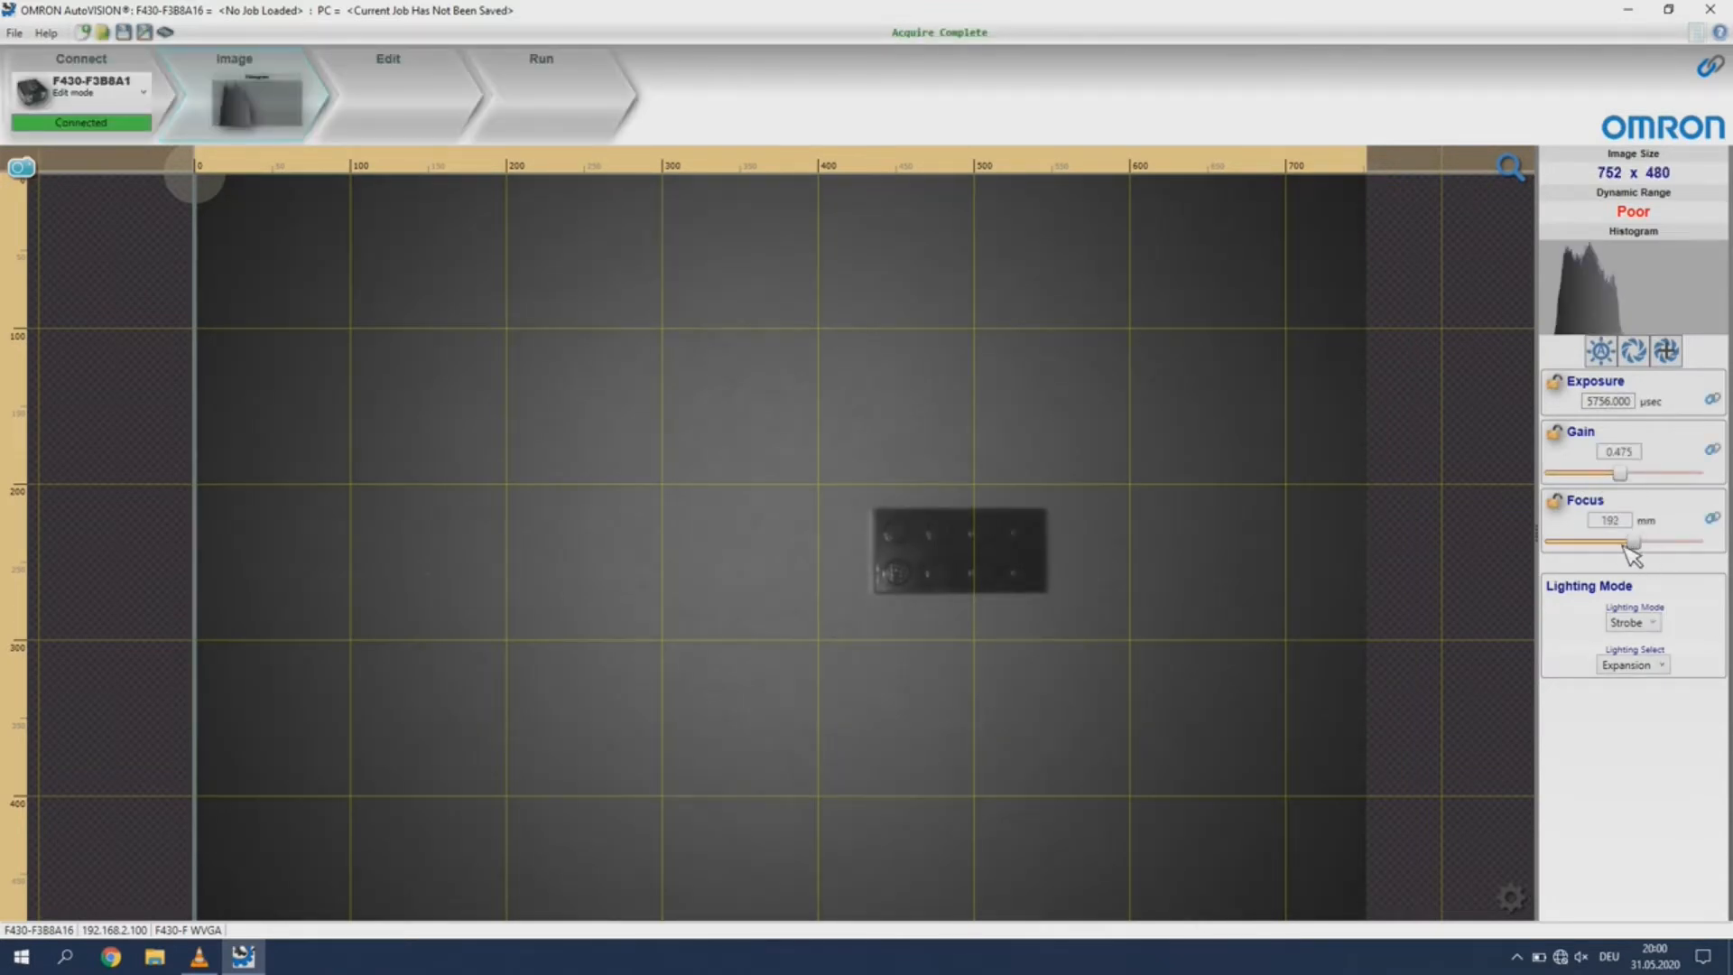
drag(1634, 541, 1586, 543)
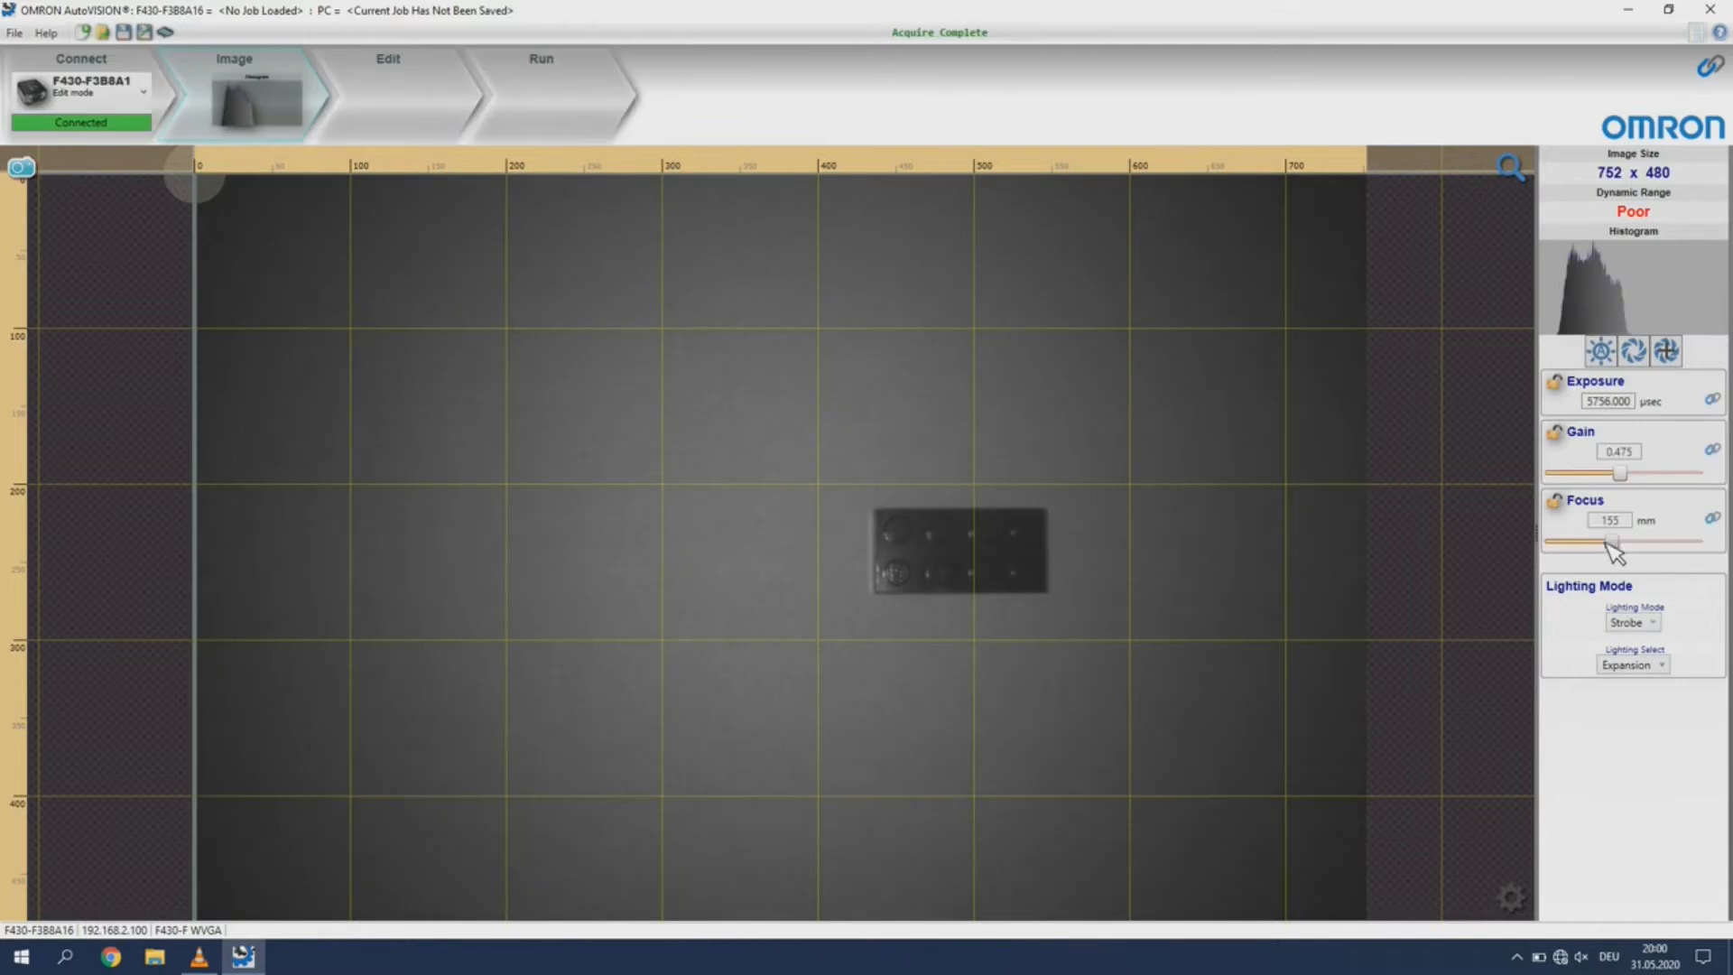
click(1599, 351)
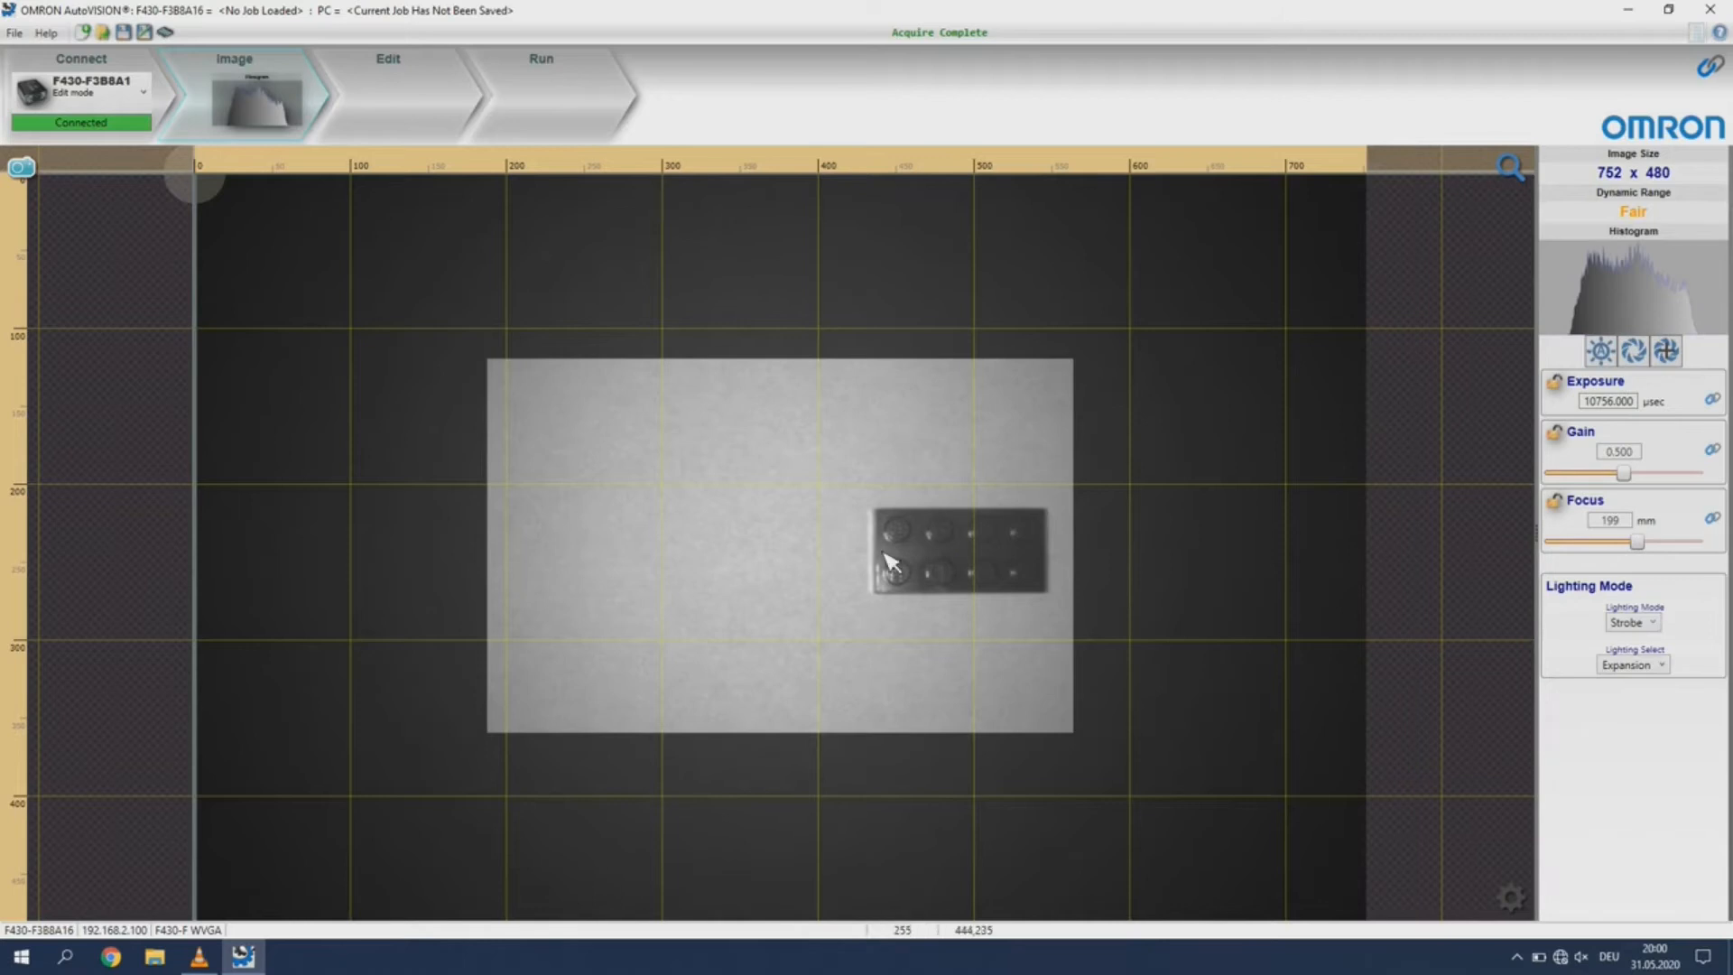
mouse_move(1700, 430)
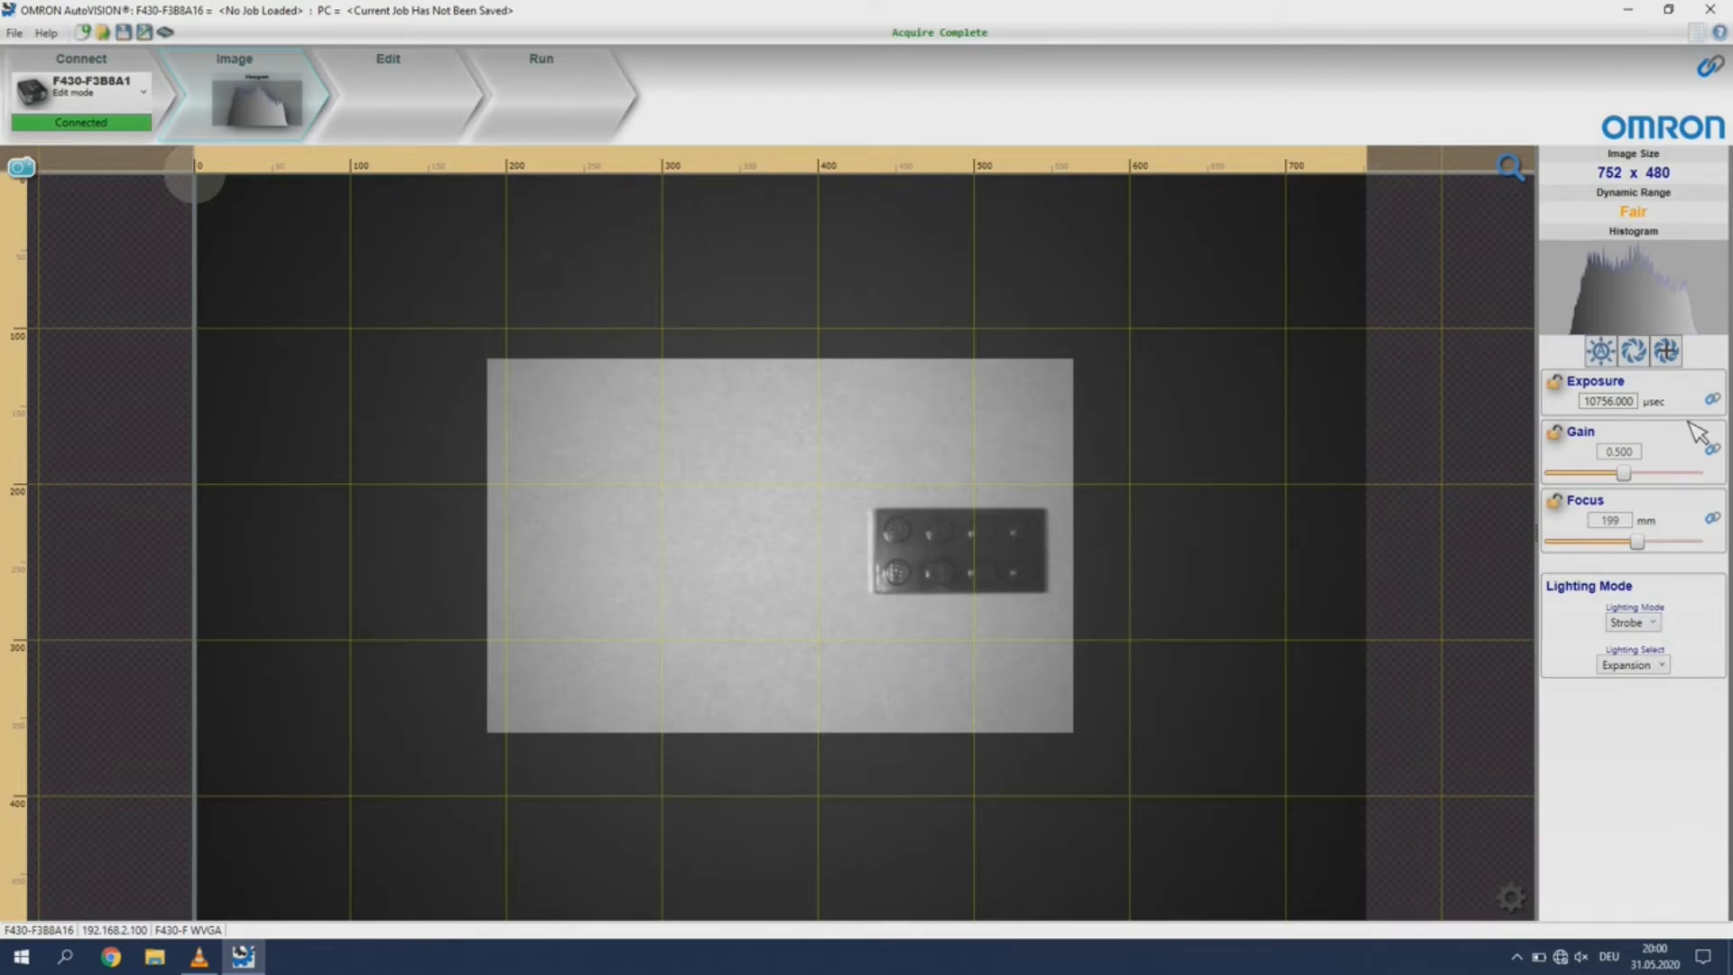
mouse_move(1631, 622)
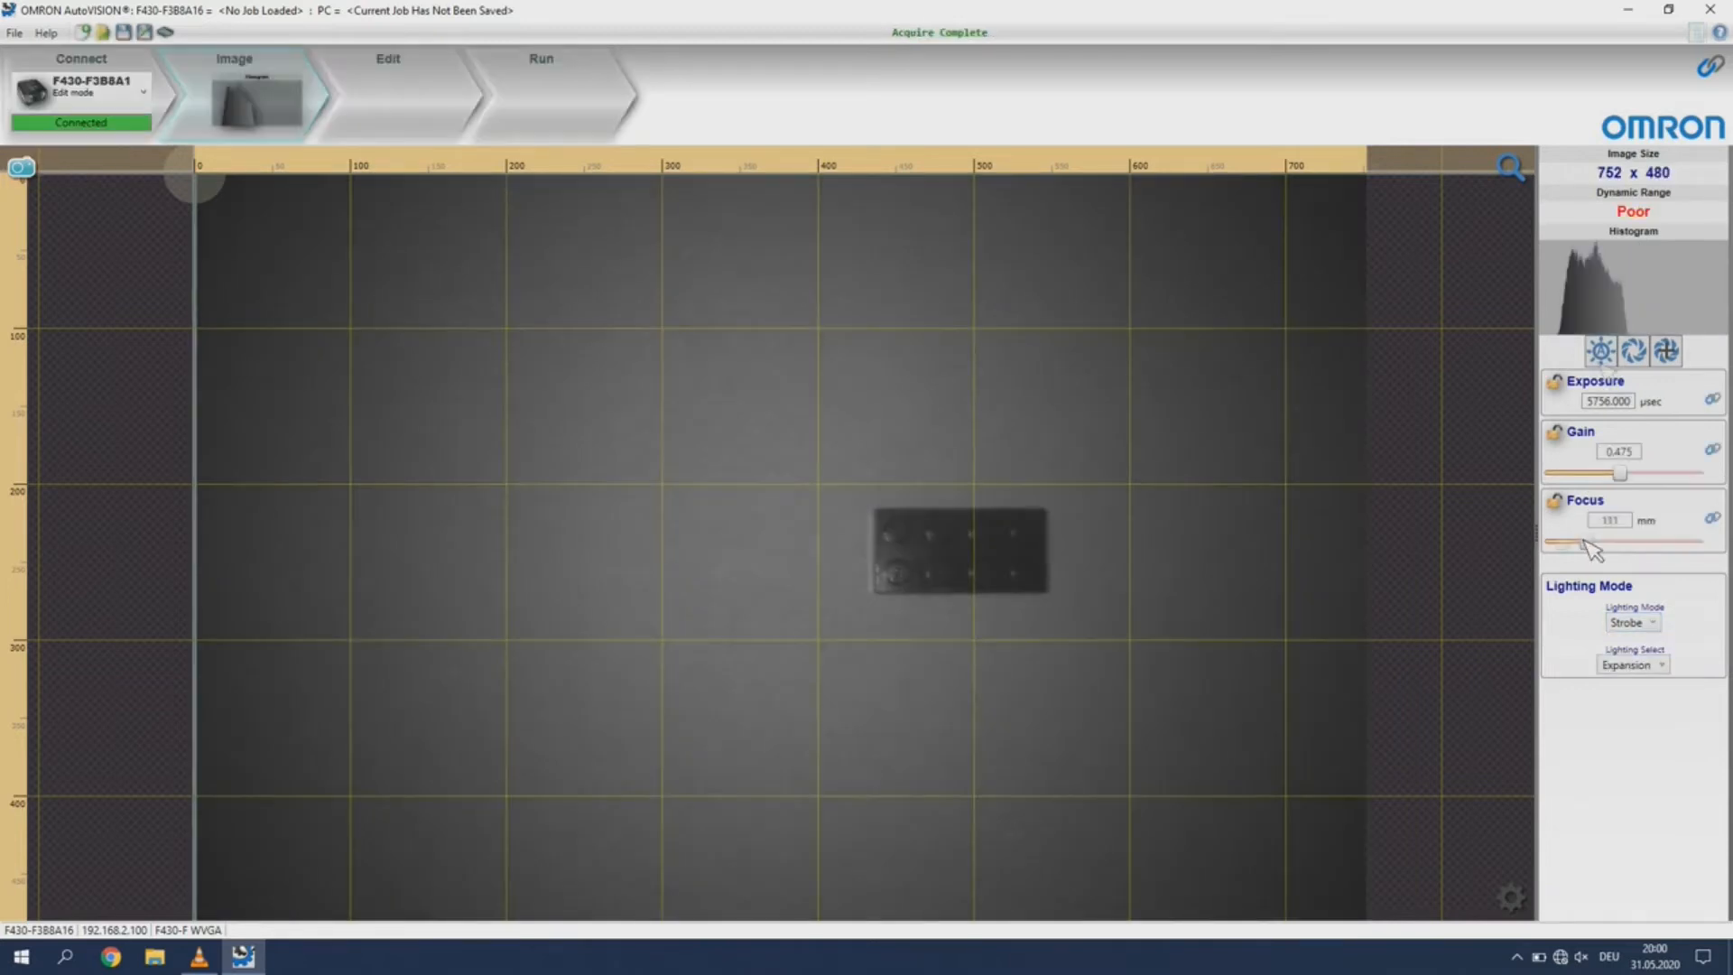
Try Power Strobe lighting with auto exposure, then return to plain Strobe
click(1631, 622)
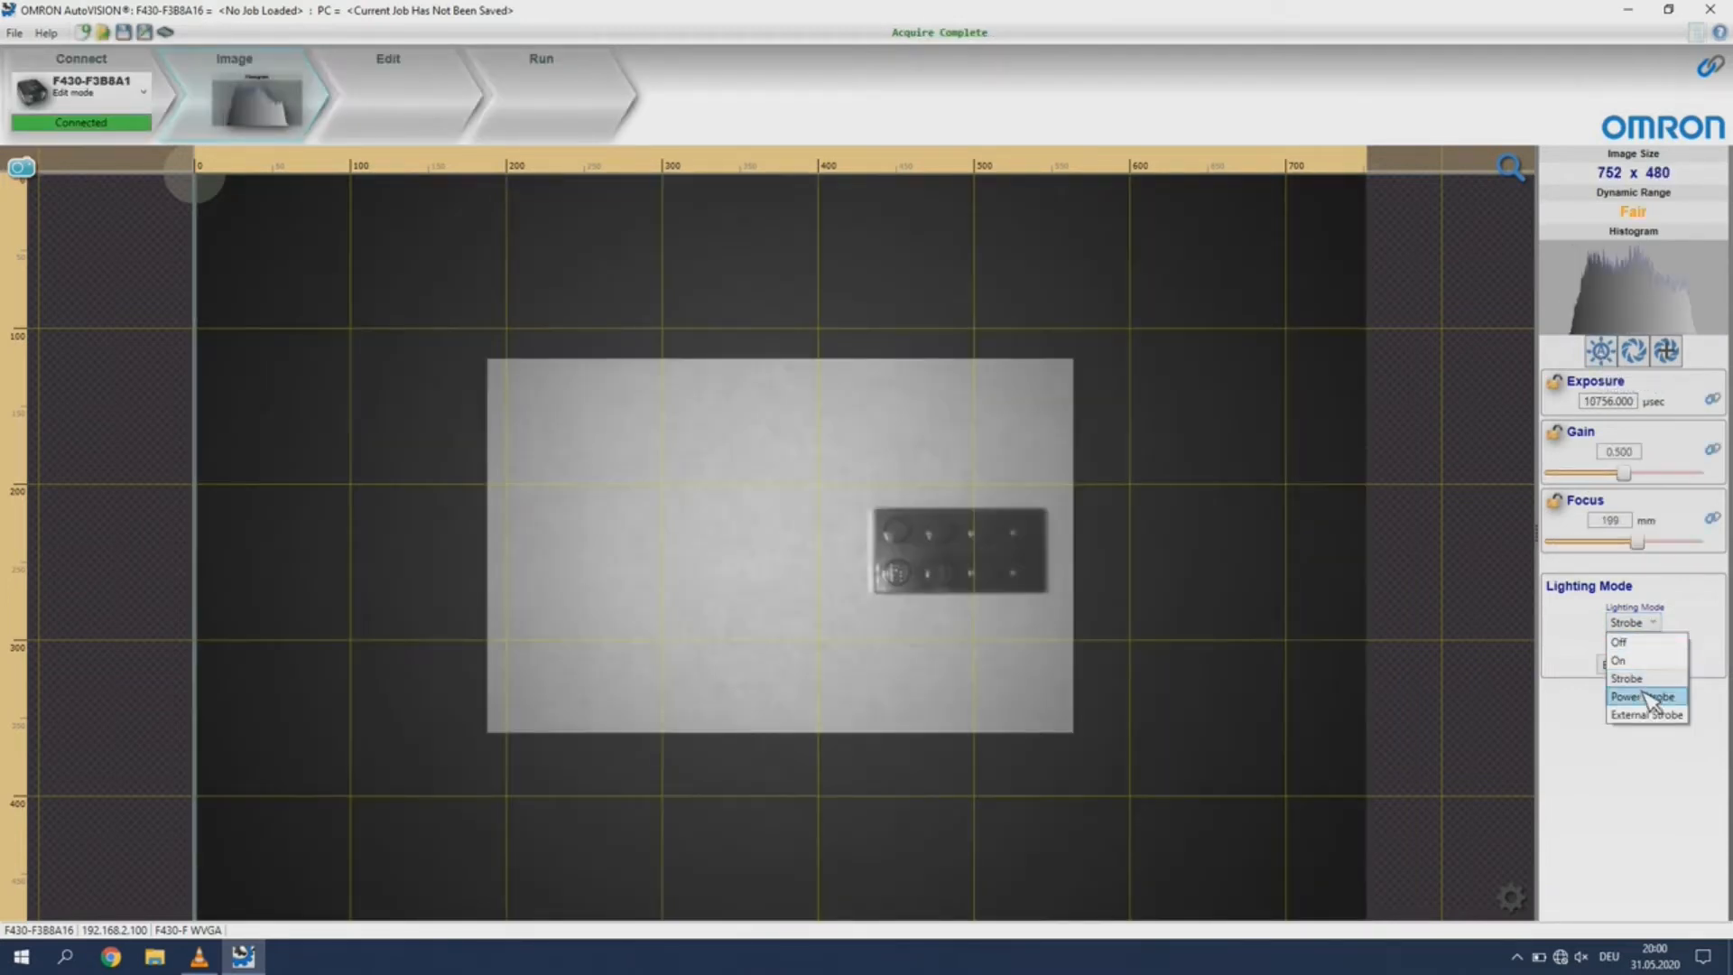
click(1645, 696)
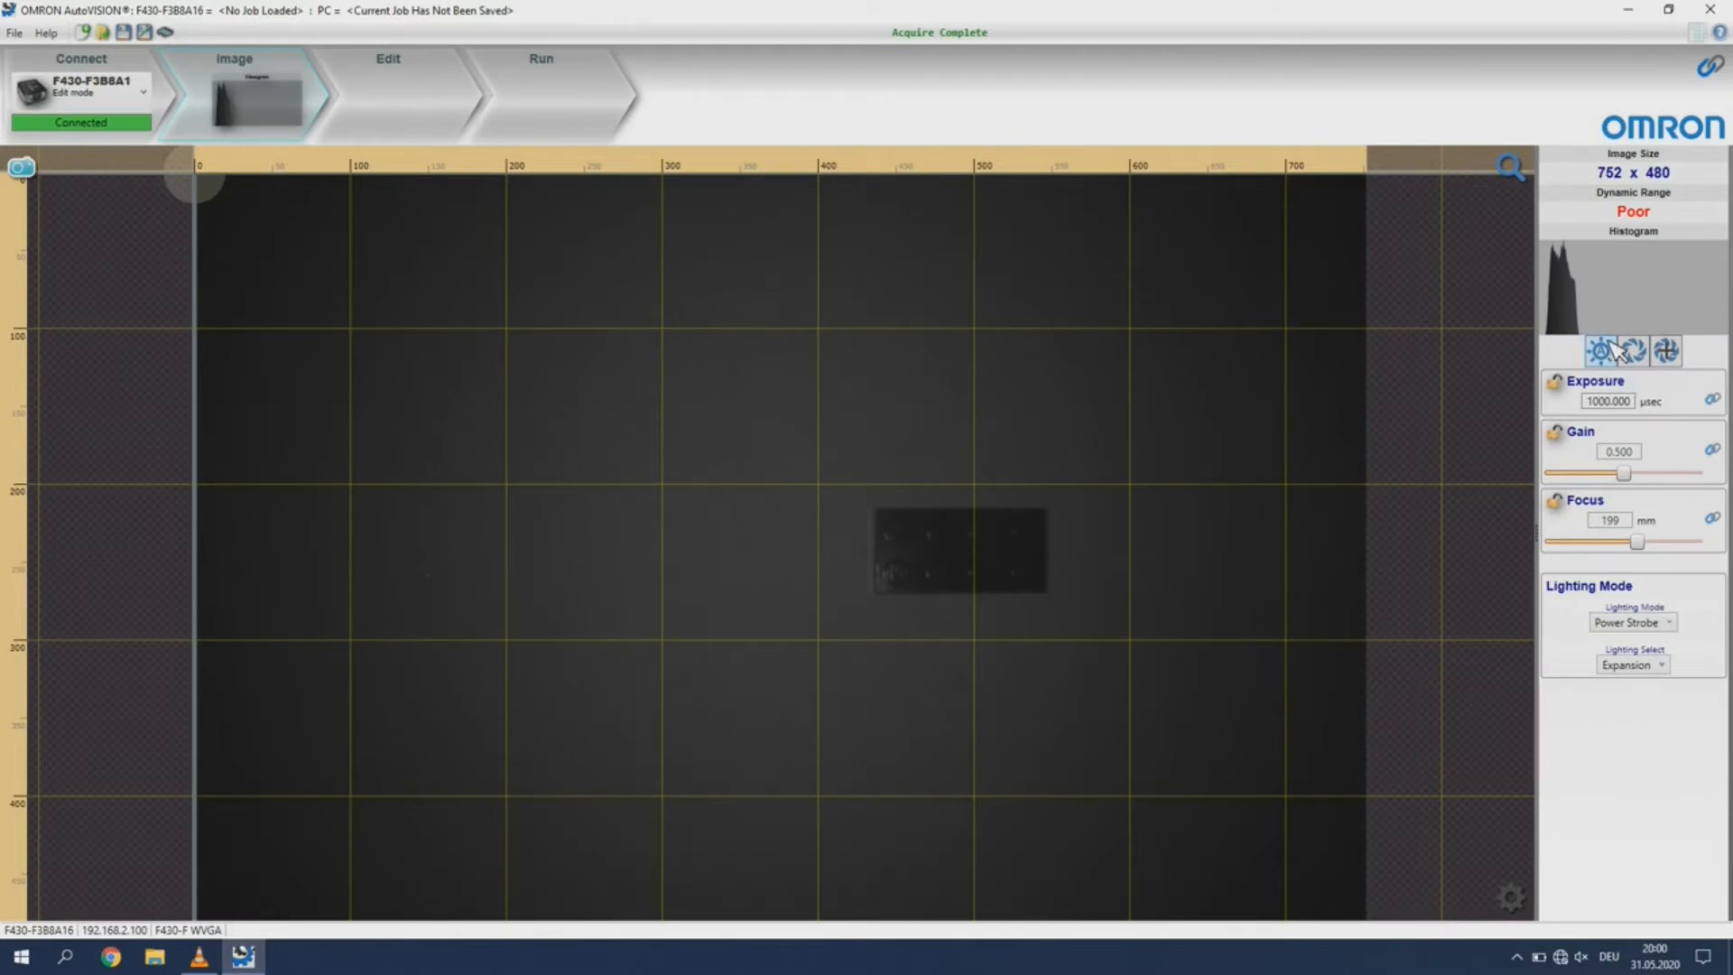
click(1599, 351)
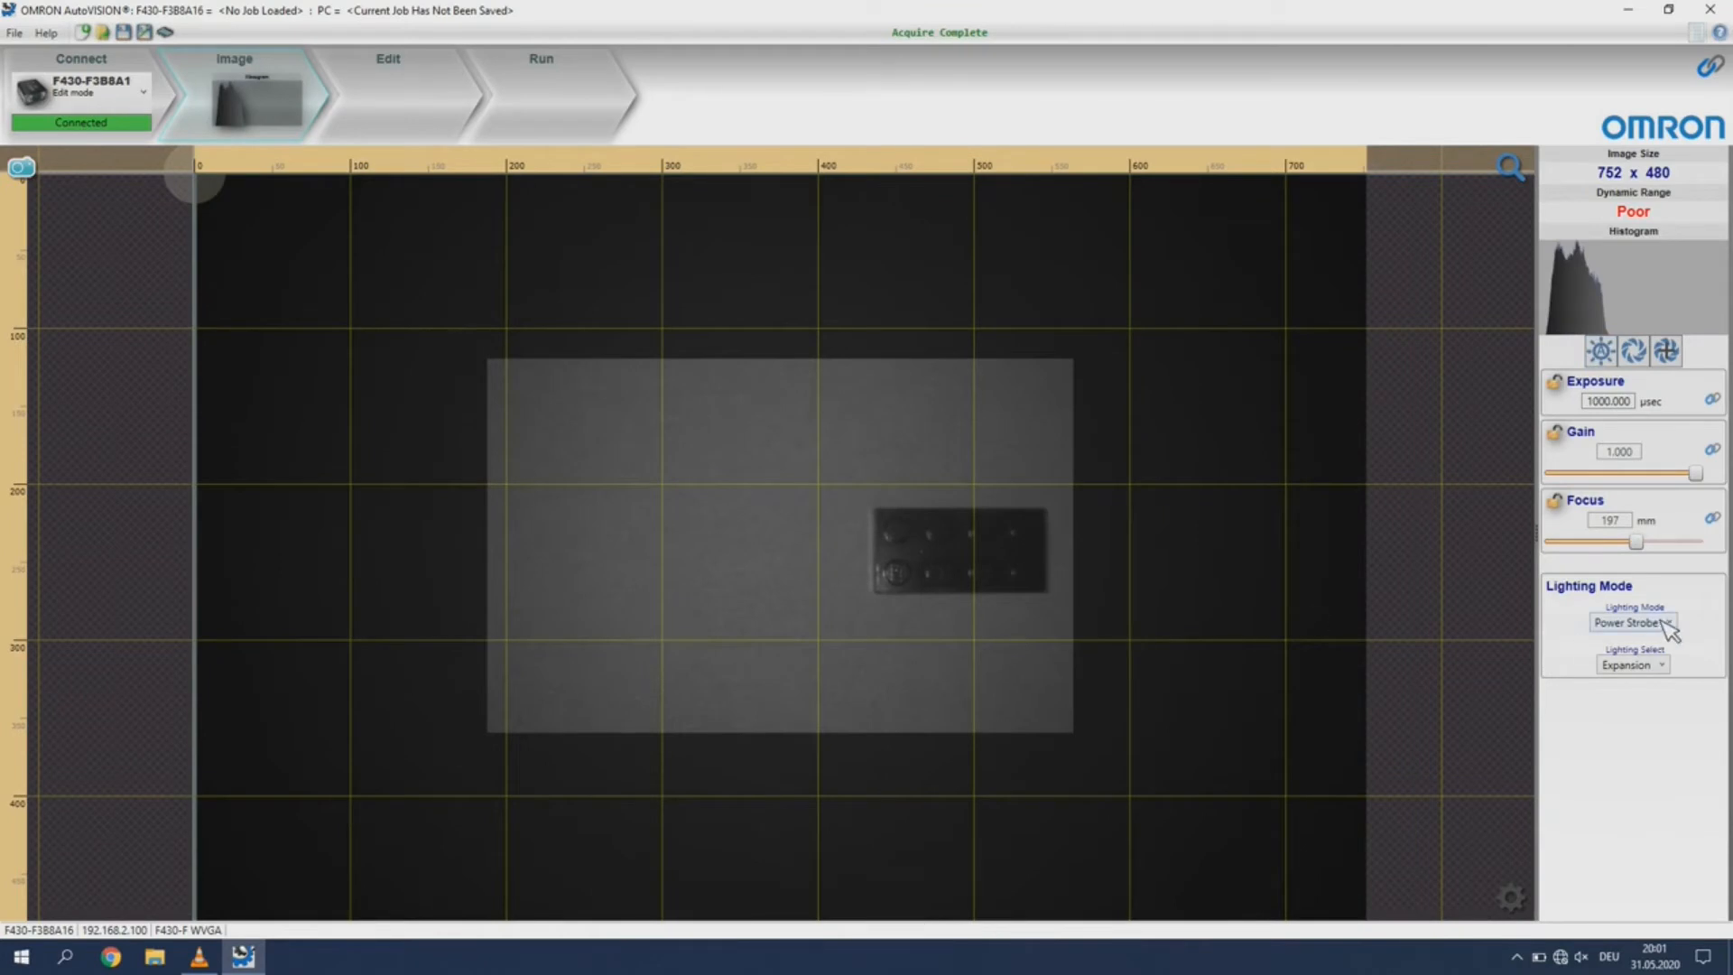
click(1630, 621)
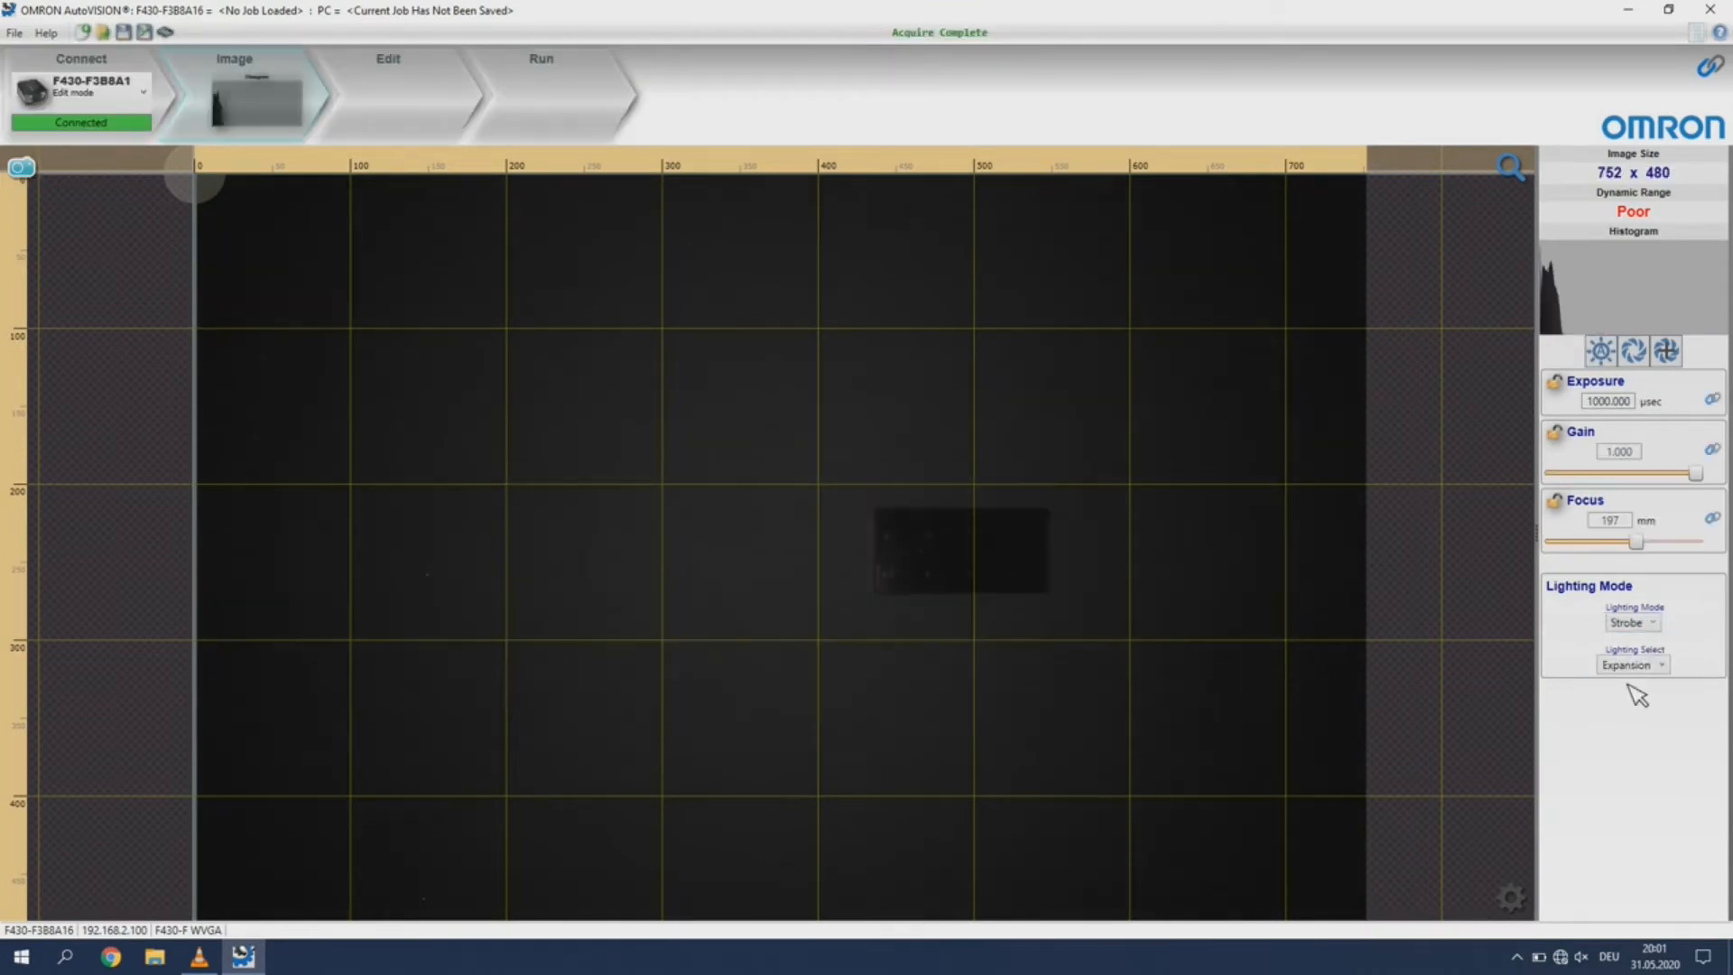
mouse_move(1616, 380)
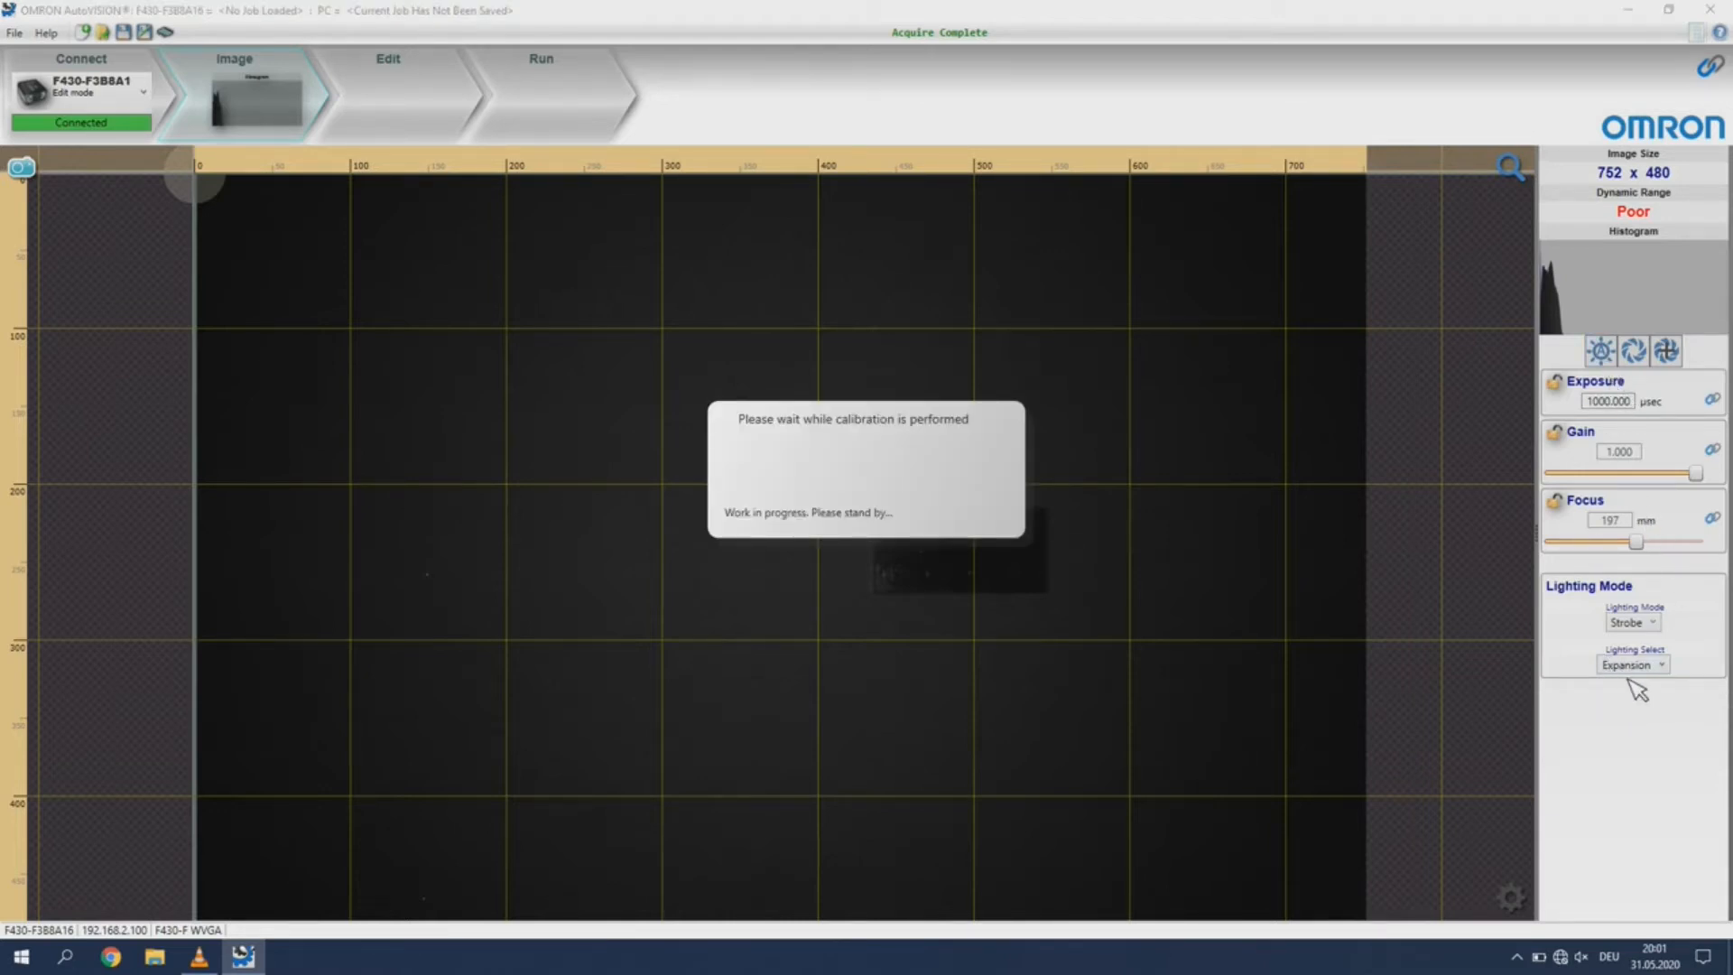
Try the internal red and white lights, then select the Expansion light source
click(1631, 664)
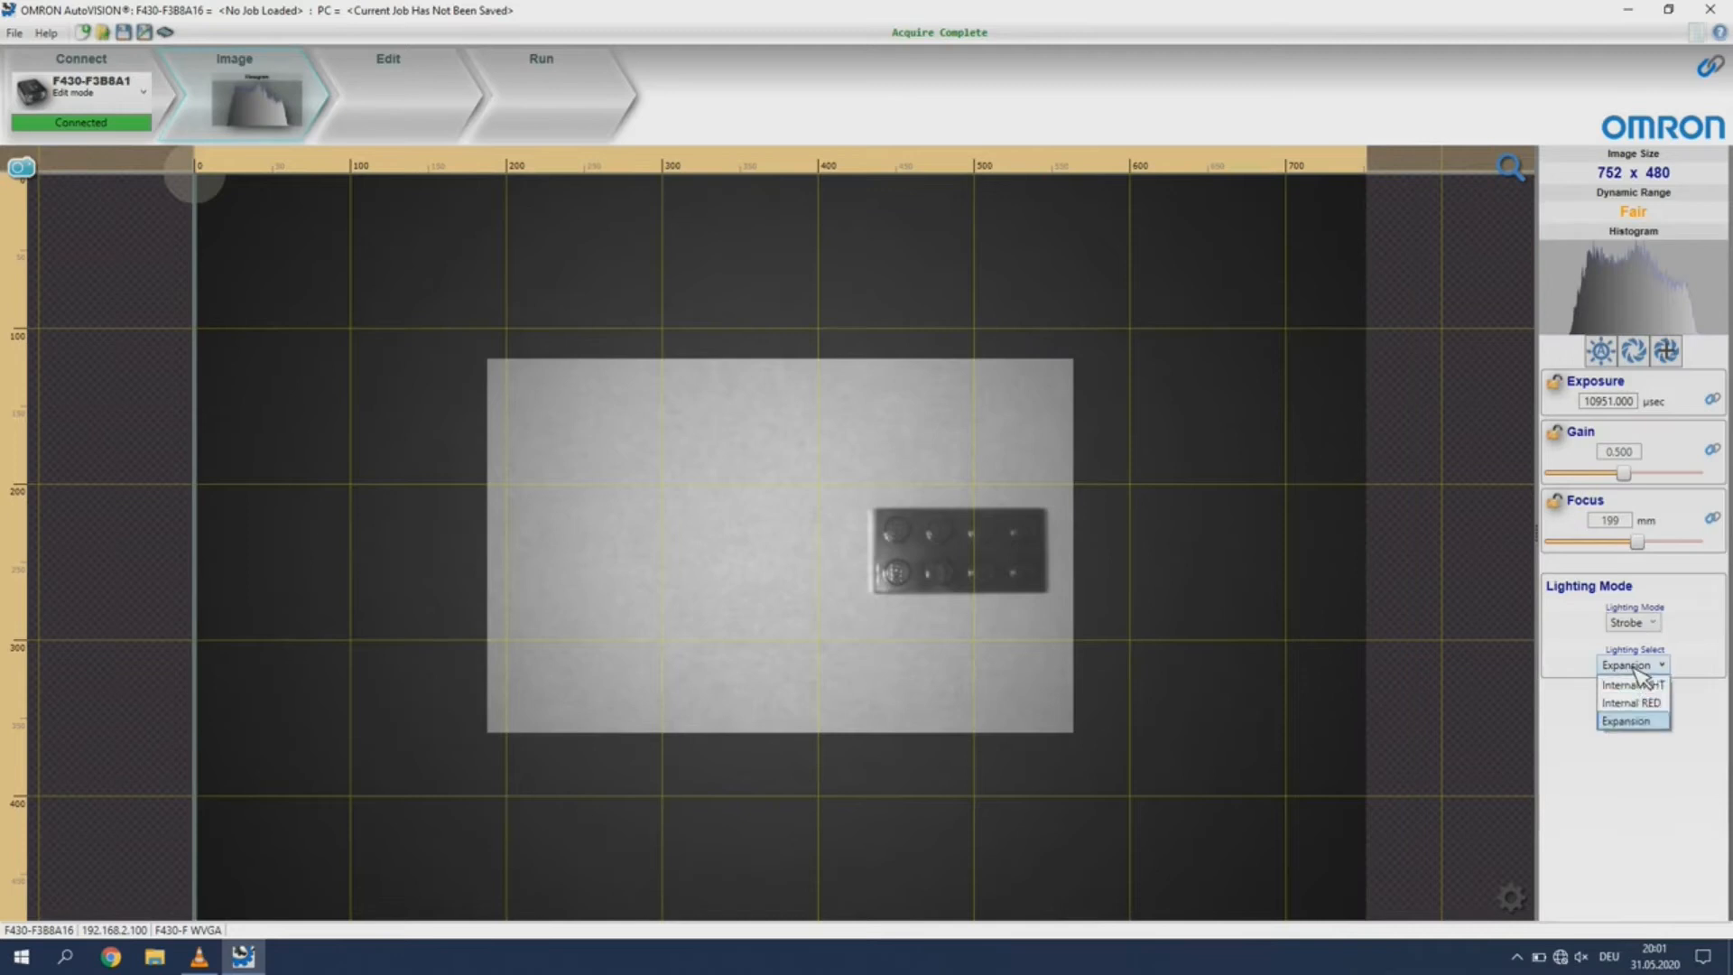
mouse_move(1635, 703)
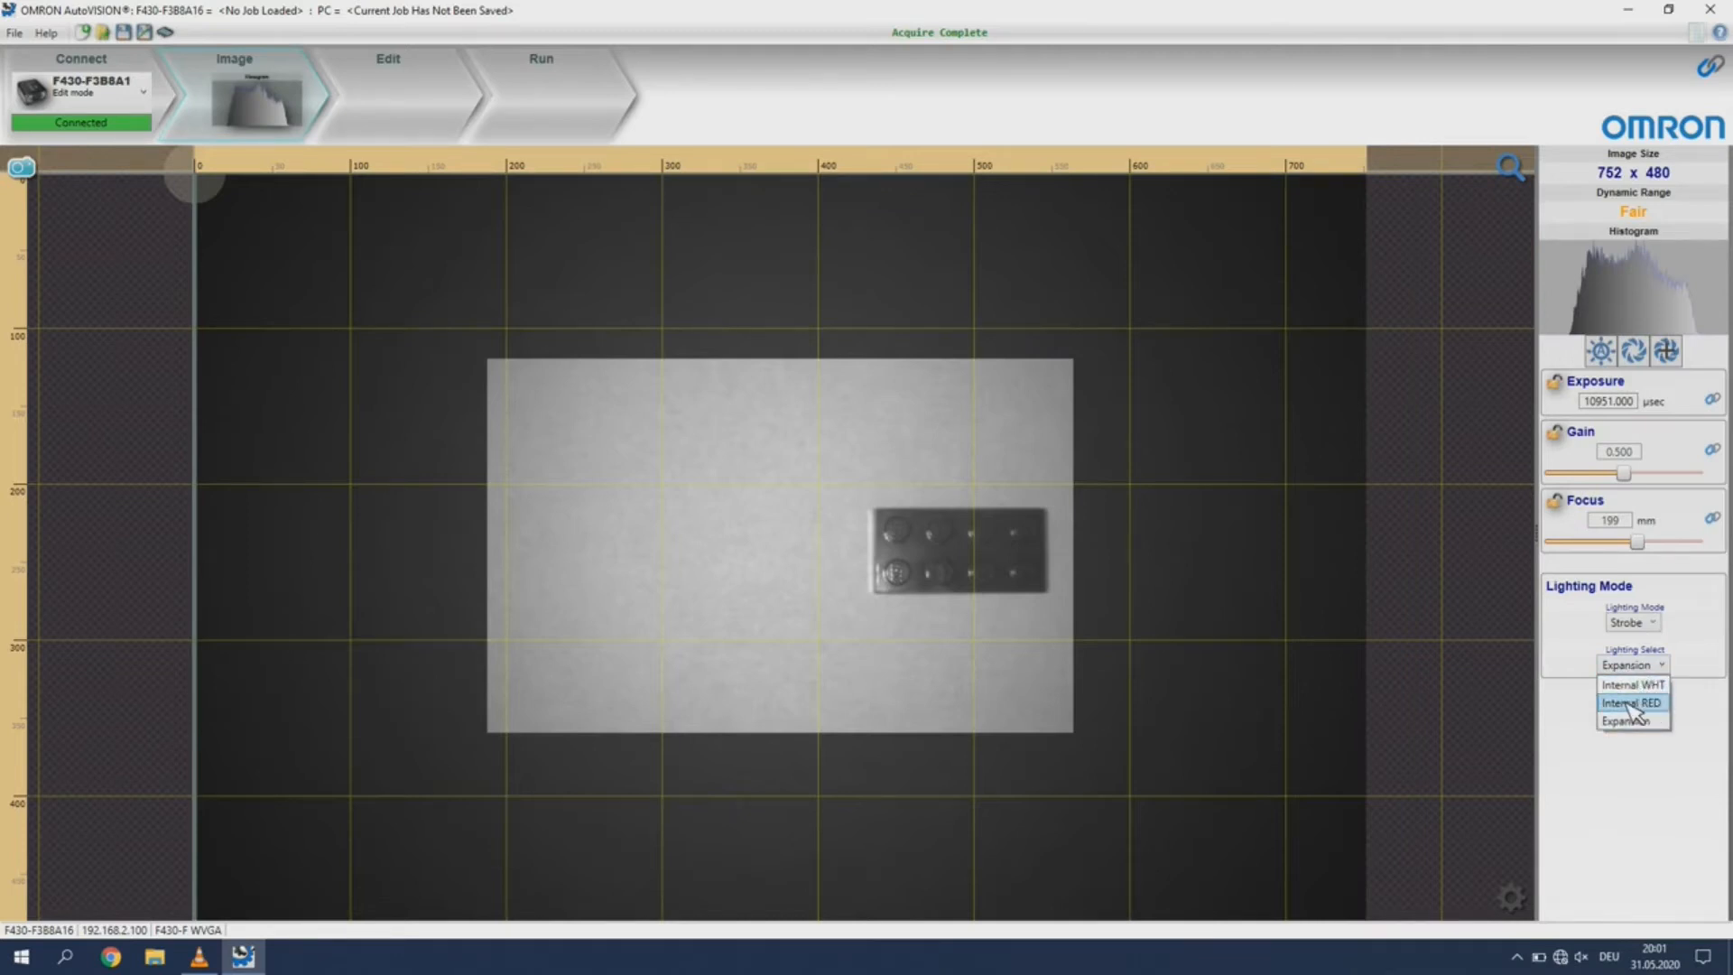
click(1632, 704)
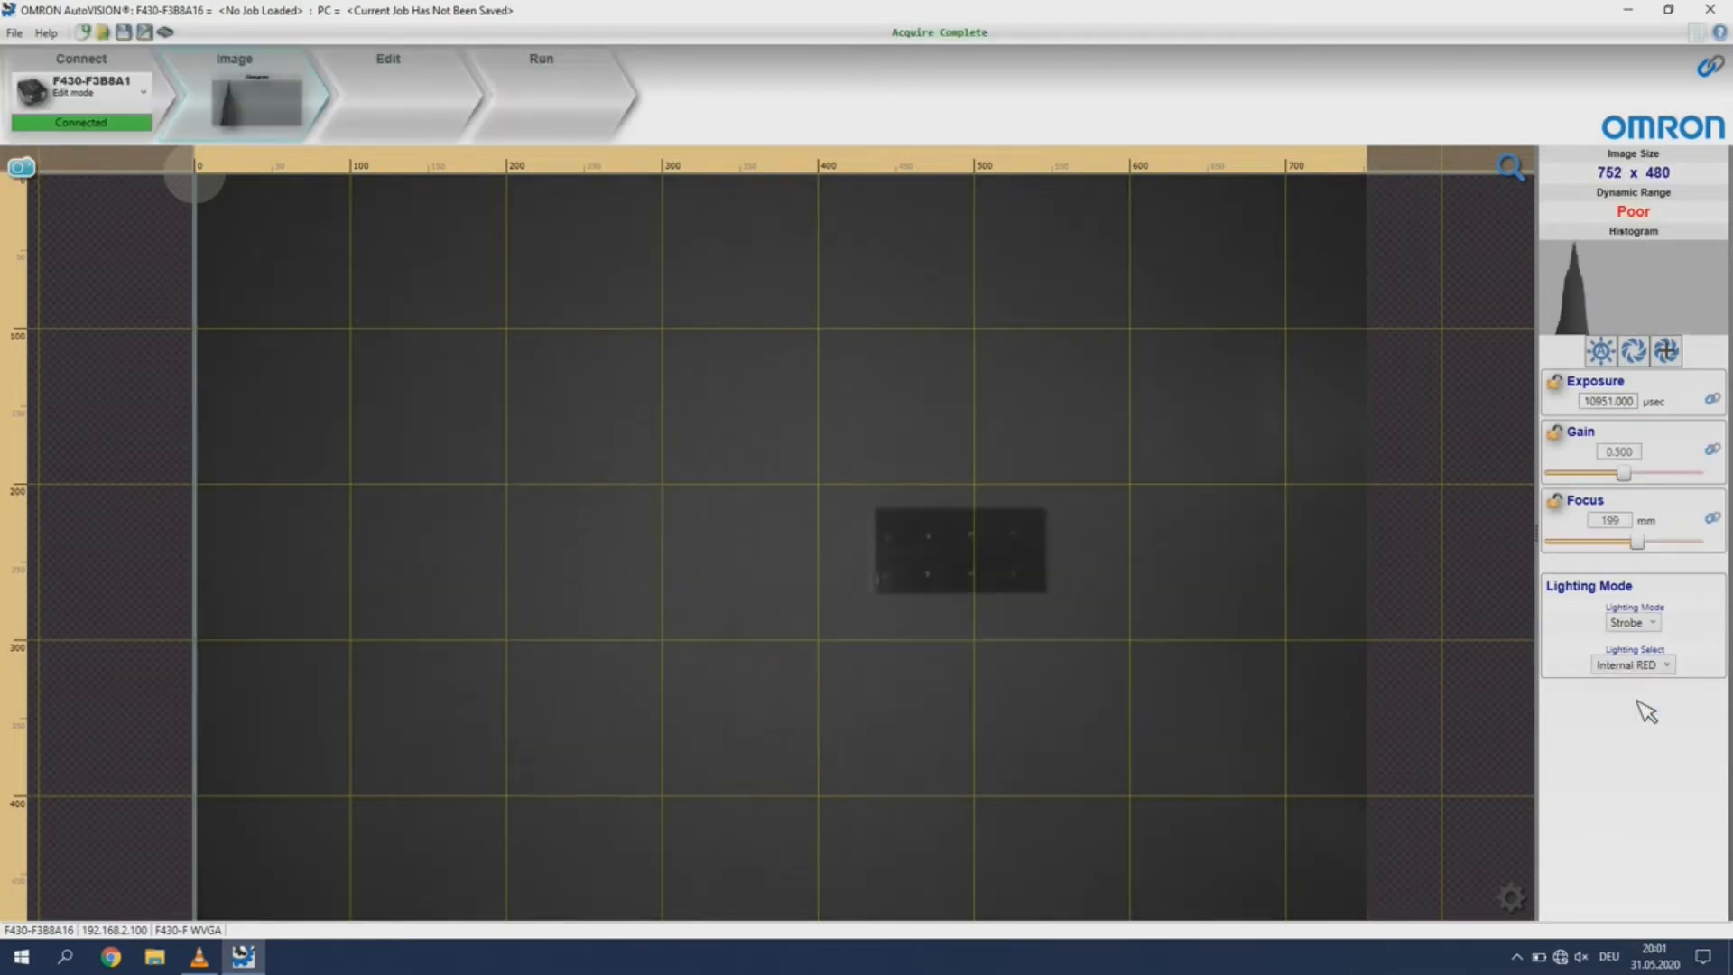
click(1633, 664)
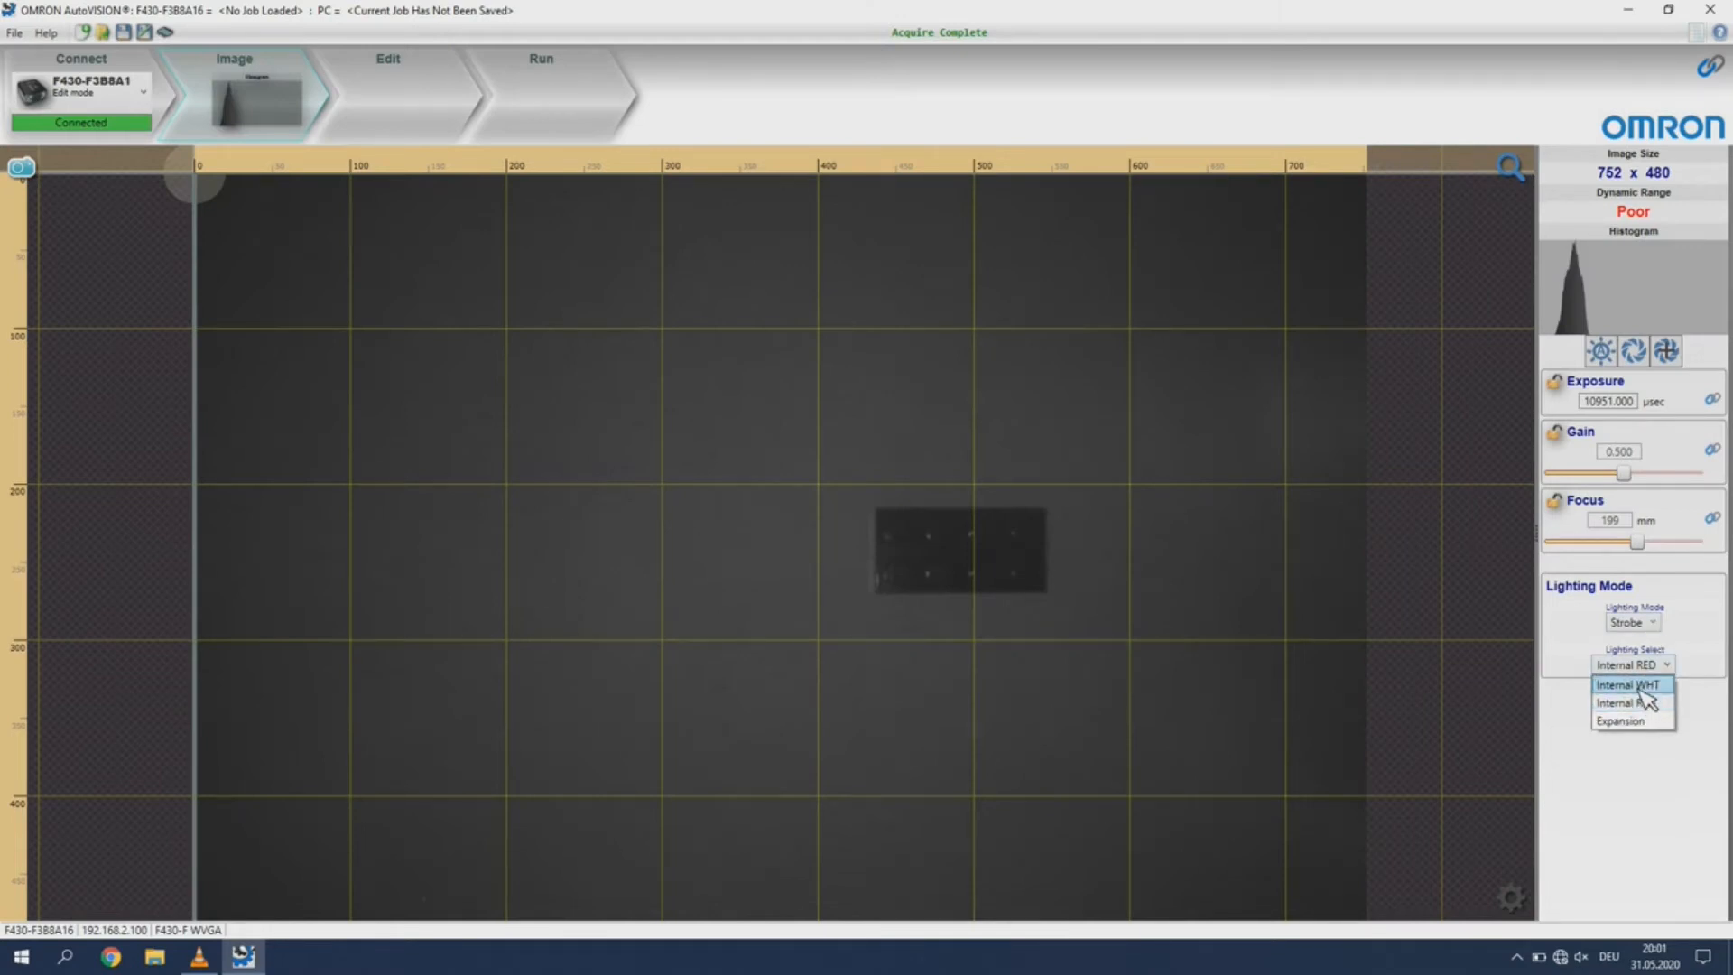
click(1631, 684)
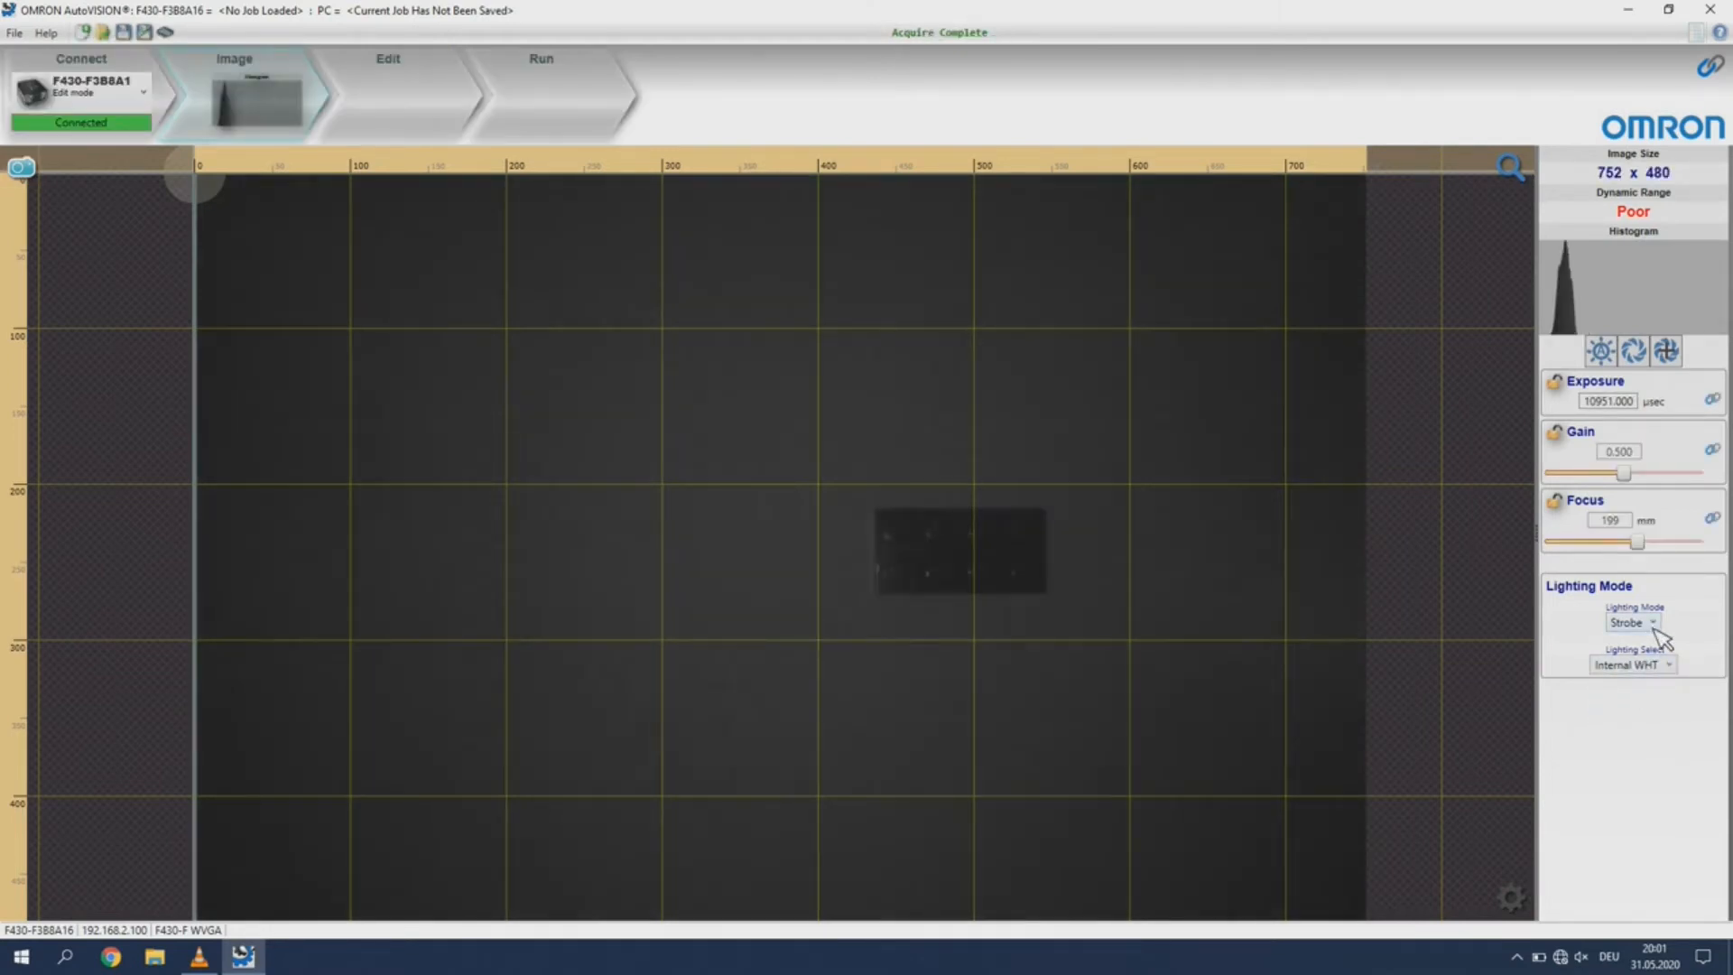
click(1633, 664)
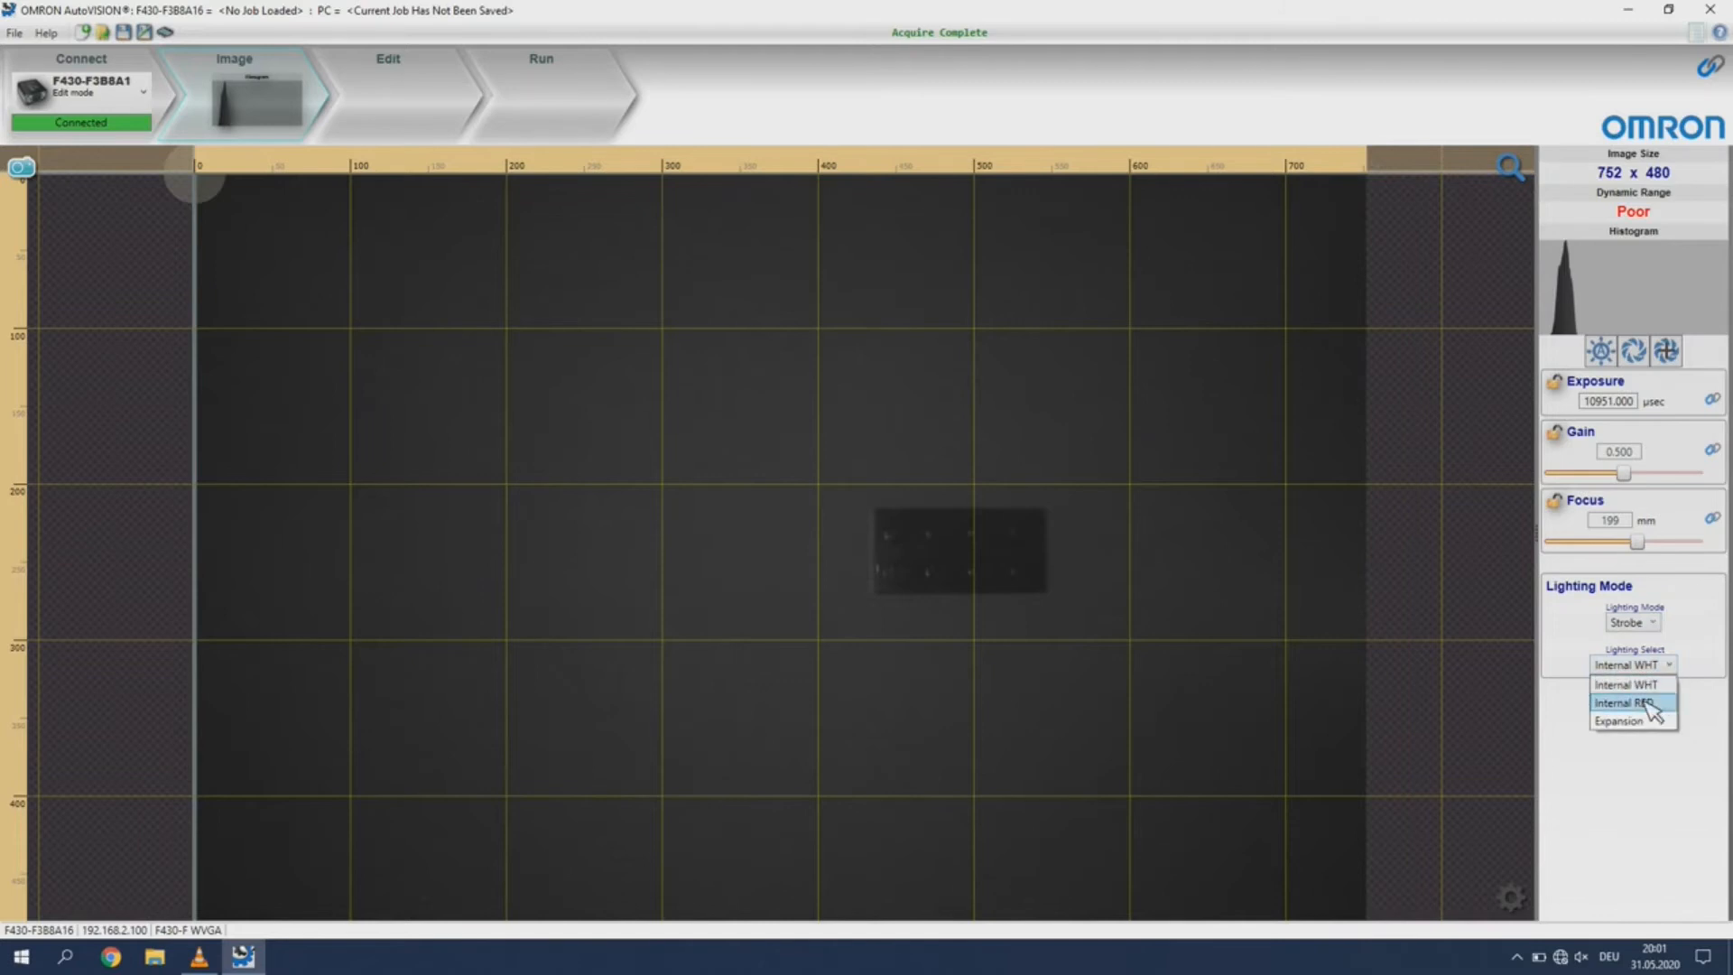
click(1627, 719)
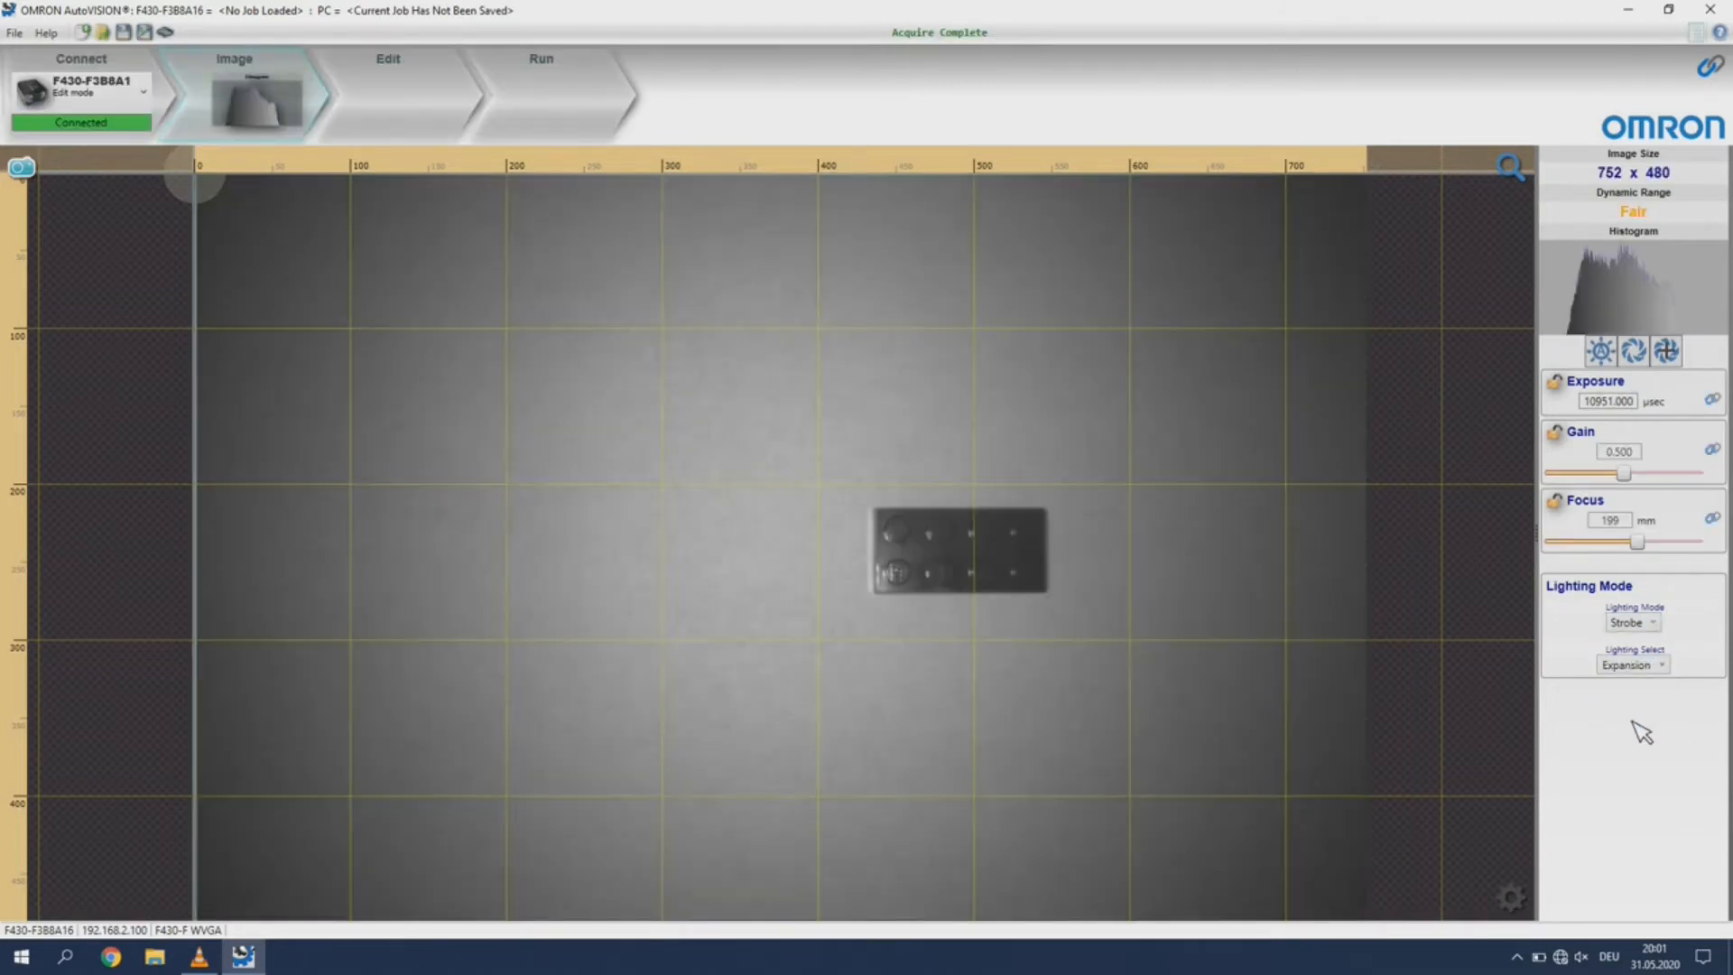
mouse_move(1722, 540)
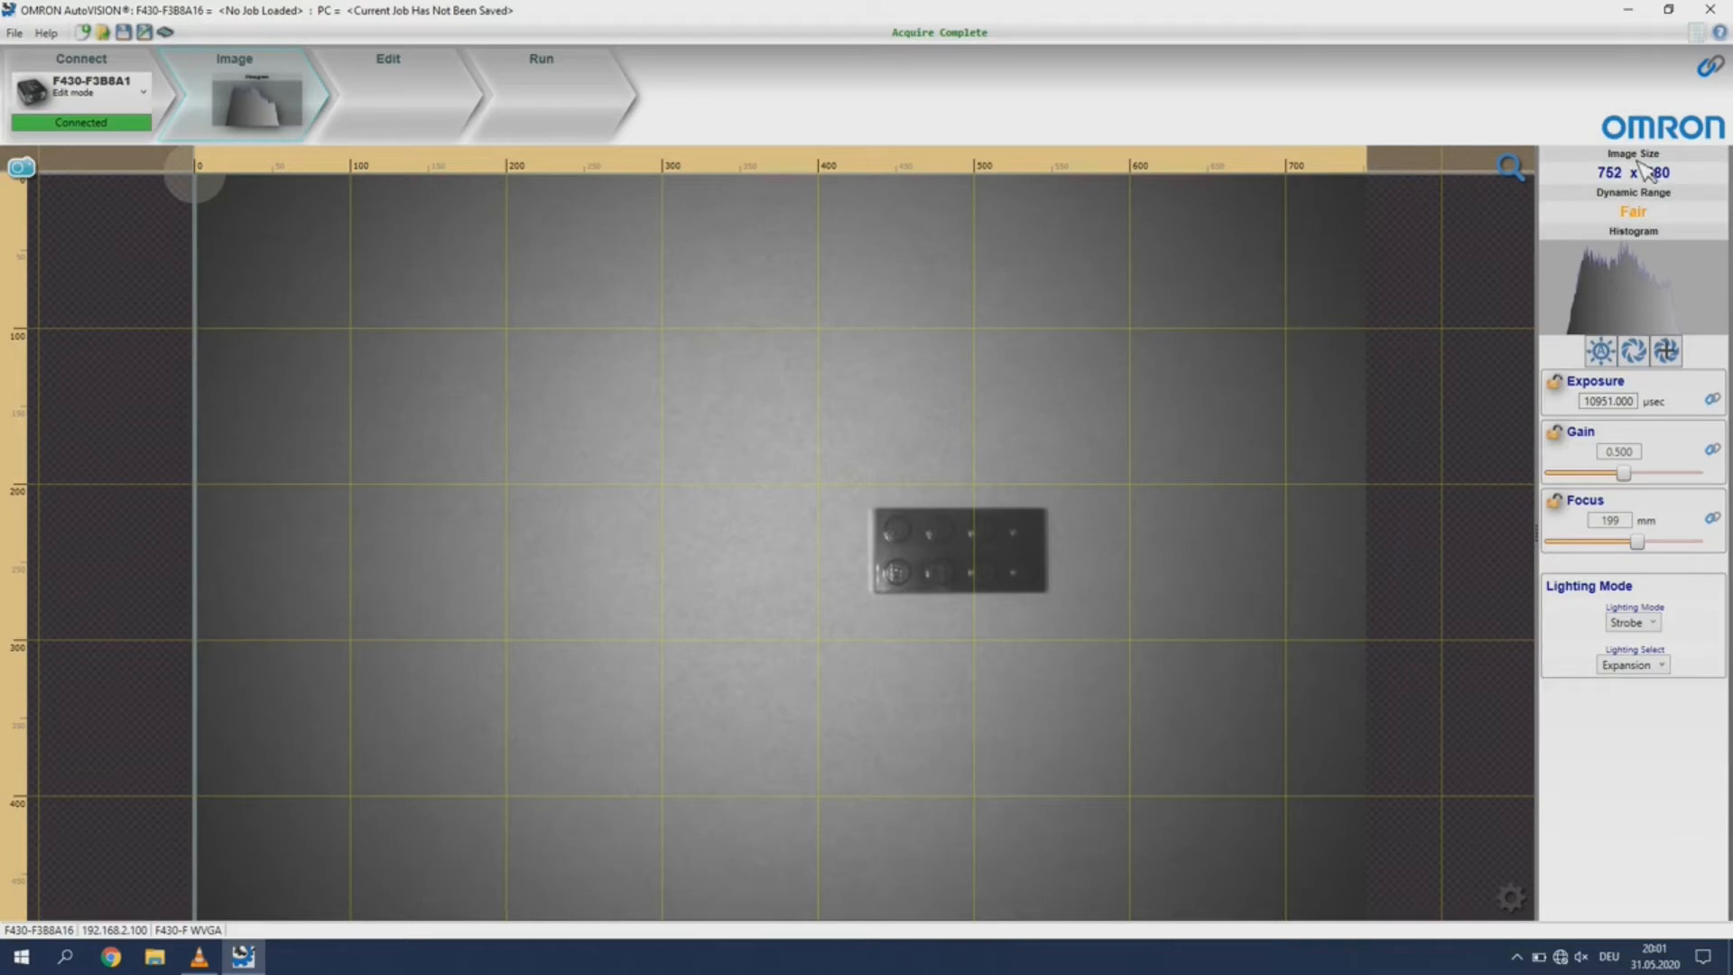
mouse_move(766, 90)
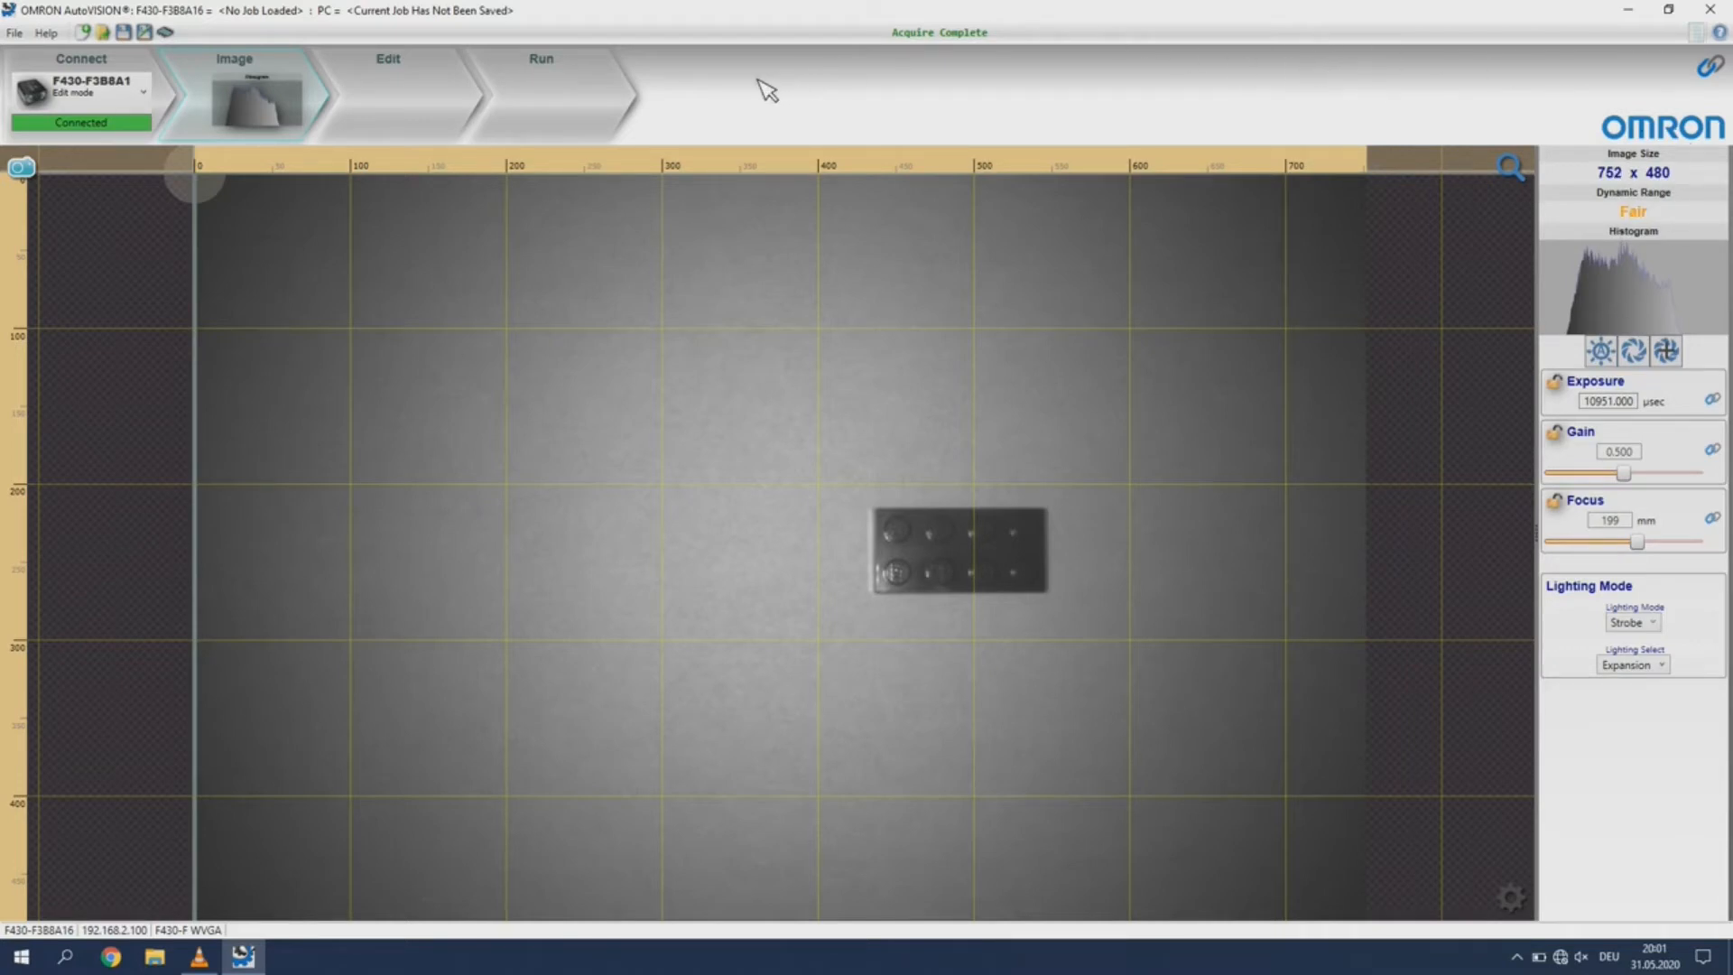
mouse_move(1597, 177)
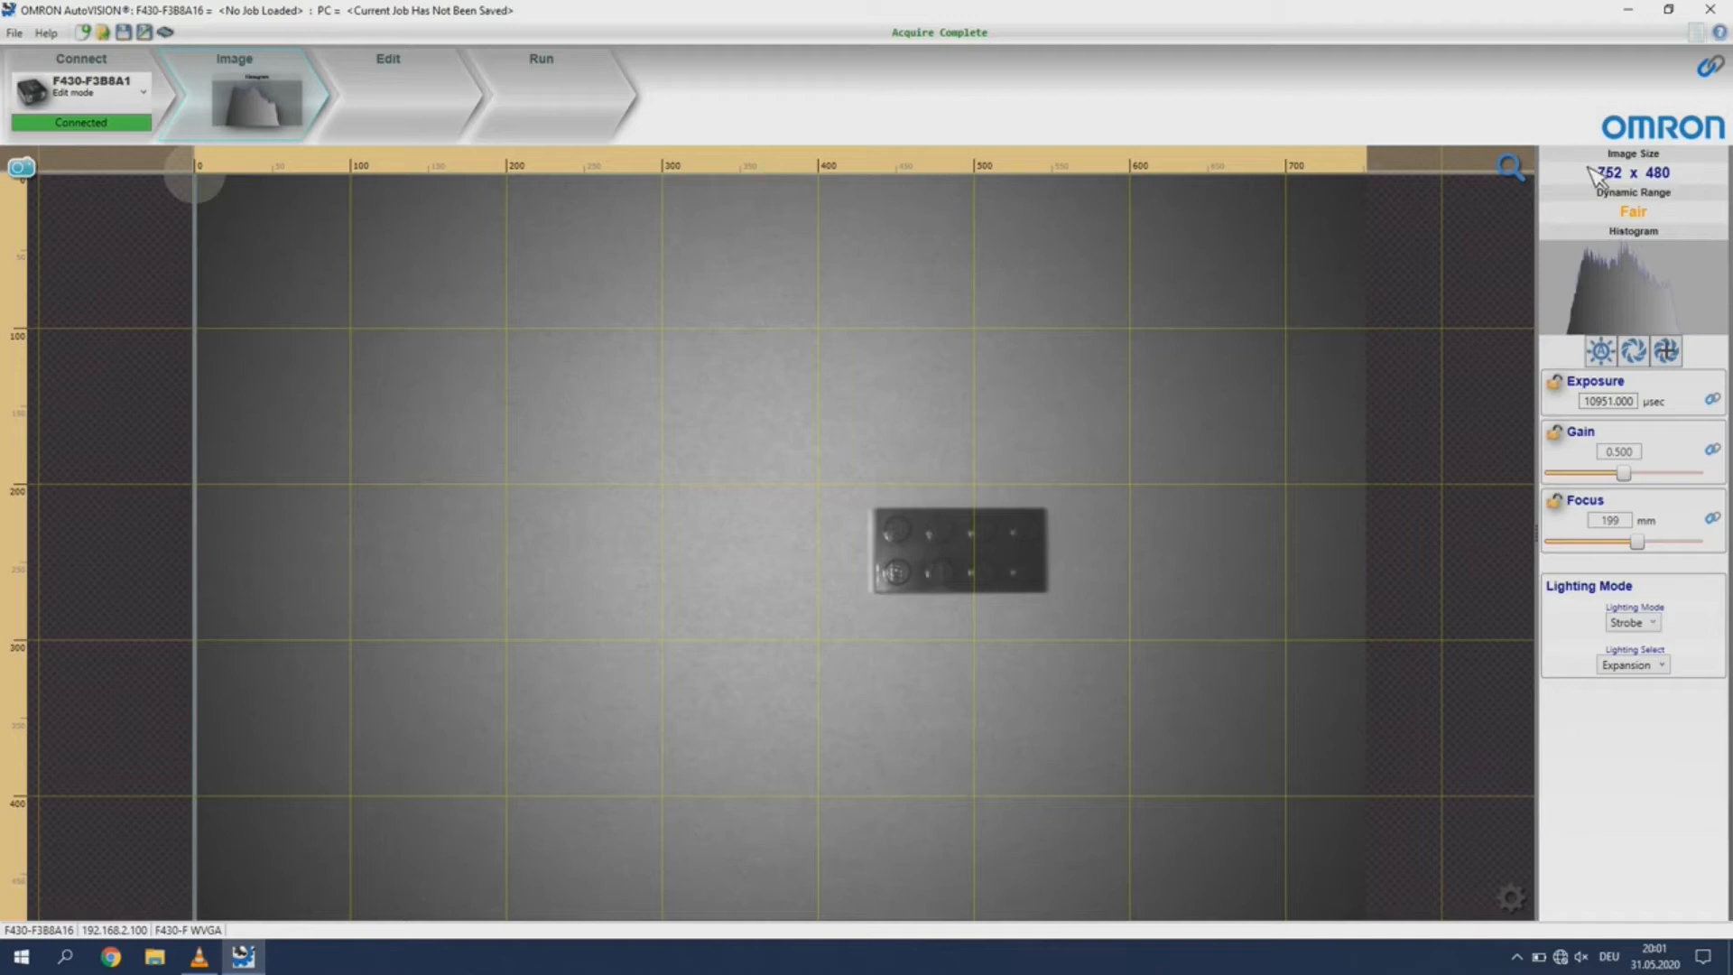
mouse_move(507, 84)
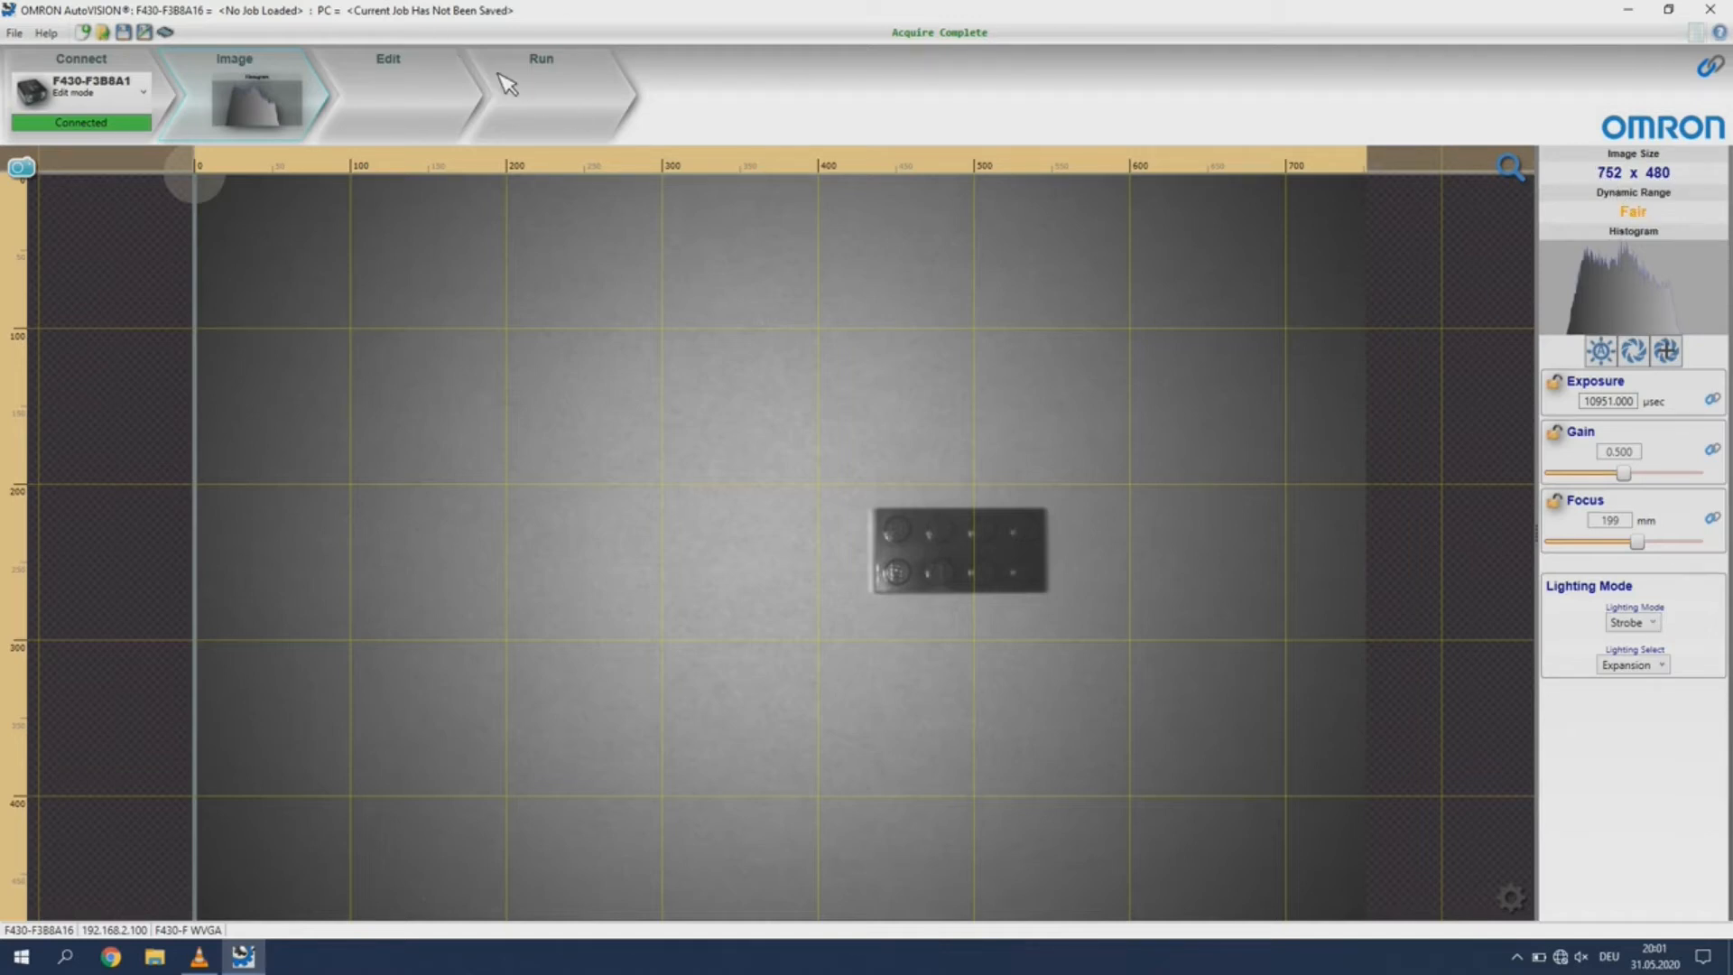
mouse_move(1635, 351)
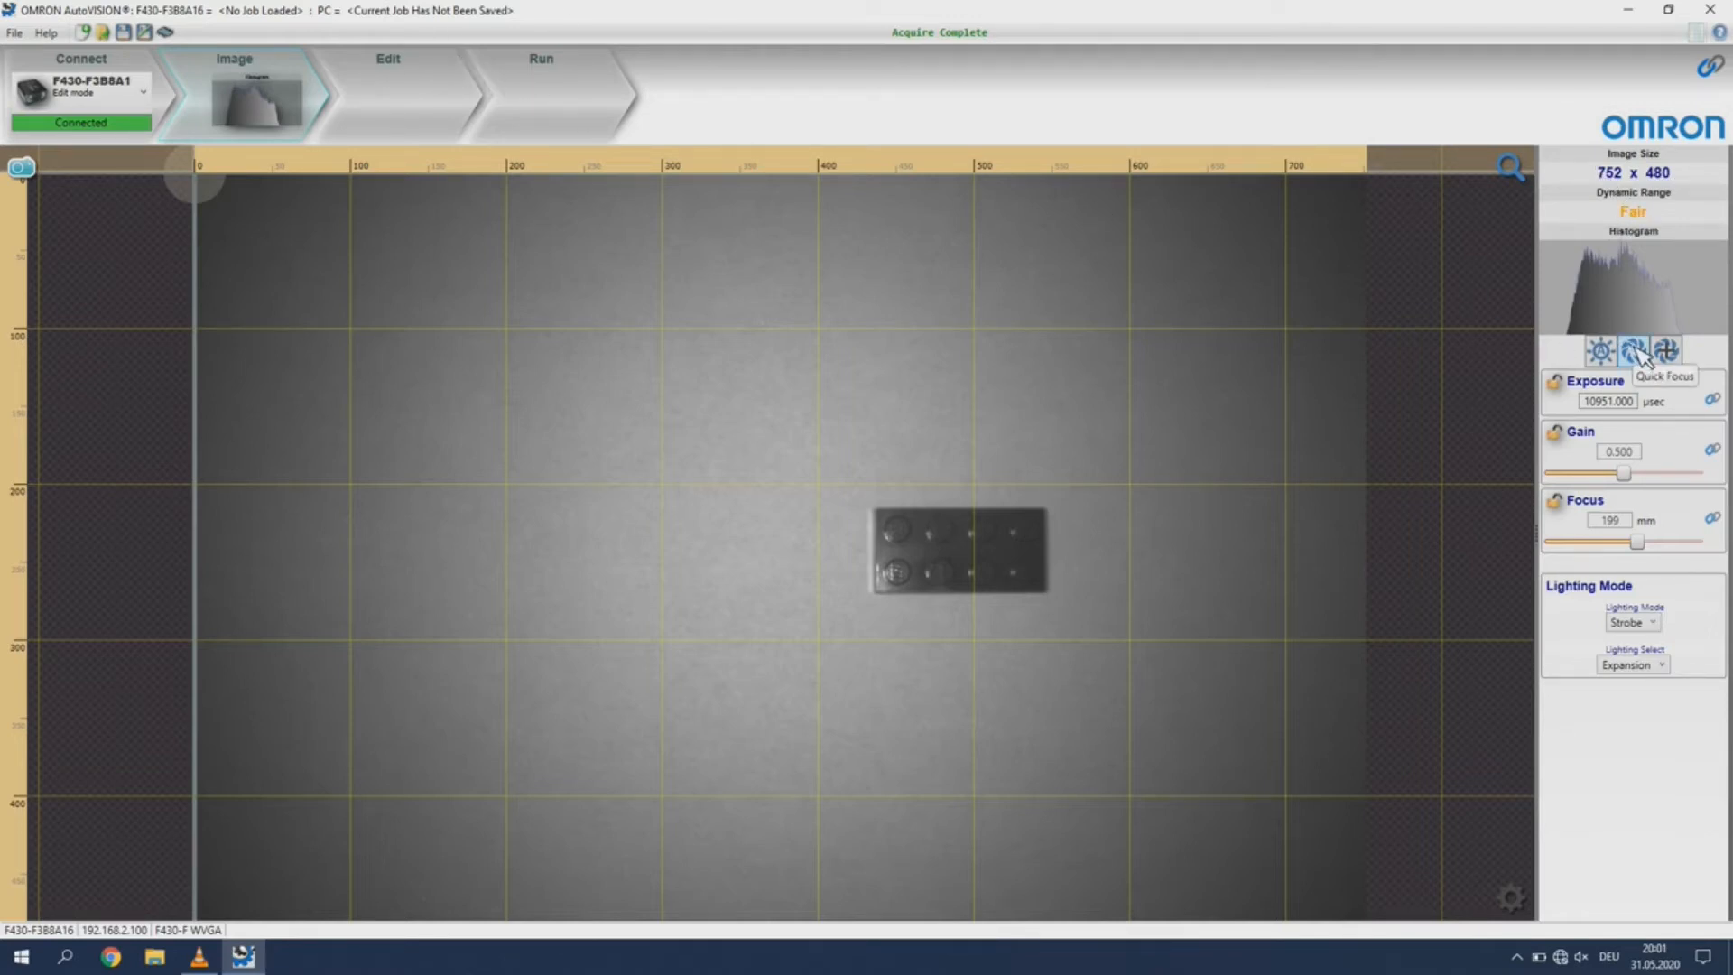
Run Quick Focus on the Lego brick image, settling focus at 200 mm
click(1633, 351)
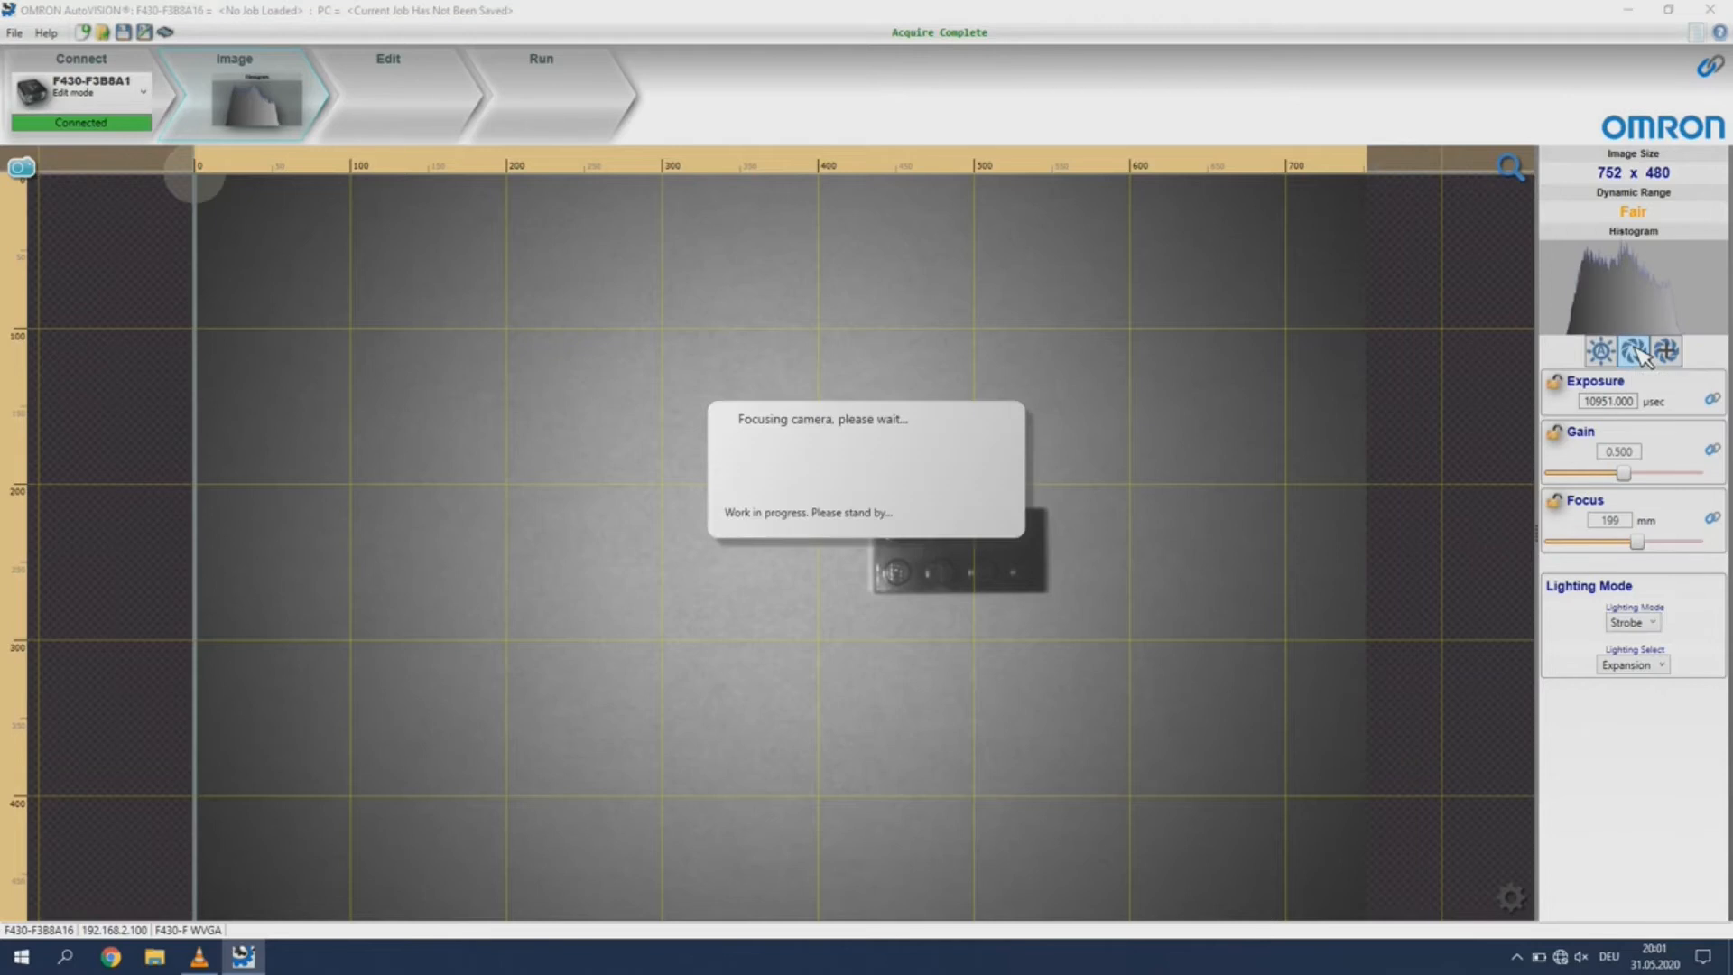
click(1669, 351)
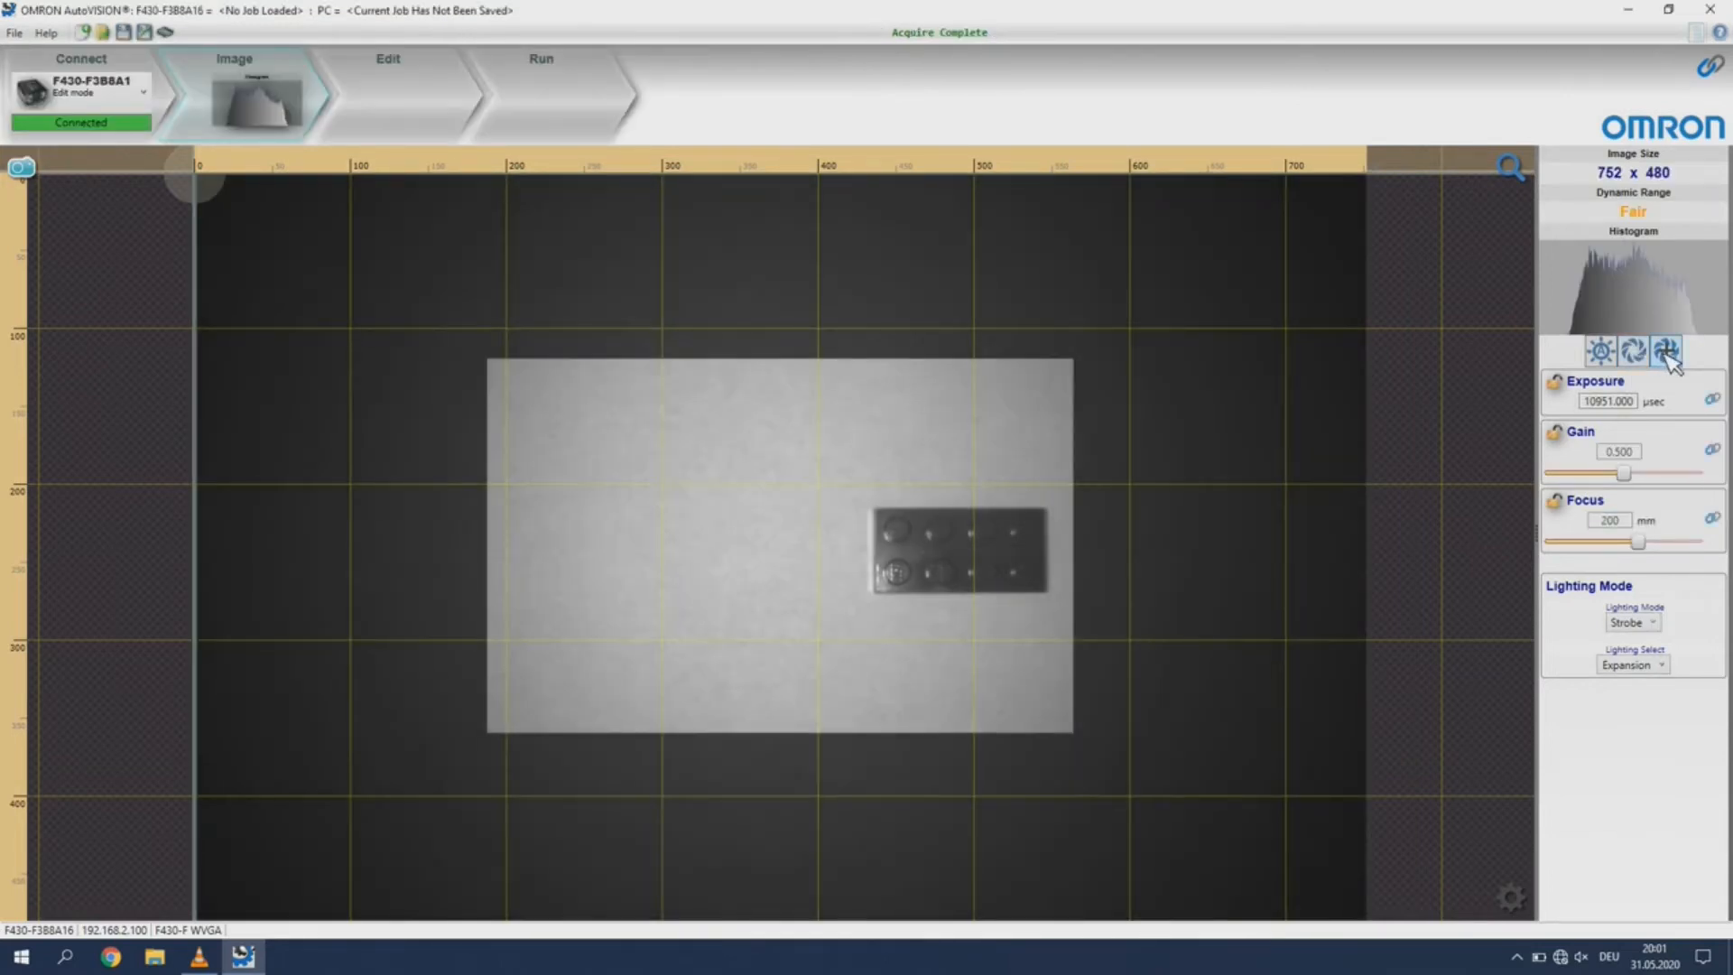
click(1669, 351)
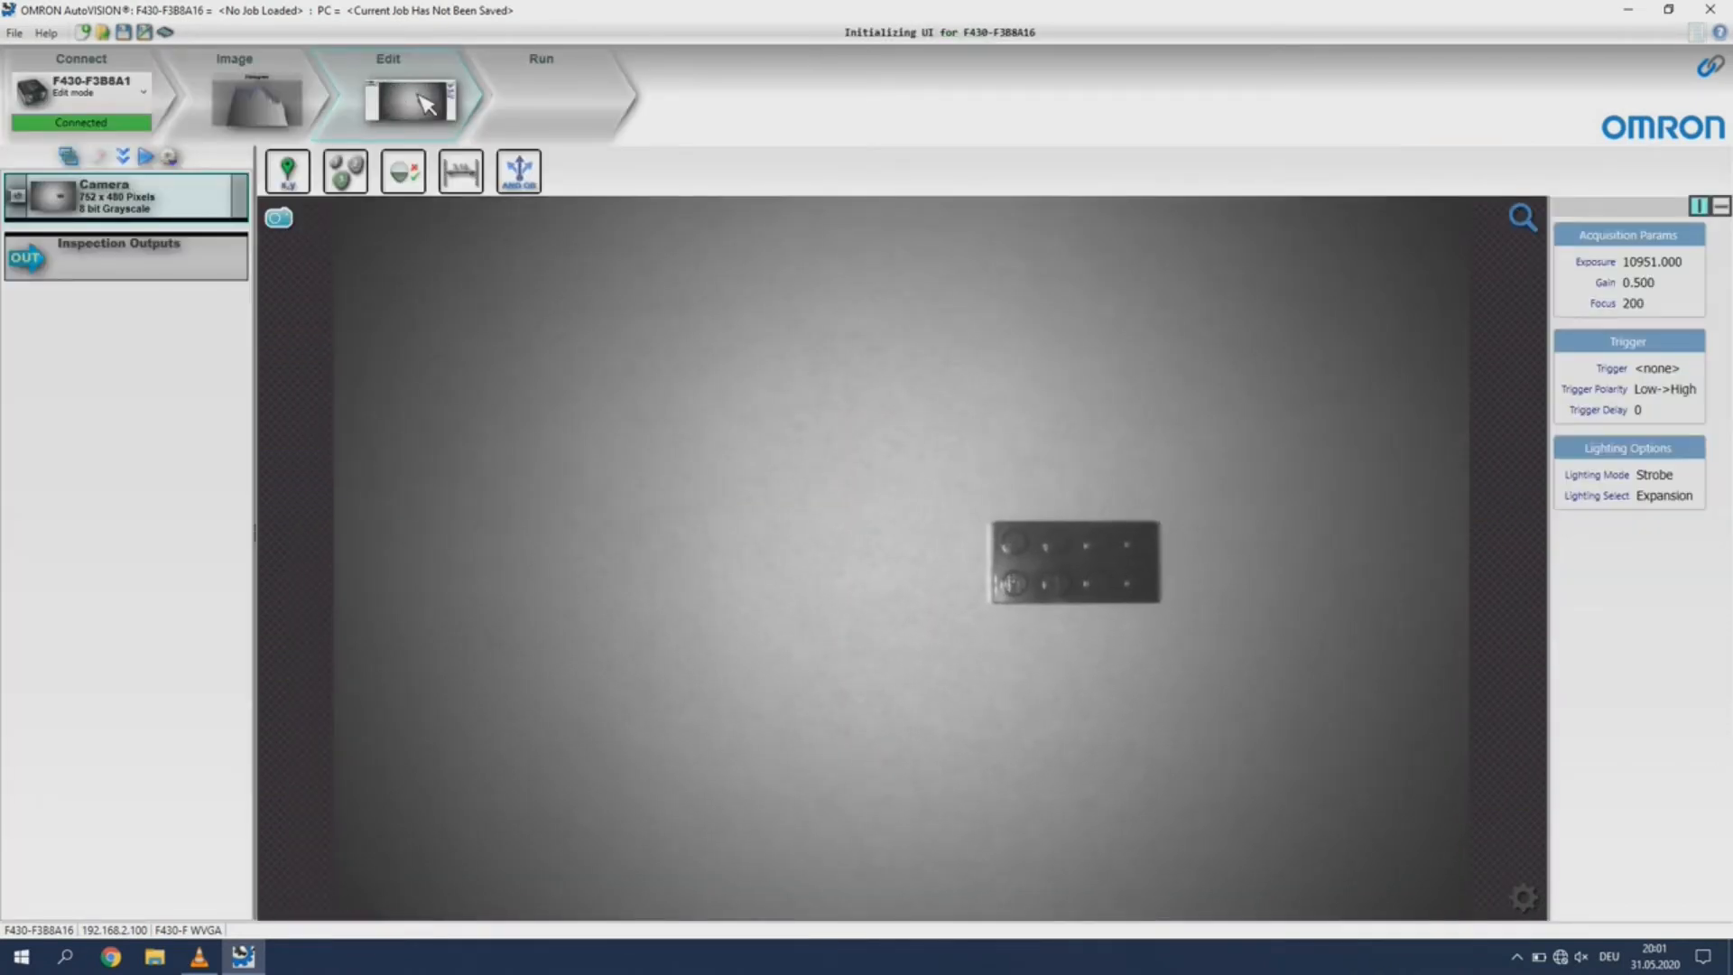
mouse_move(287, 172)
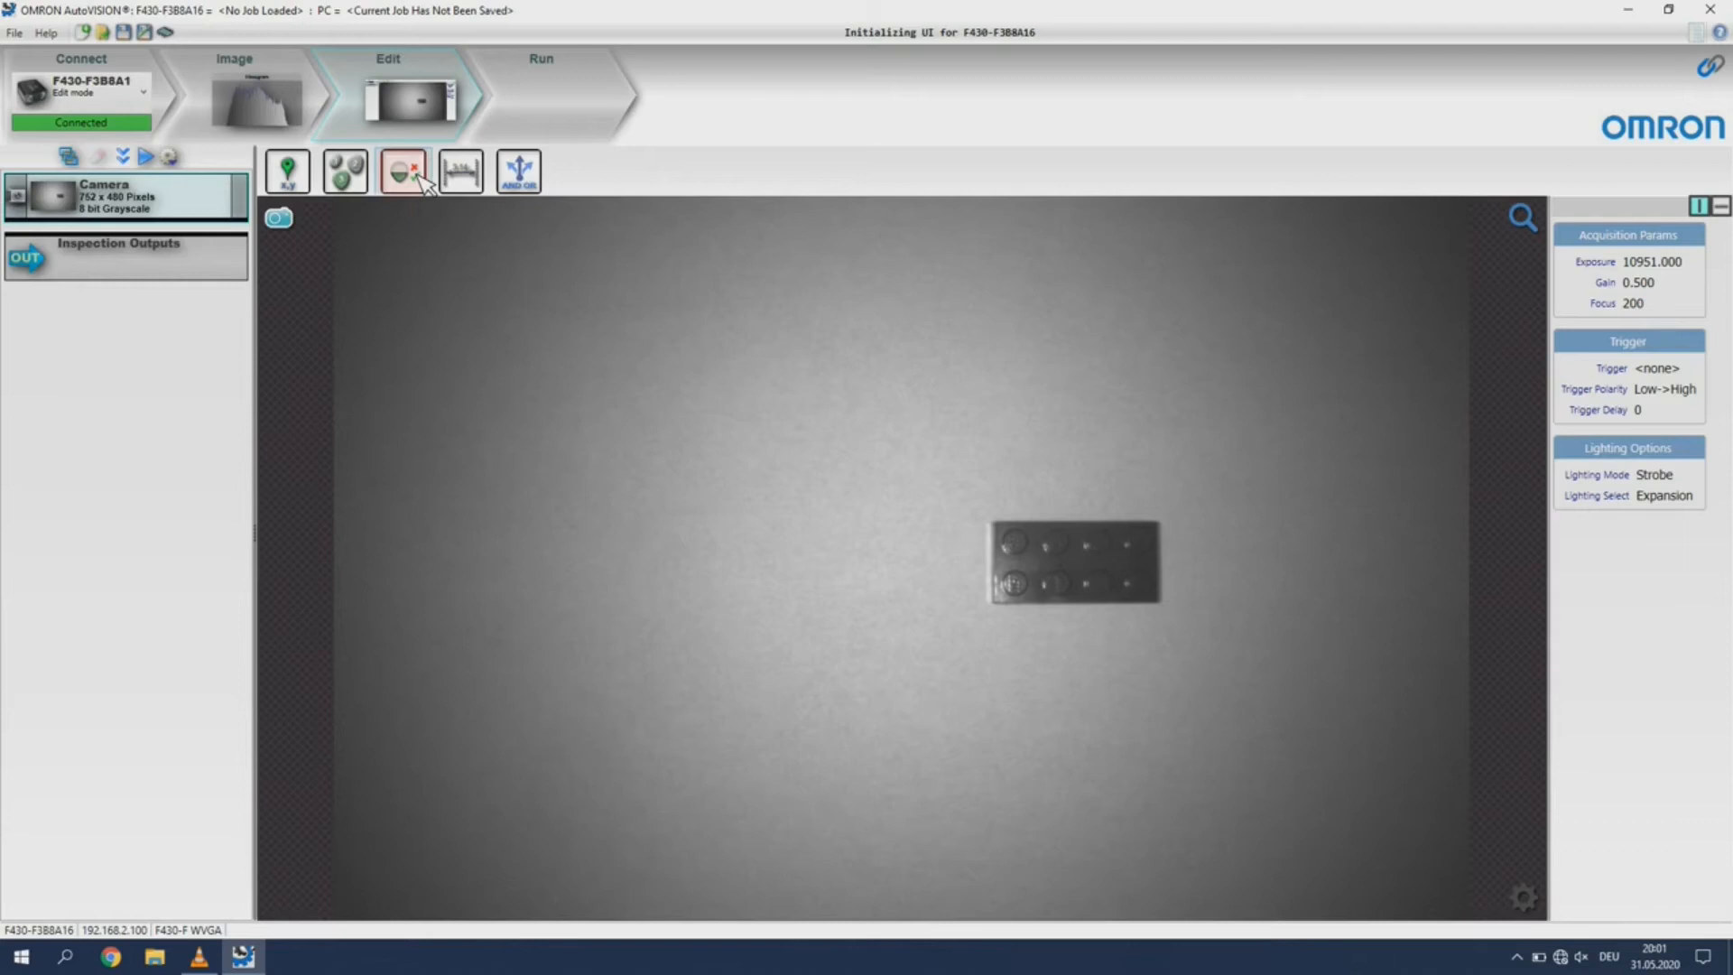
mouse_move(404, 171)
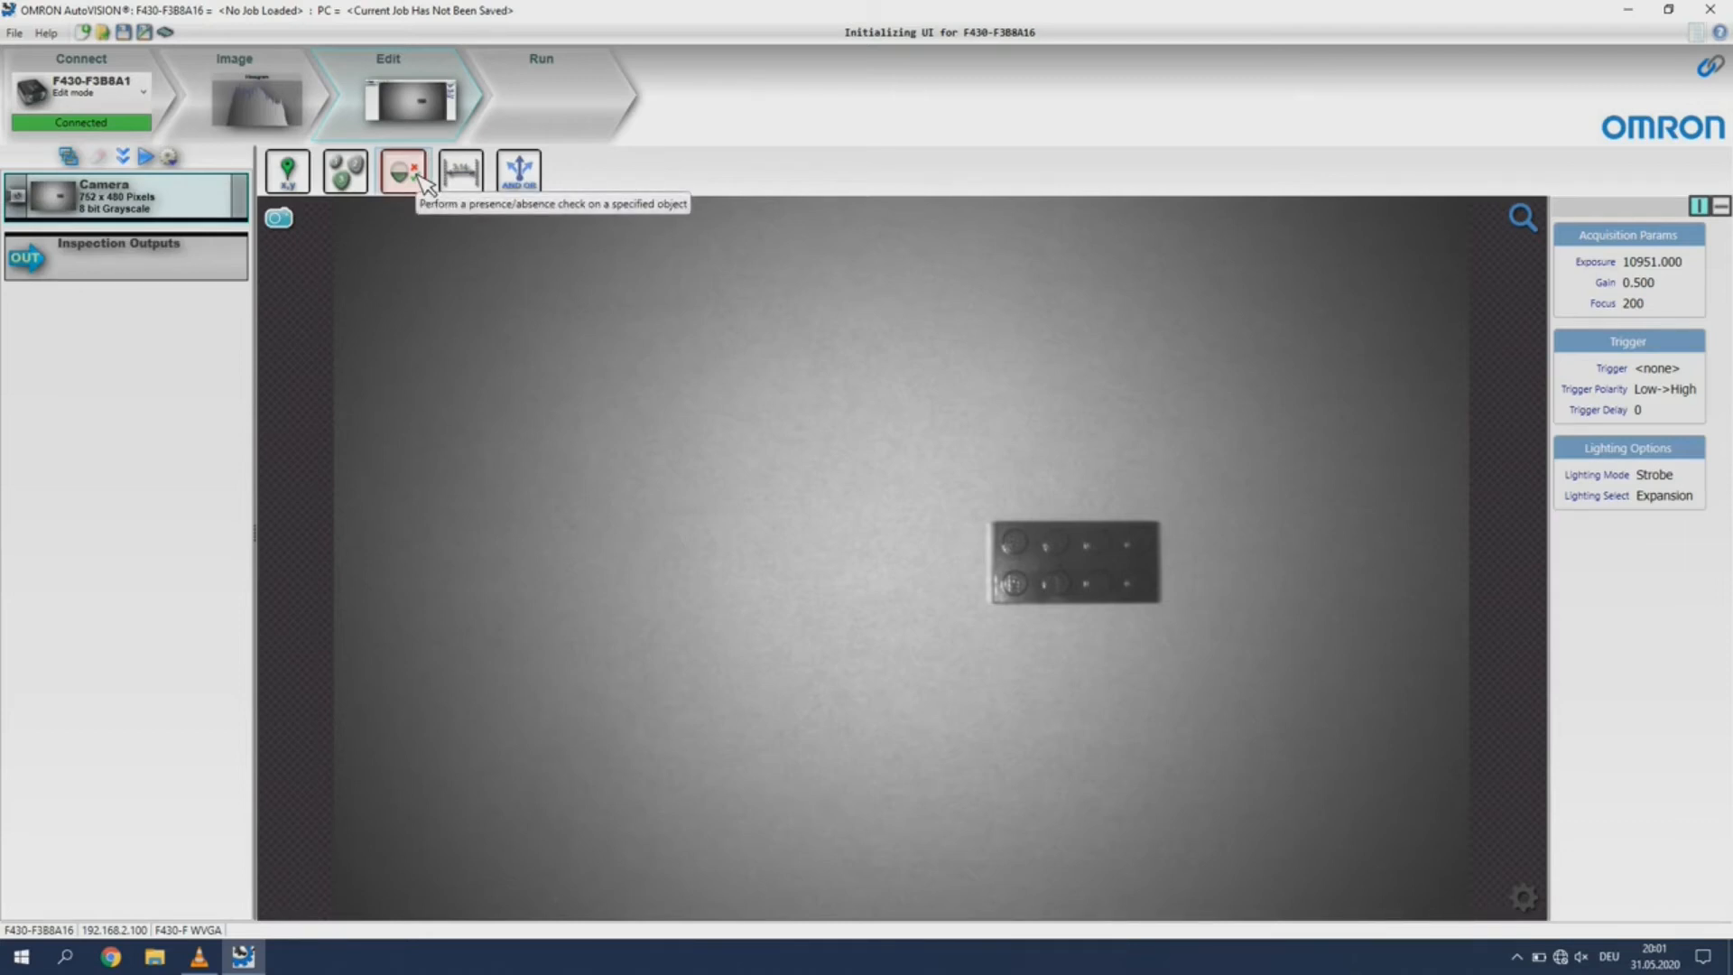
mouse_move(459, 172)
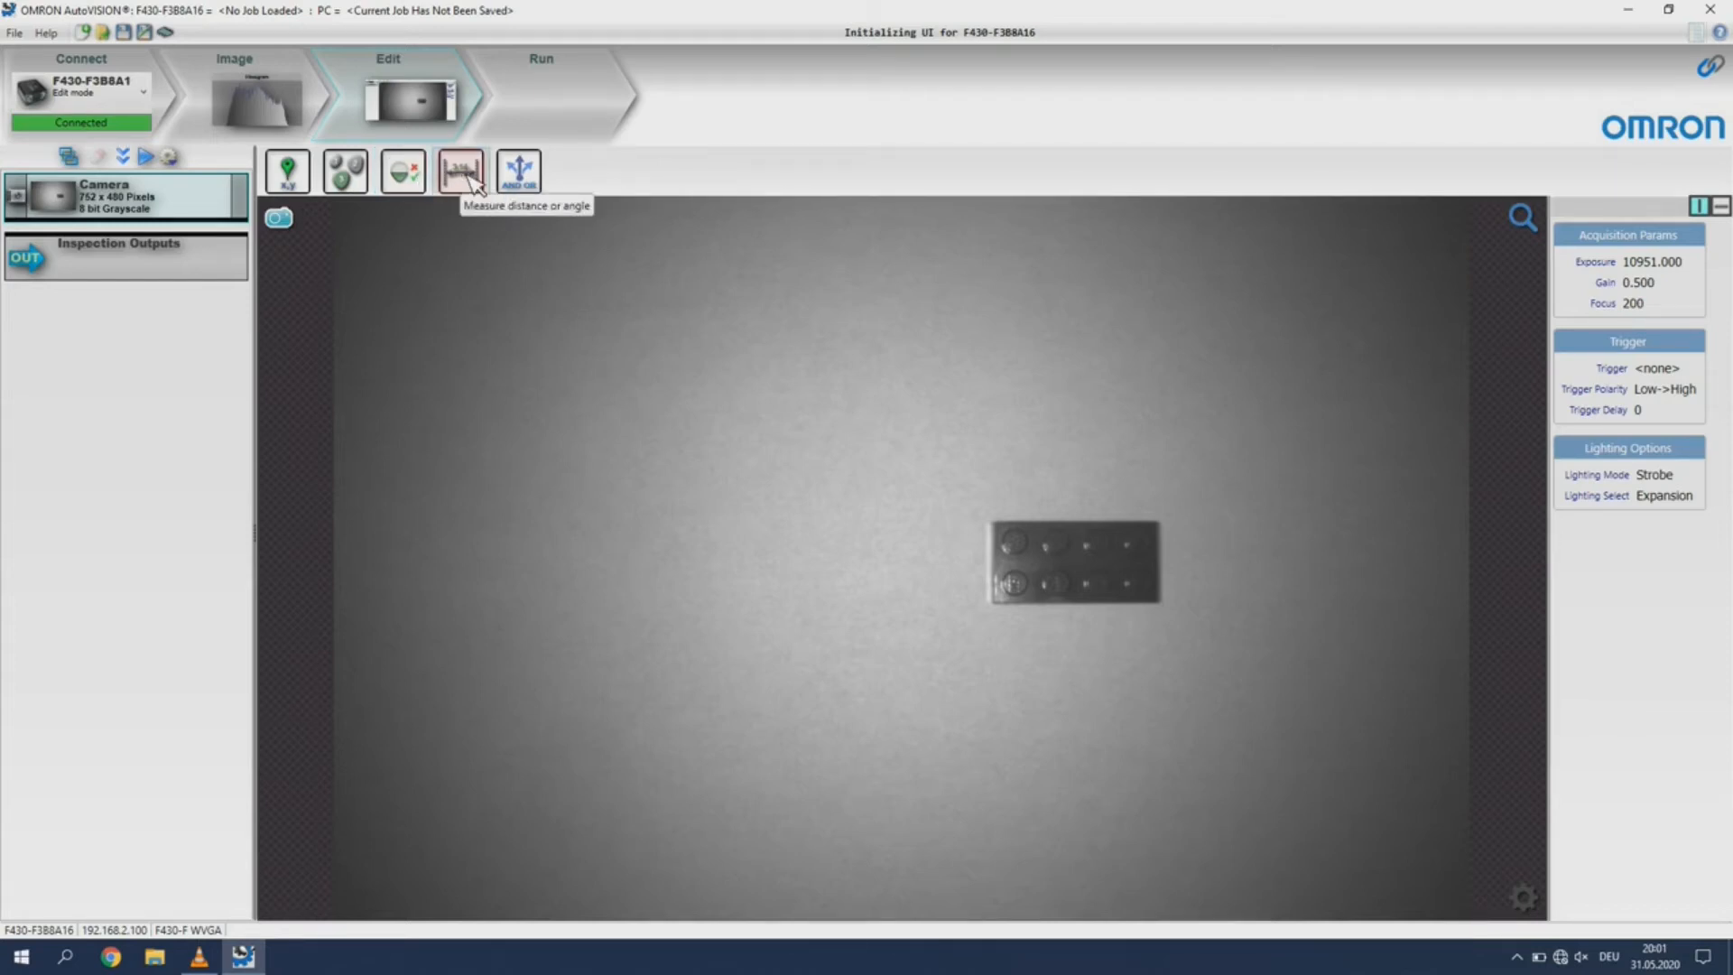
mouse_move(517, 172)
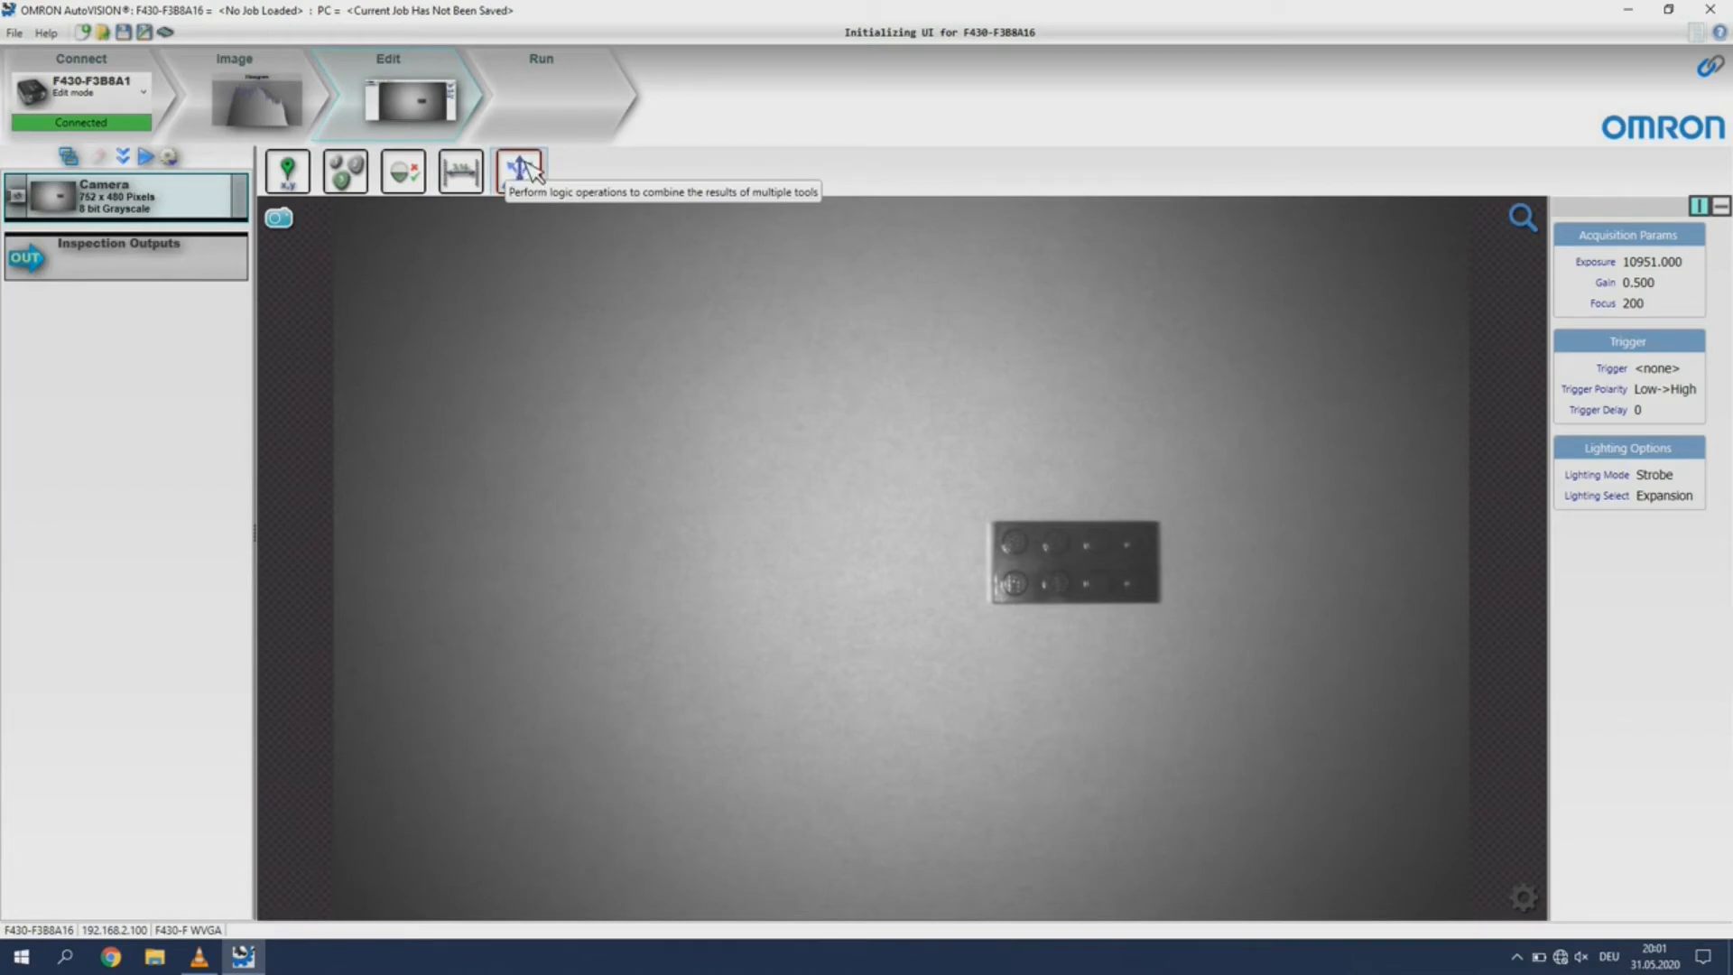
mouse_move(757, 138)
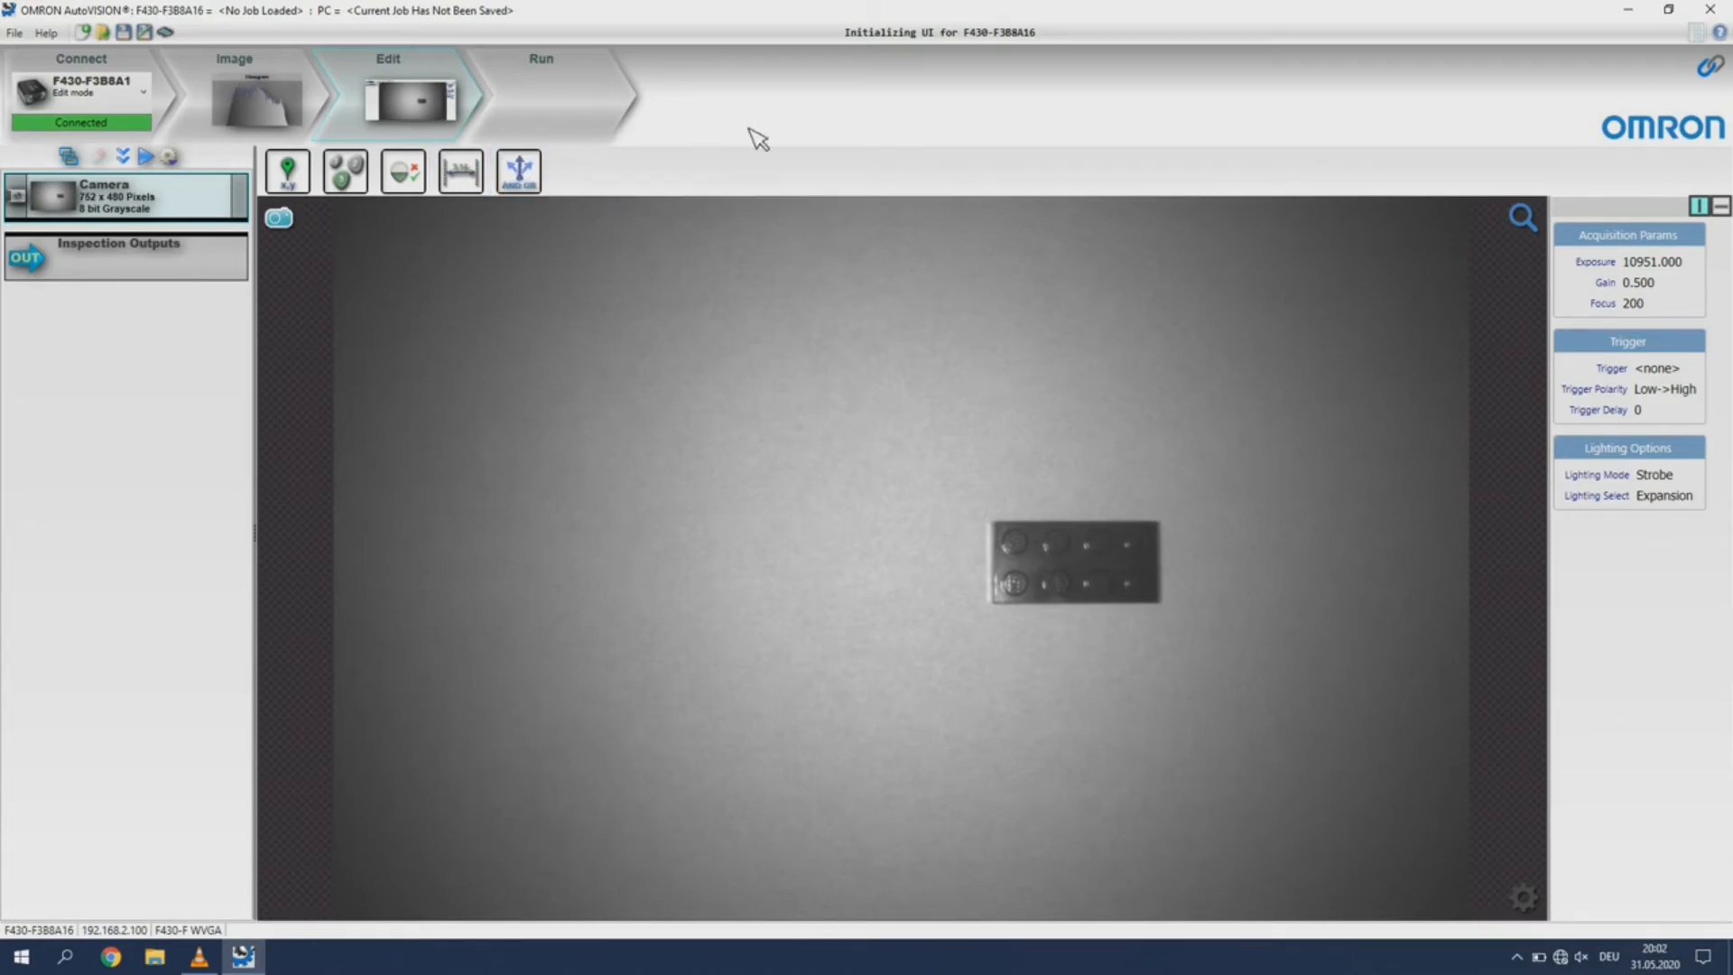
mouse_move(935, 74)
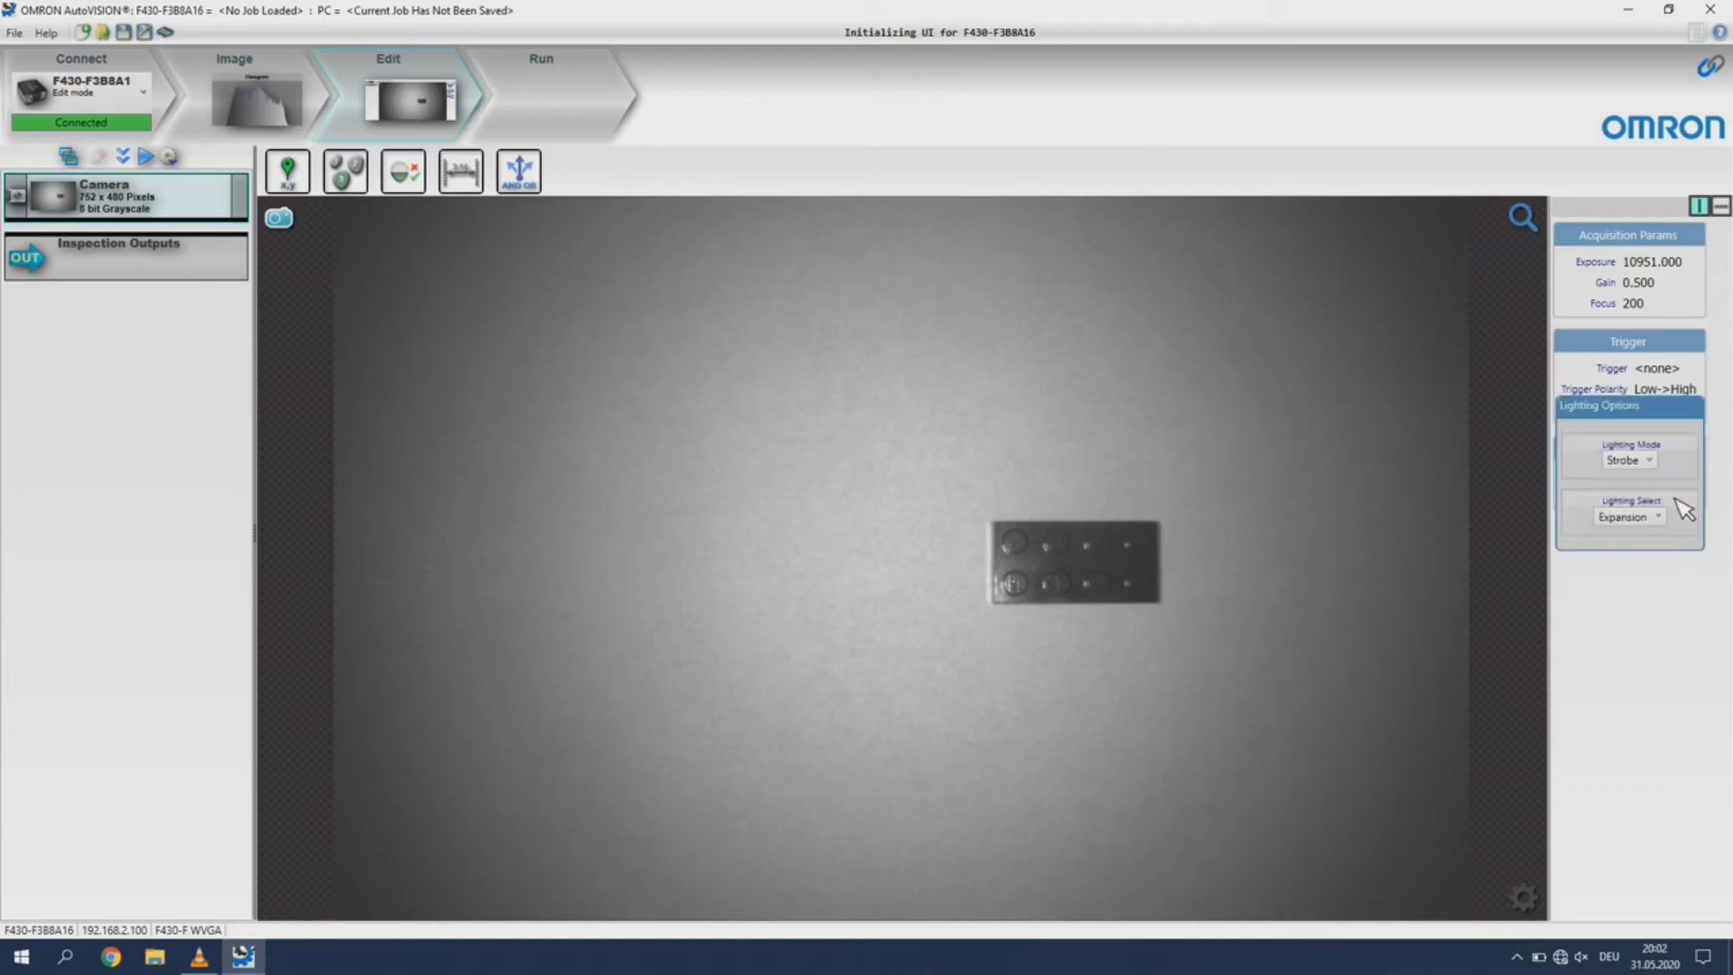
mouse_move(1664, 464)
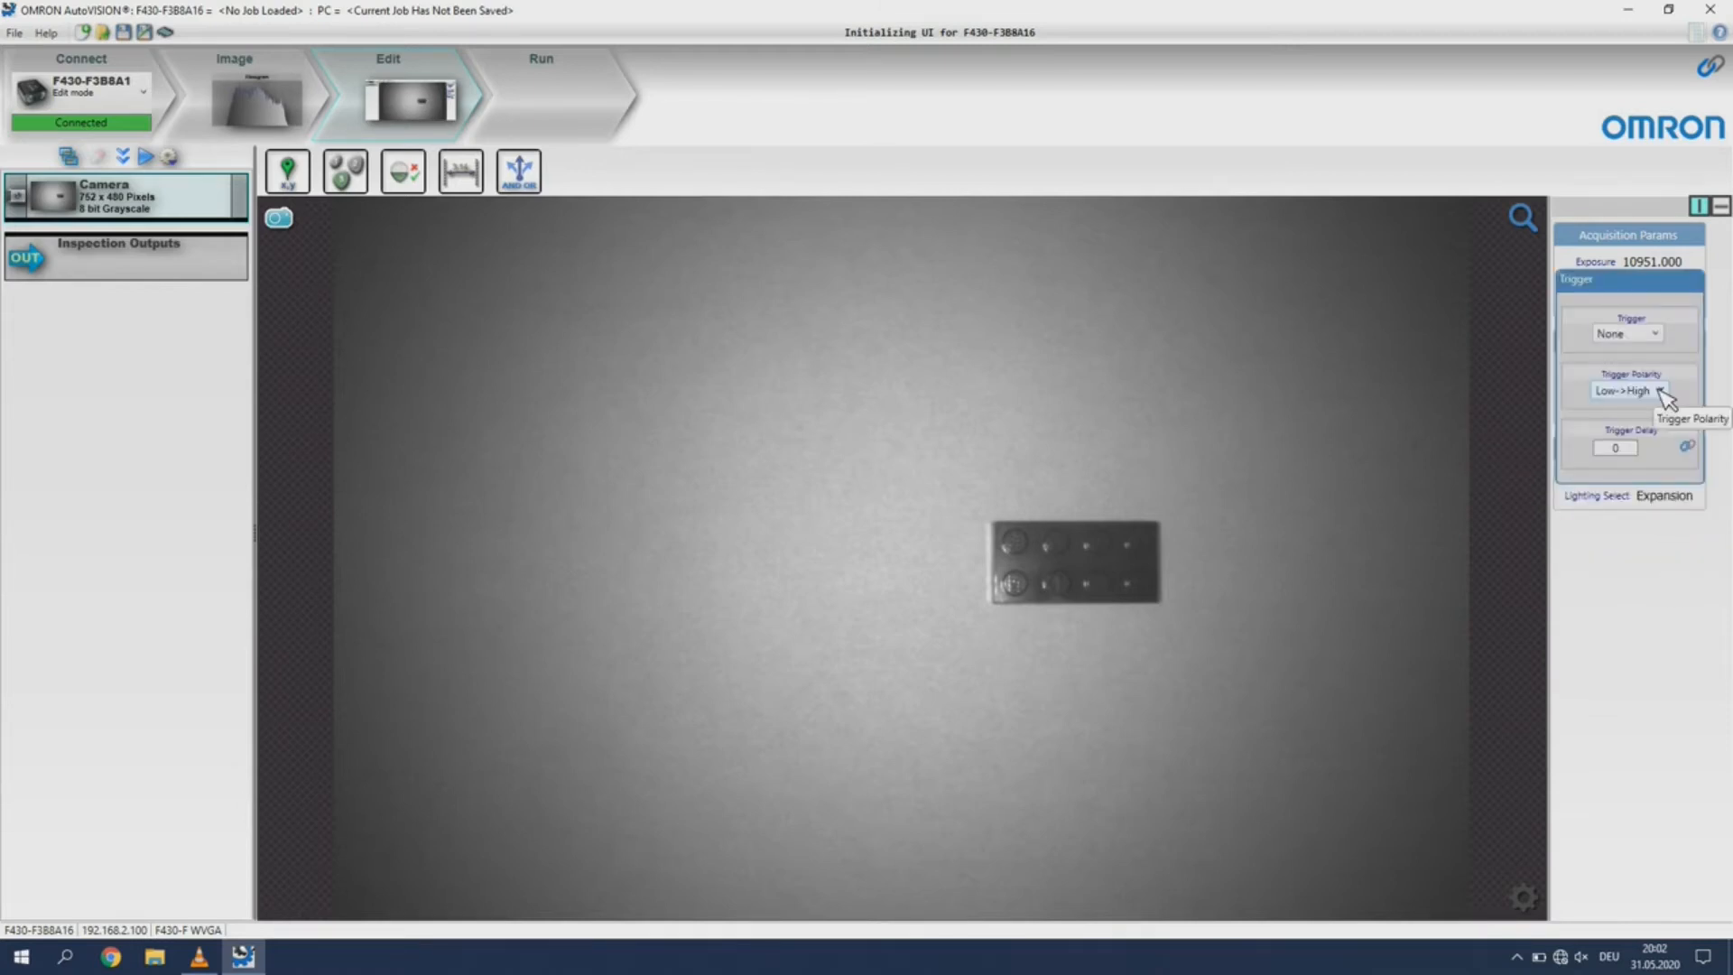
click(1653, 334)
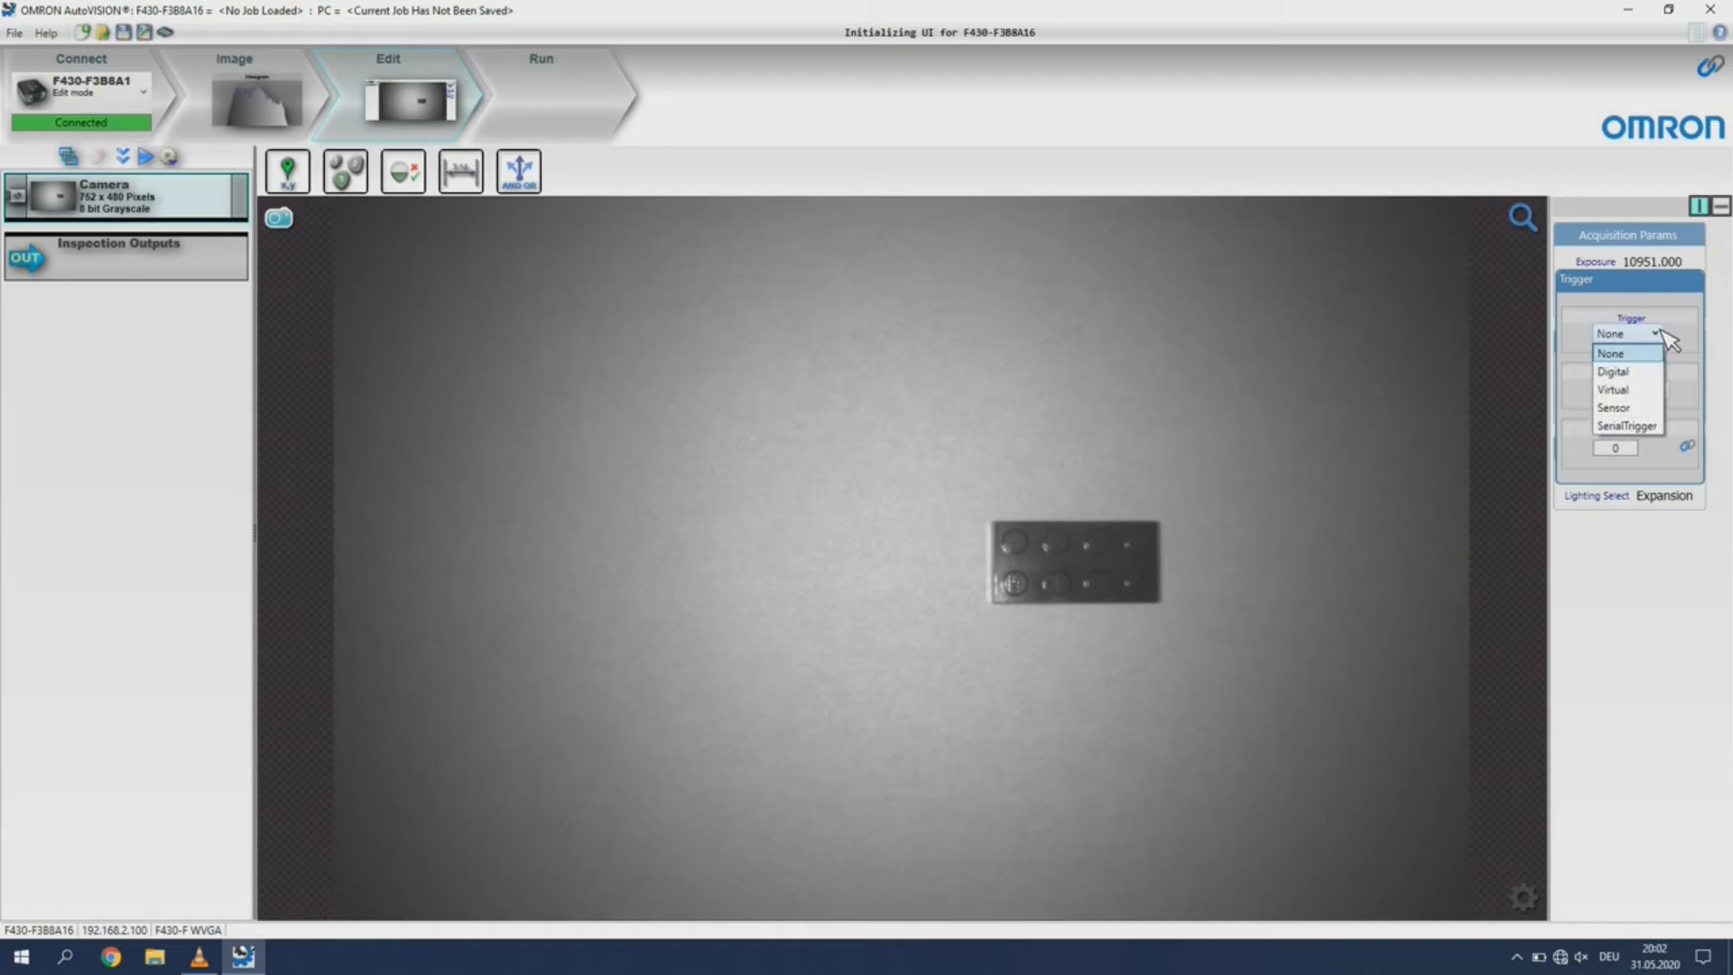
mouse_move(1626, 425)
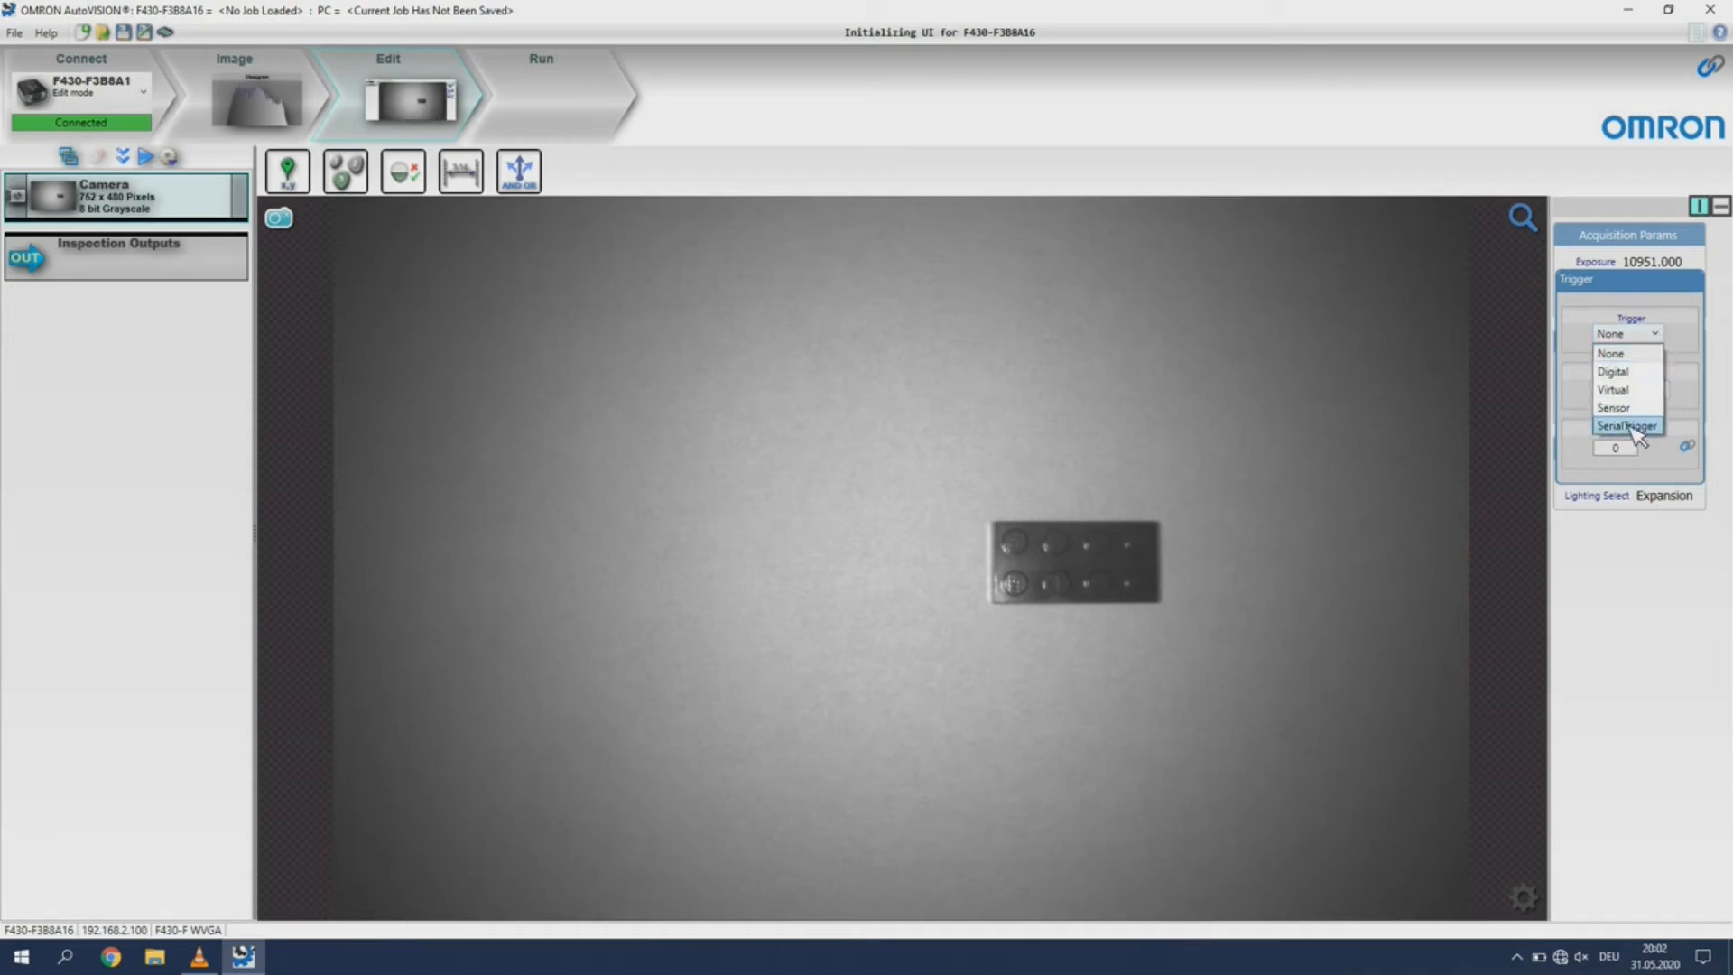
mouse_move(1630, 370)
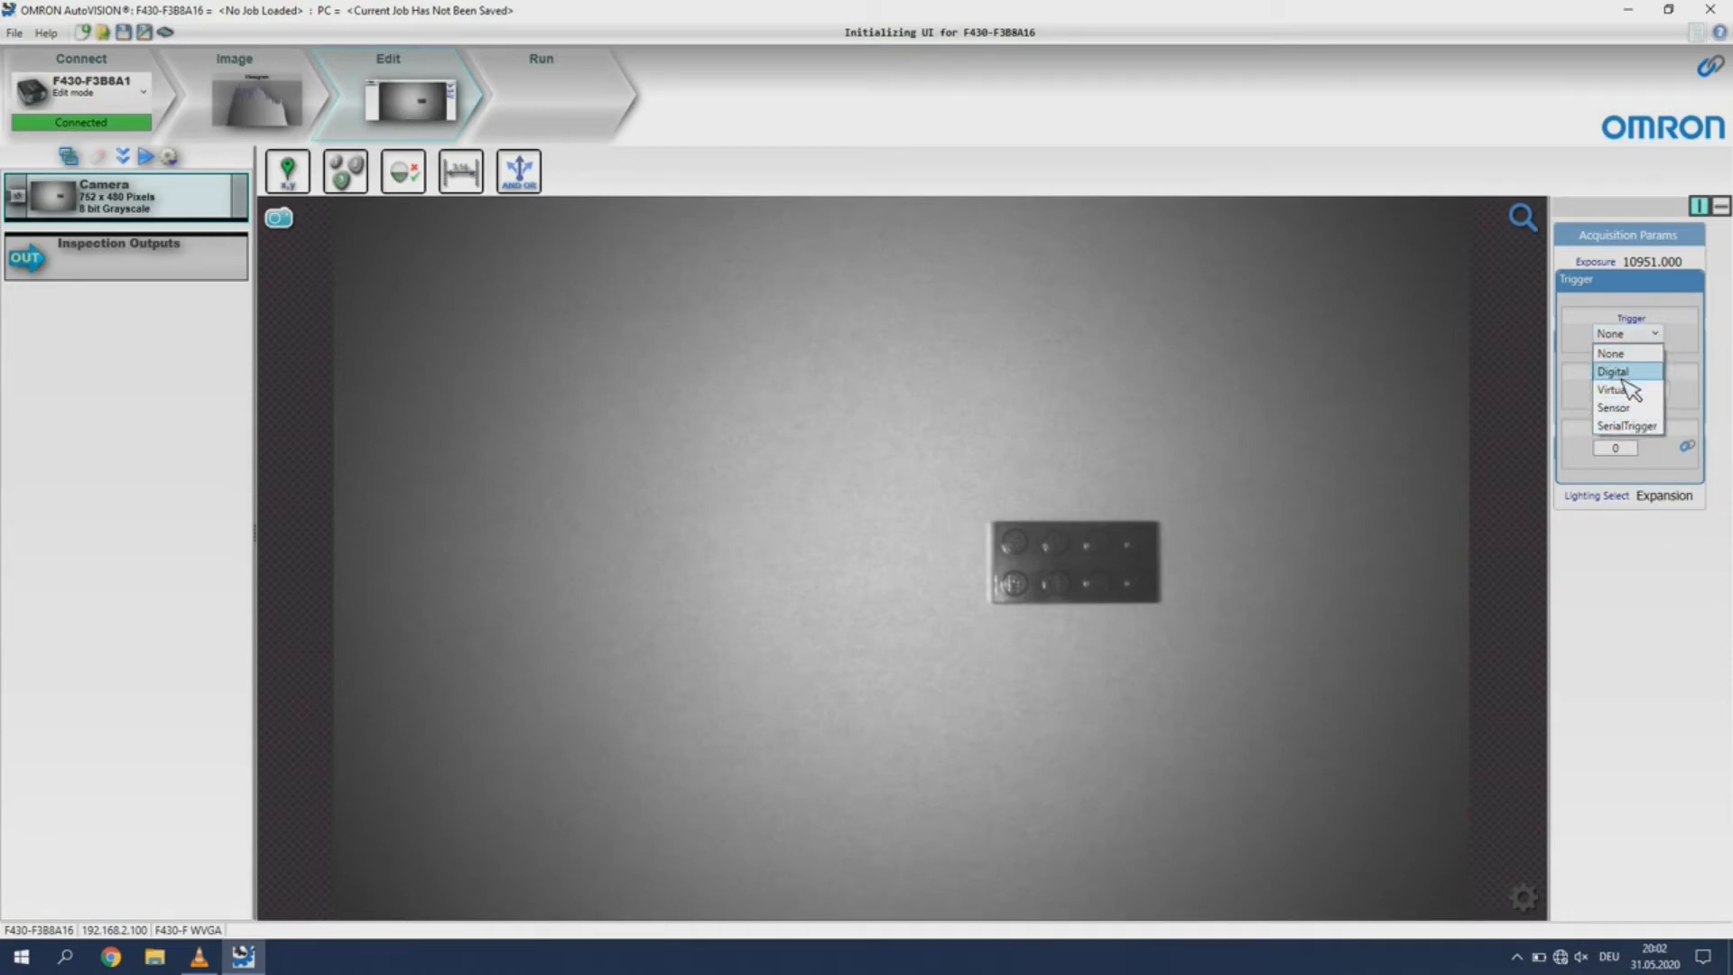
mouse_move(1625, 390)
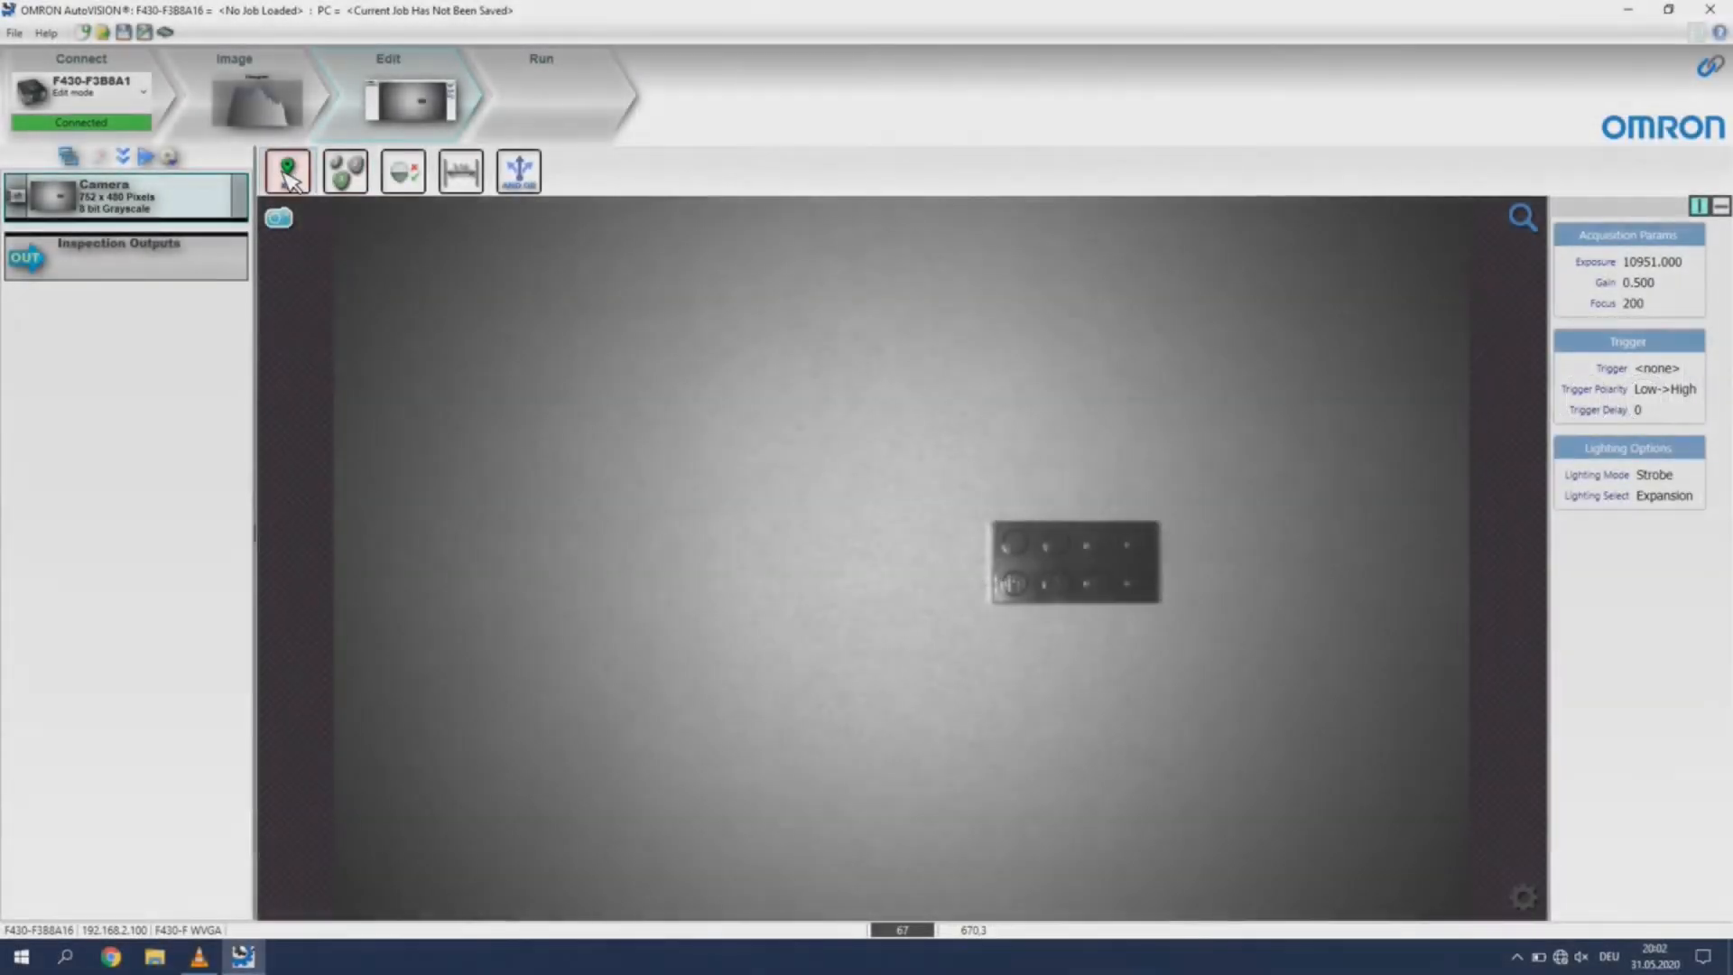
mouse_move(287, 171)
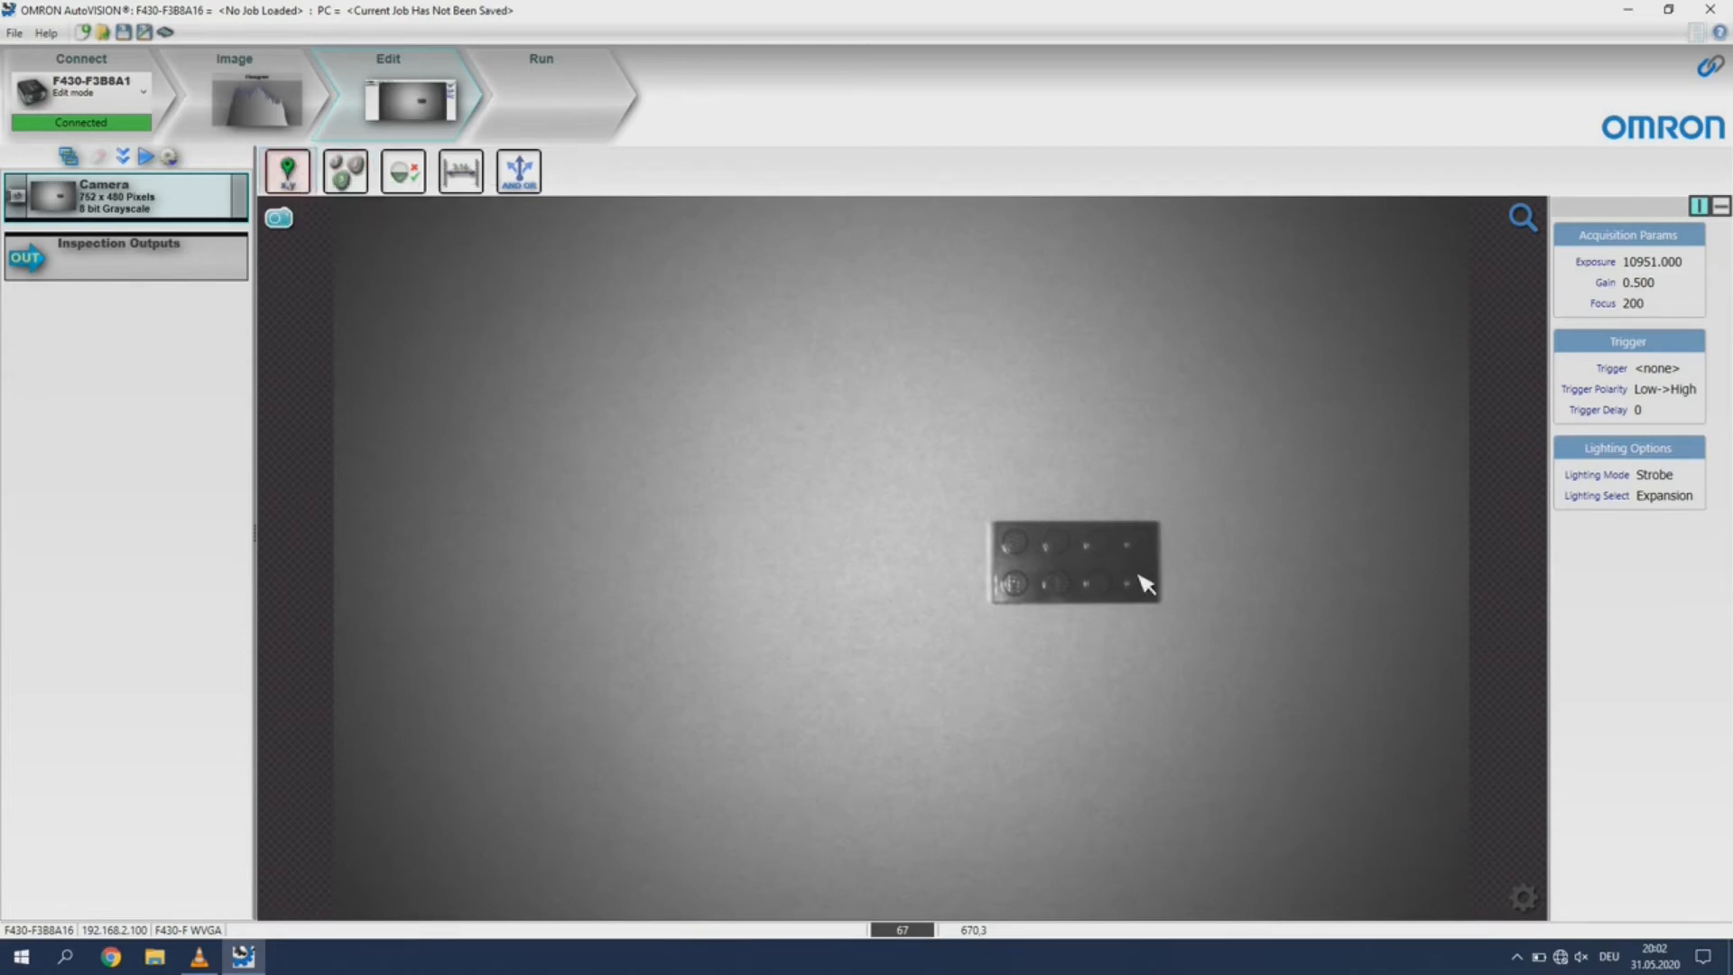
Add a Locate Shape tool, place its region over the Lego brick and train it
click(287, 172)
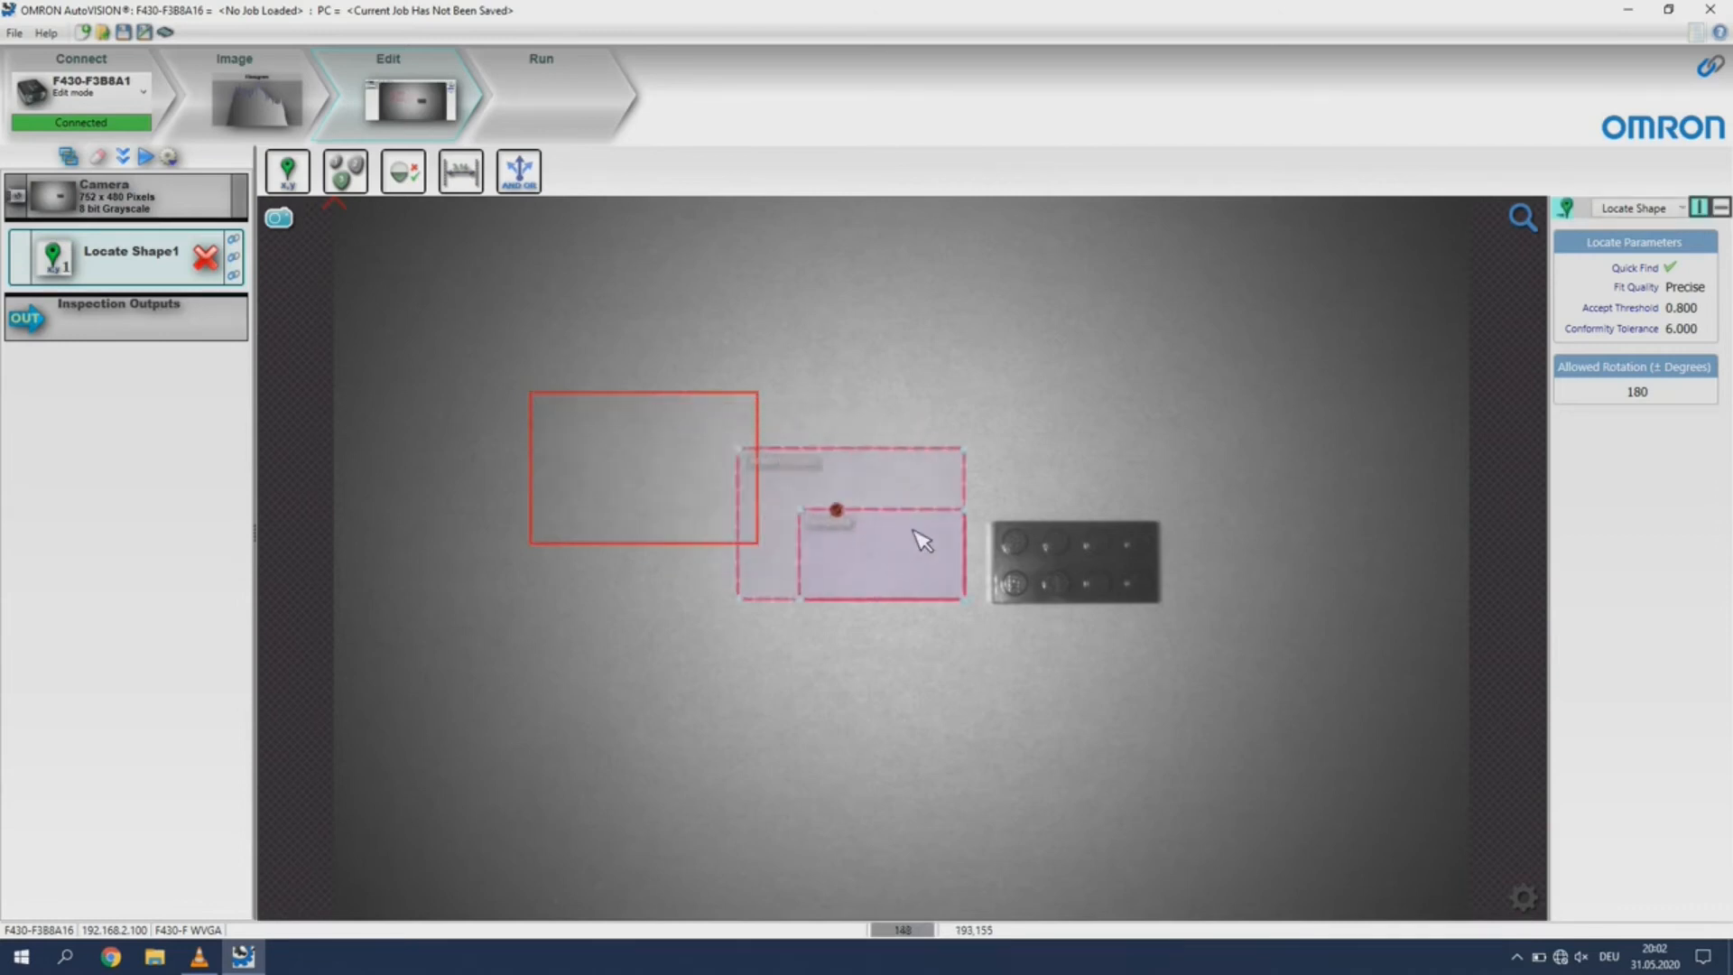
drag(851, 531, 1067, 536)
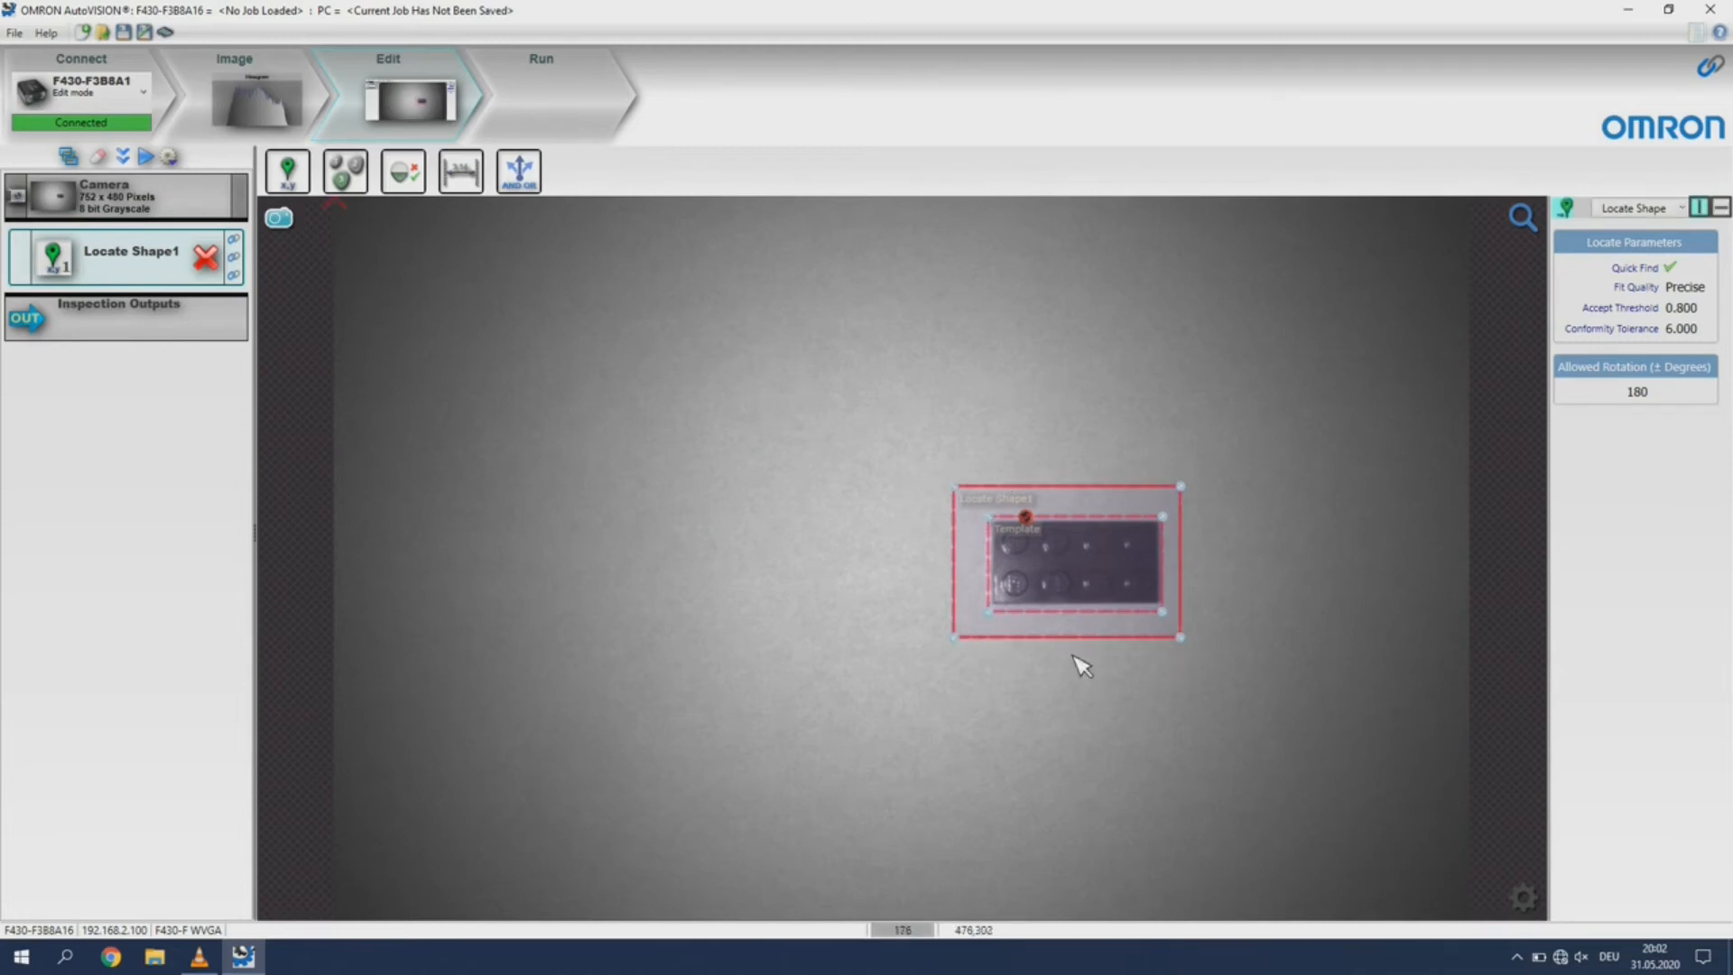
mouse_move(1154, 619)
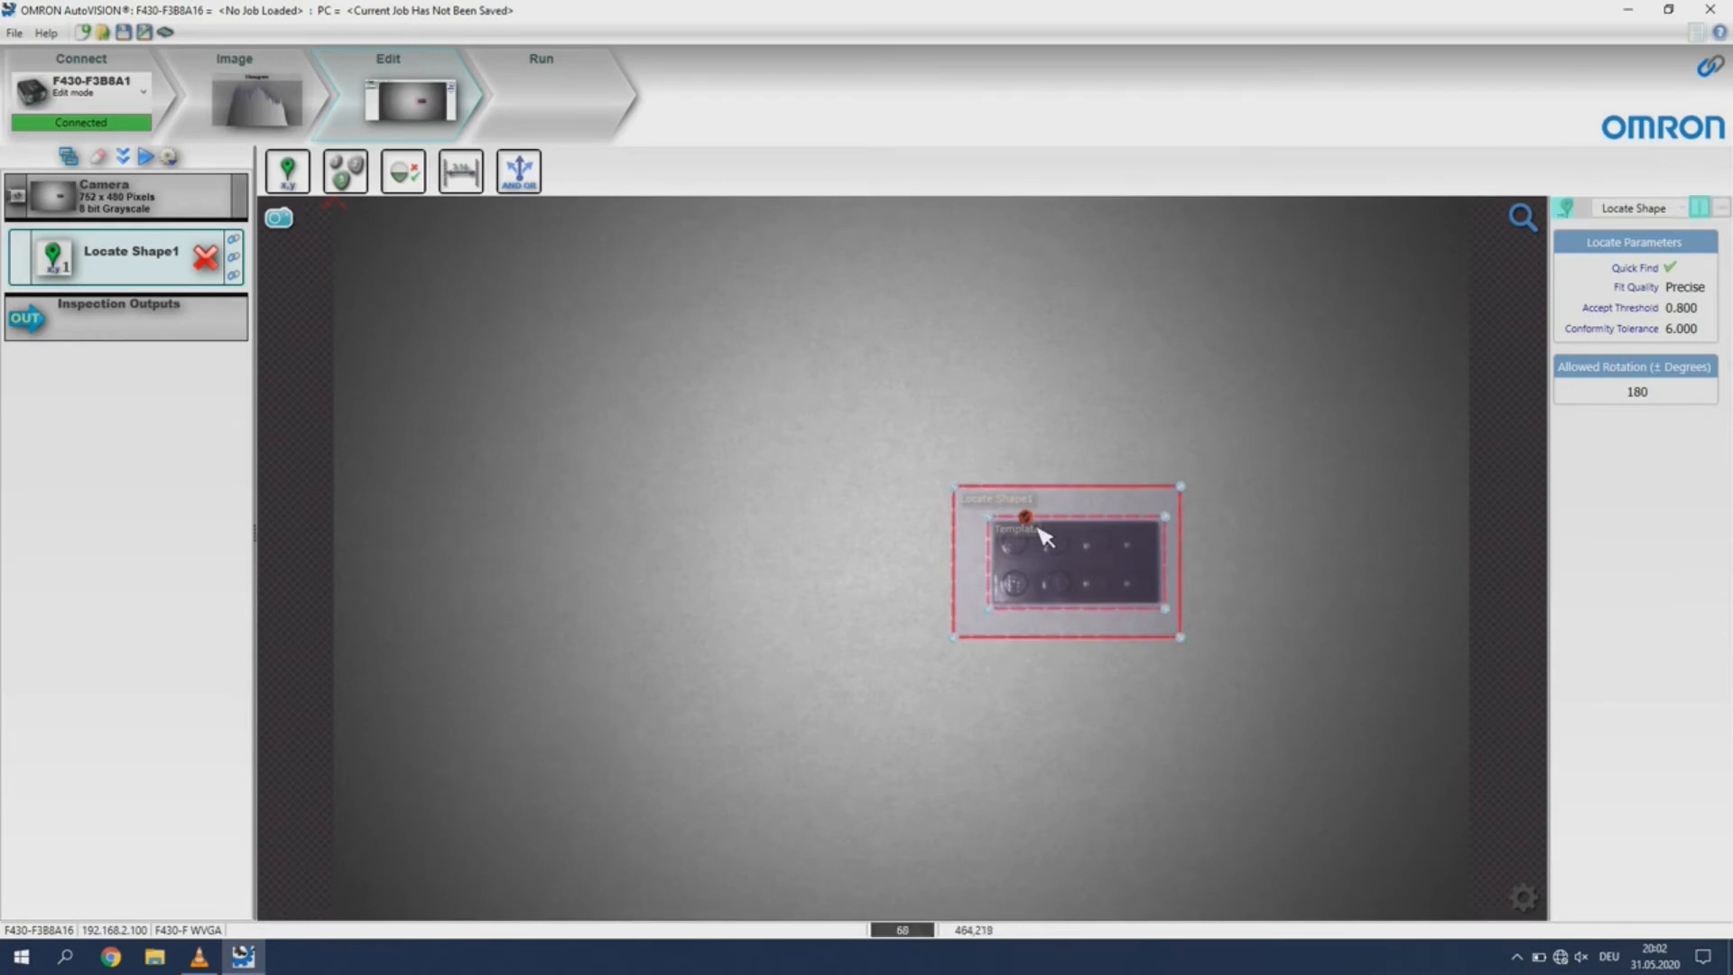
click(1026, 518)
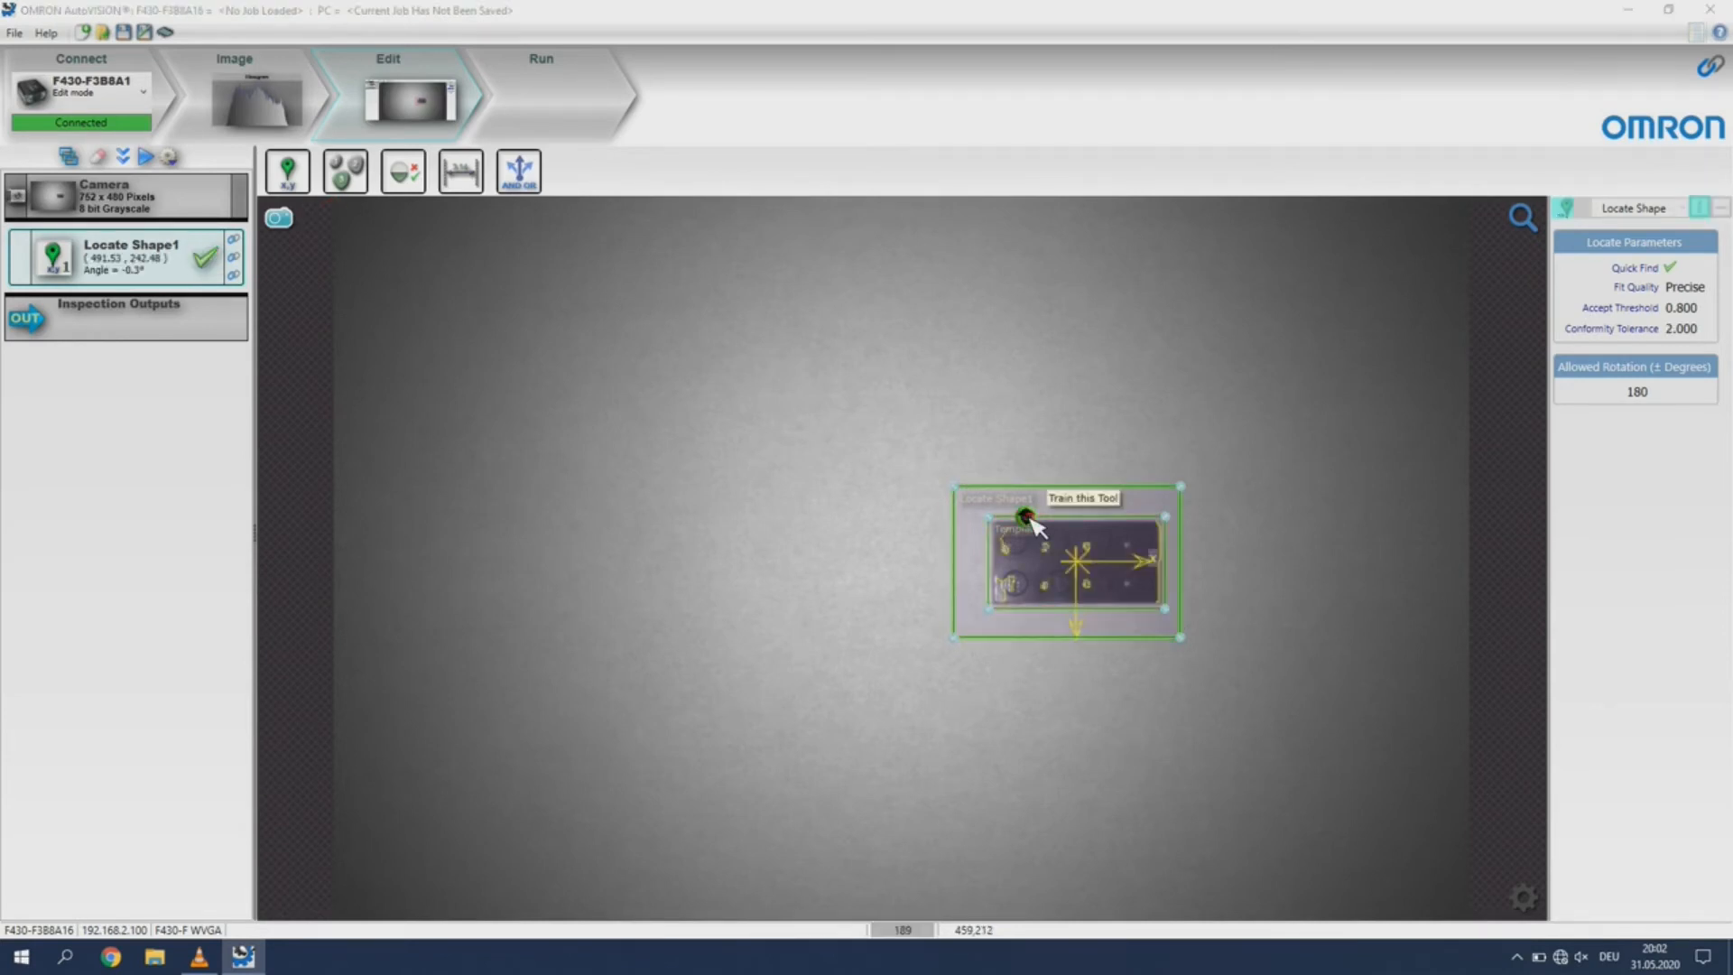
mouse_move(1087, 560)
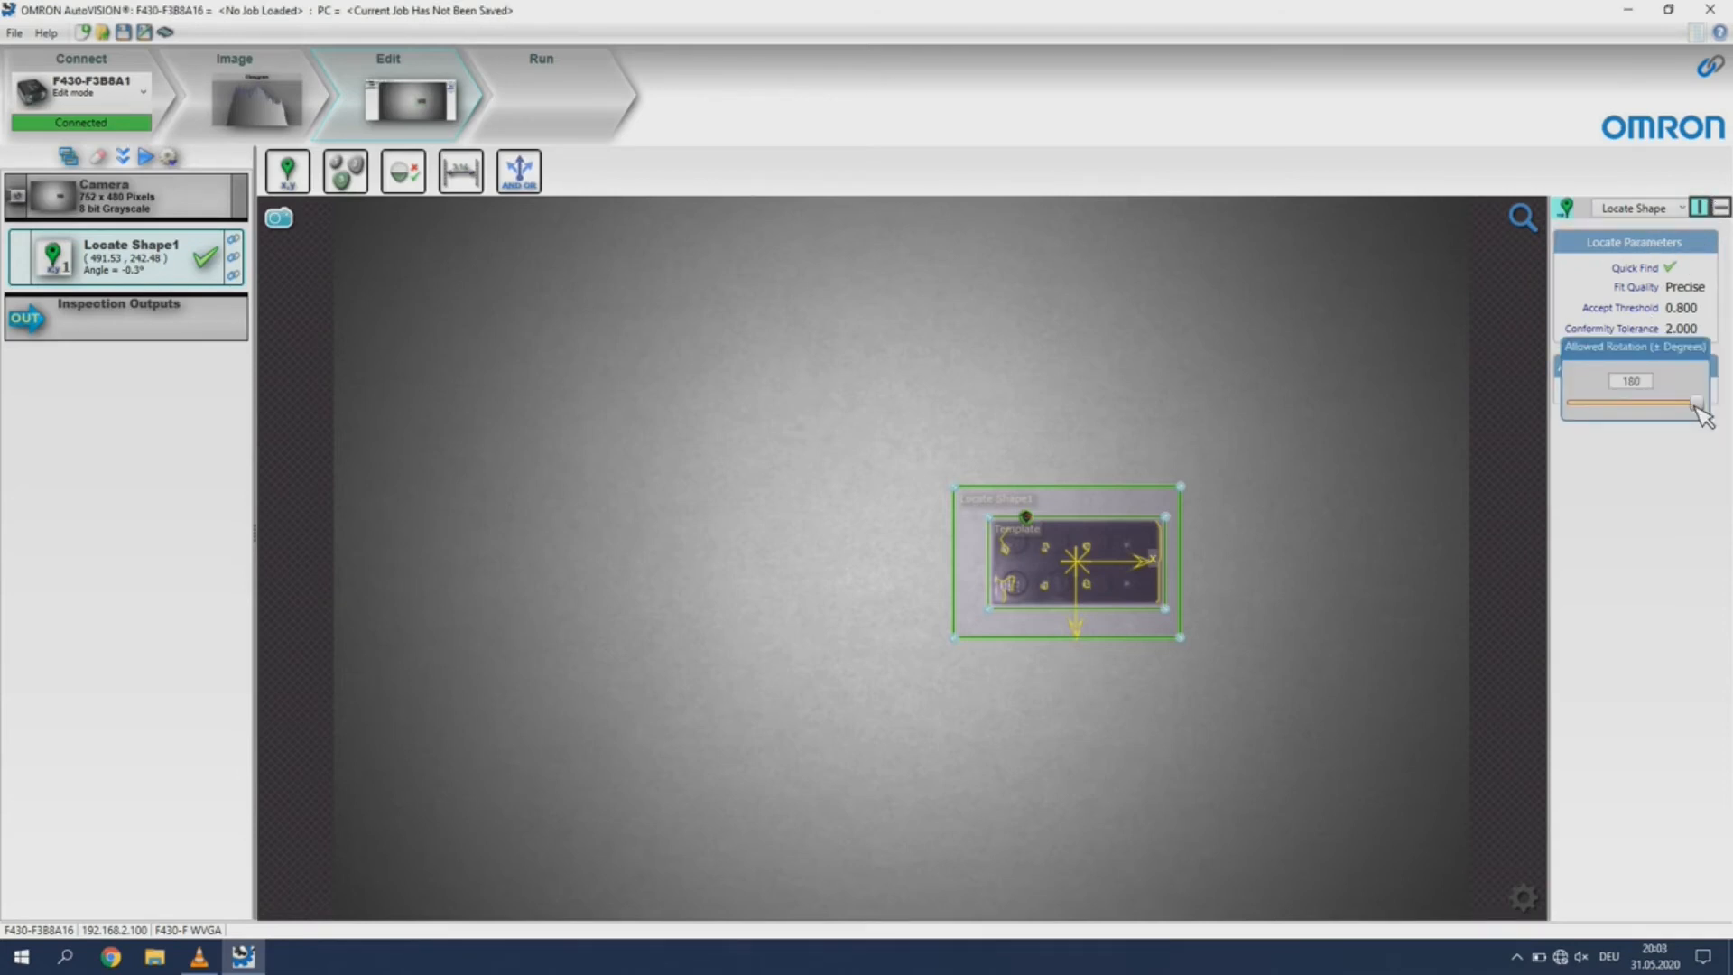
Adjust the Allowed Rotation range and set Fit Quality to Precise
drag(1697, 402, 1641, 402)
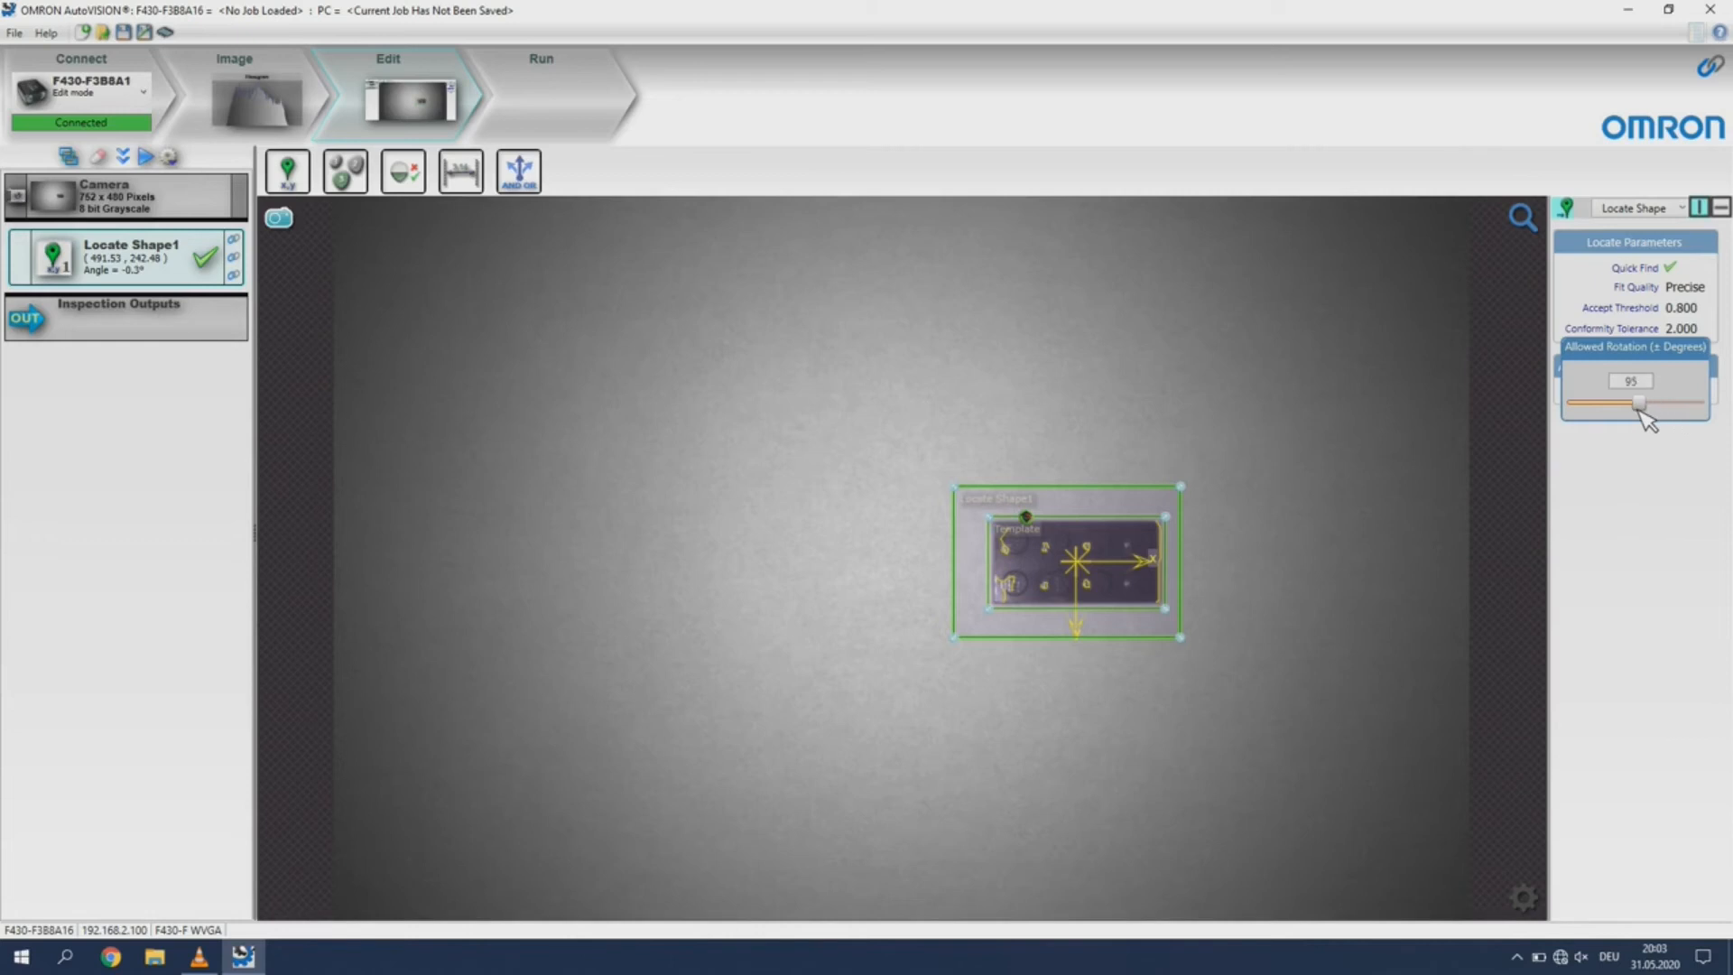
drag(1641, 404, 1697, 403)
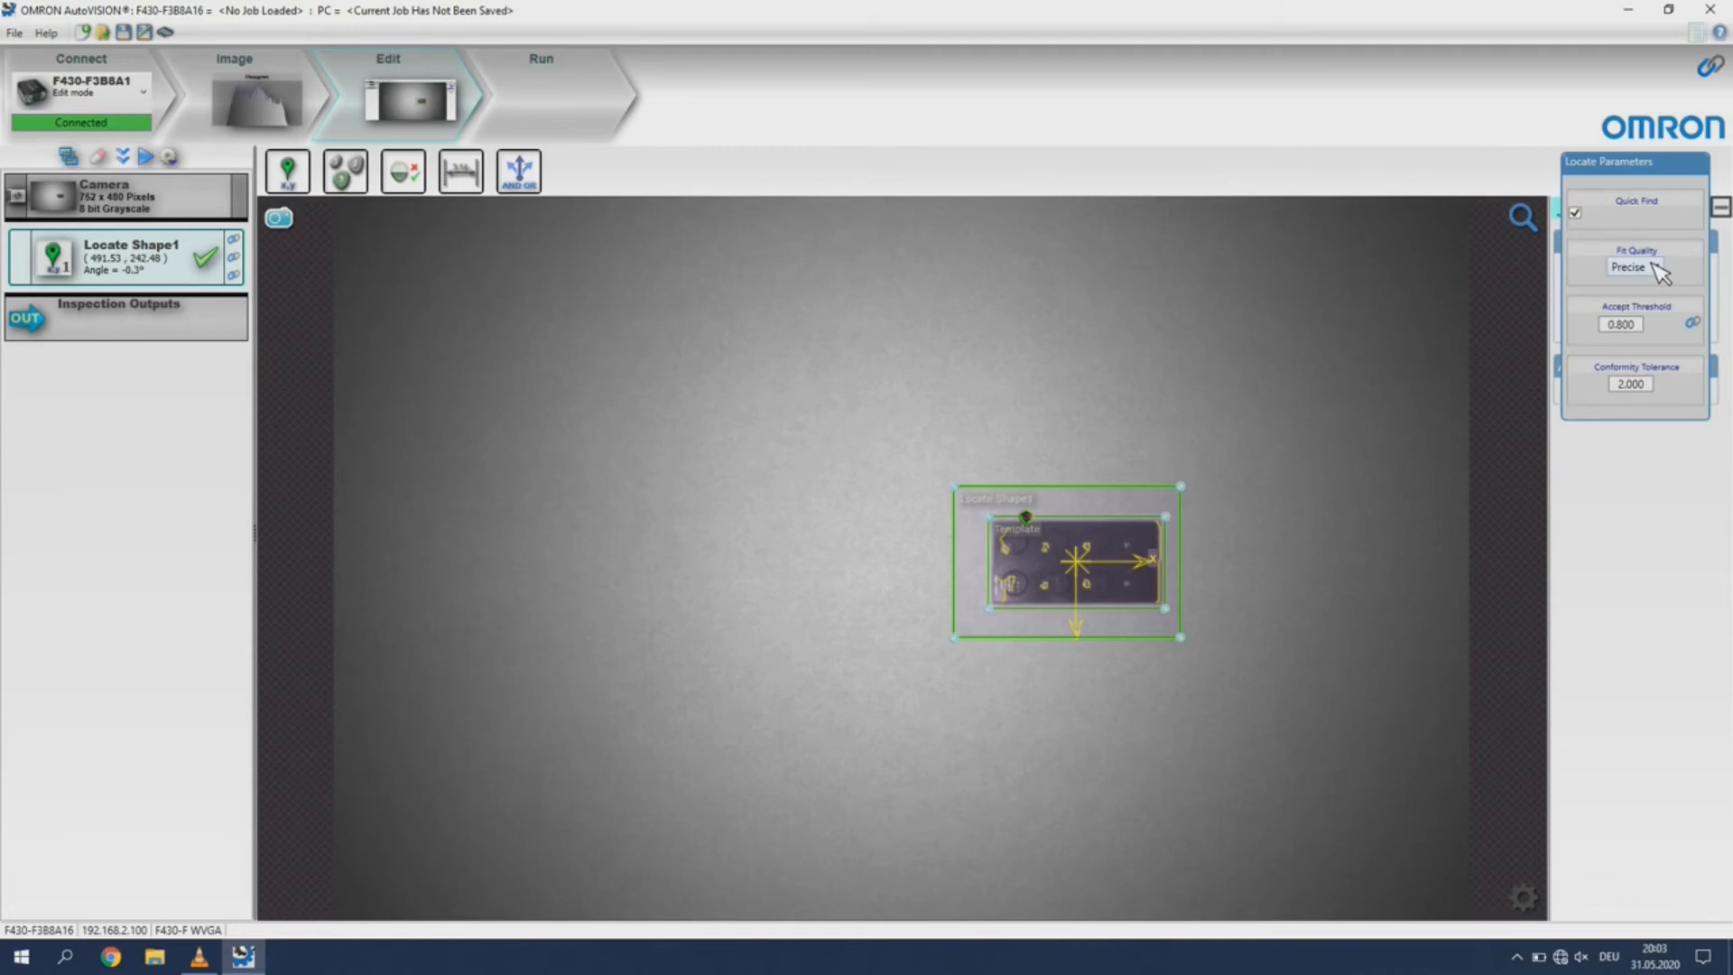
click(1633, 266)
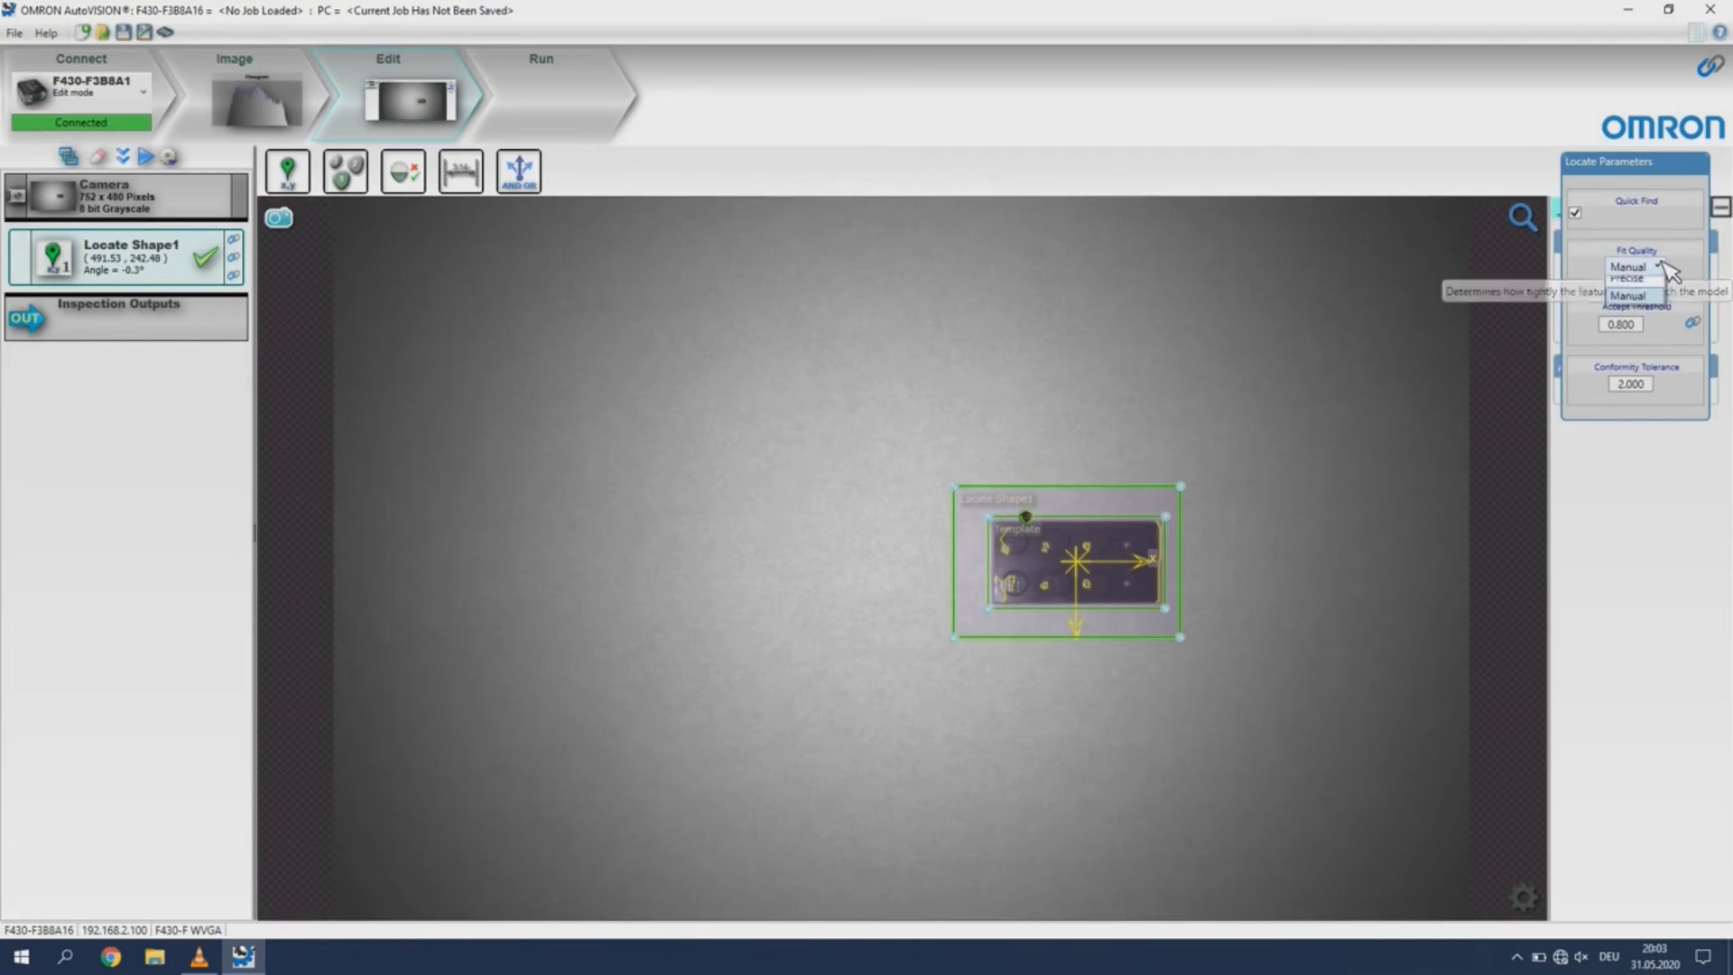
click(1655, 267)
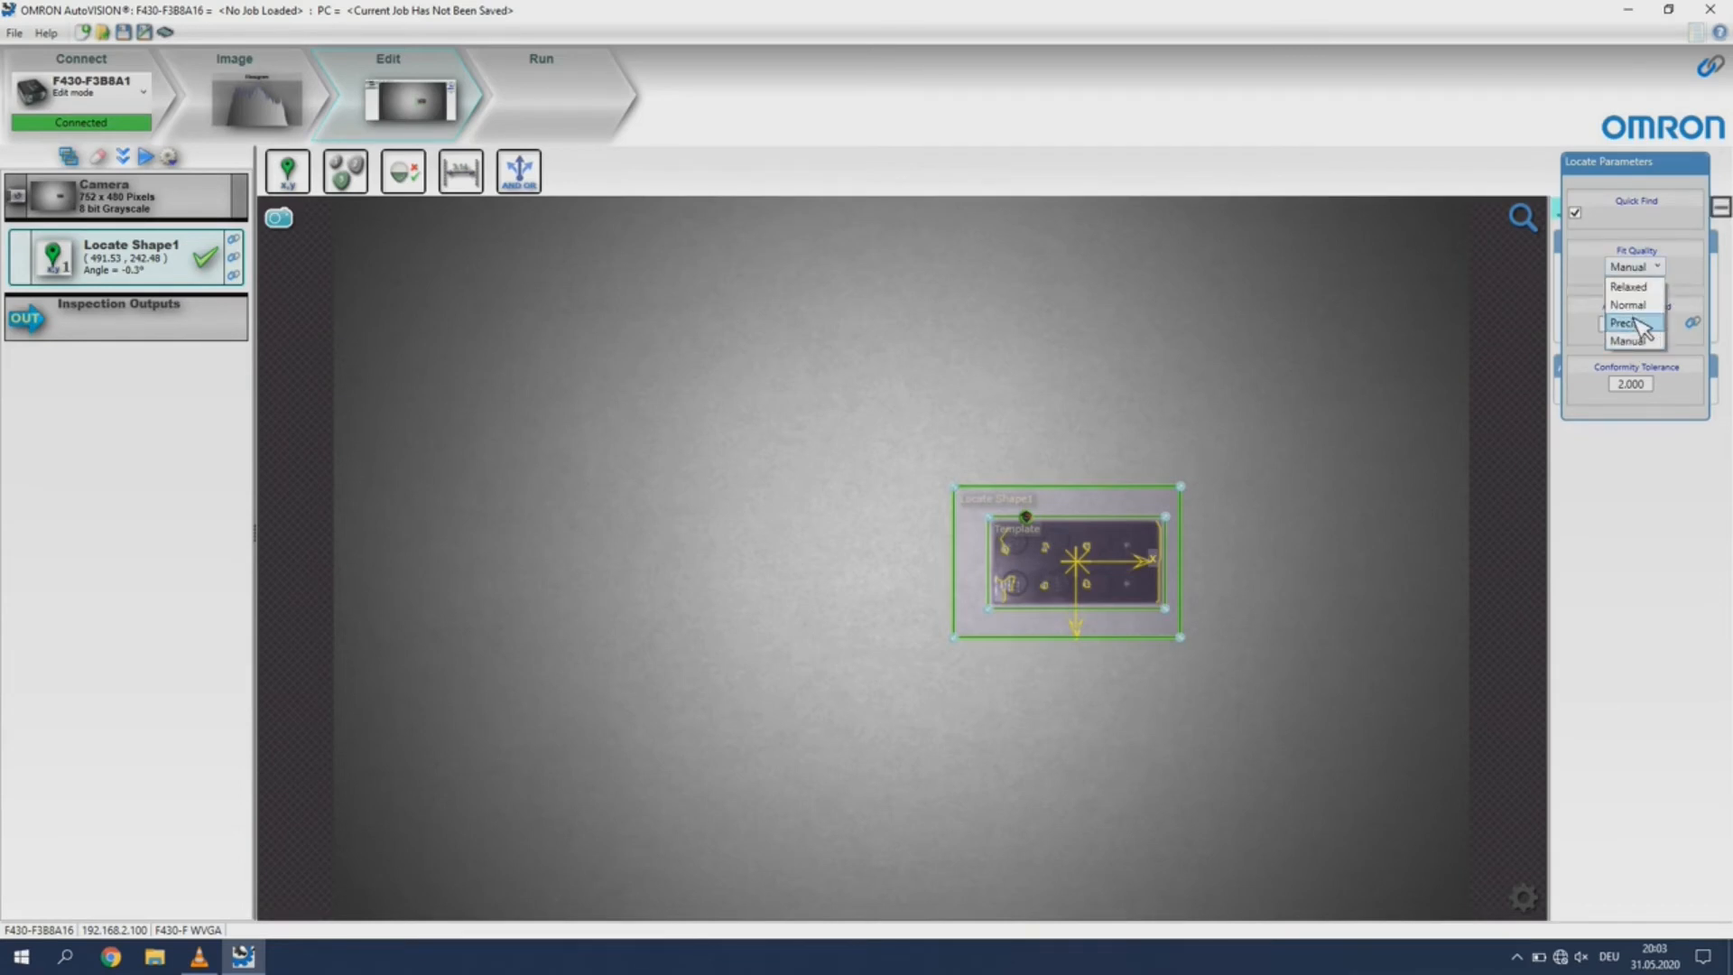
click(1624, 321)
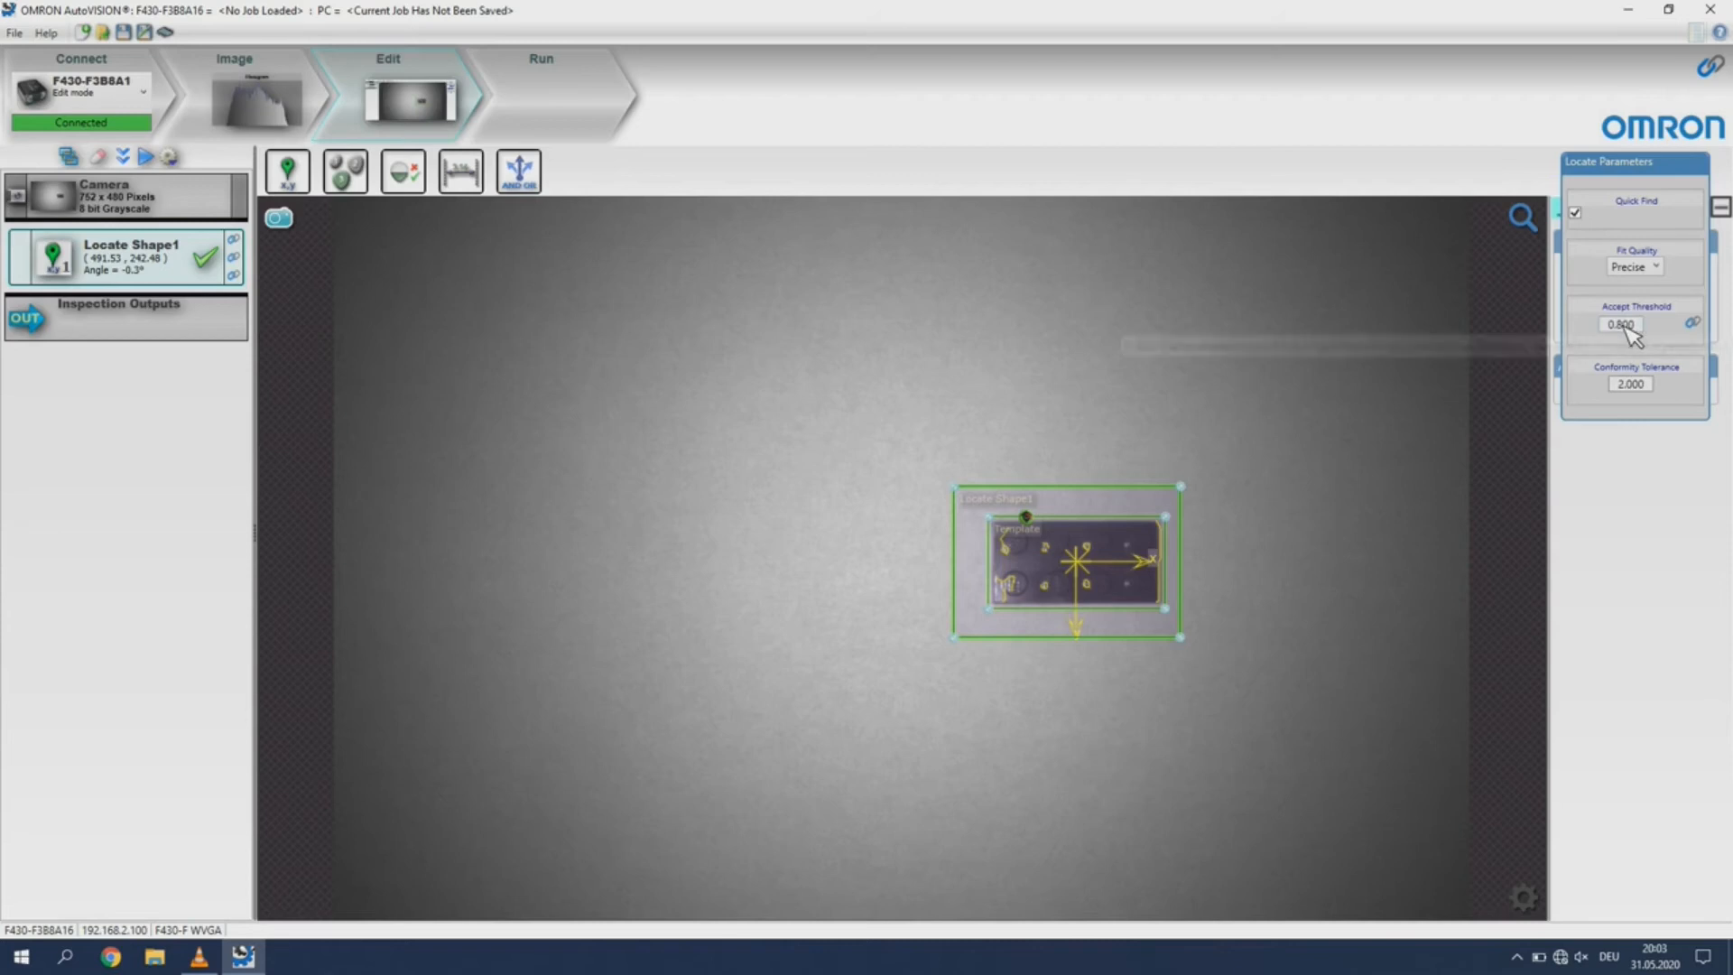
mouse_move(1625, 324)
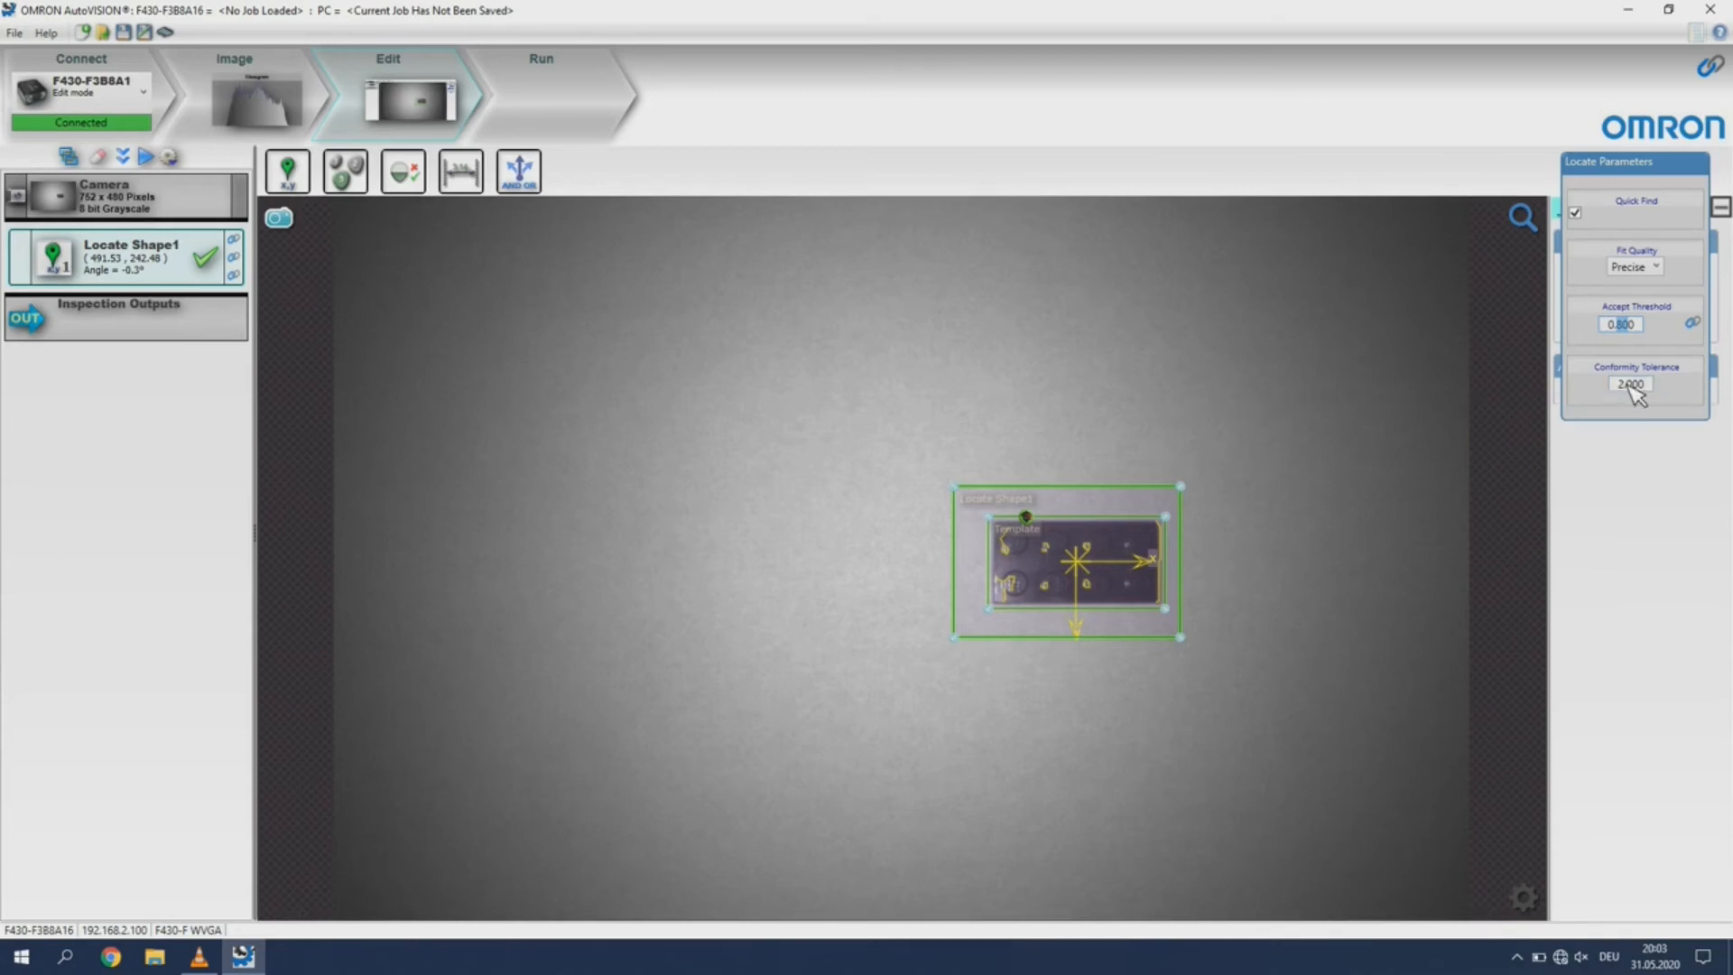
mouse_move(1634, 384)
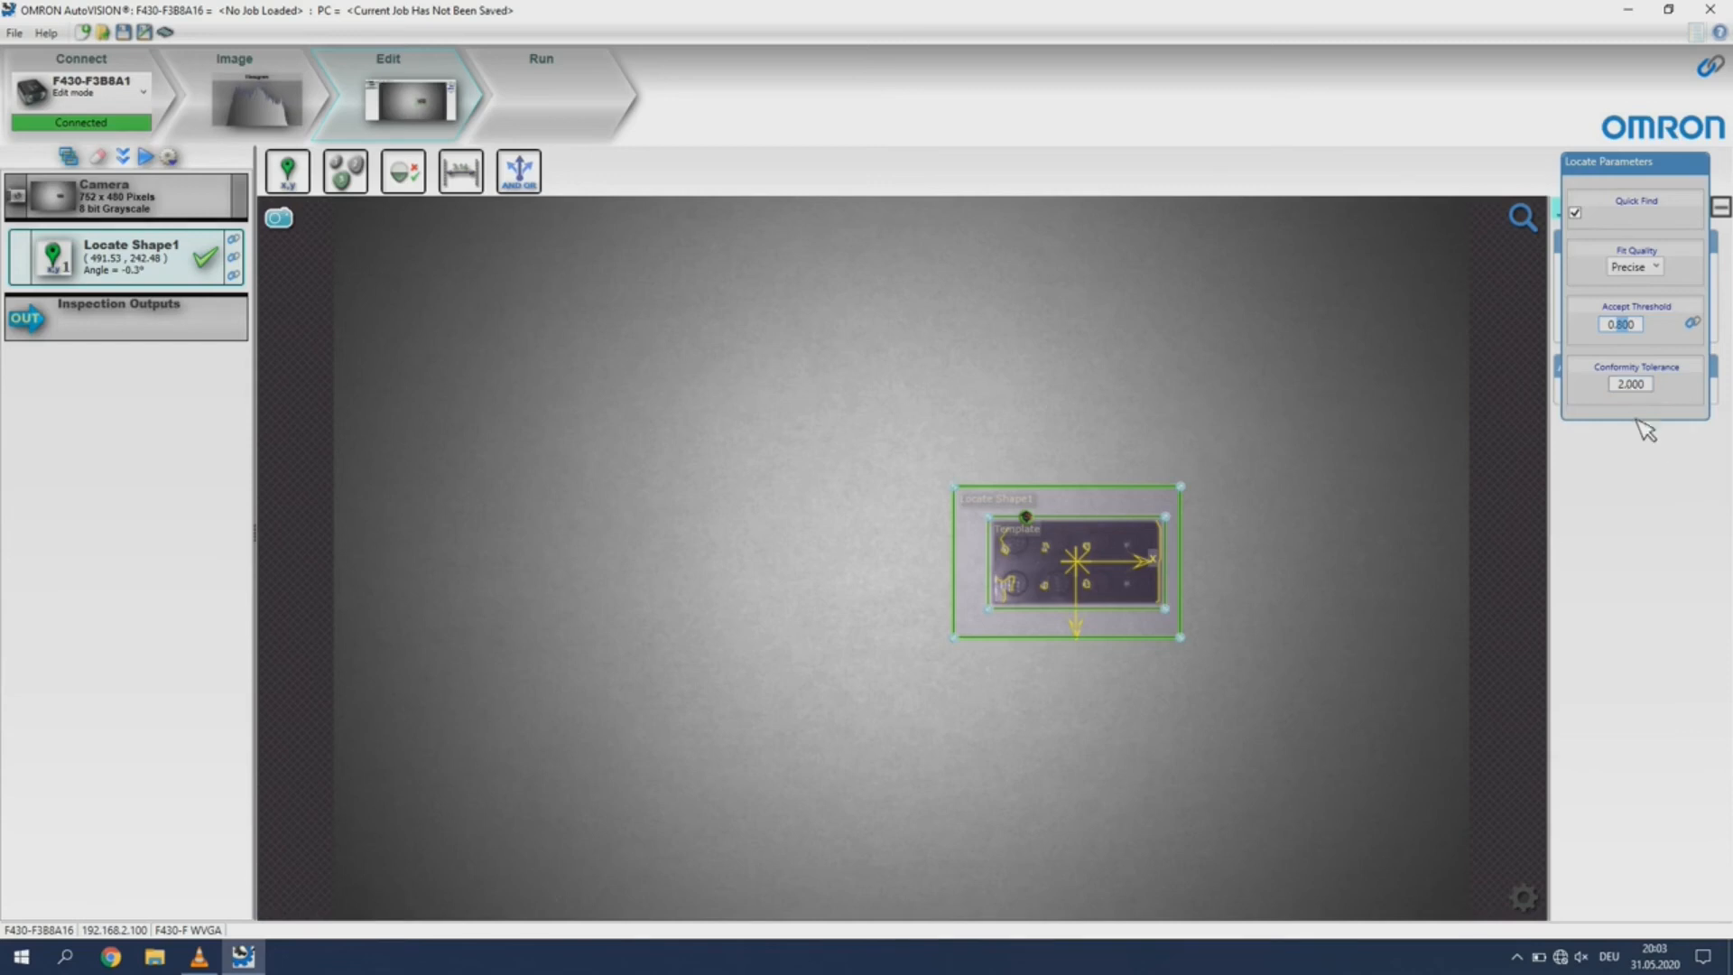
mouse_move(774, 243)
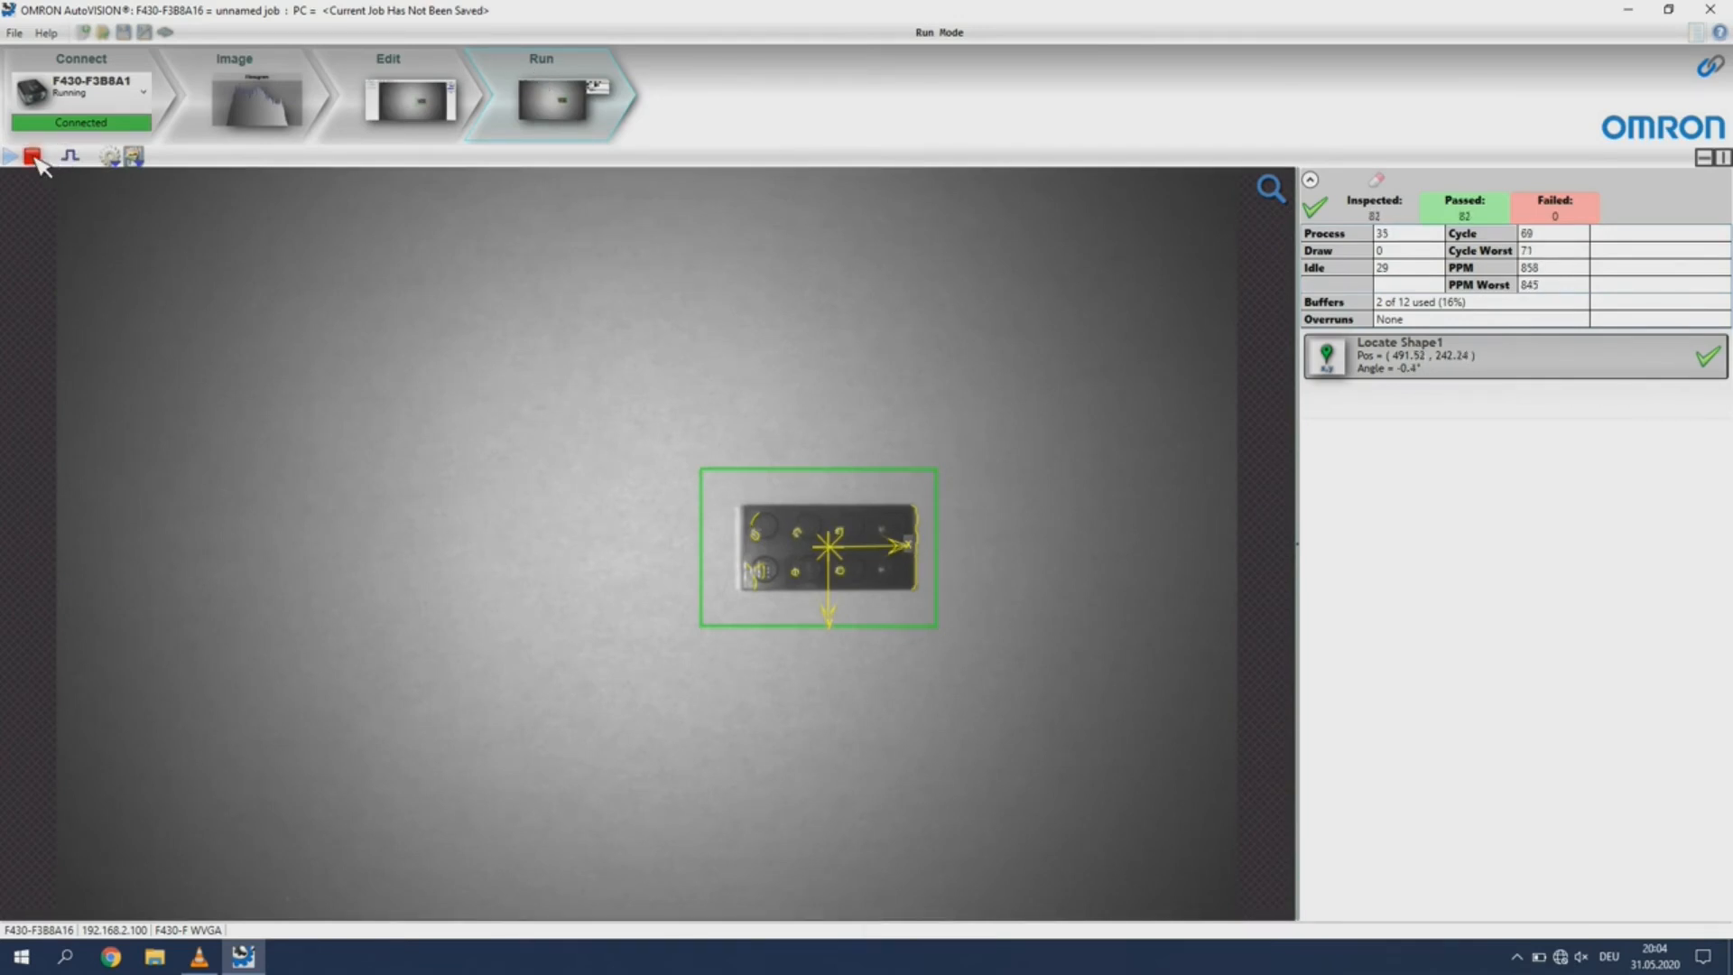
Stop and restart the job twice to resume continuous Run-mode inspections
click(32, 156)
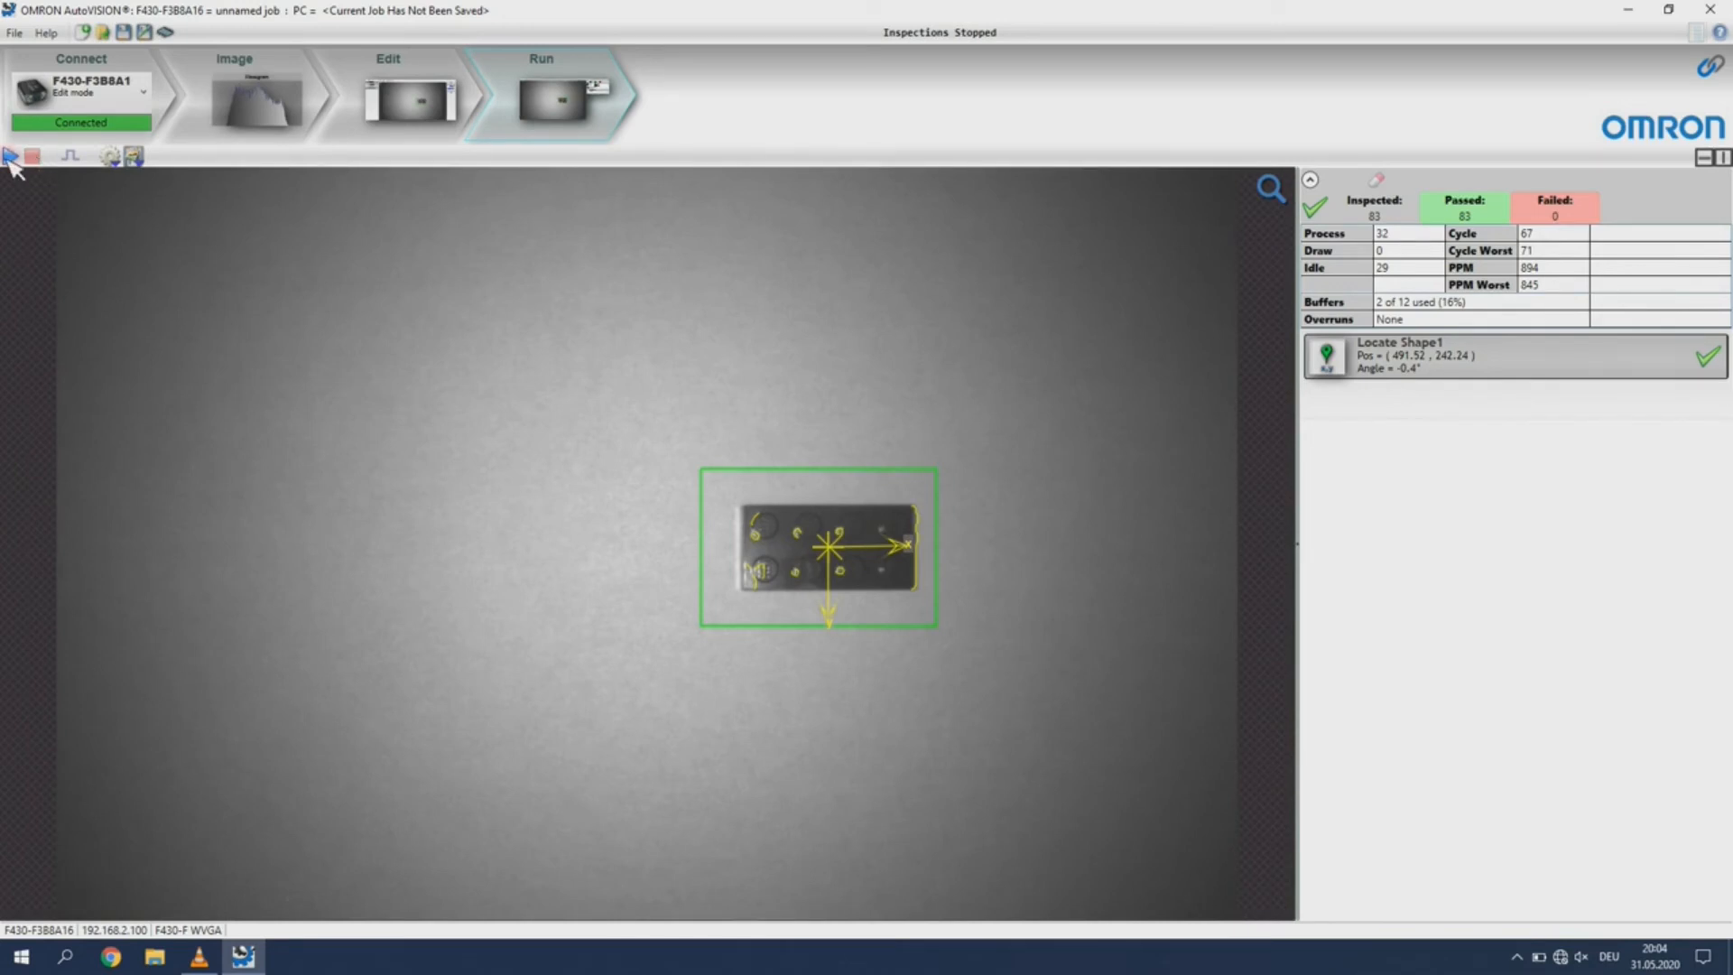
click(9, 154)
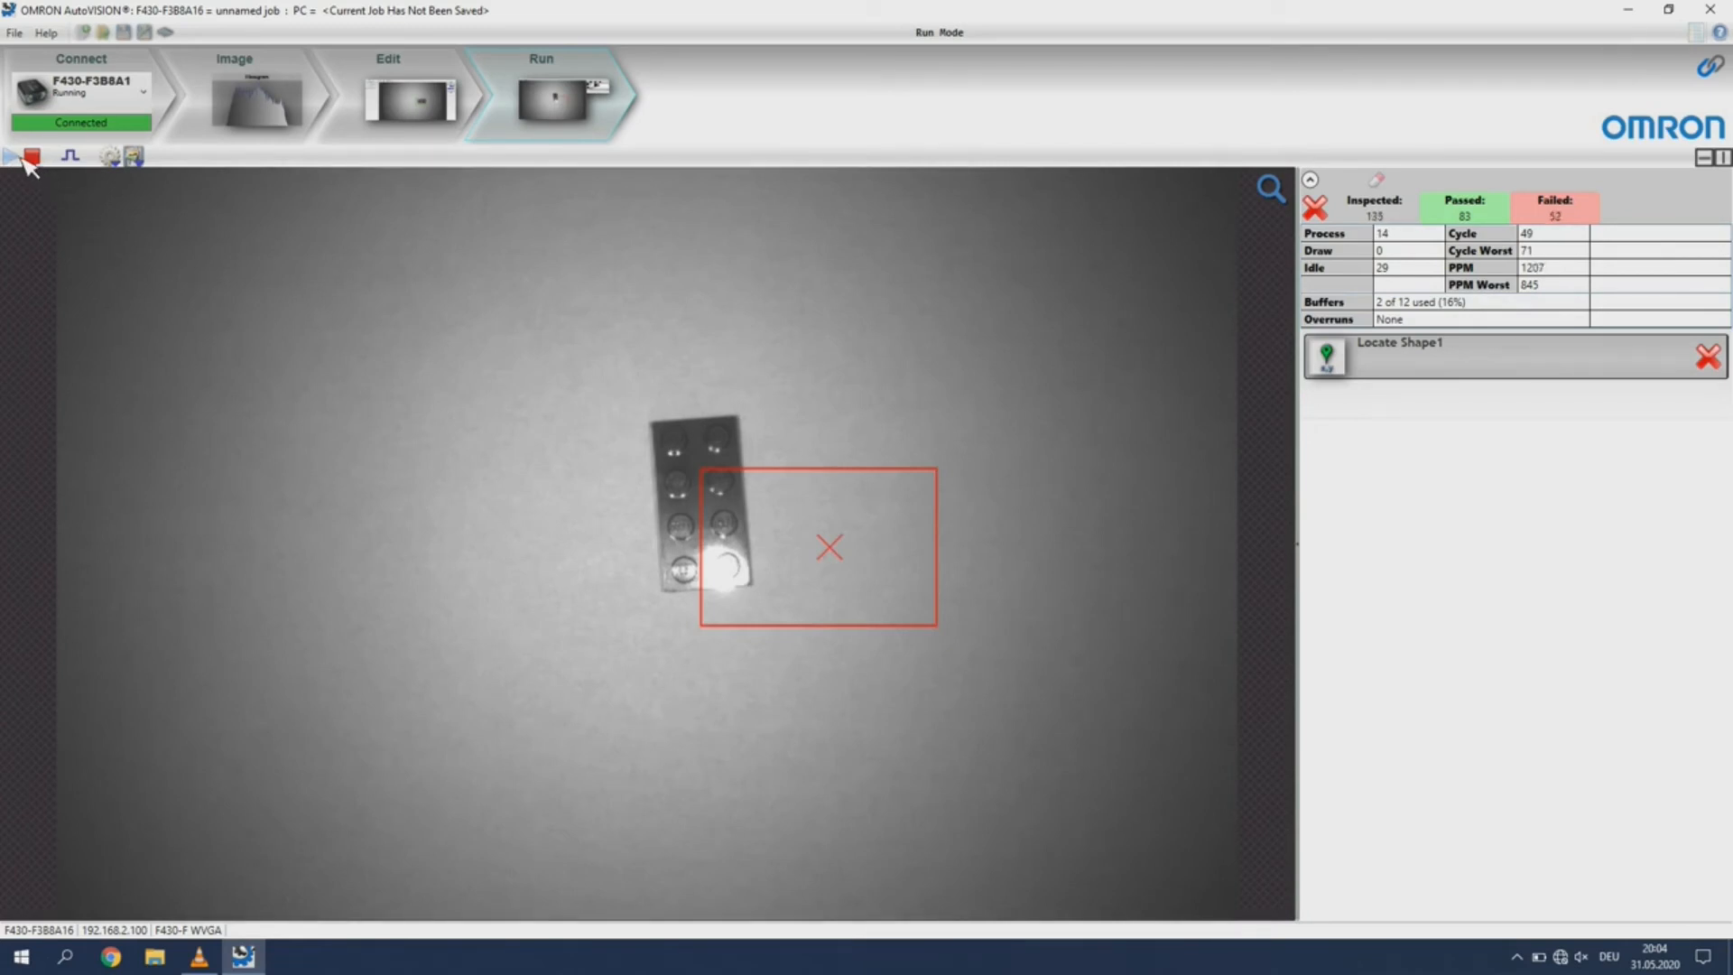
click(34, 154)
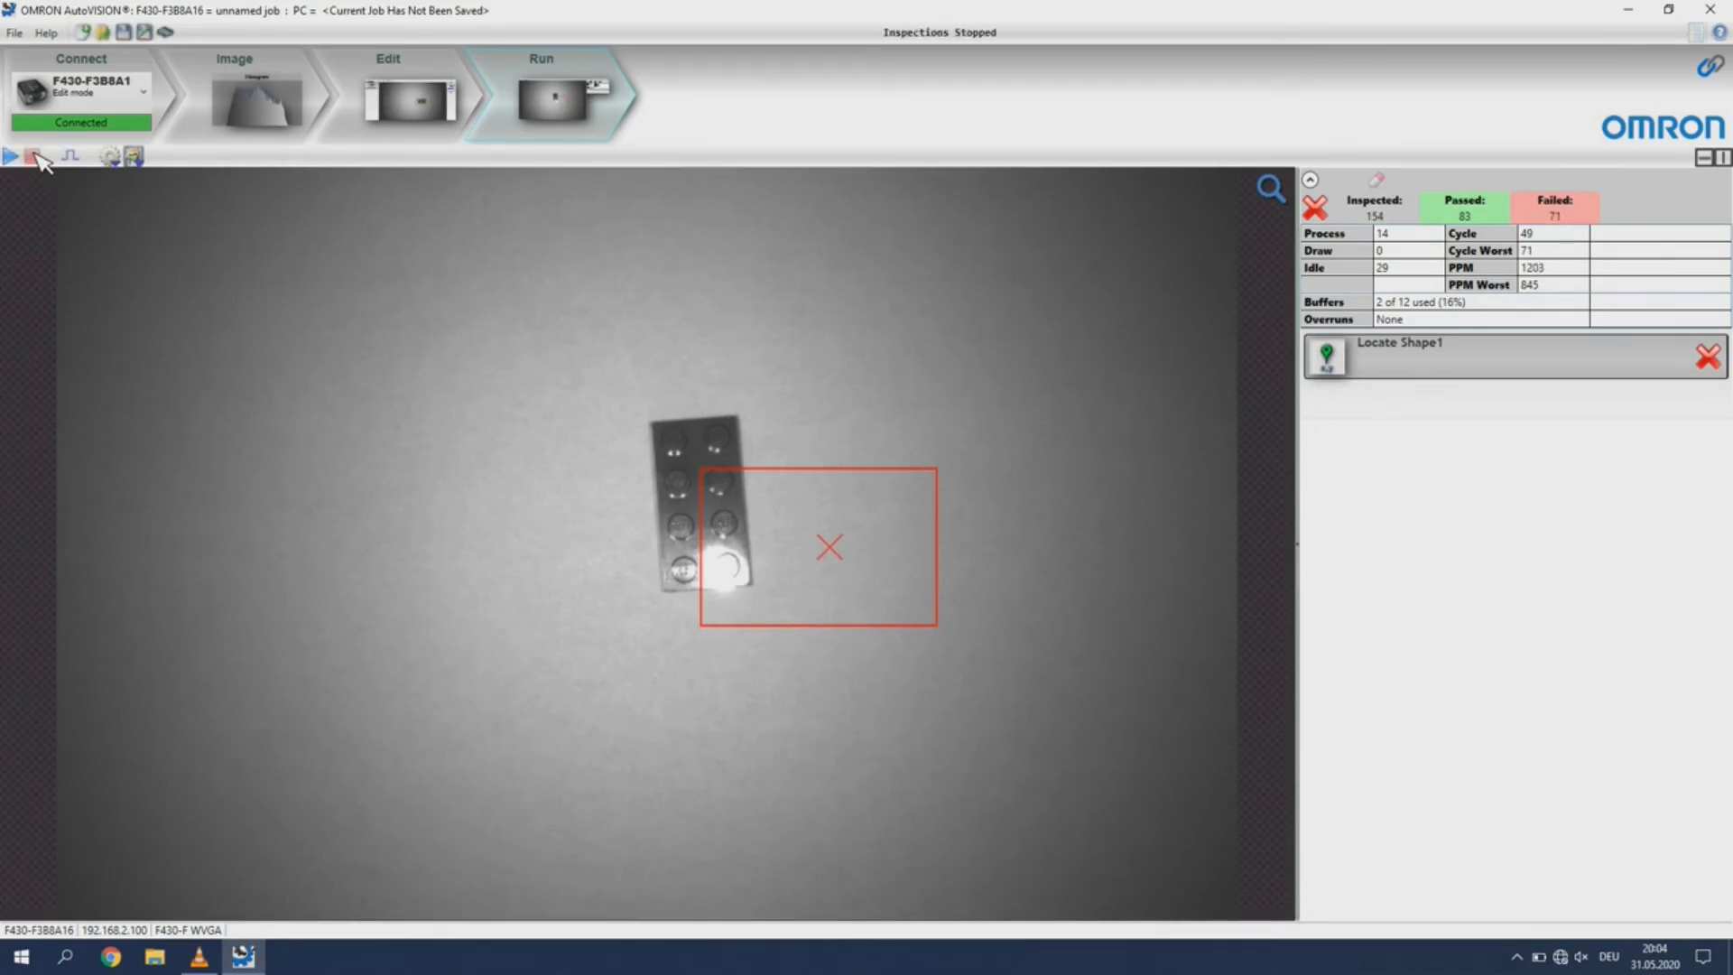
click(10, 156)
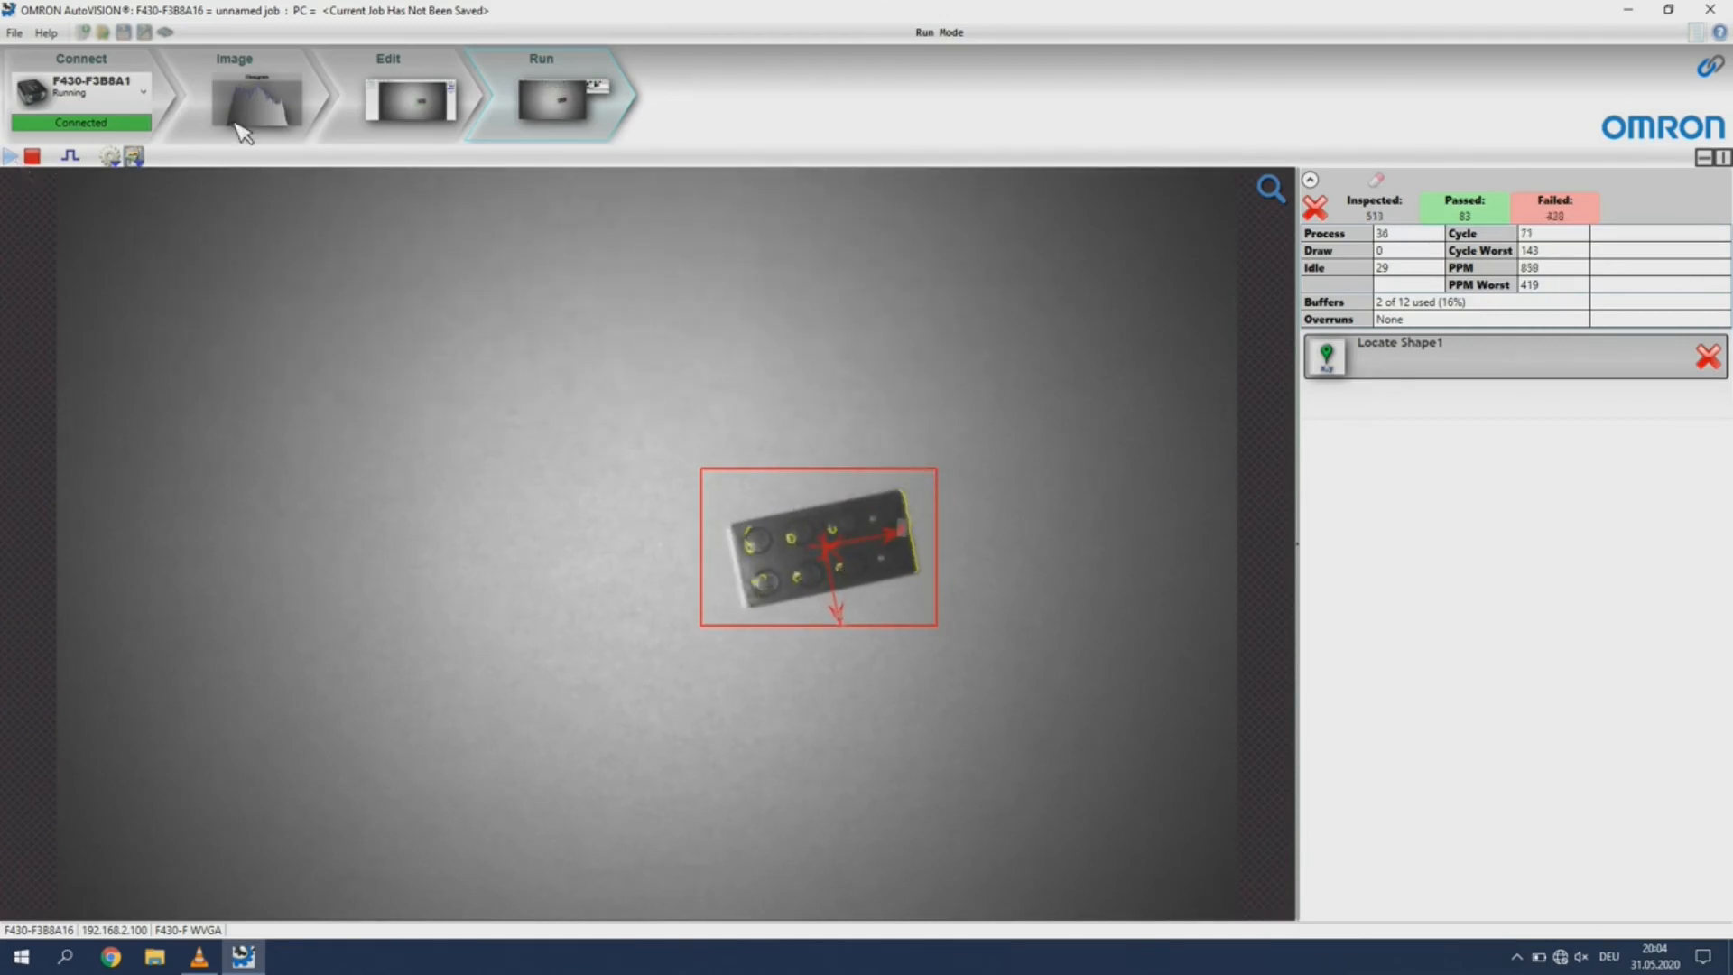
Open Locate Shape1 in Edit, trying a 0.600 threshold and Normal fit quality
click(388, 94)
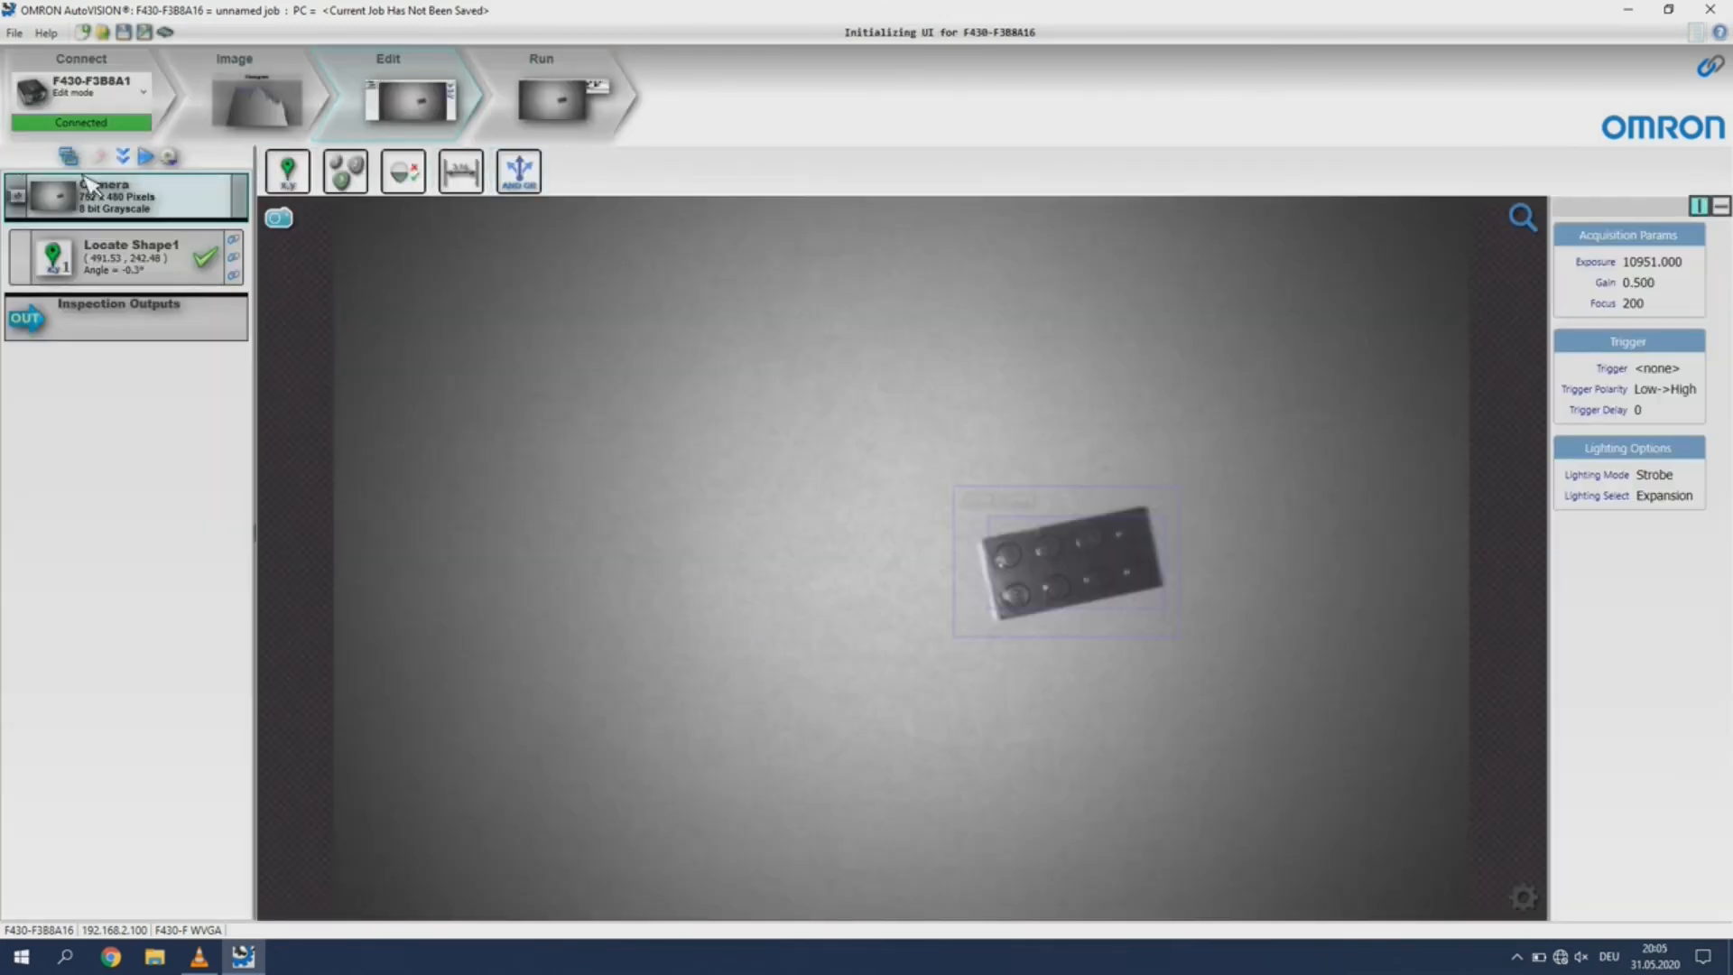
click(129, 250)
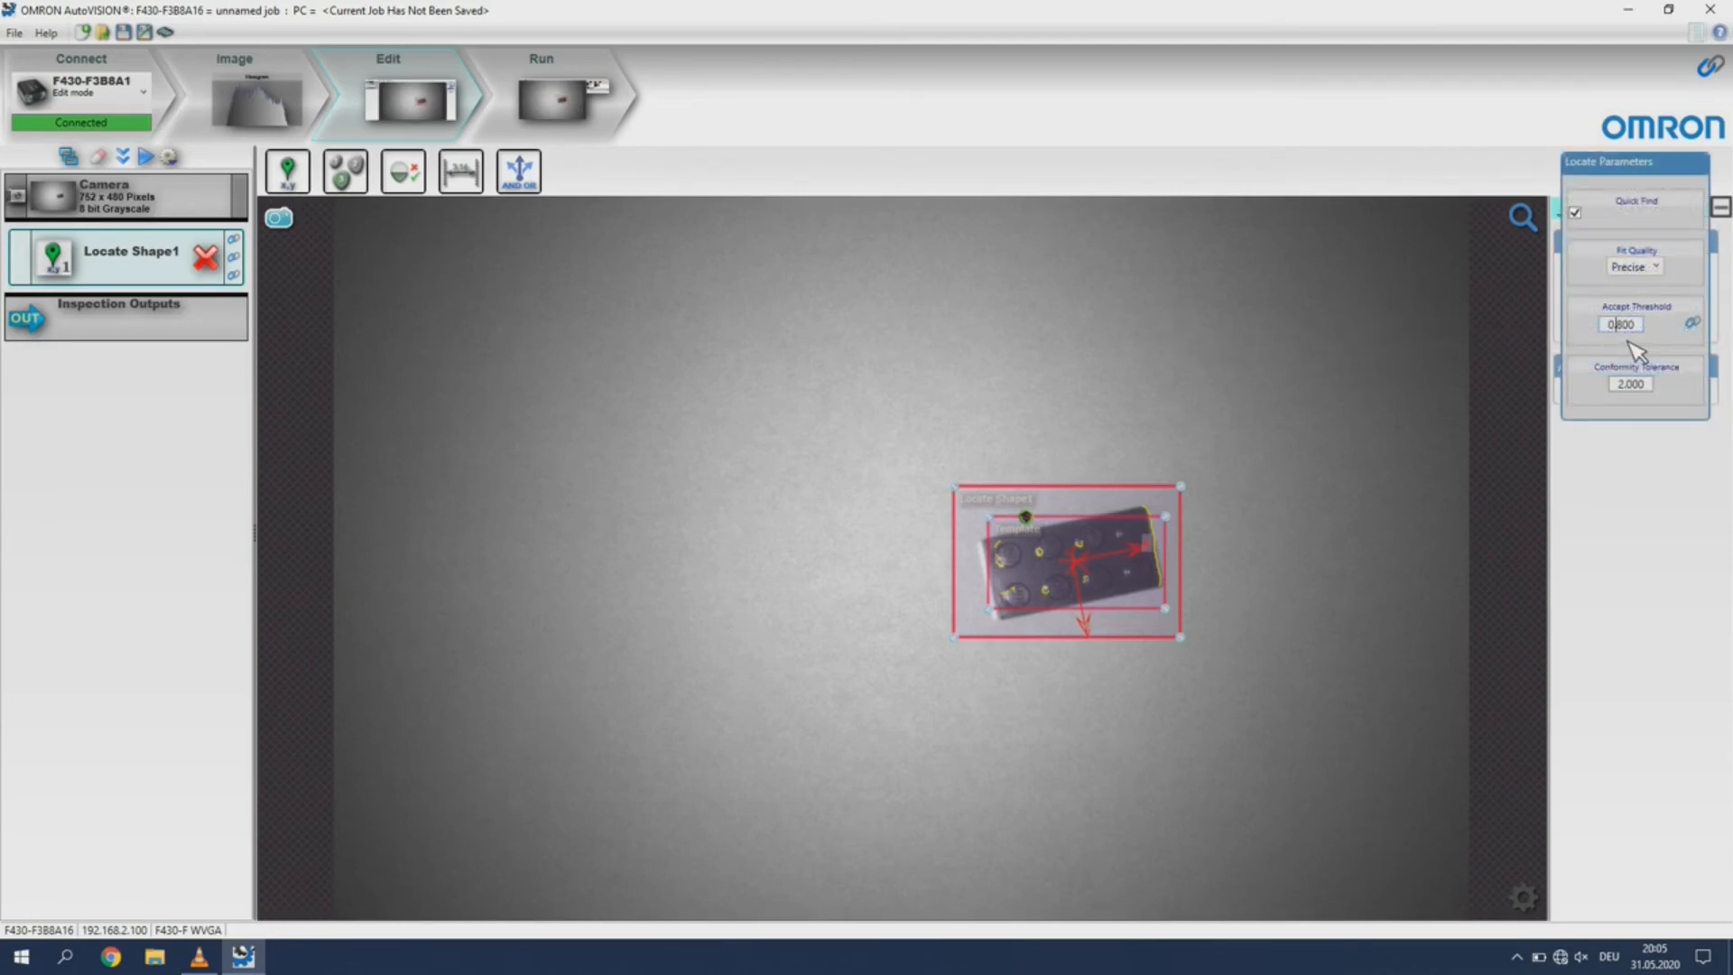
text(0.600)
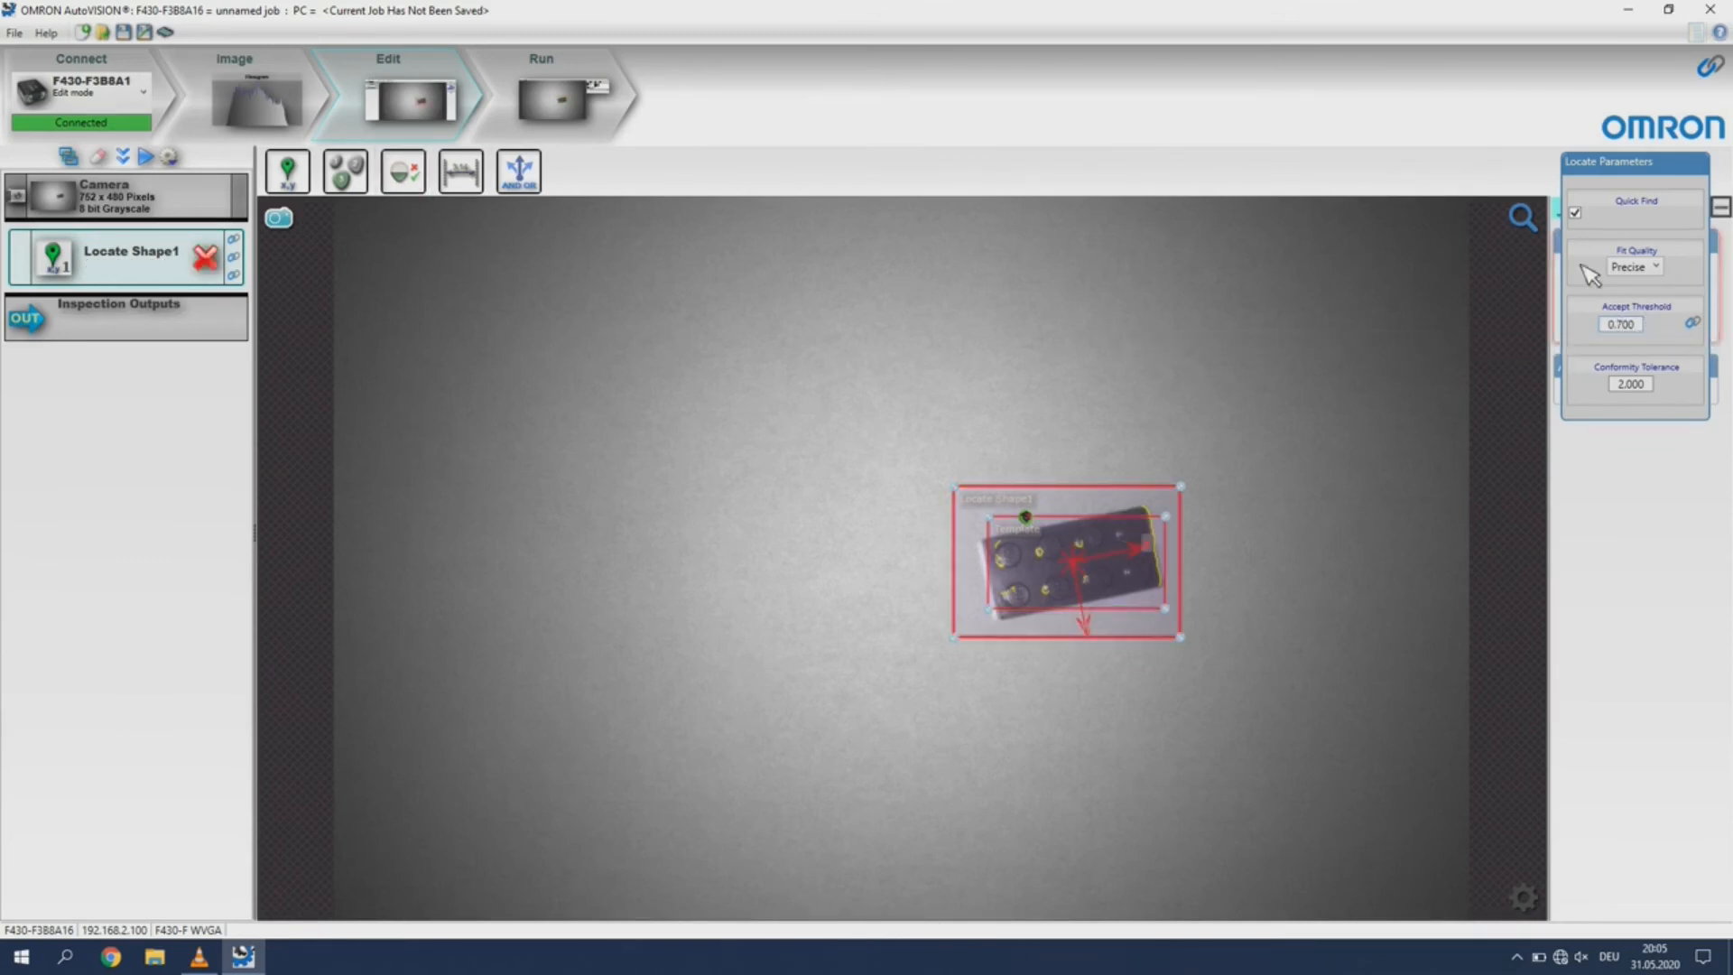
click(1634, 266)
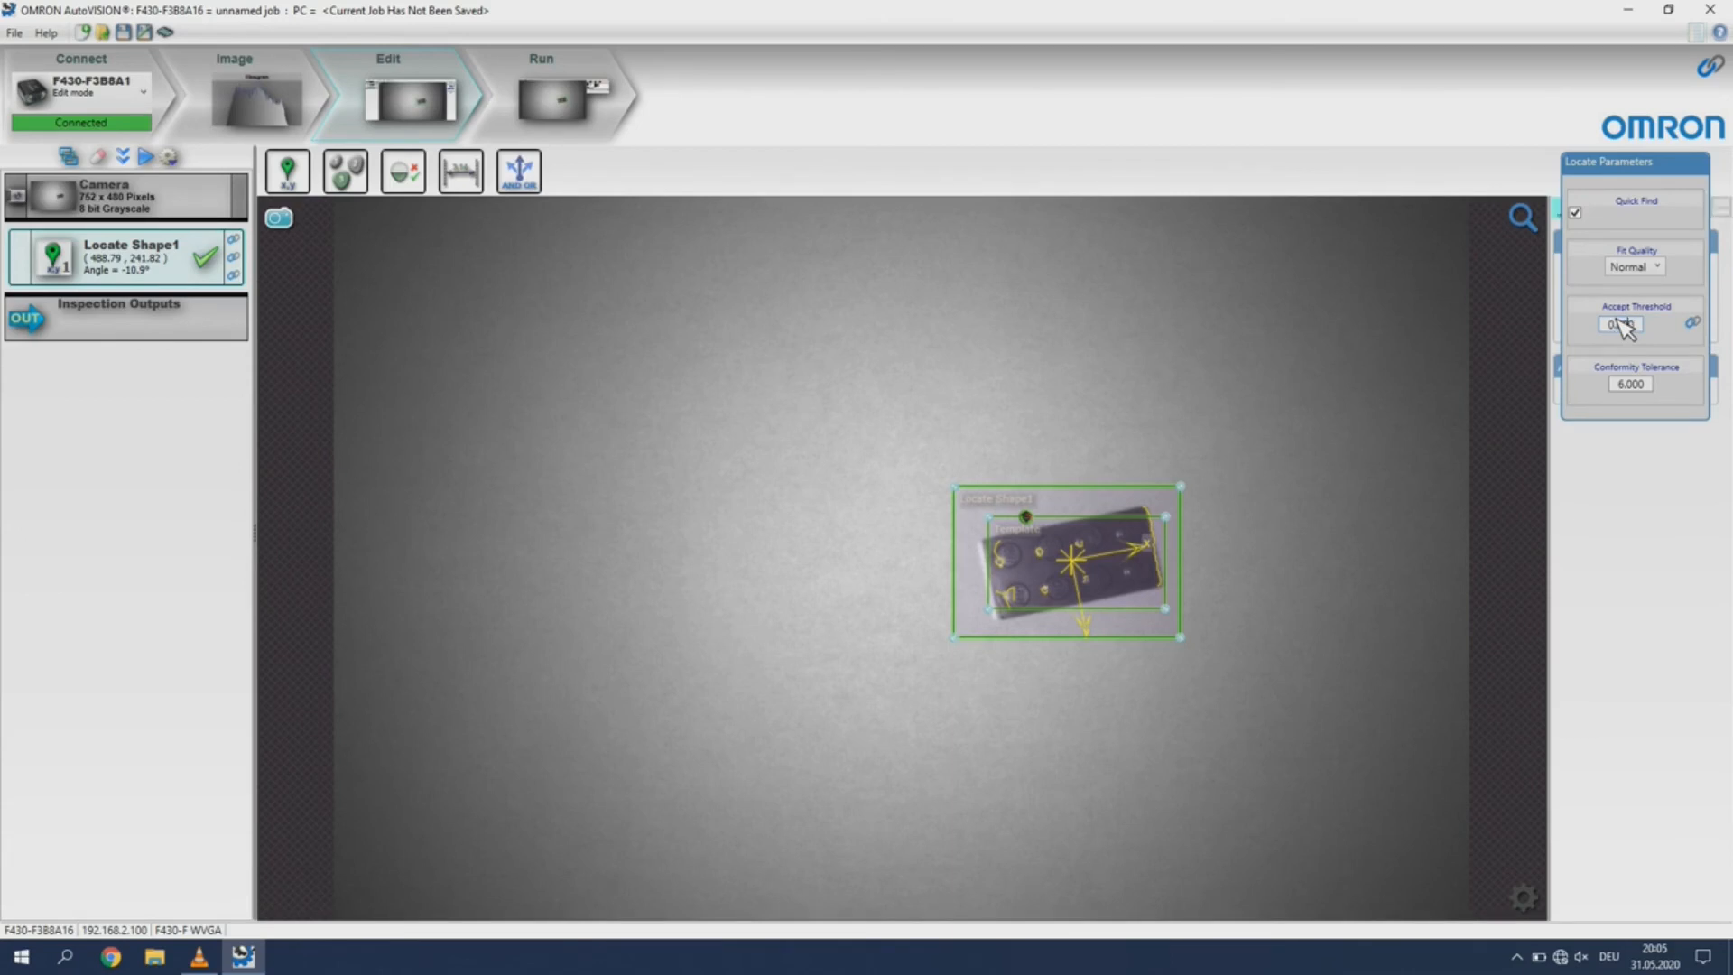
Set the acceptance threshold to 0.800, fit quality Precise, and Quick Find off
text(0.800)
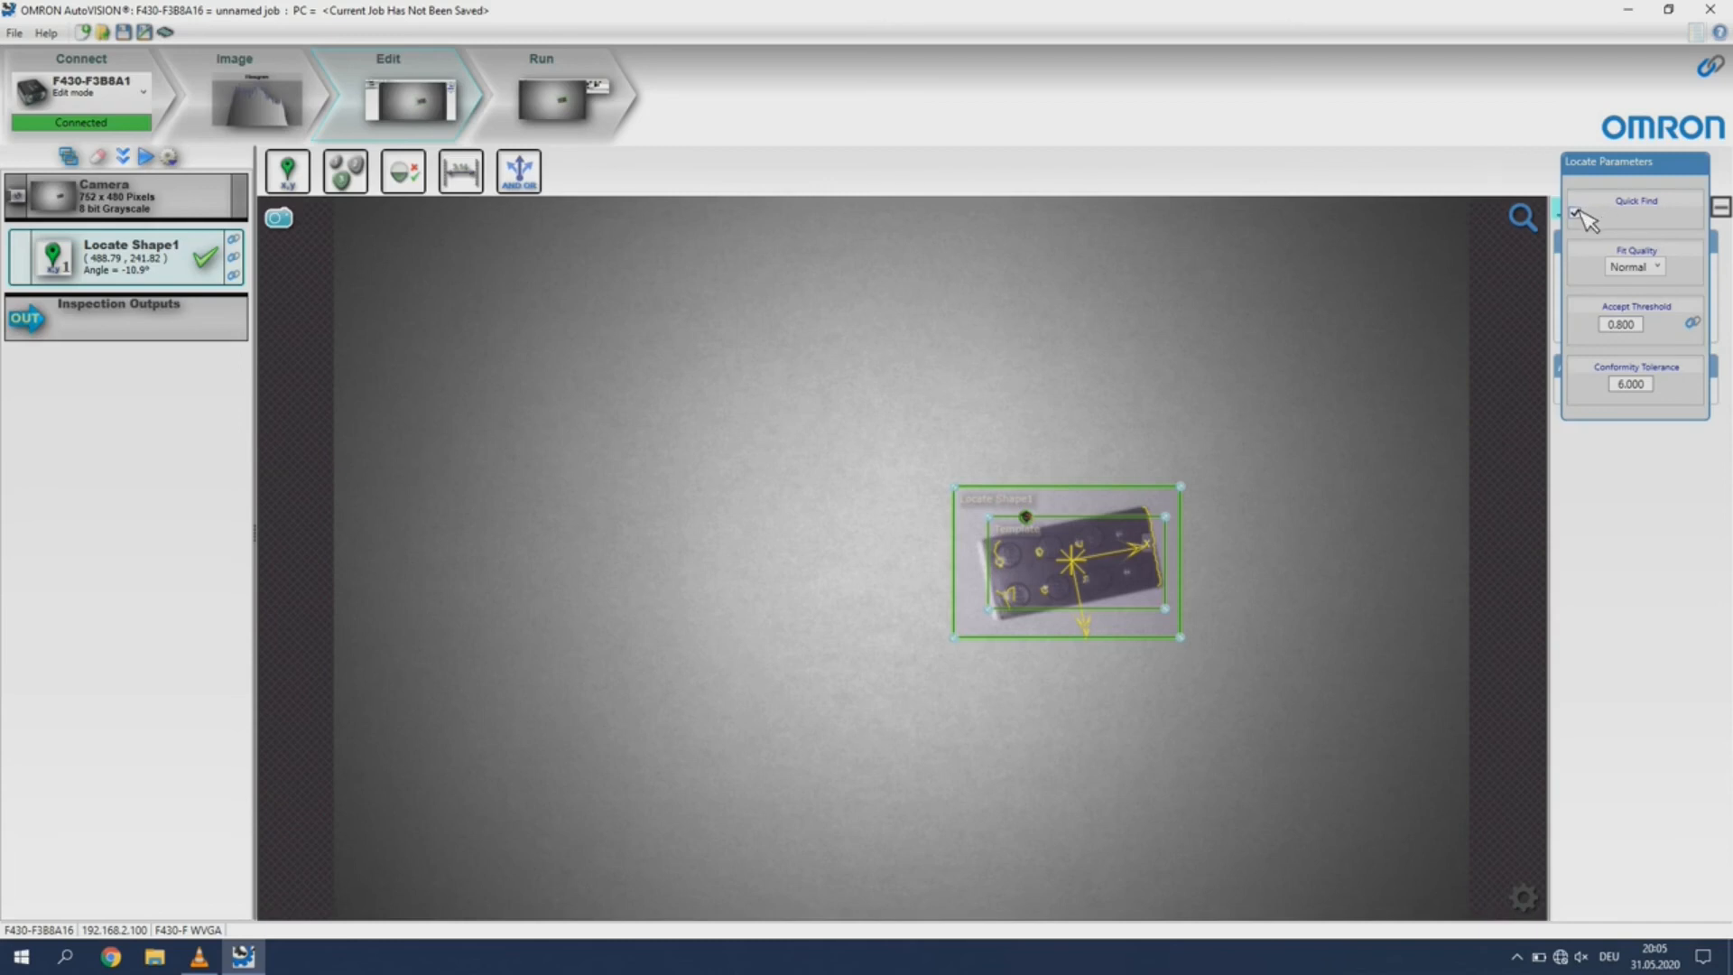
click(1574, 213)
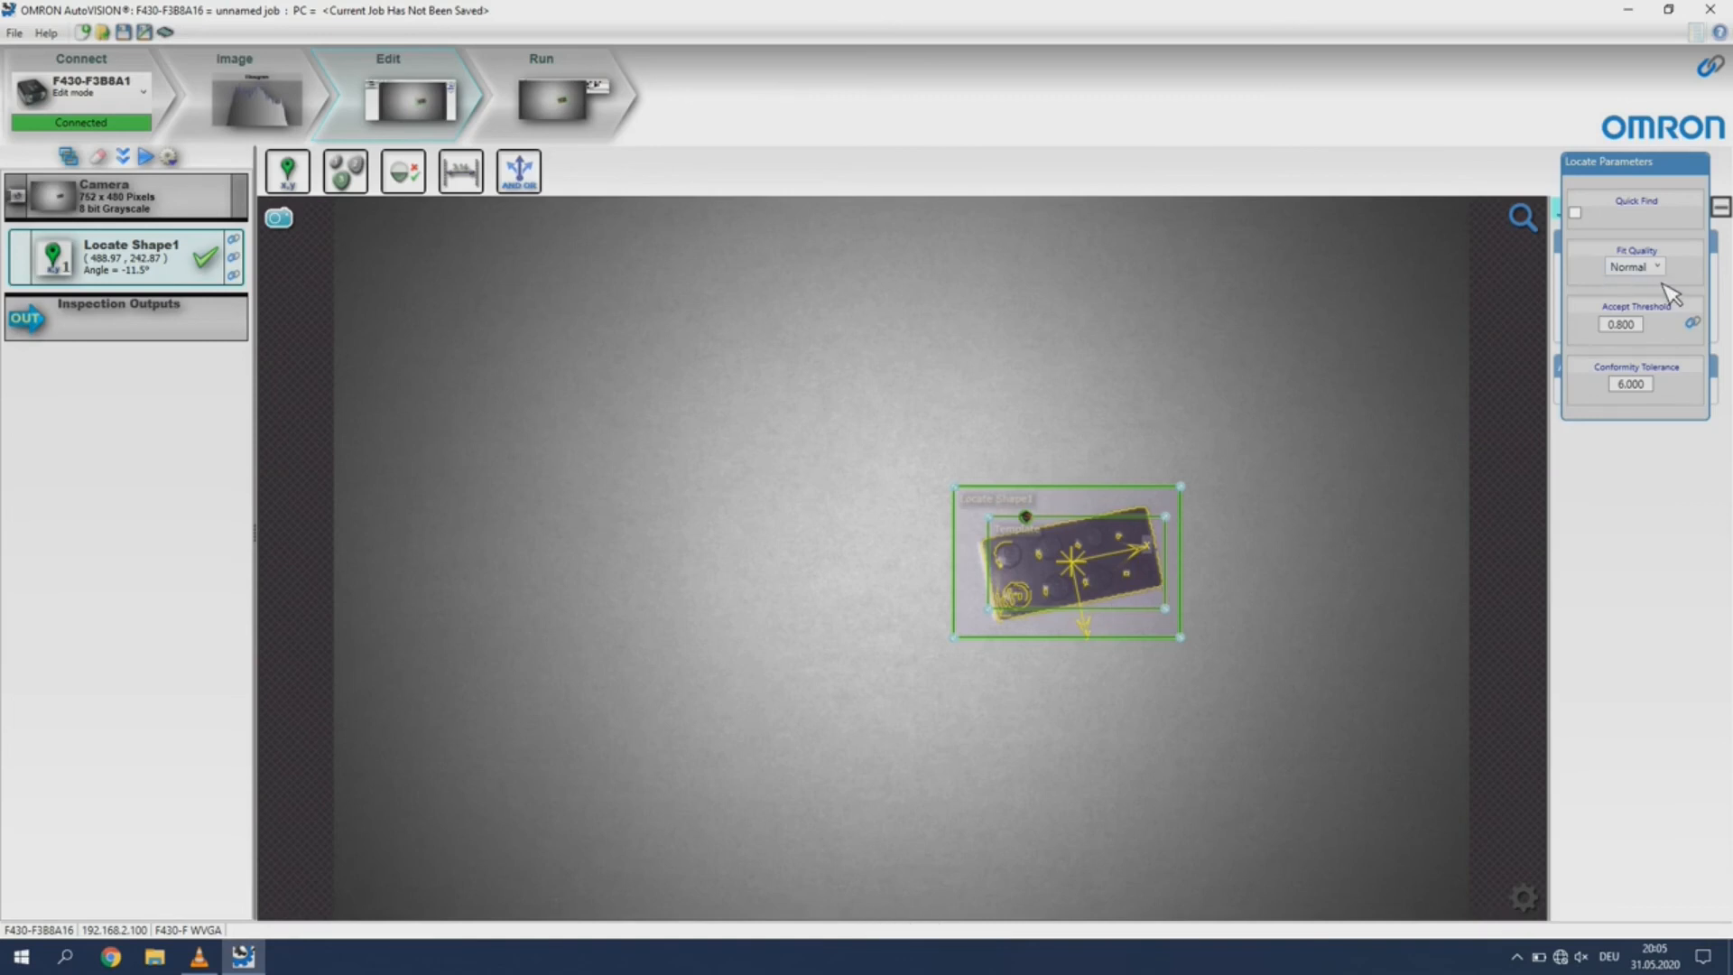
click(1633, 266)
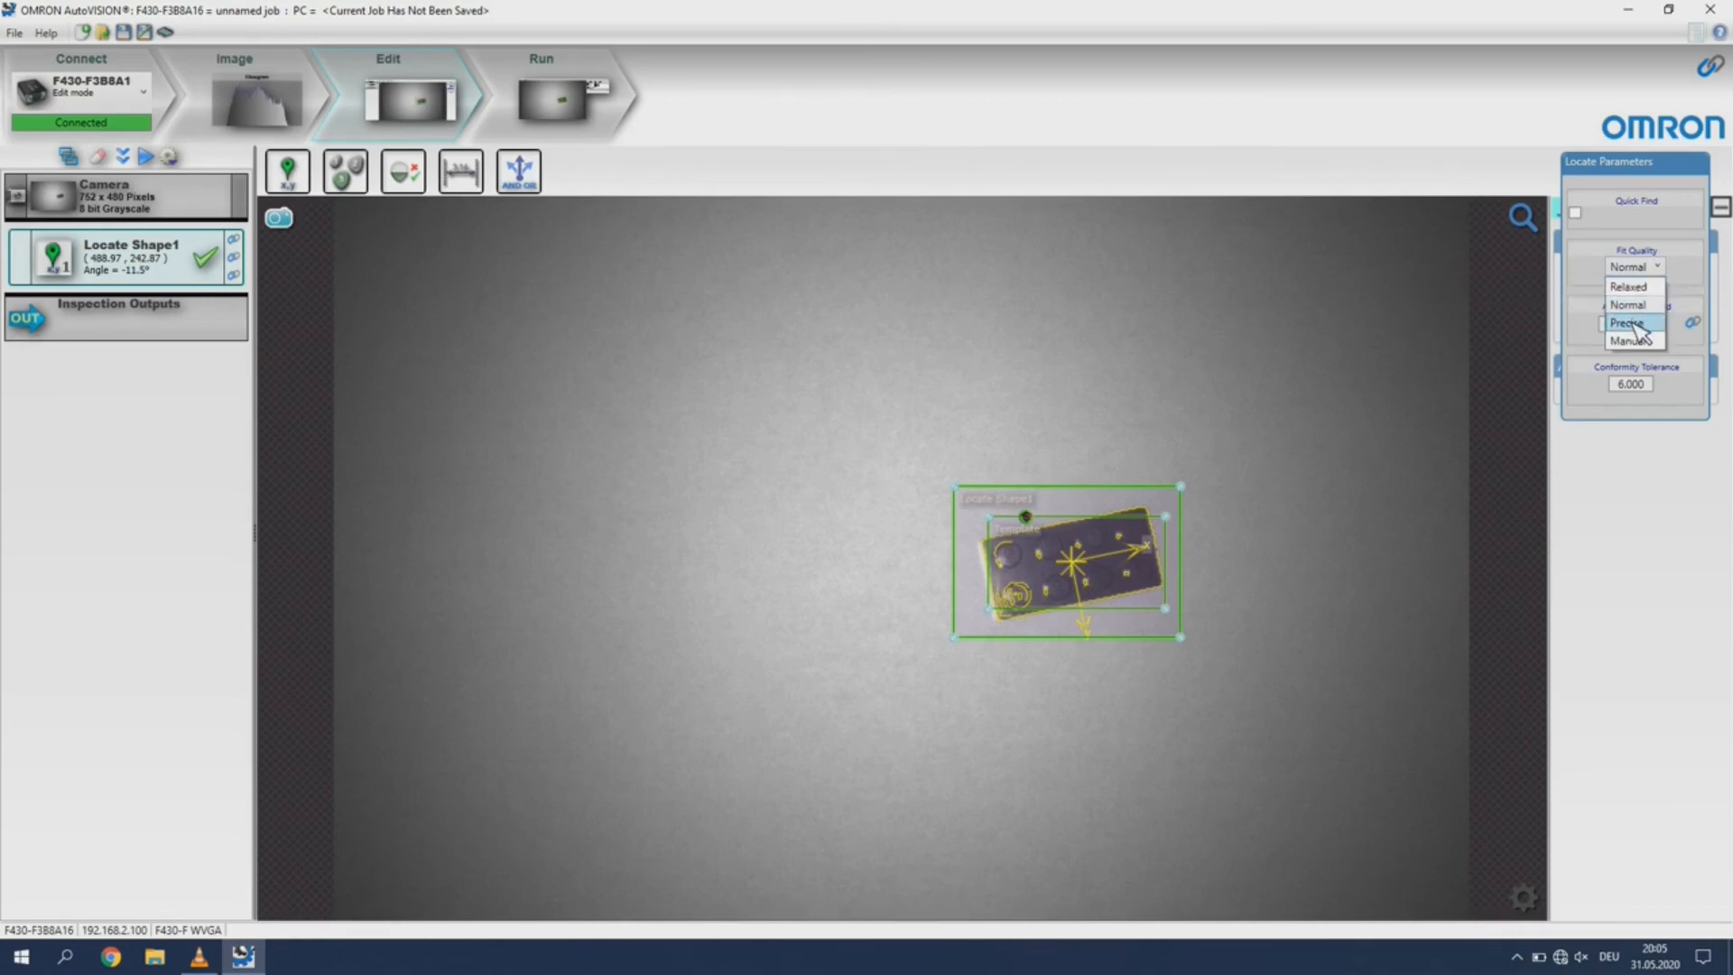
click(1628, 323)
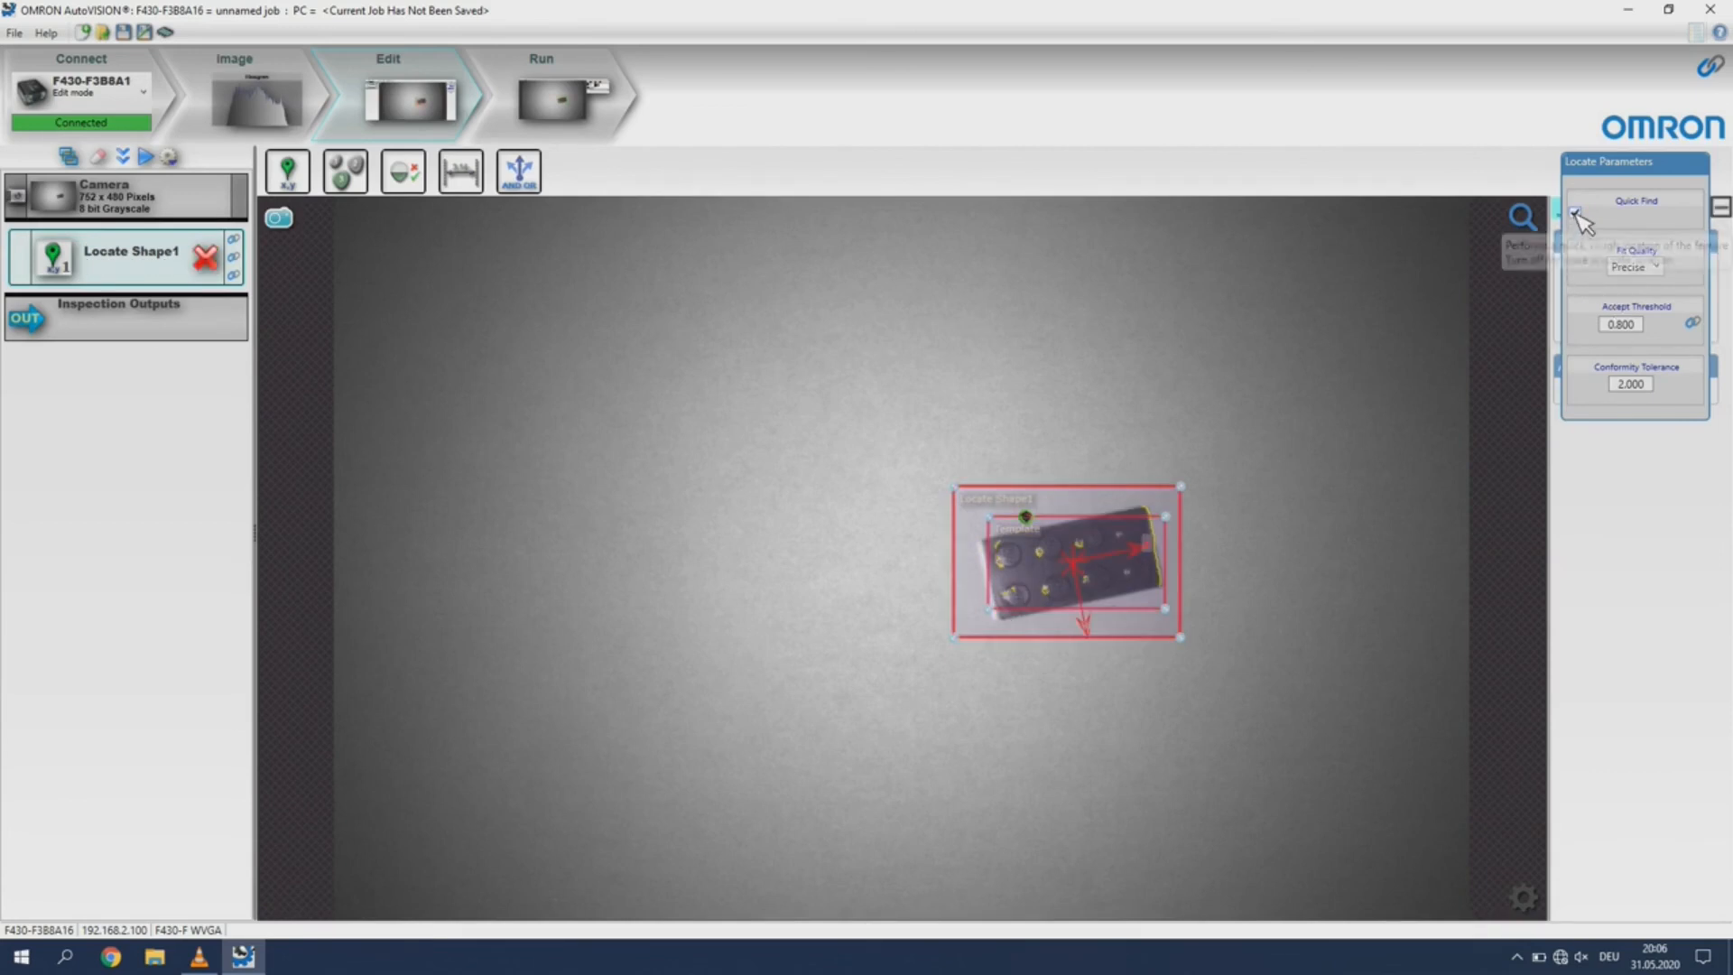
click(1580, 216)
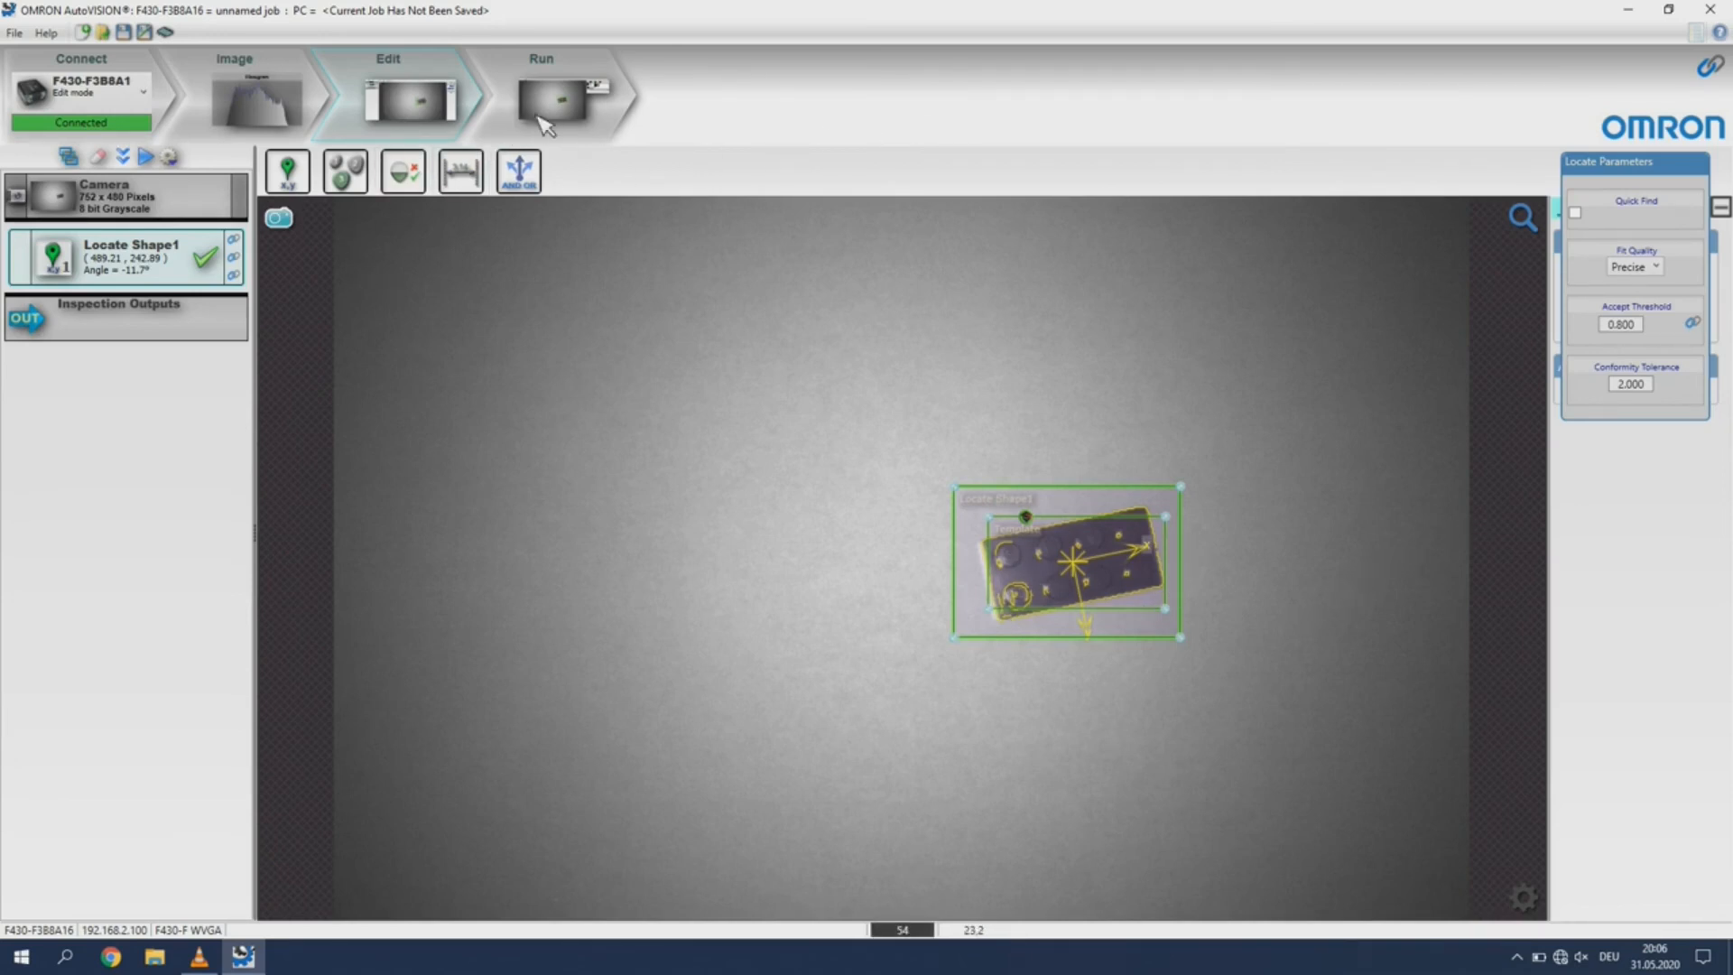
Flash the PC's job to a new camera slot and run it, 91 inspections passing
click(561, 100)
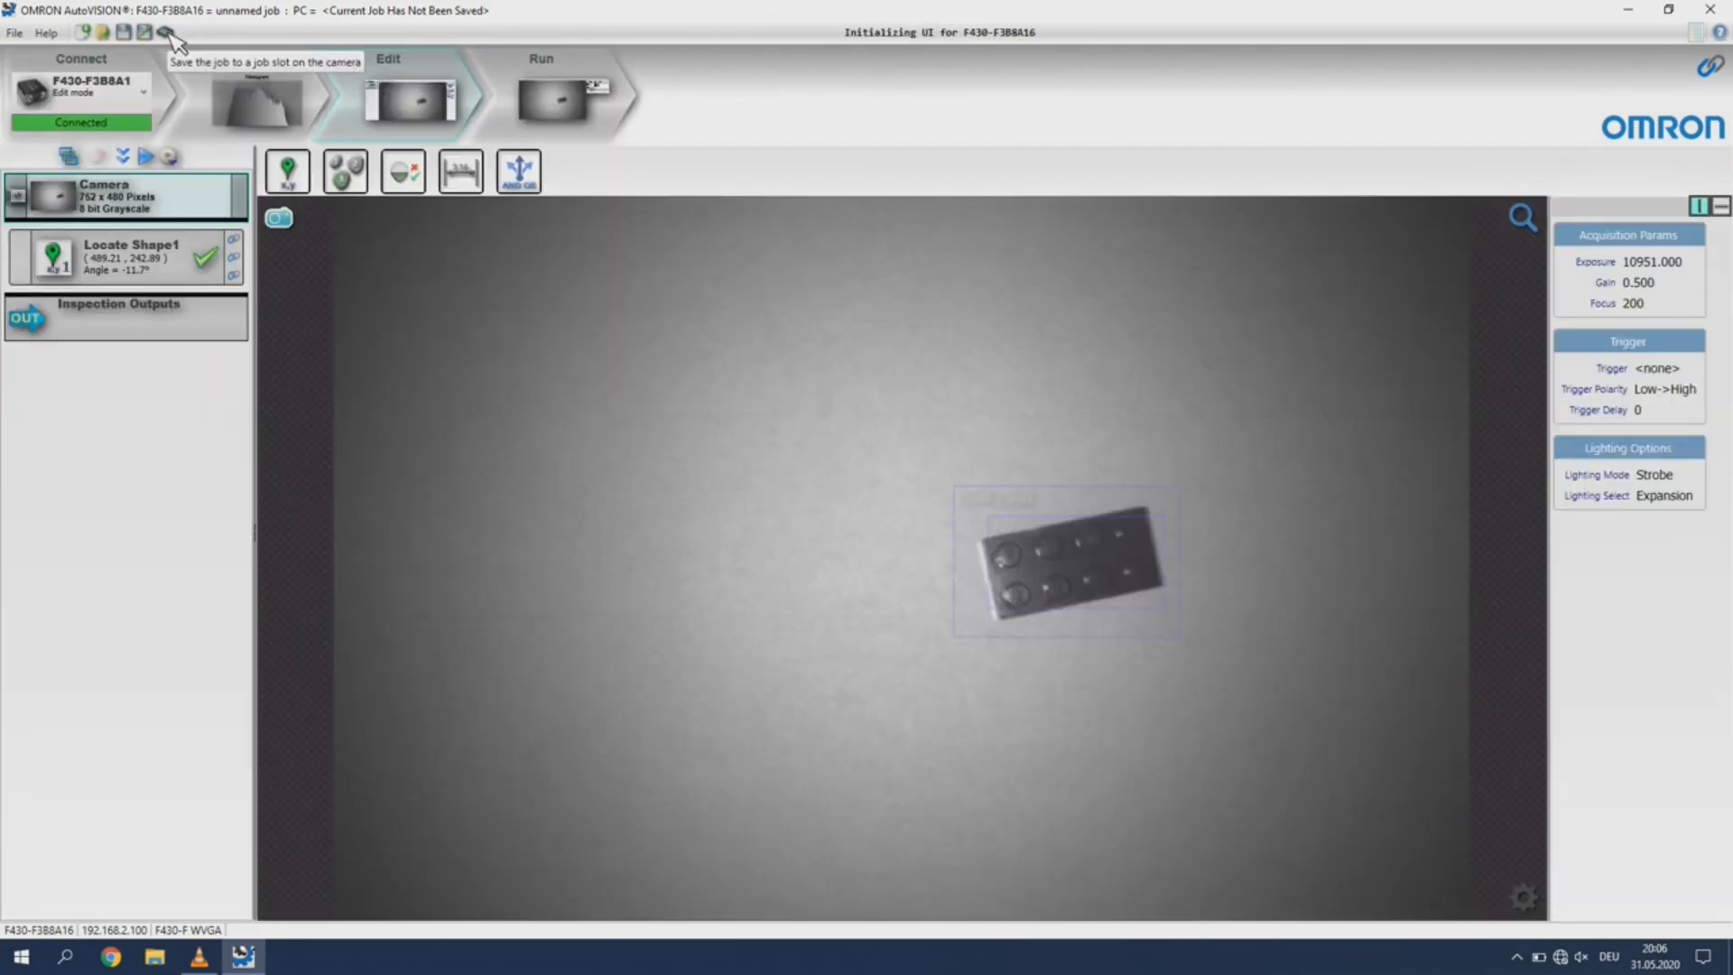
mouse_move(163, 32)
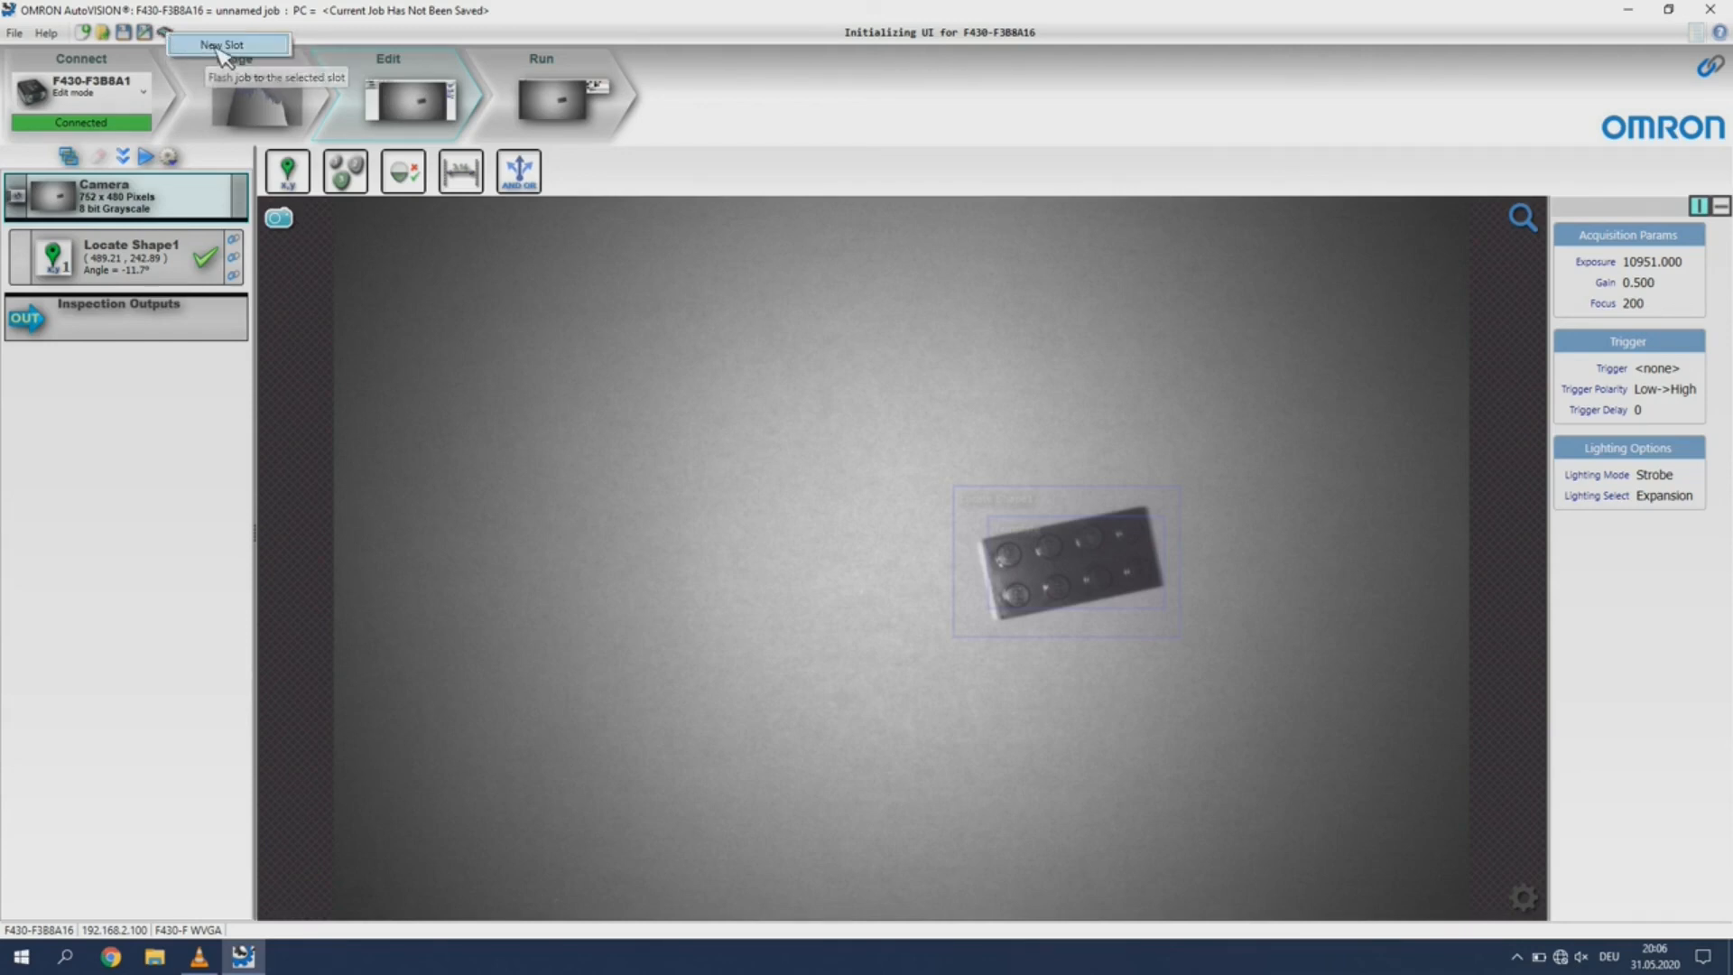
click(227, 44)
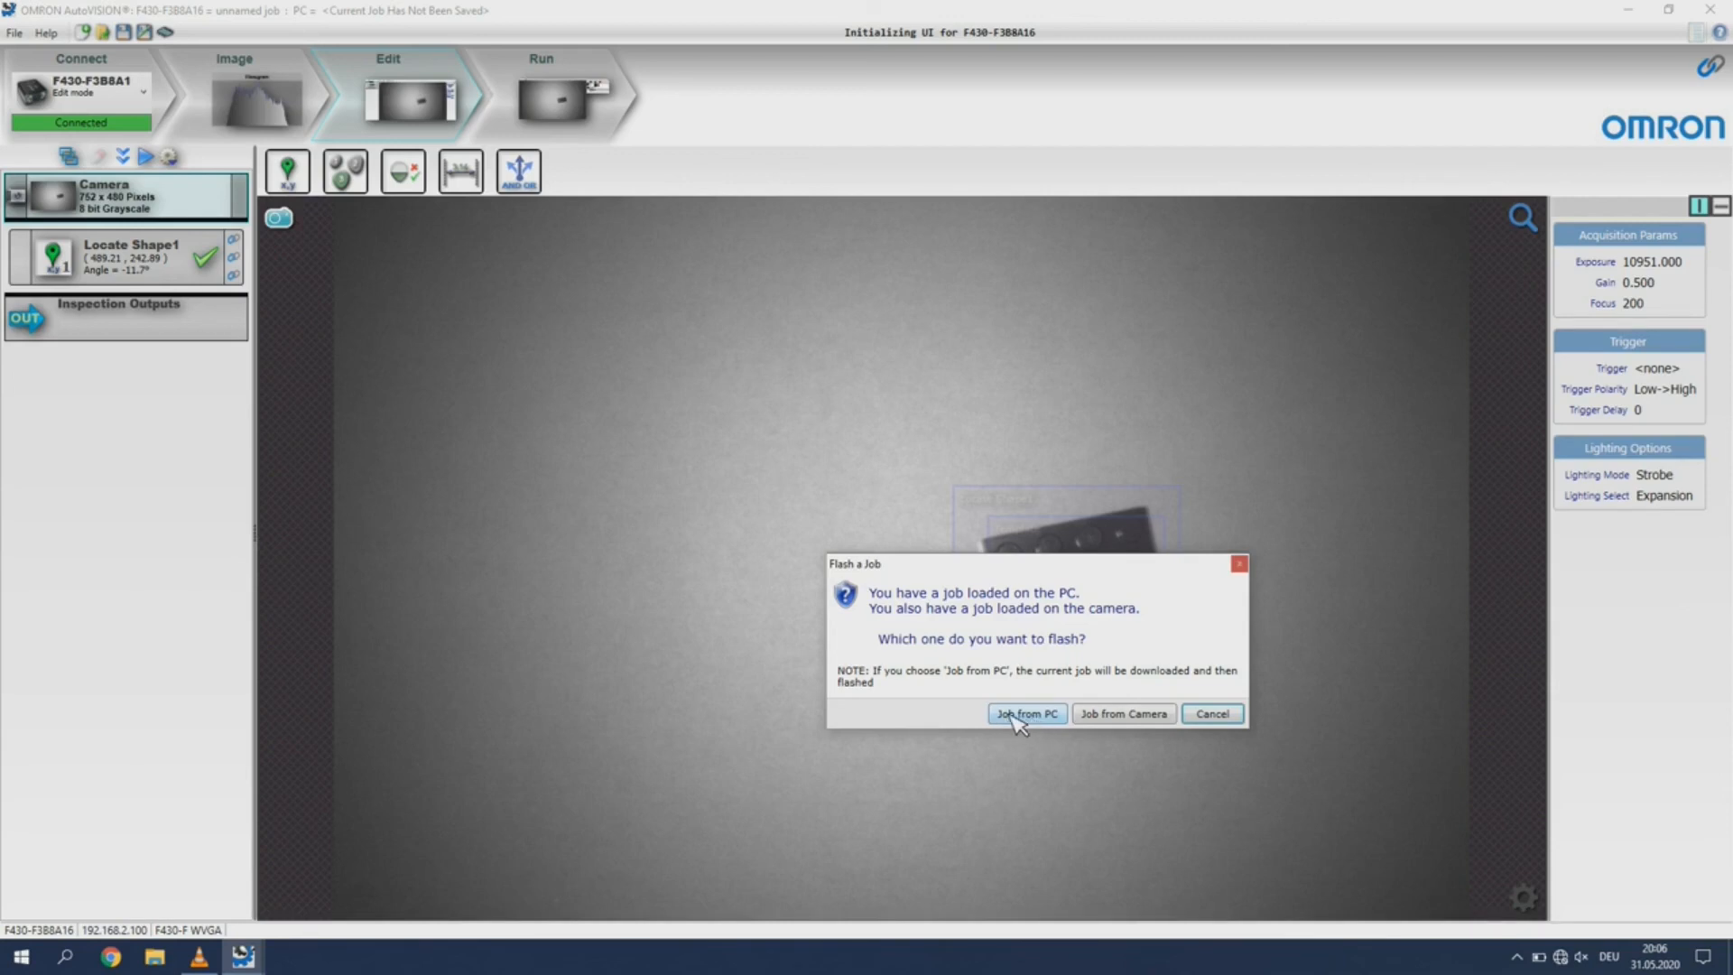
click(1025, 714)
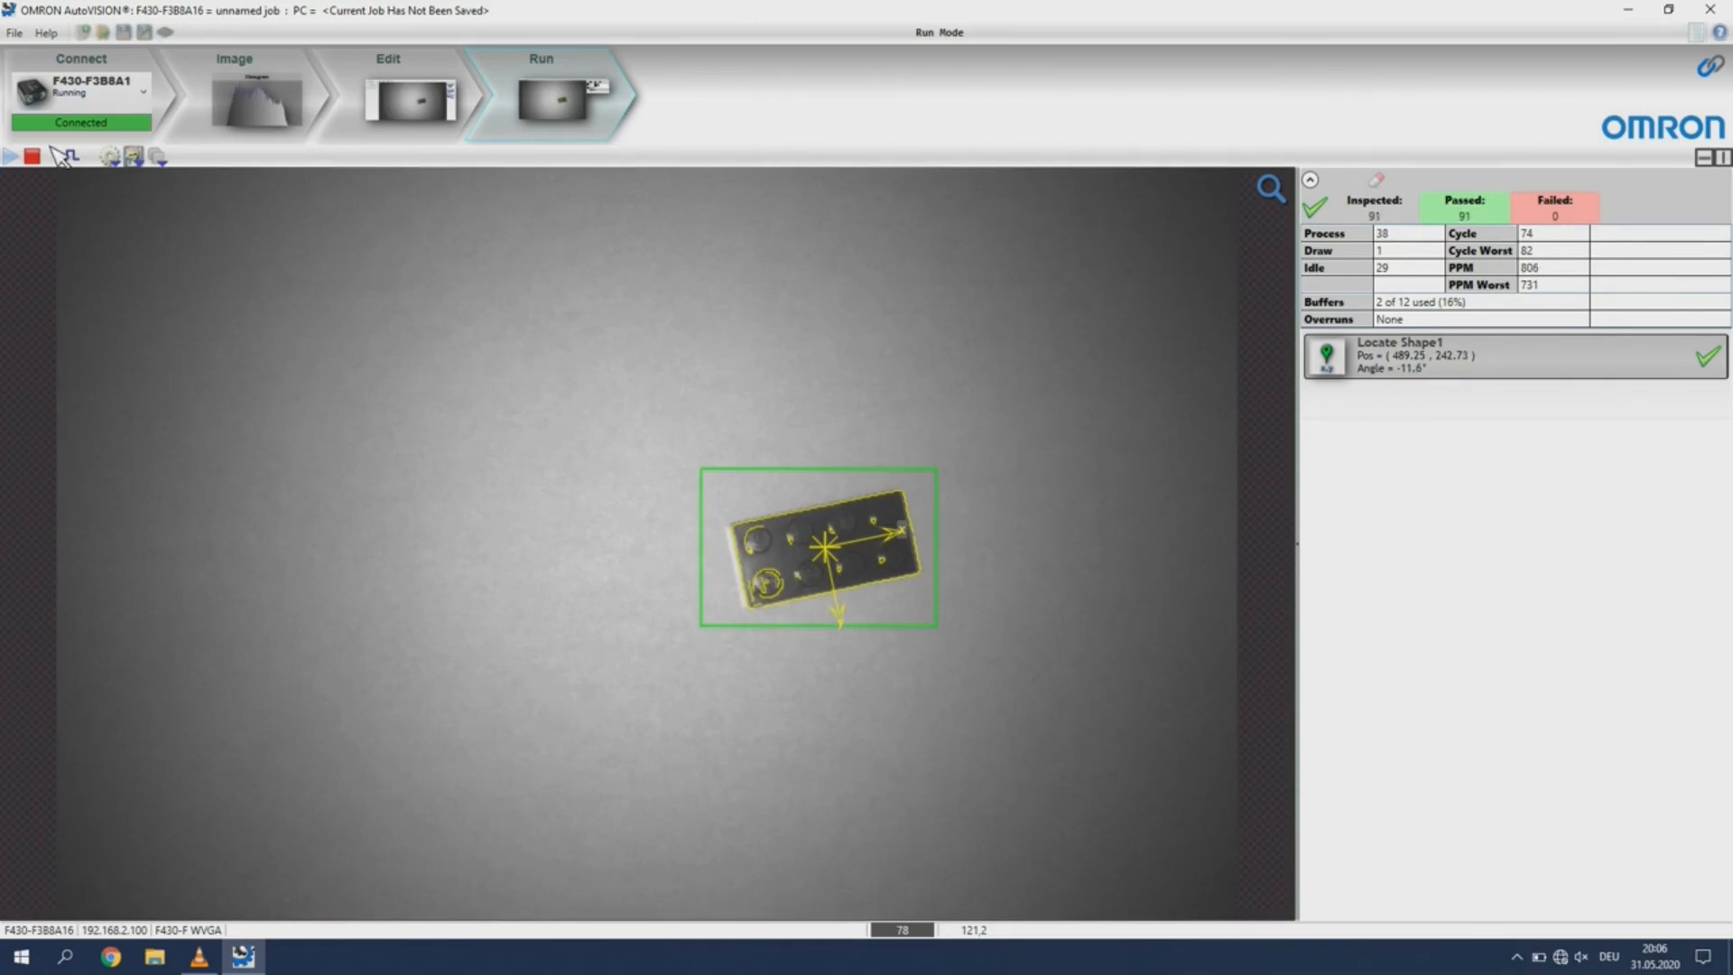
Stop inspections and save the job to Documents as MyLegoFind1.avp
click(30, 154)
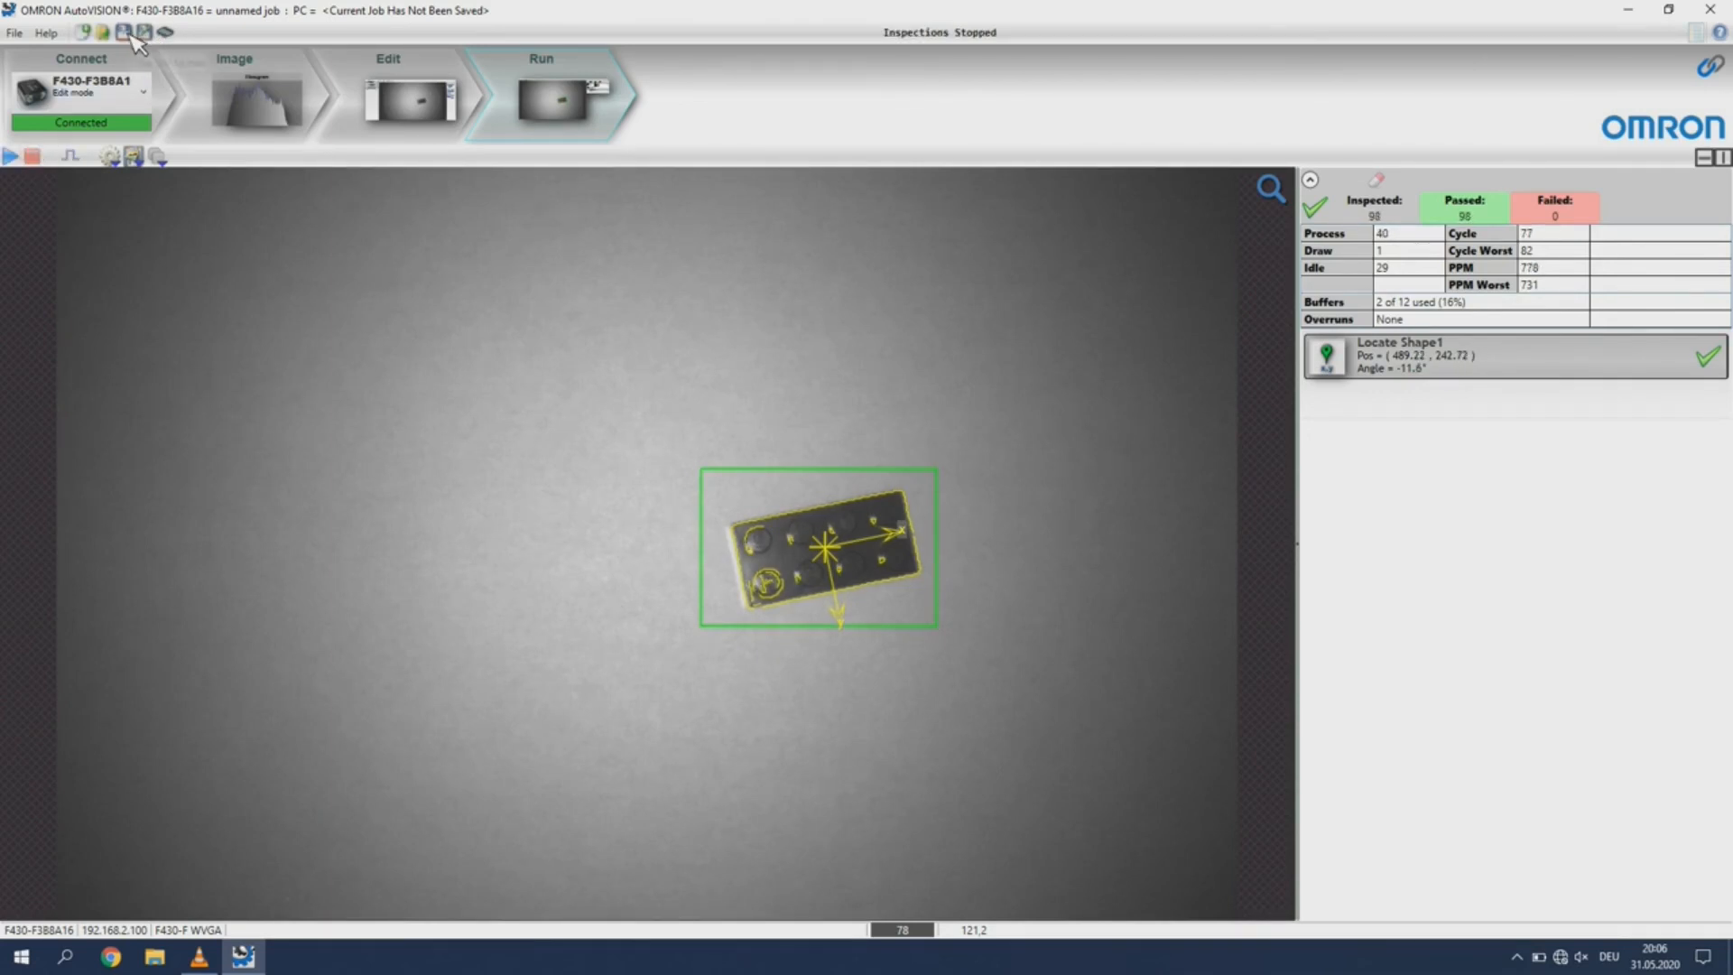
click(124, 31)
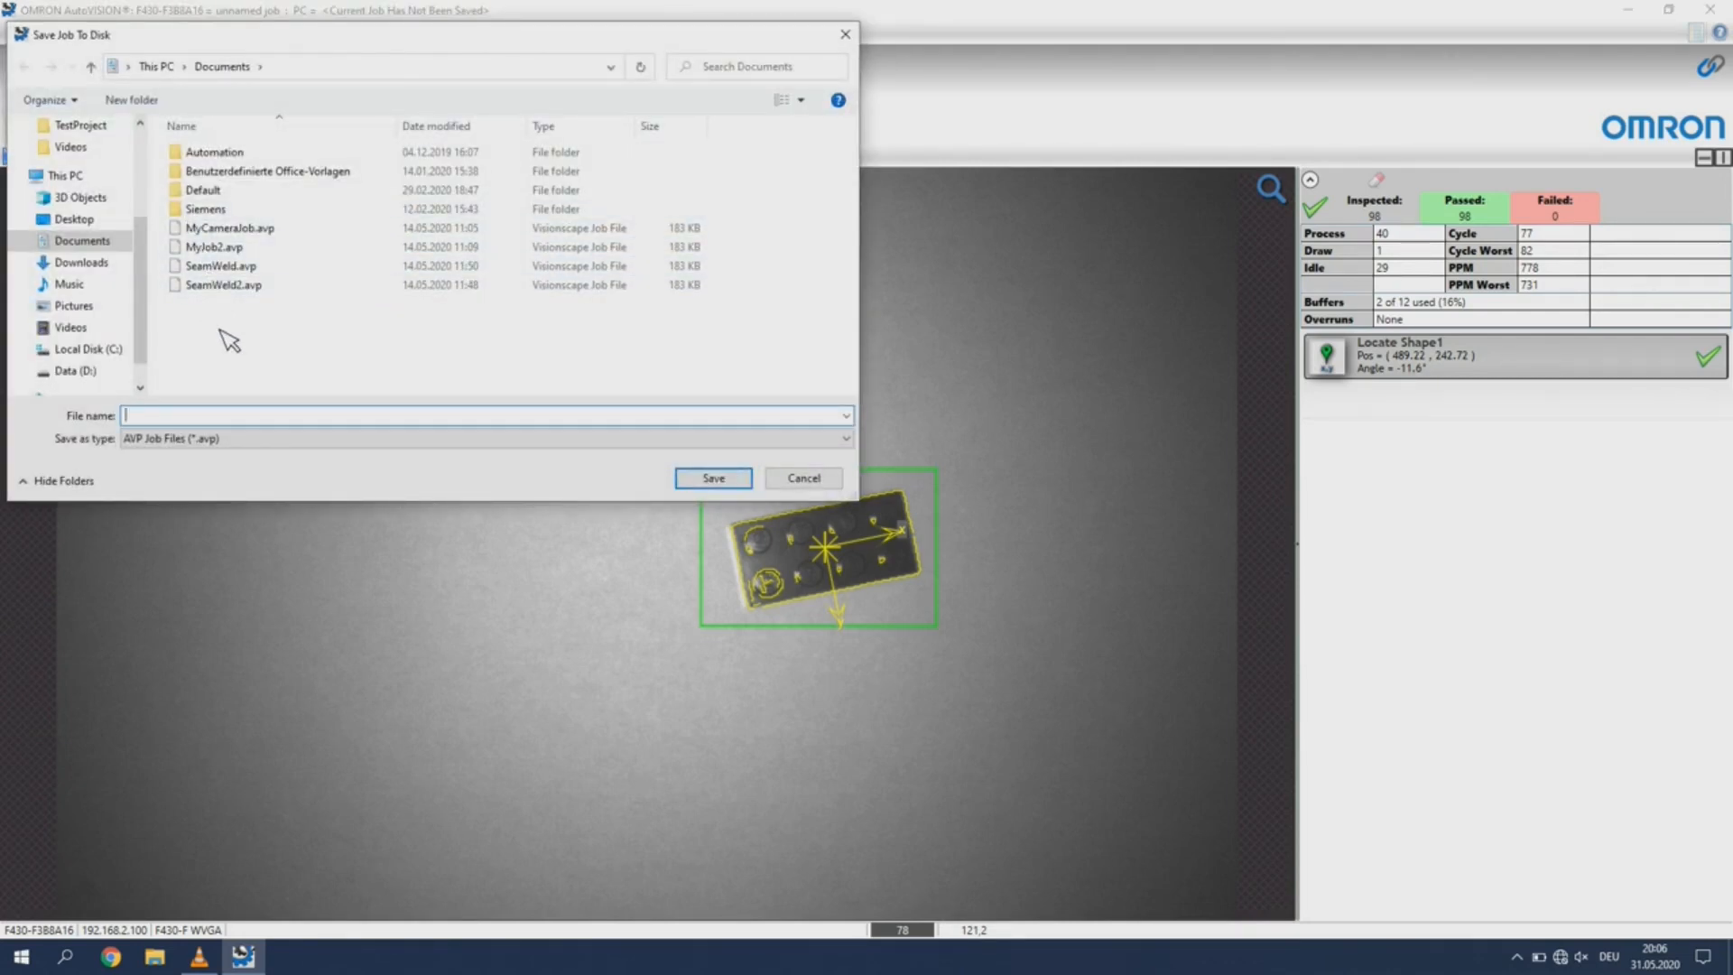
text(MyLegoFins)
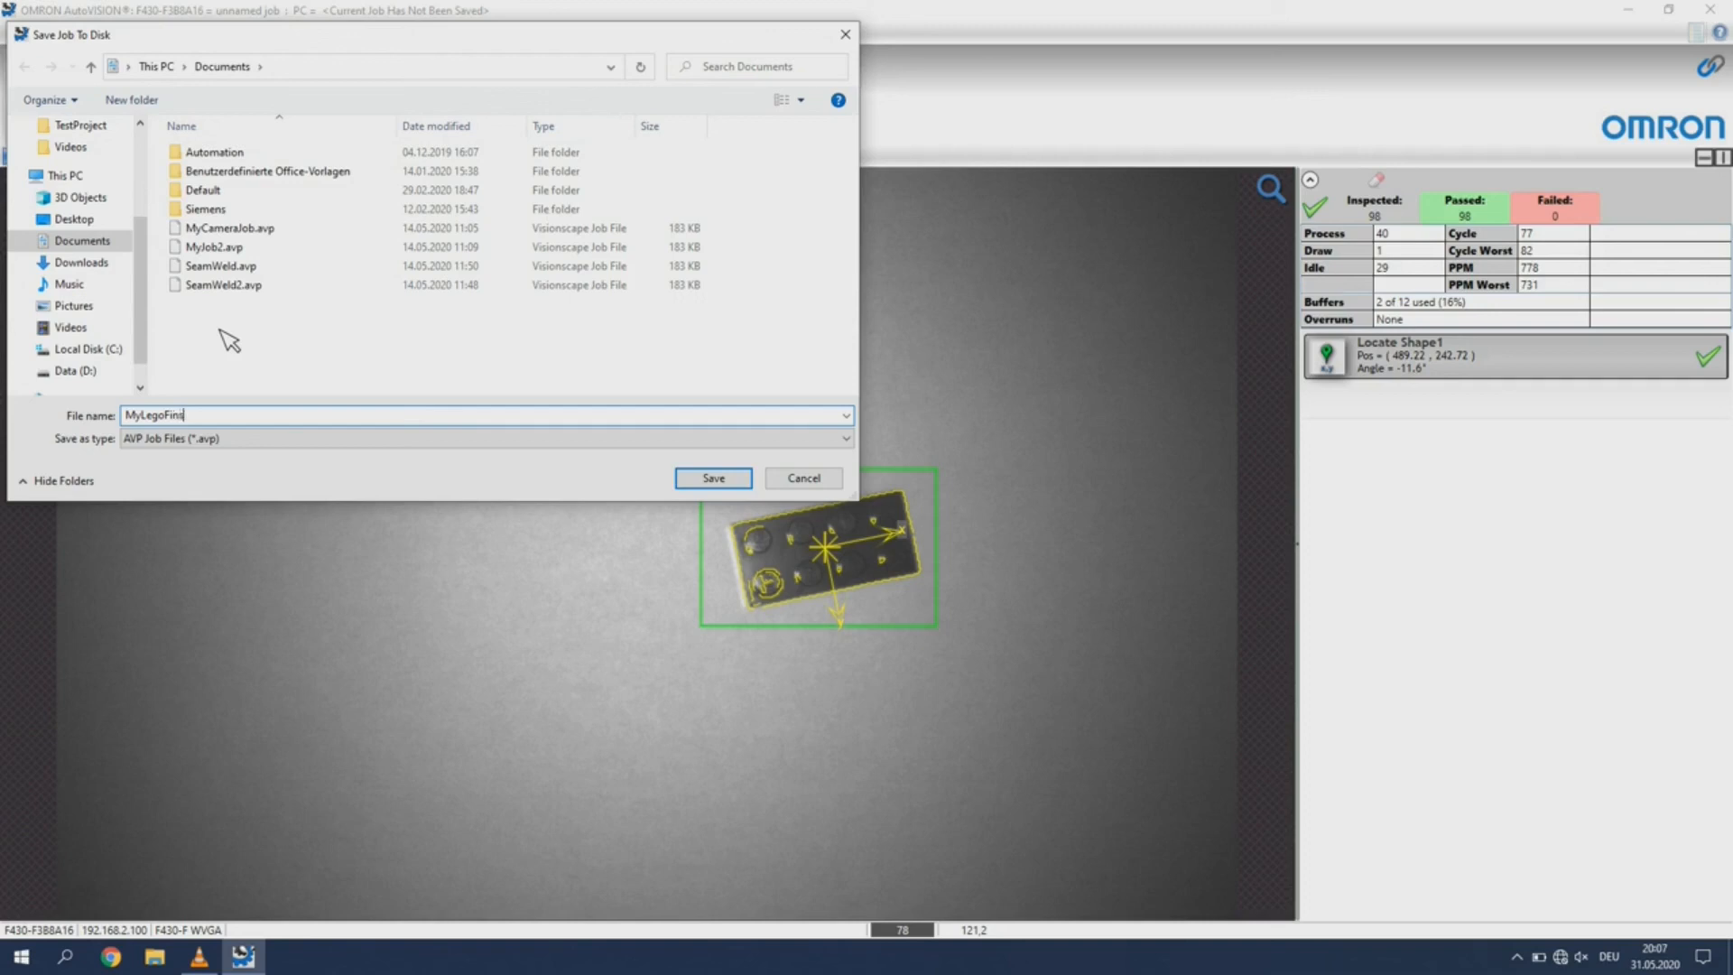
text(1)
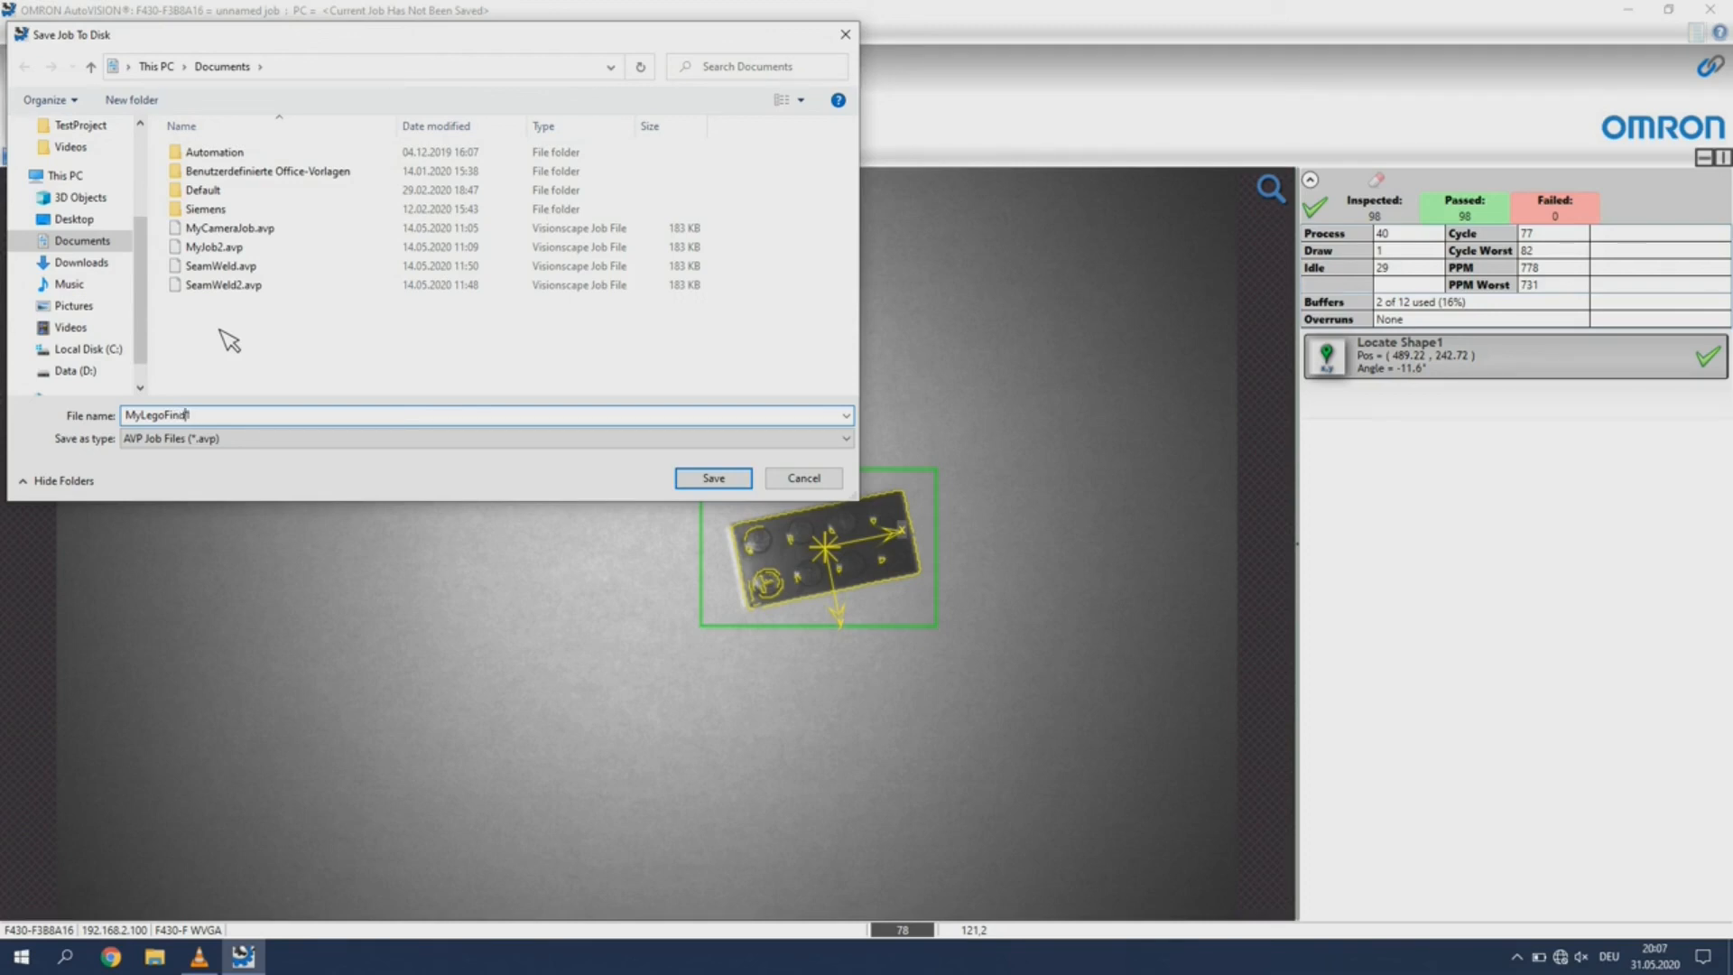
click(712, 477)
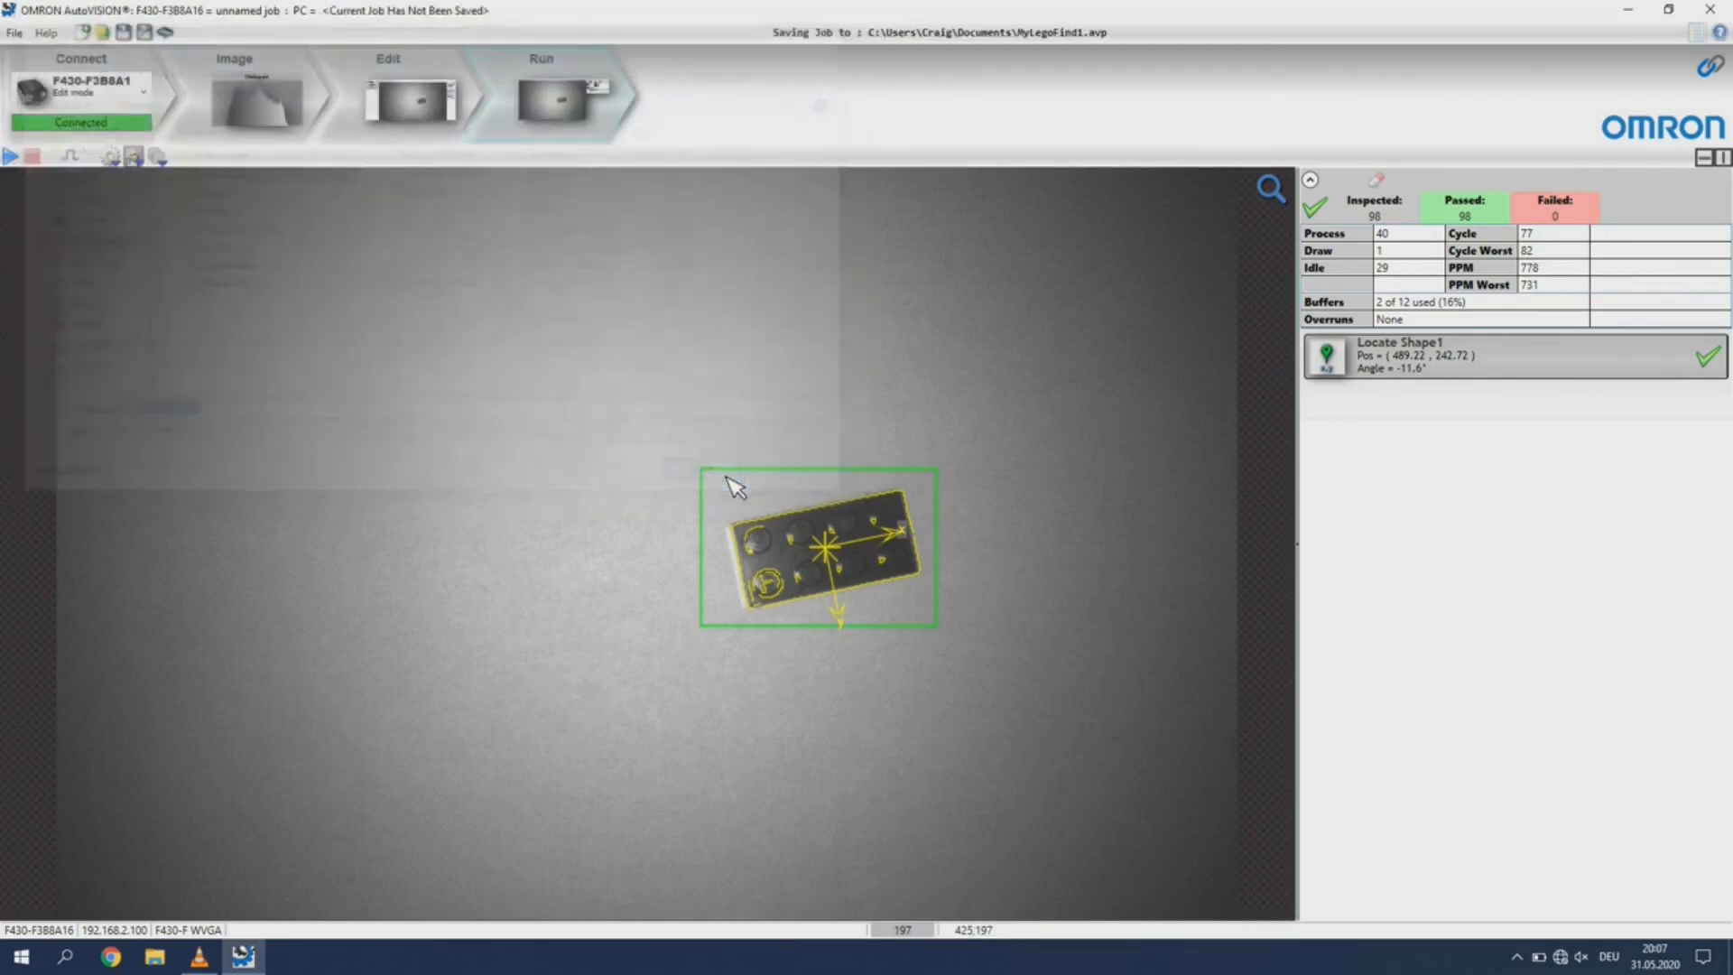
click(143, 32)
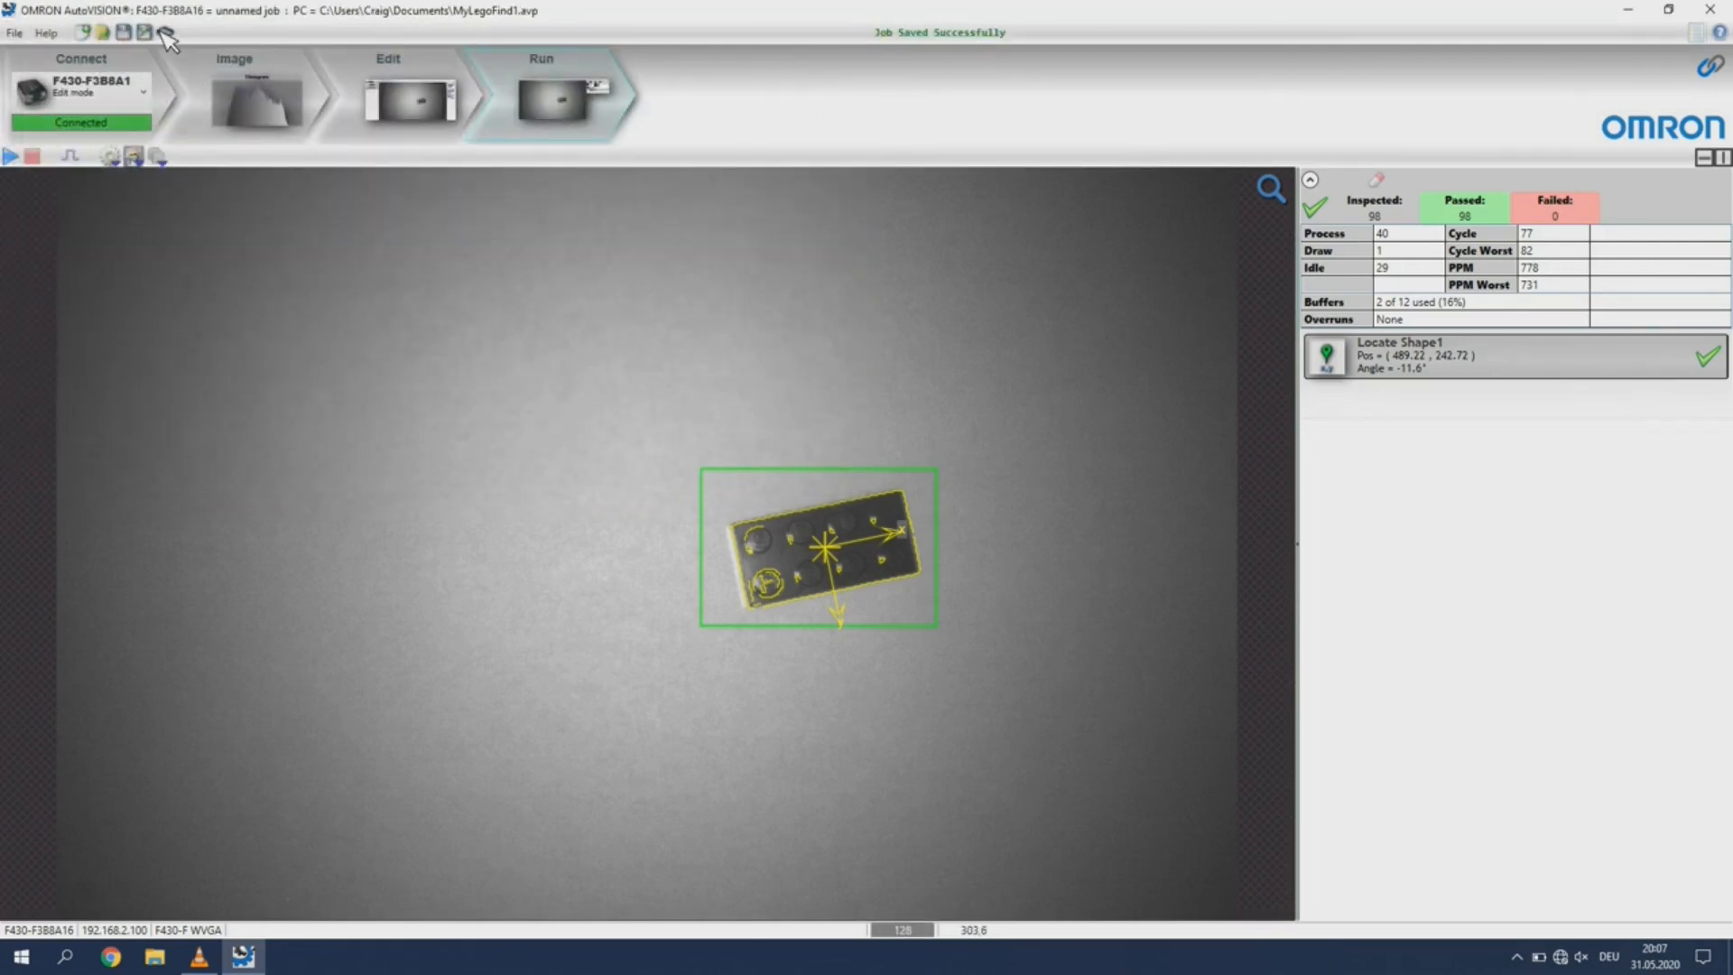
Flash the MyLegoFind1 job from the PC into camera slot 1 (Job1.avp), stopping inspections
click(164, 33)
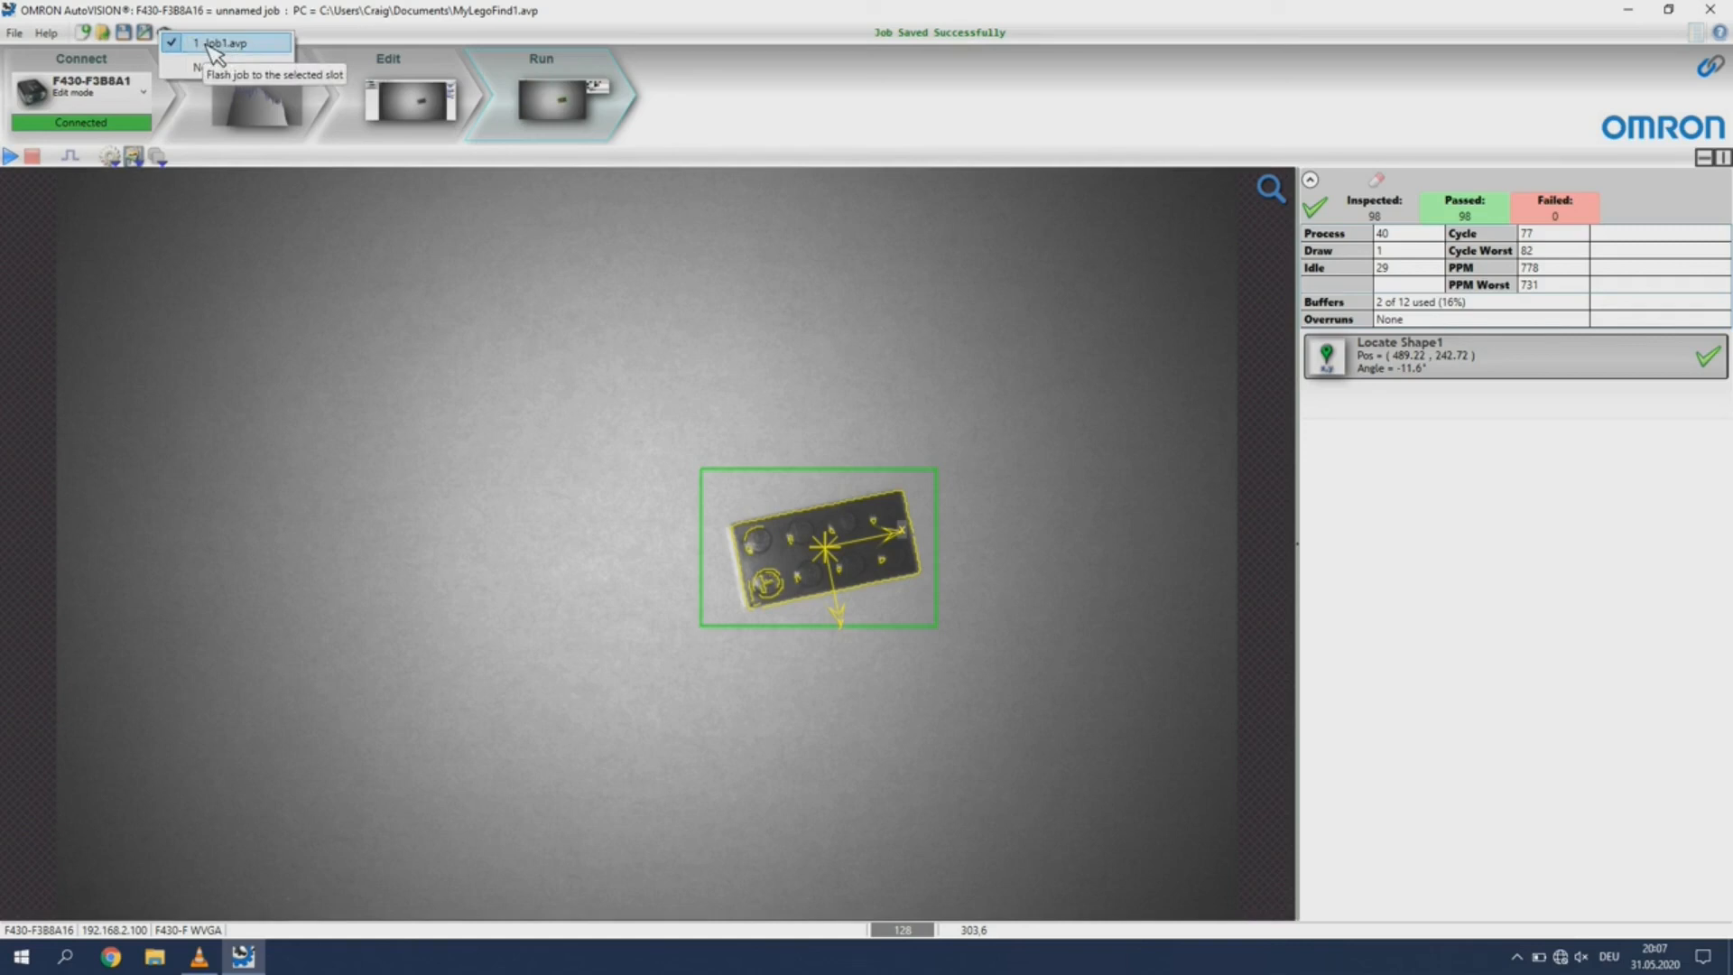
click(221, 43)
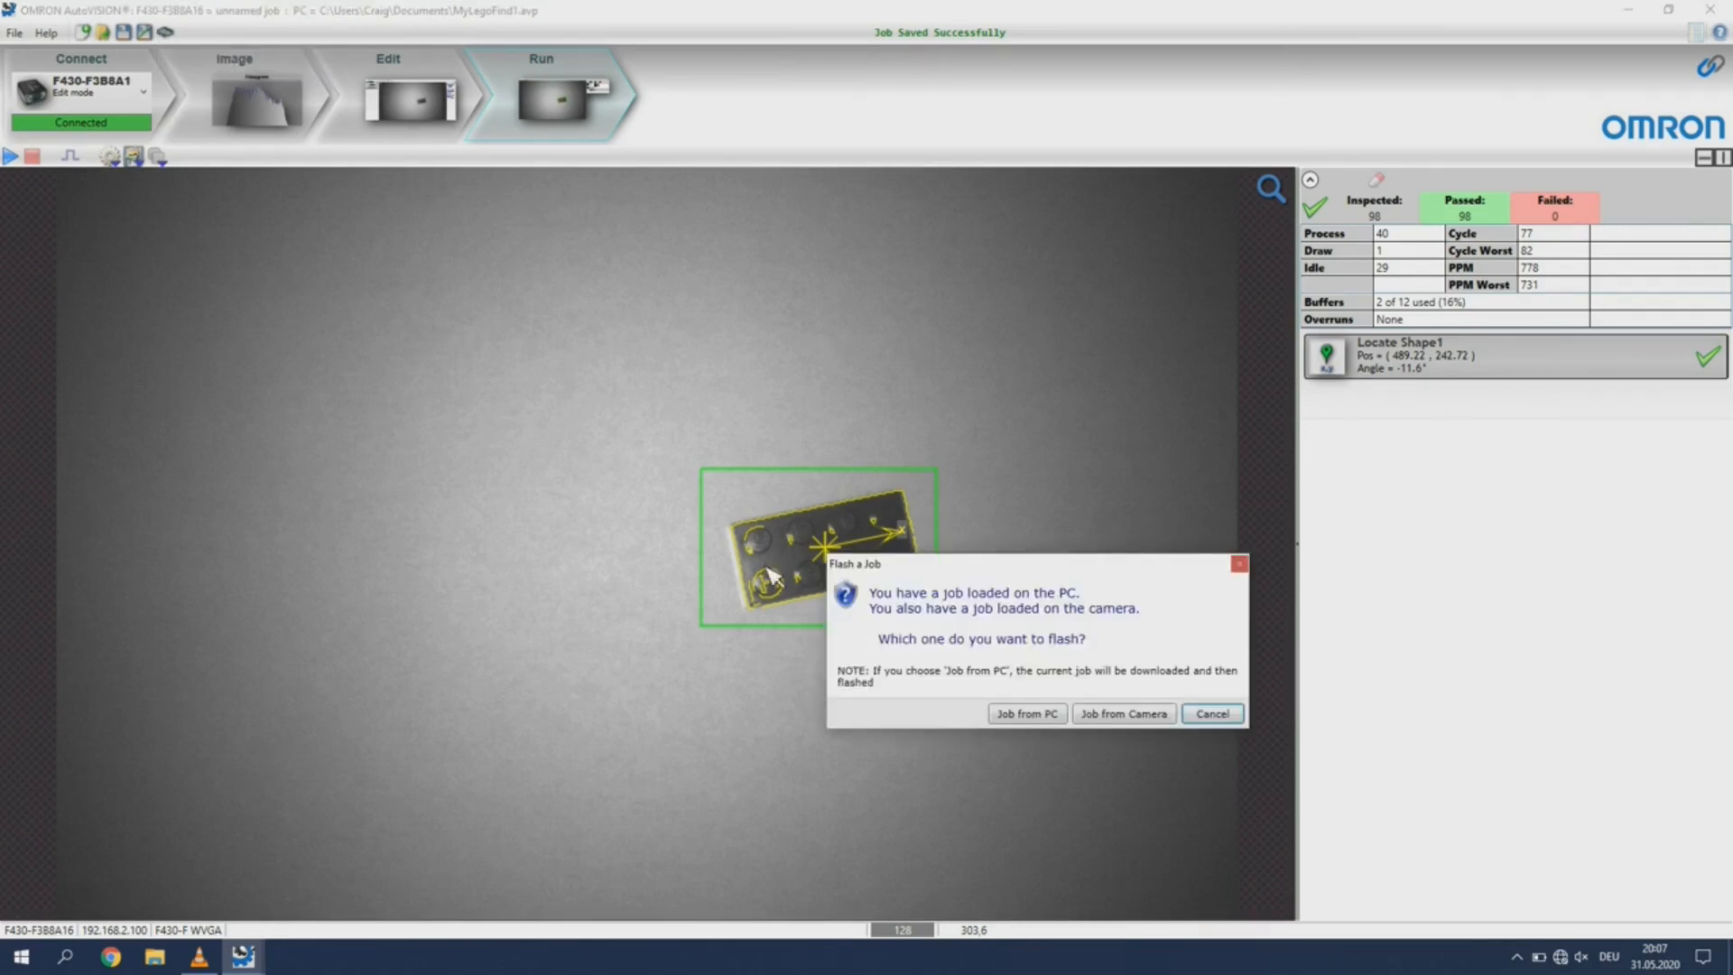
click(1025, 713)
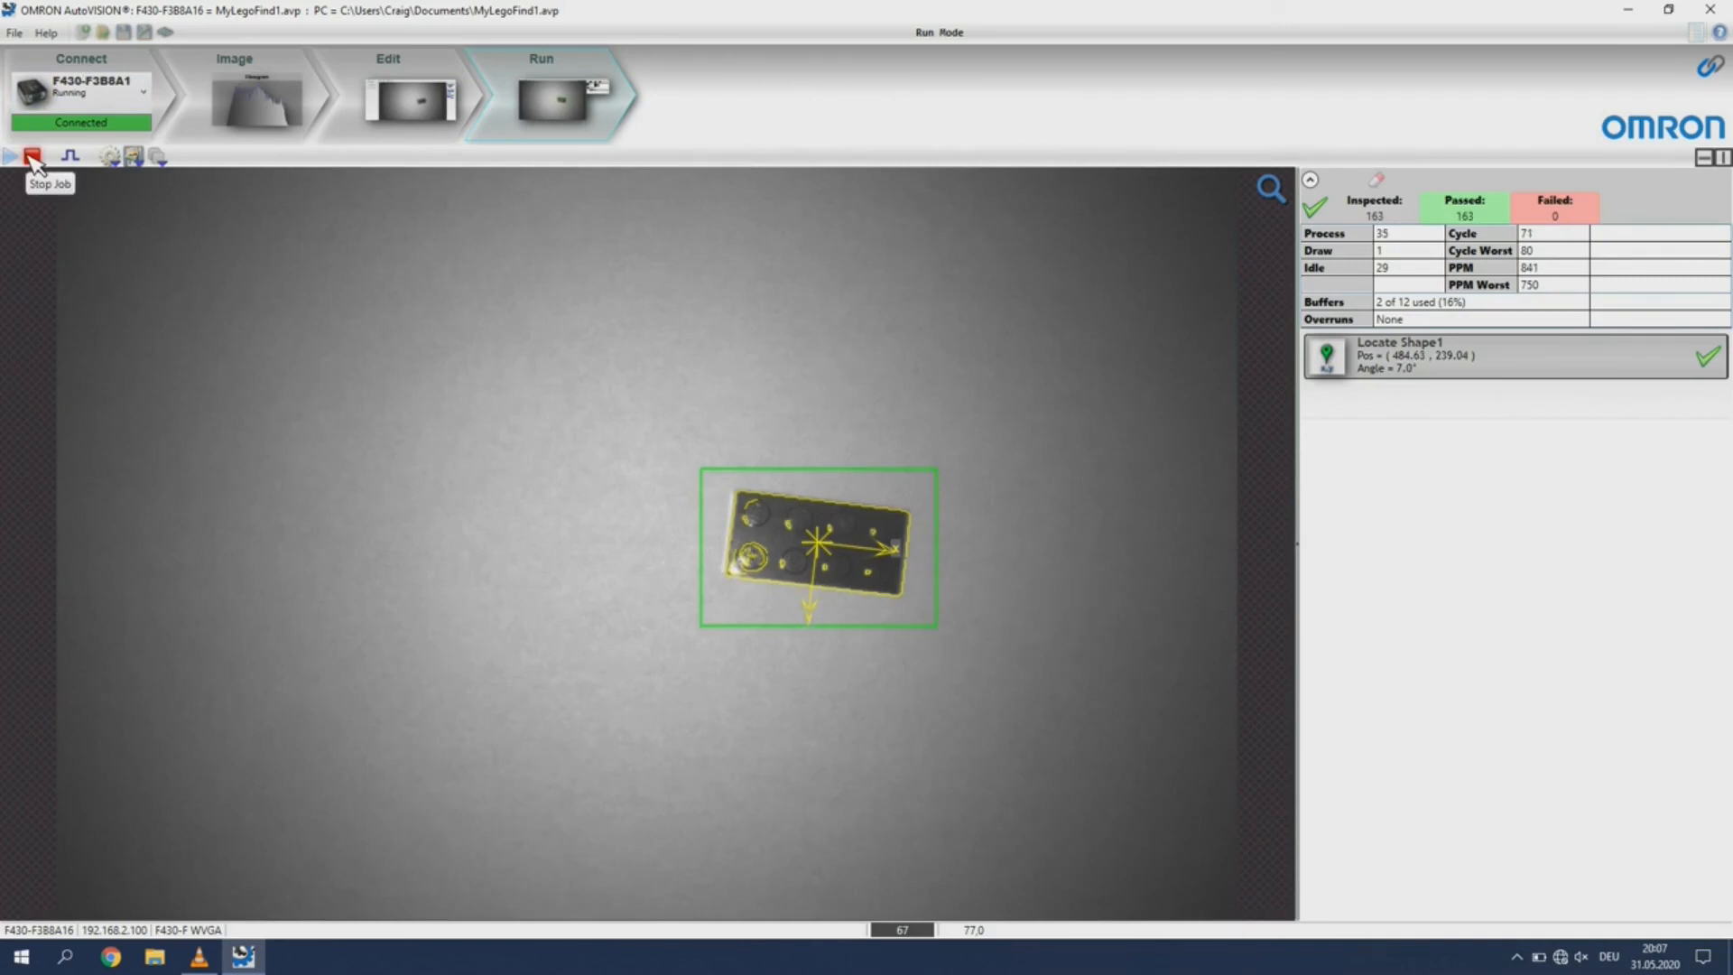
click(31, 154)
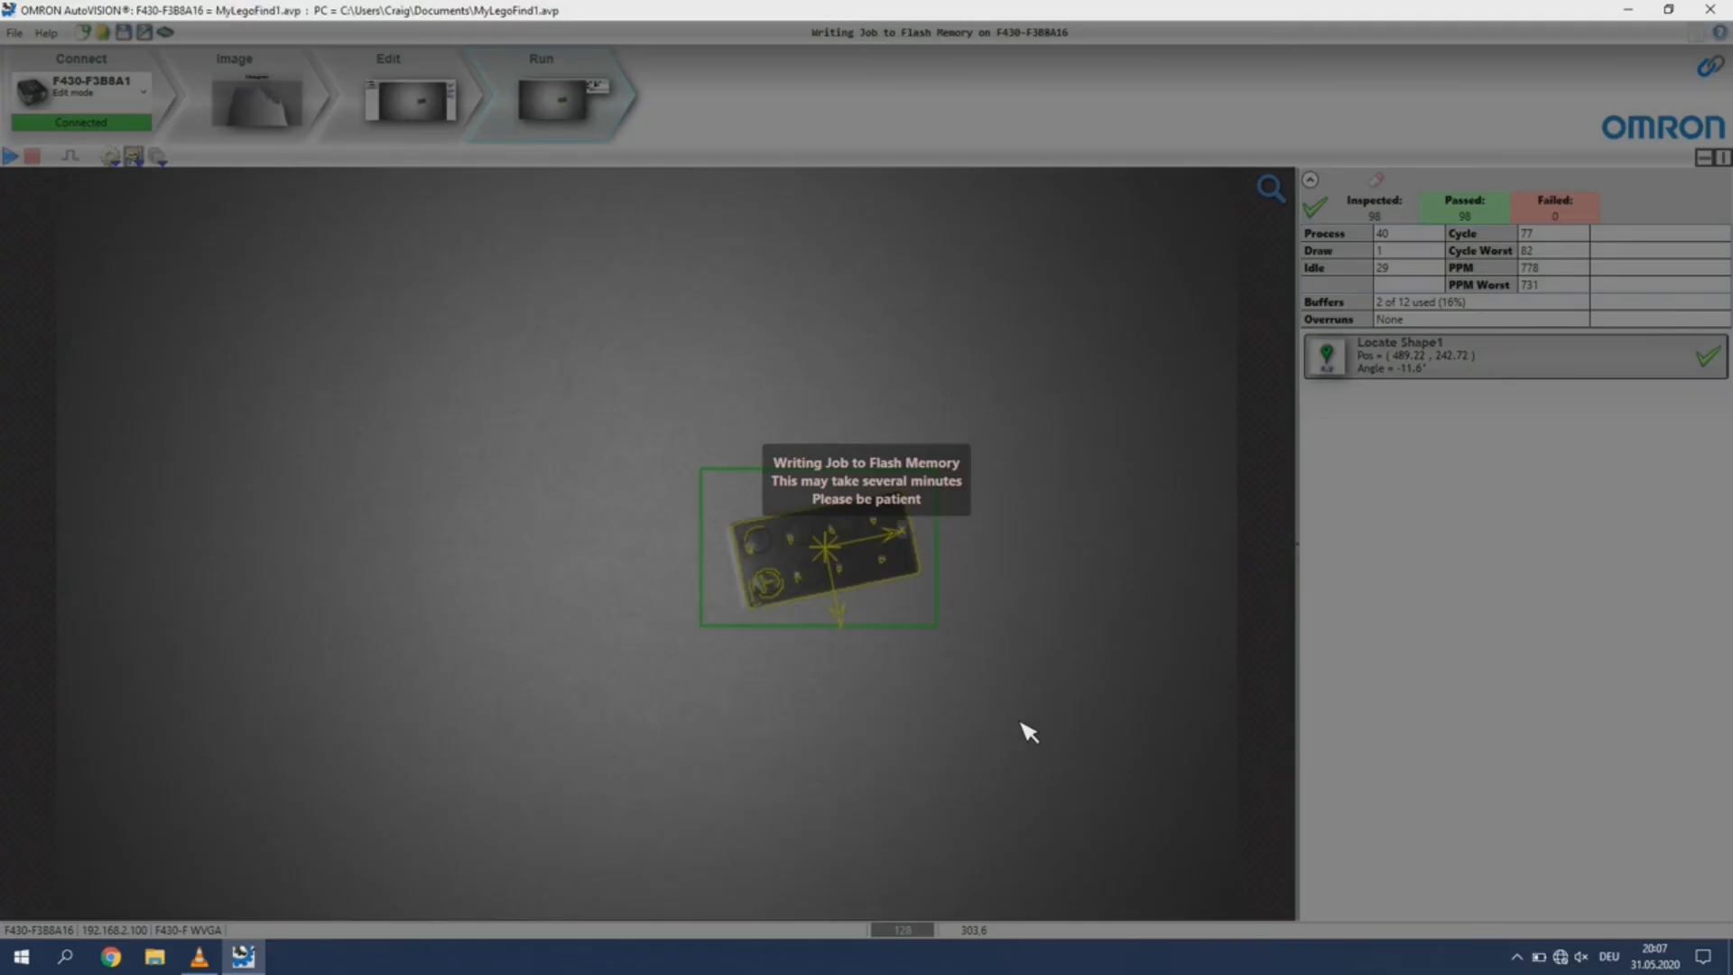
In the Connect stage, select Boot for MyLegoFind1 in job slot 1
click(80, 59)
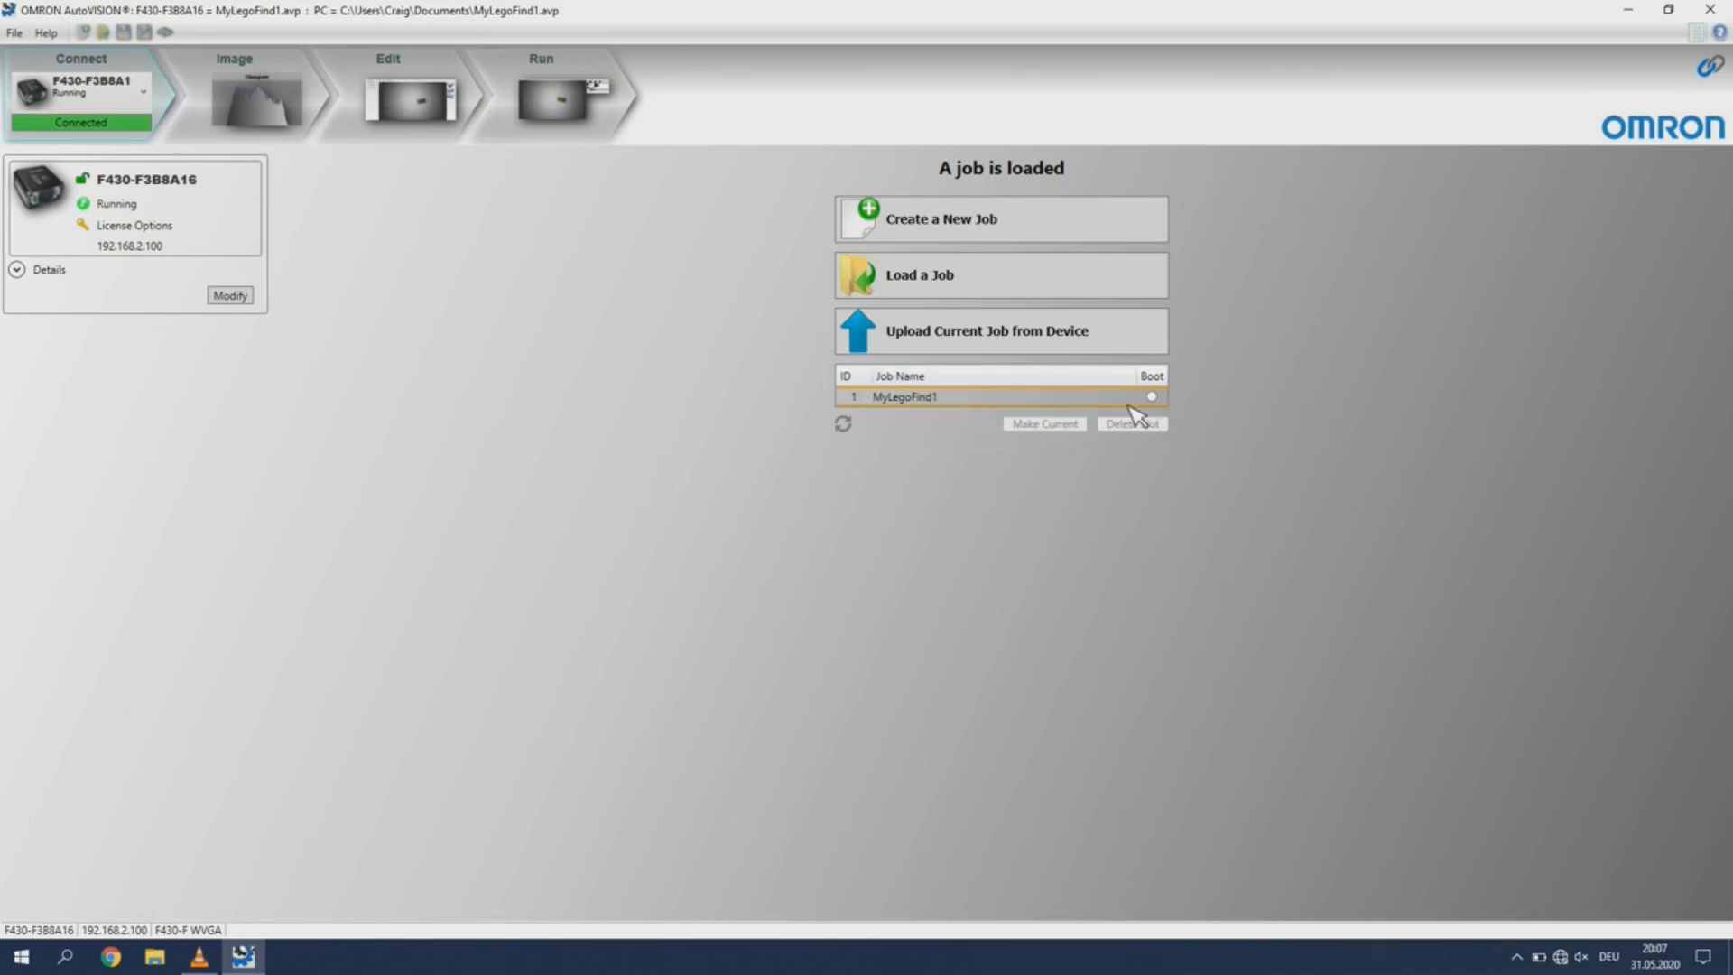
click(939, 397)
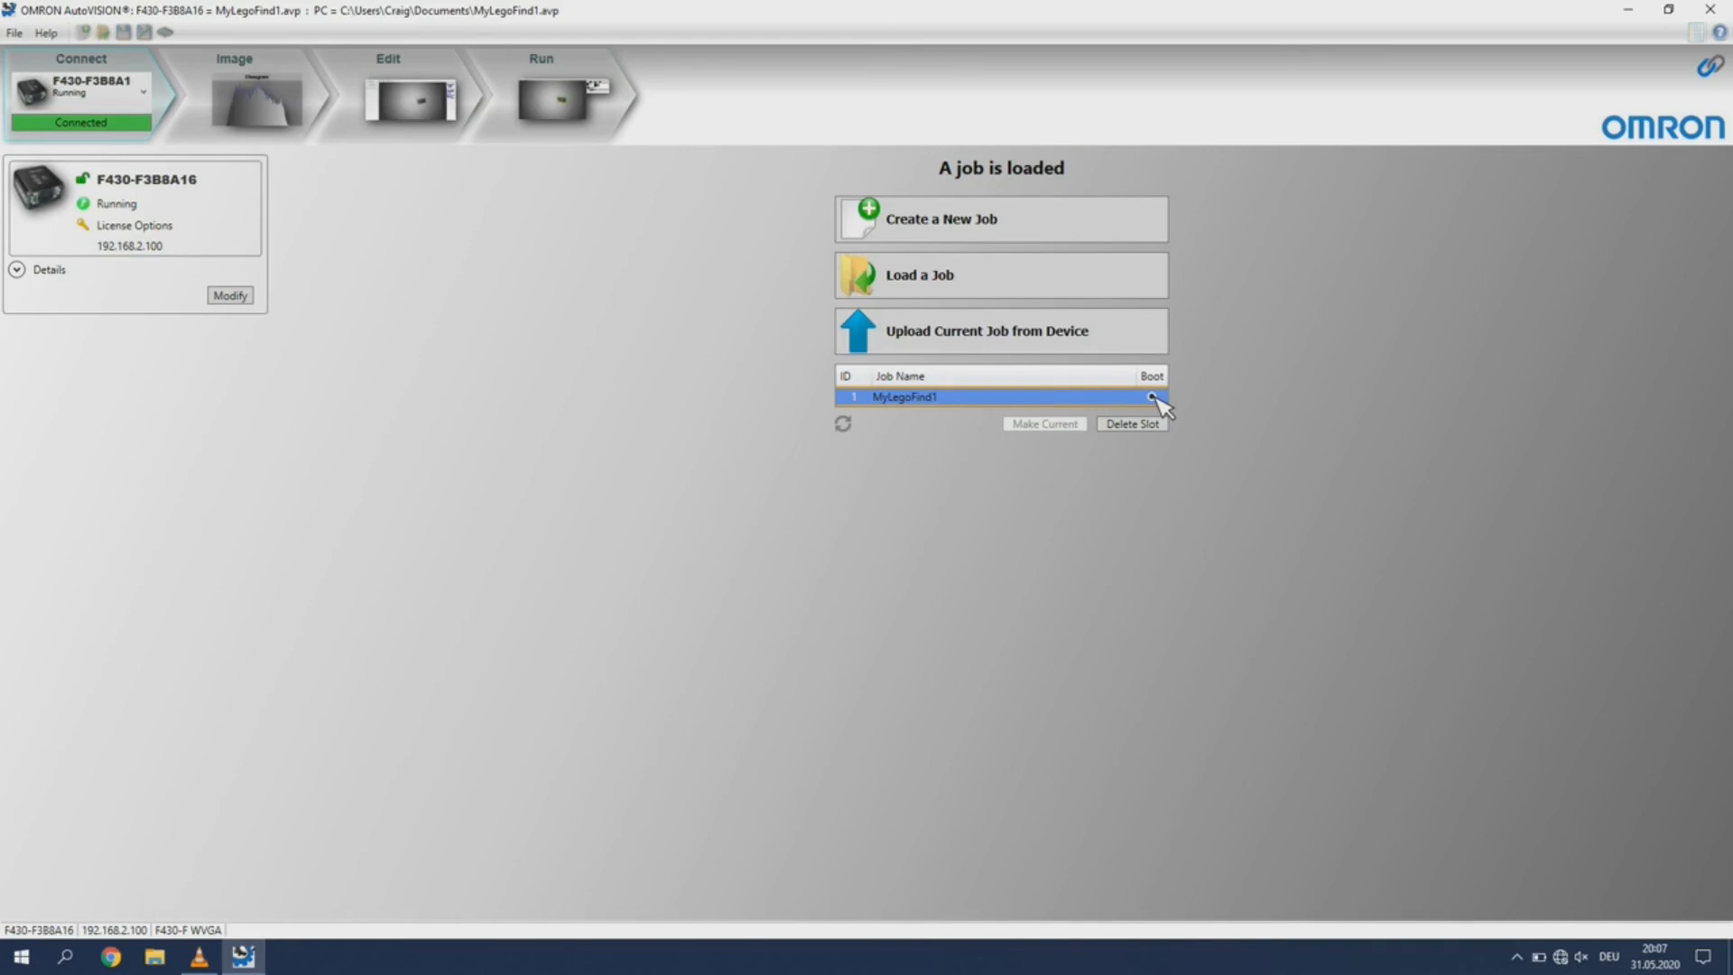